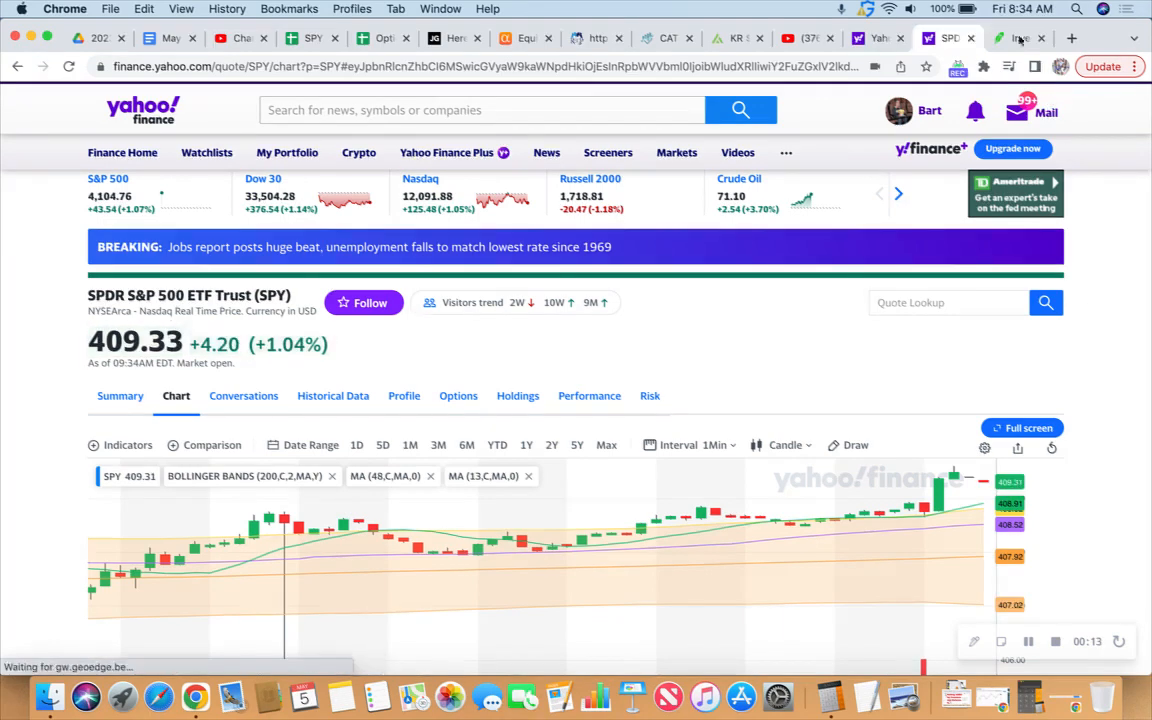
Switch to the Robinhood tab and bring up the AMD $81 / $79 Puts spread position
left_click(1022, 8)
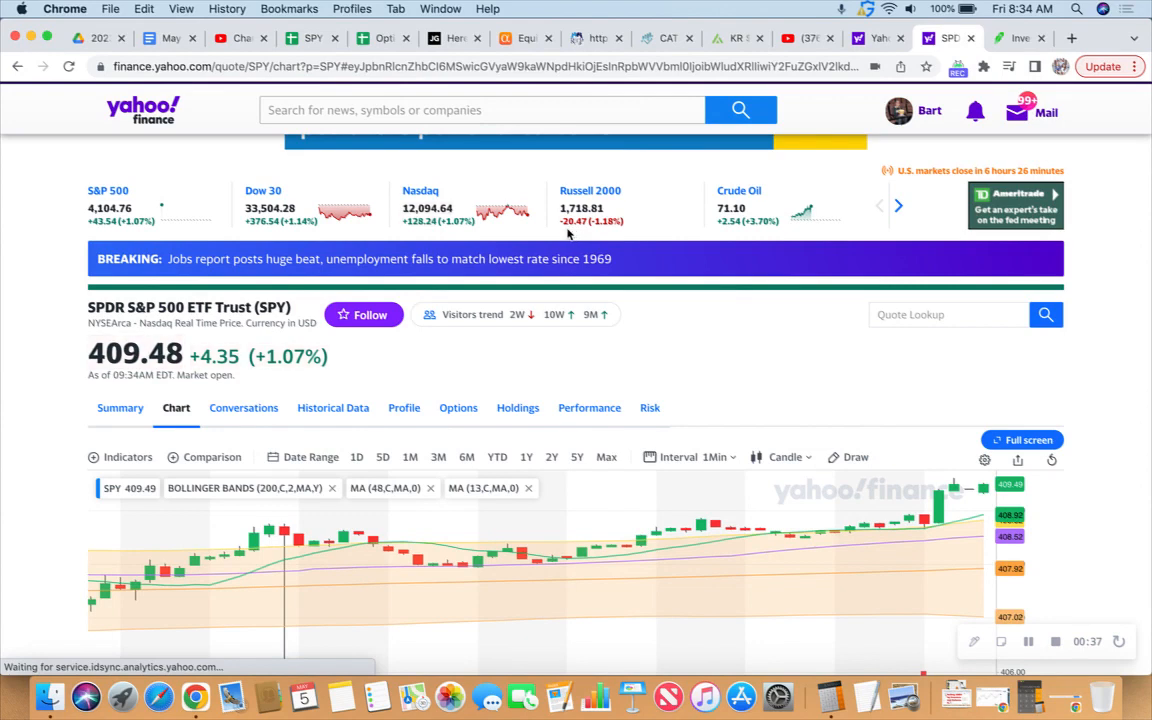
mouse_move(744, 238)
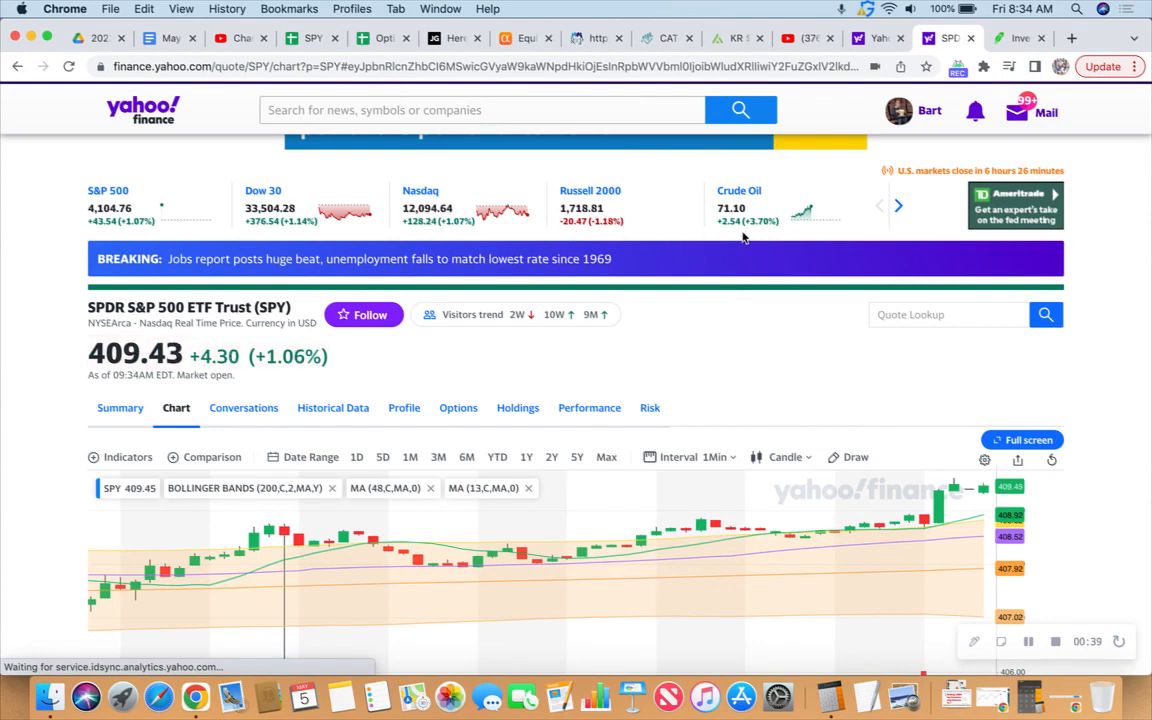
mouse_move(658, 234)
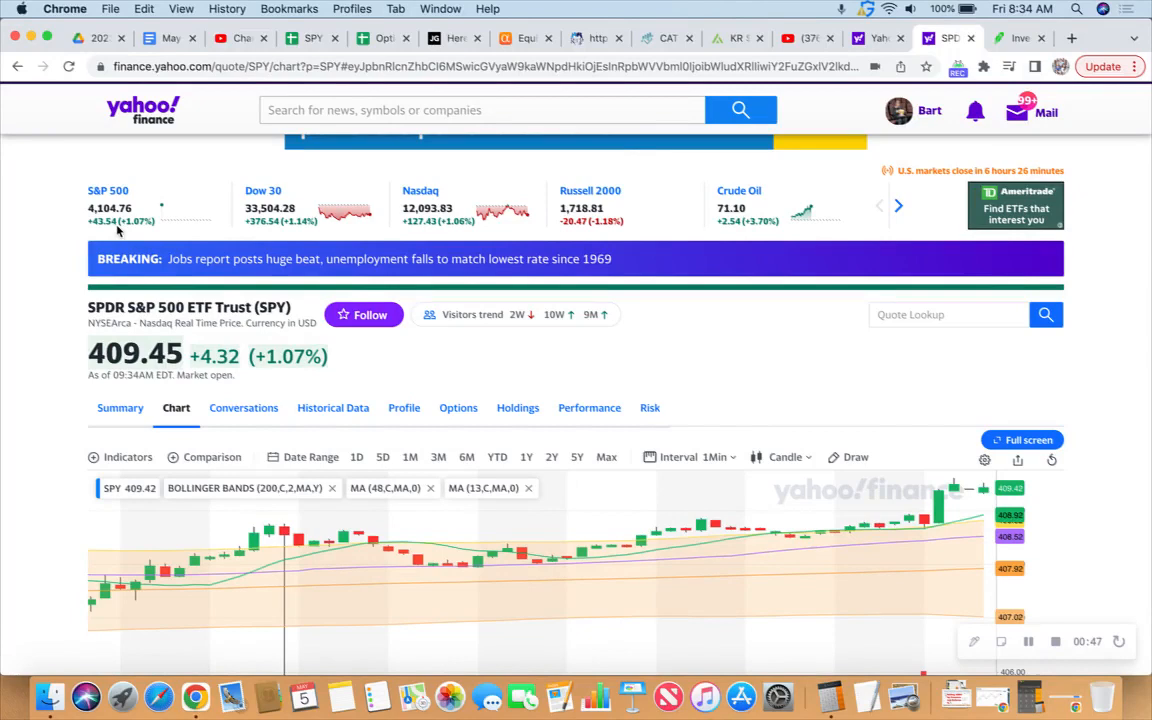
mouse_move(732, 260)
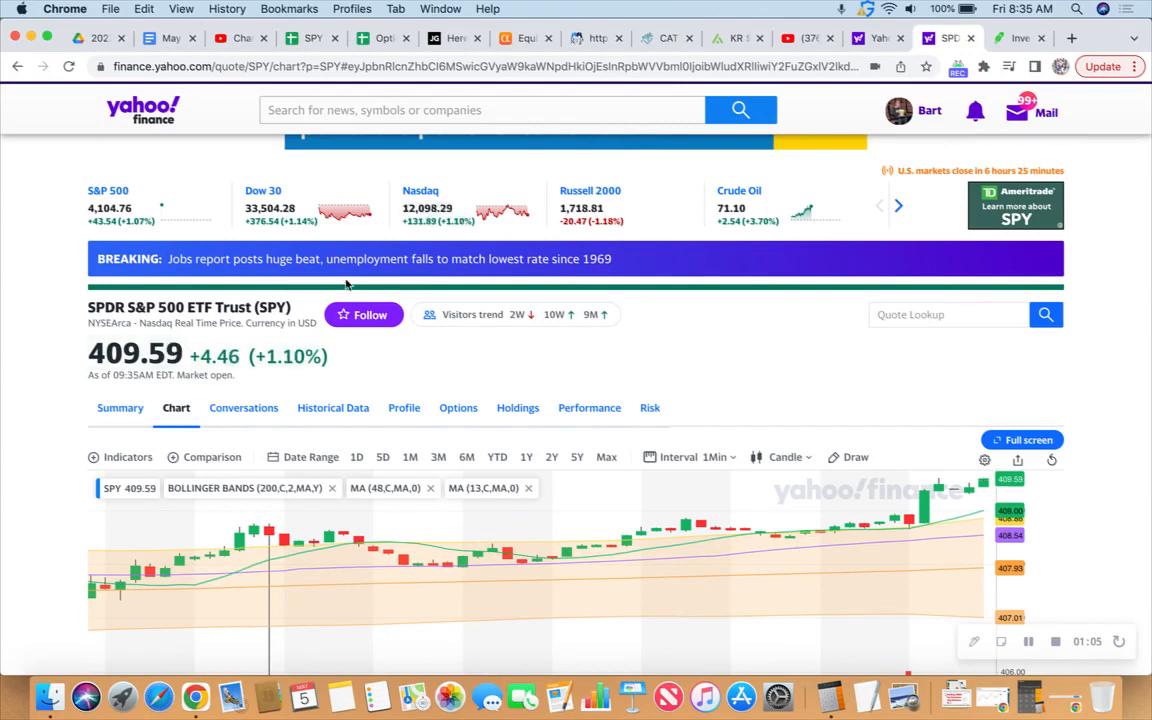
mouse_move(504, 264)
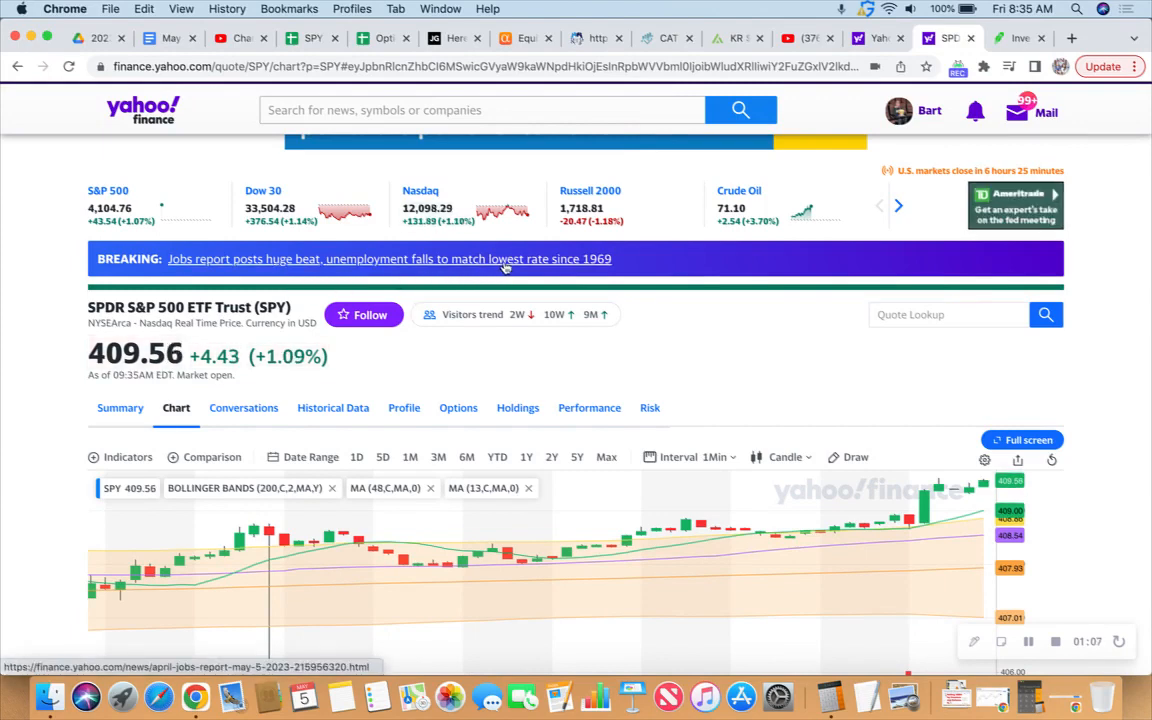
mouse_move(850, 304)
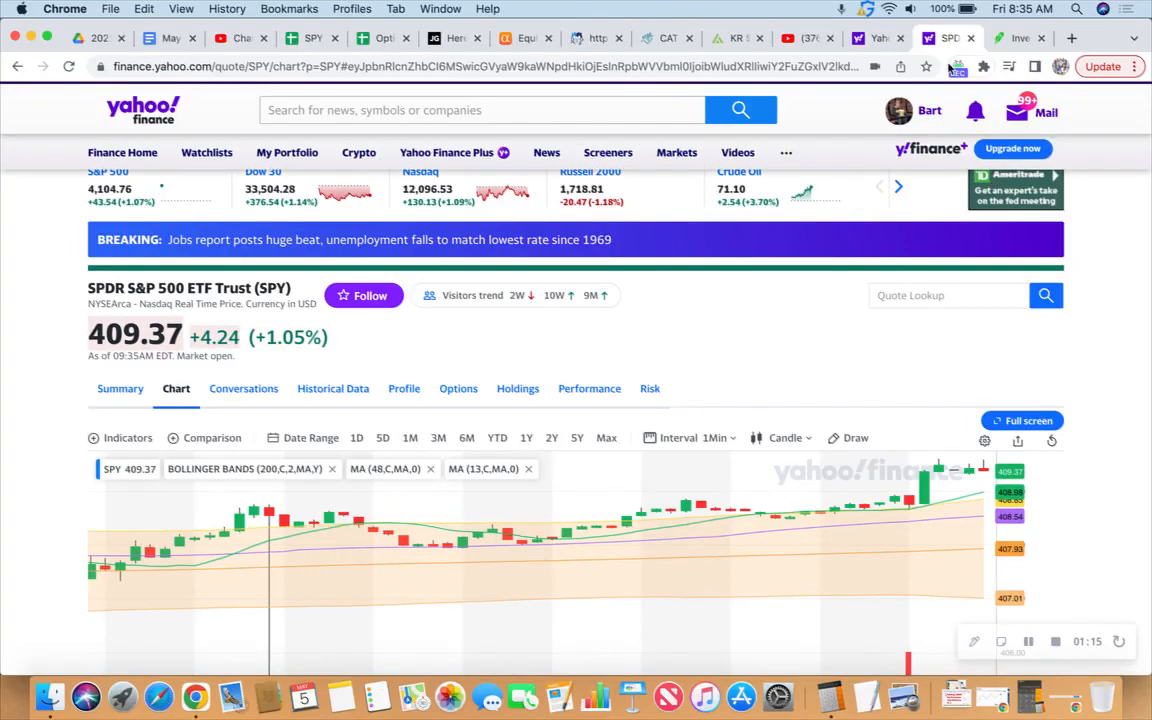
left_click(1016, 38)
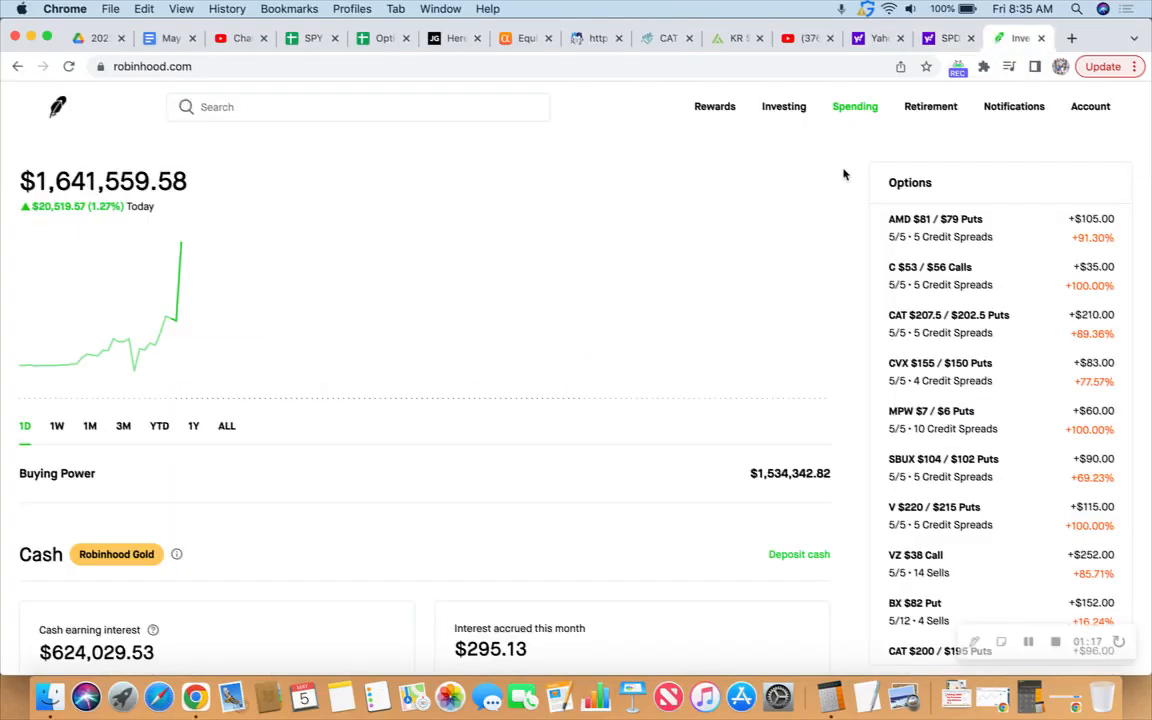
mouse_move(970, 410)
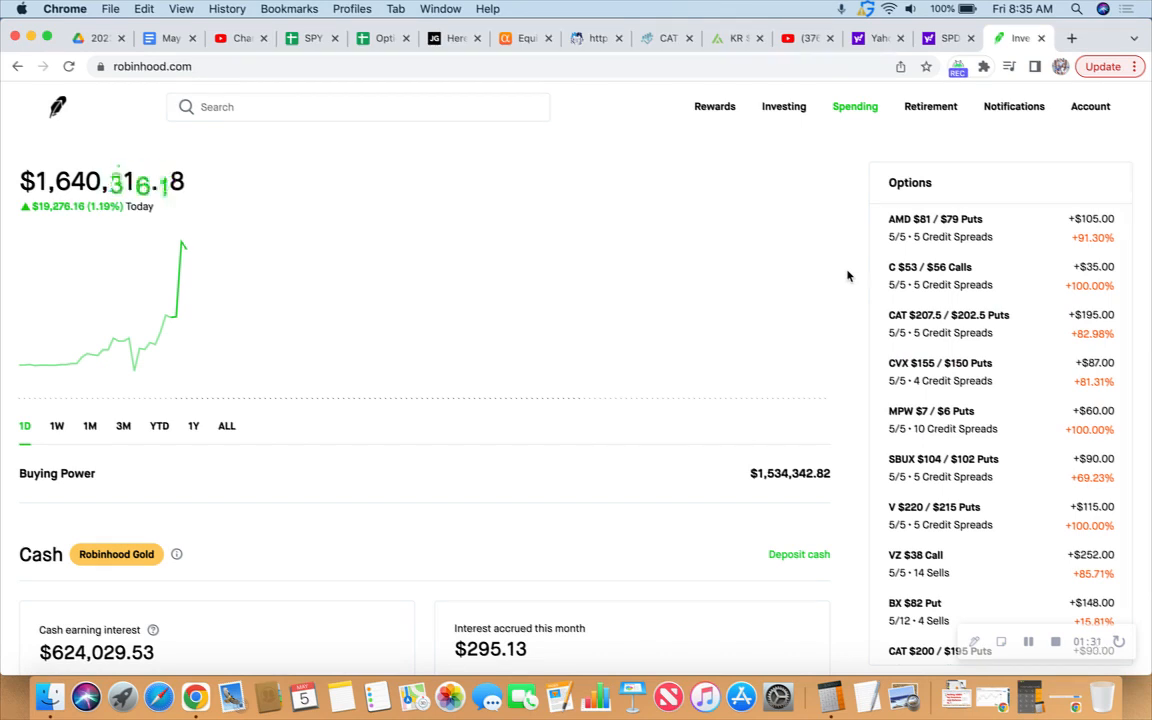
mouse_move(936, 228)
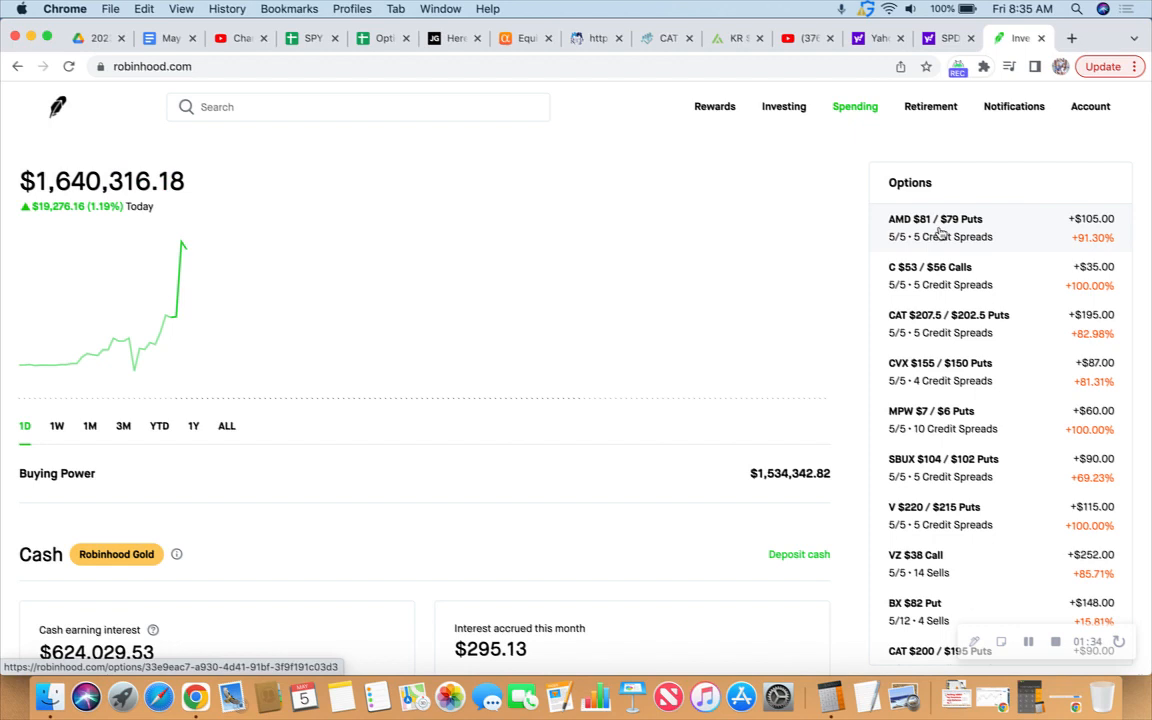
left_click(936, 228)
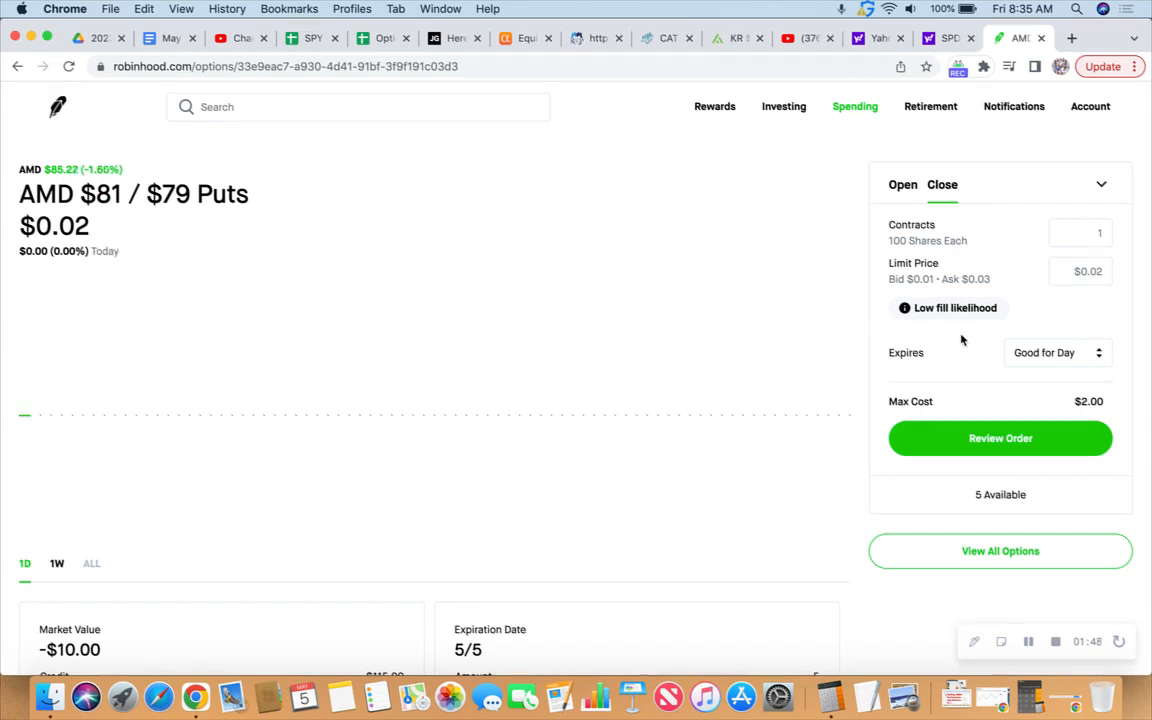
Set the AMD closing order to 5 contracts at a $0.03 limit price
left_click(1080, 232)
type("5")
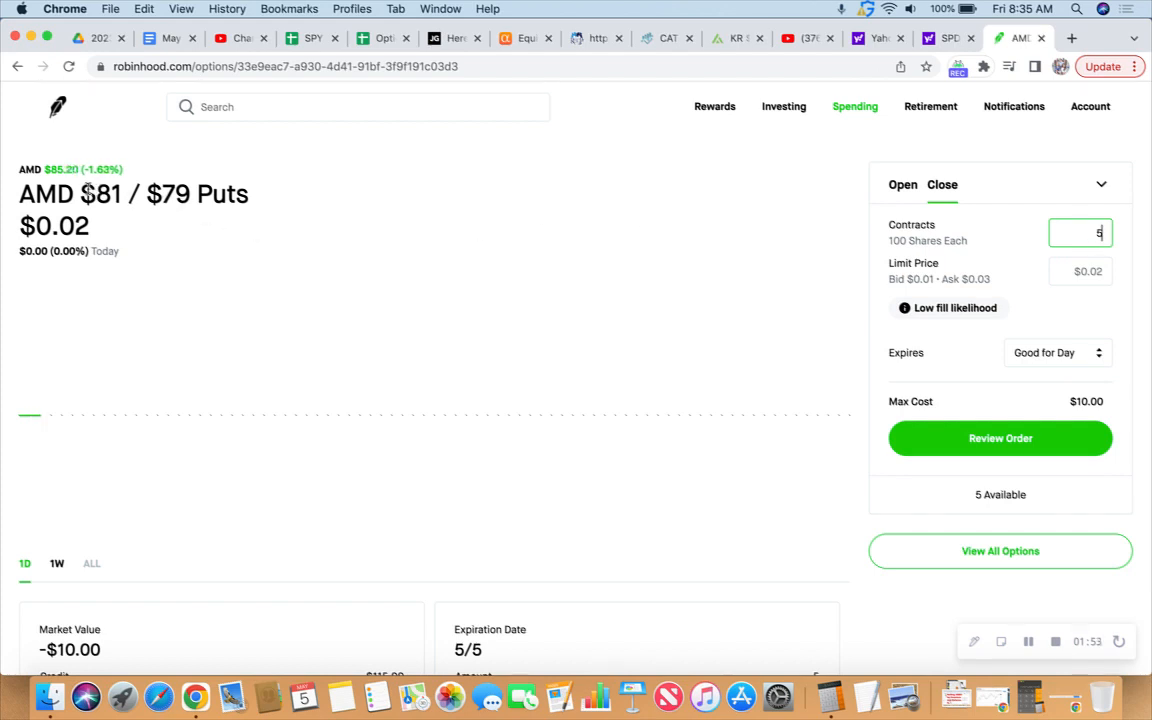
mouse_move(636, 240)
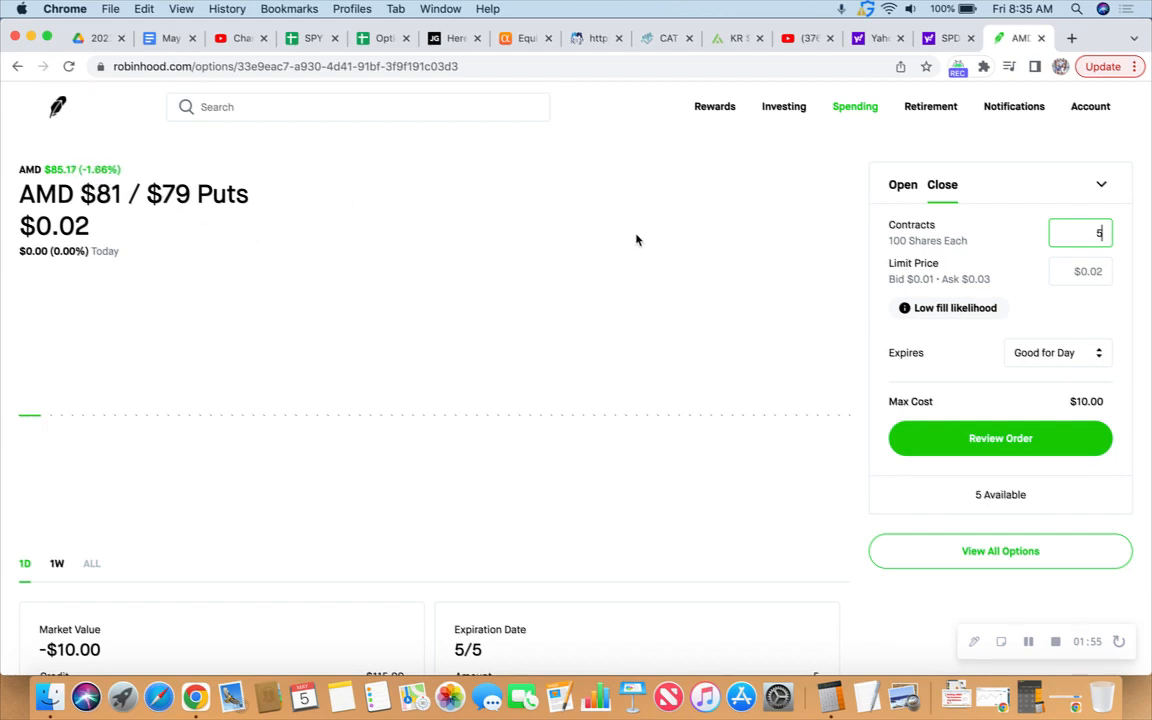
left_click(1080, 272)
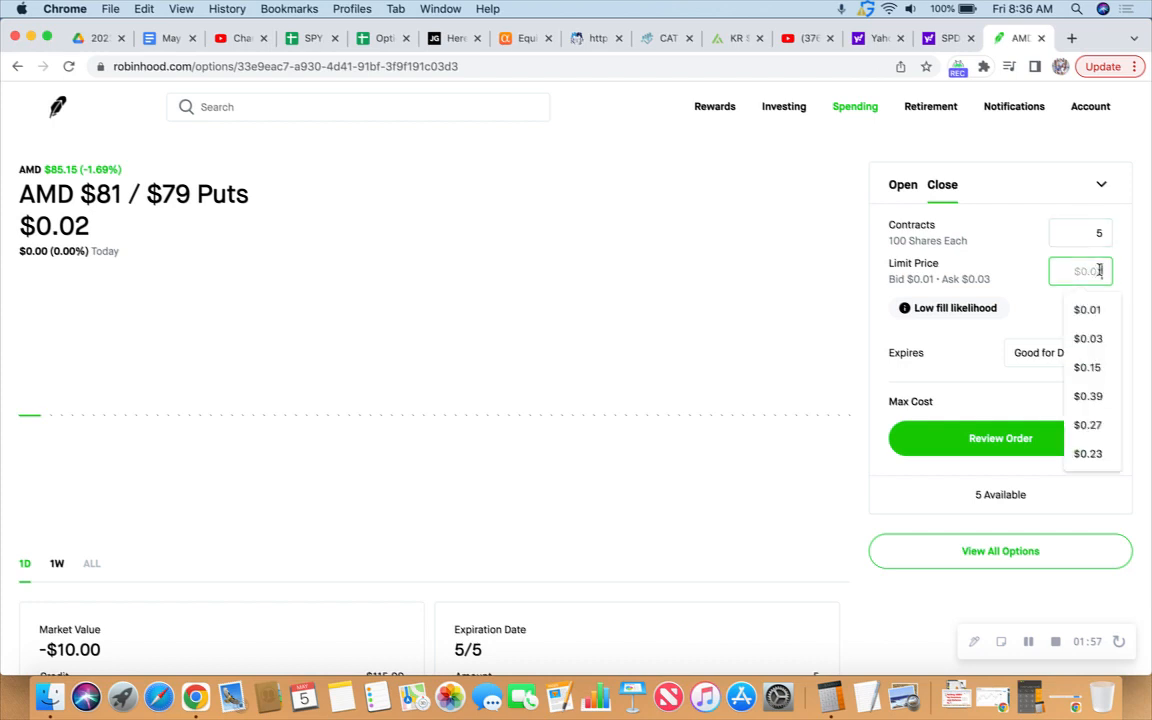
left_click(1088, 338)
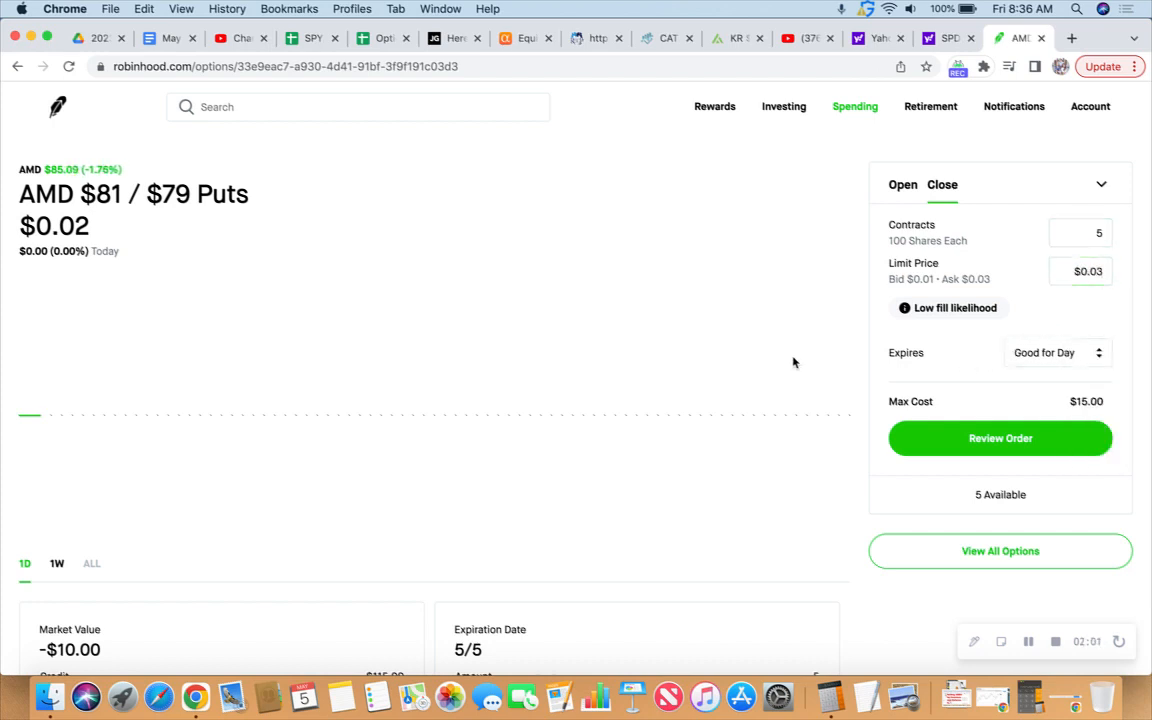
scroll("down", 3)
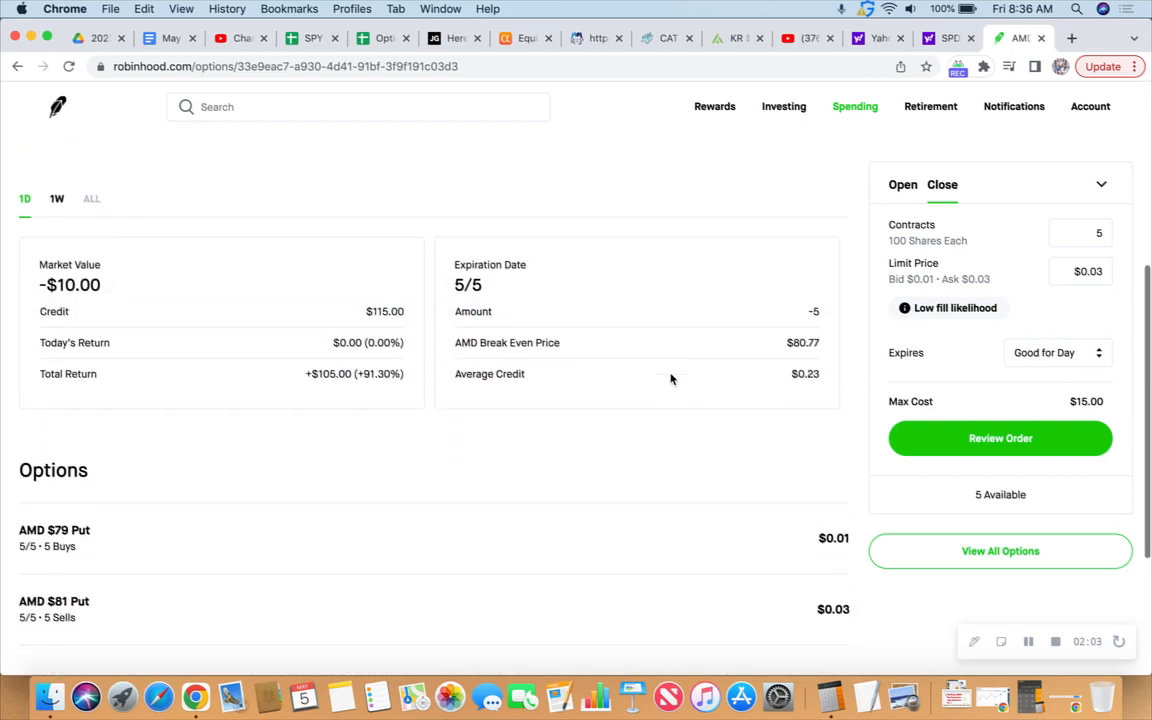
scroll("down", 3)
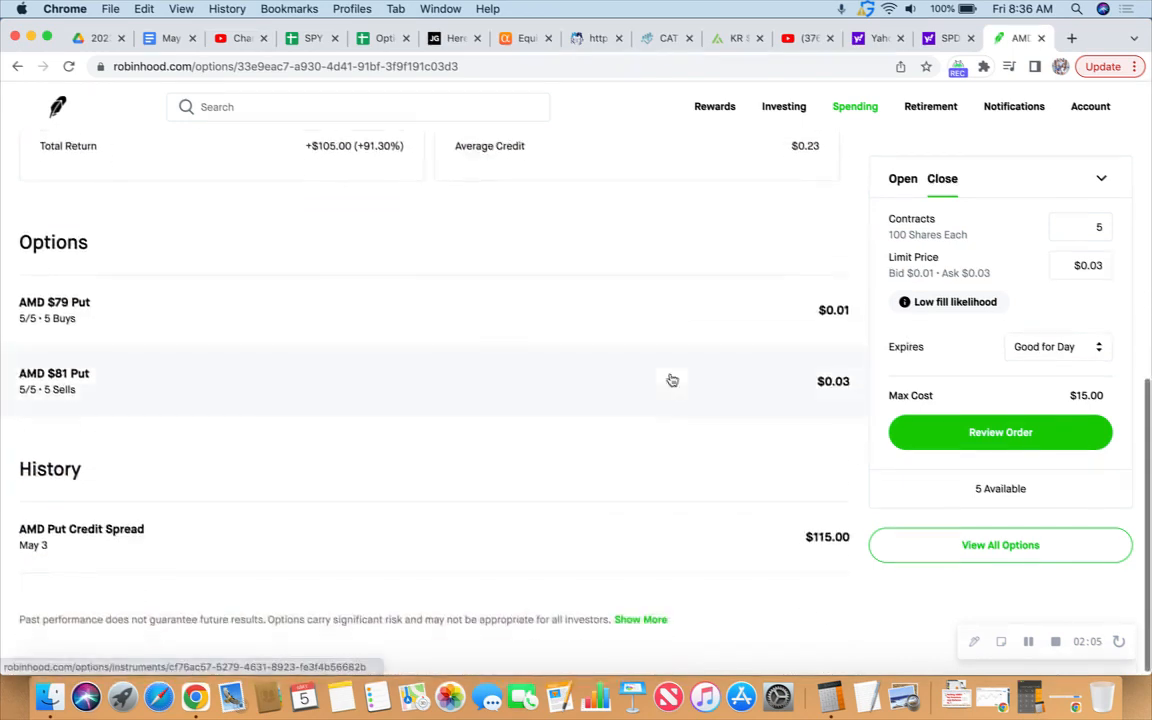
mouse_move(676, 534)
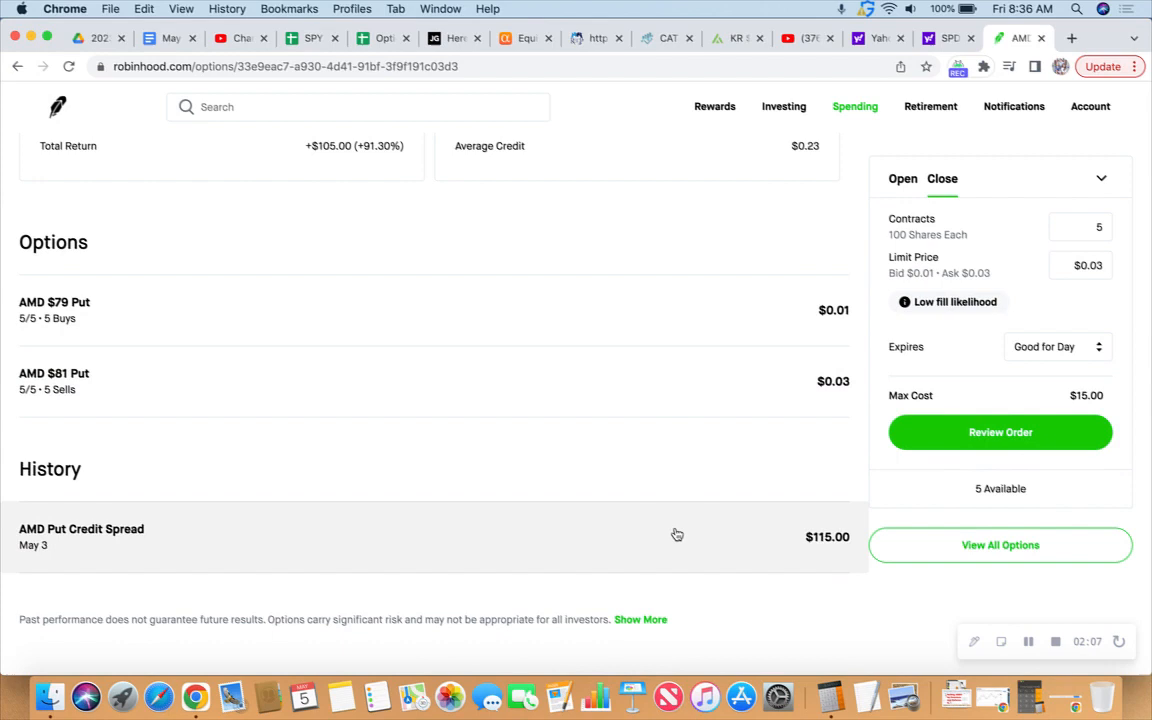
scroll("up", 3)
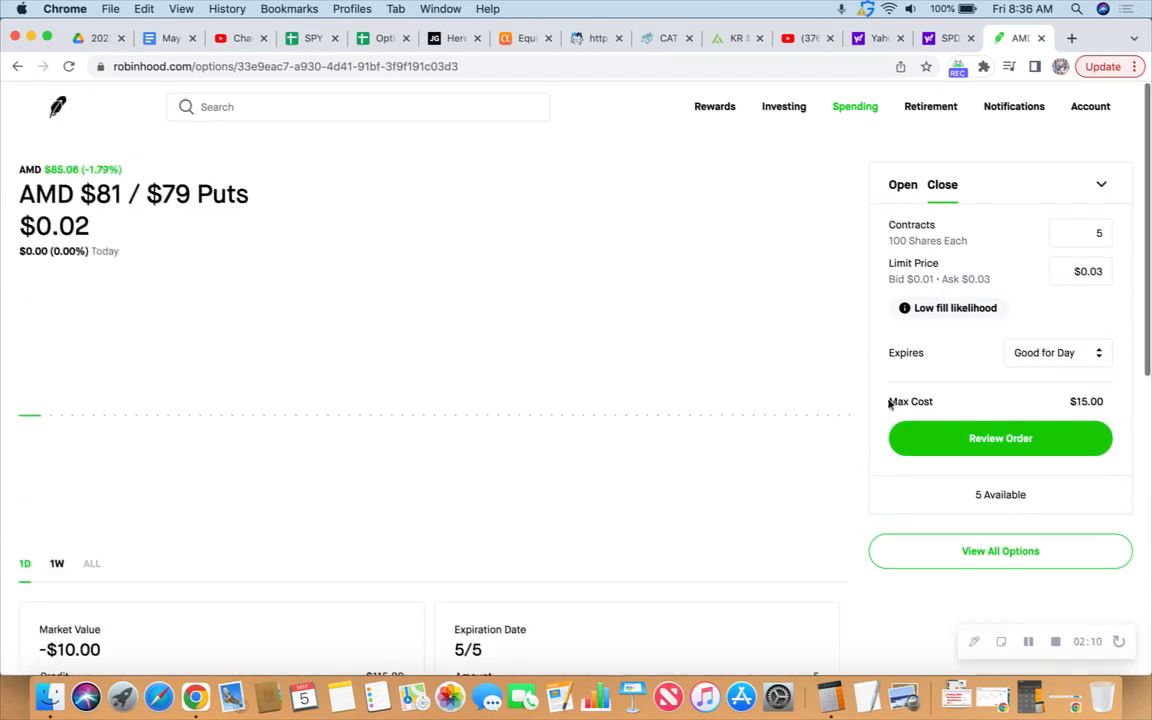
Review and submit the AMD $81/$79 spread closing order, then dismiss the fill confirmation
left_click(1000, 438)
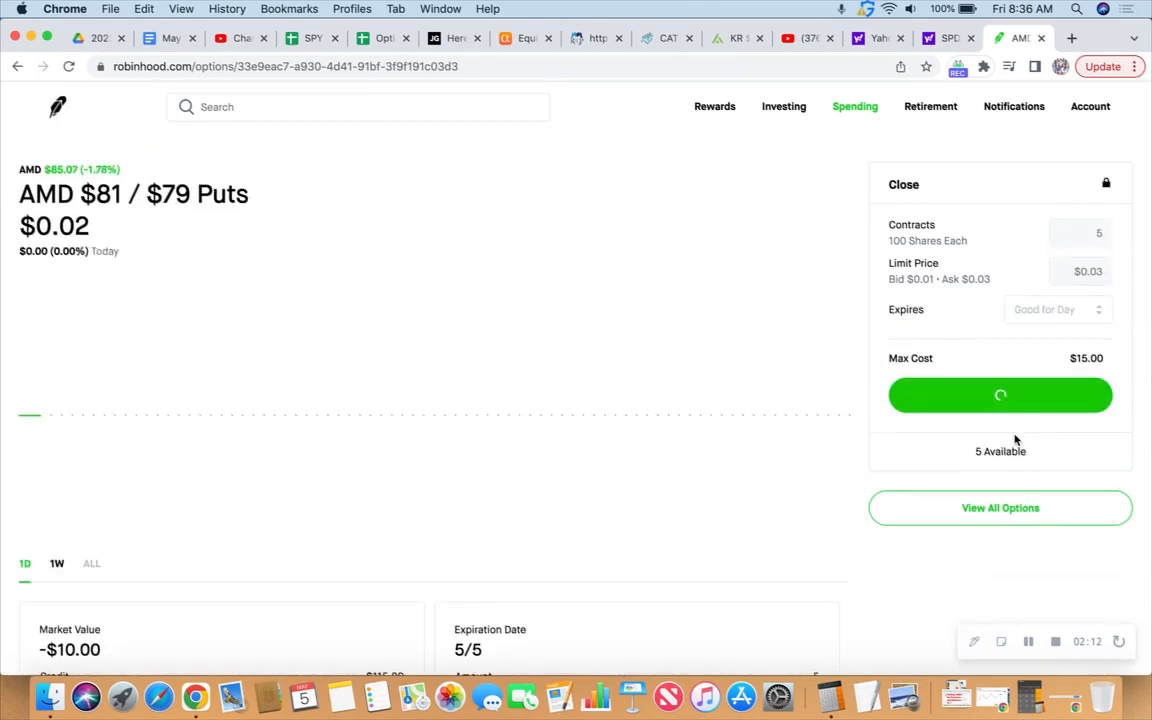
left_click(1000, 396)
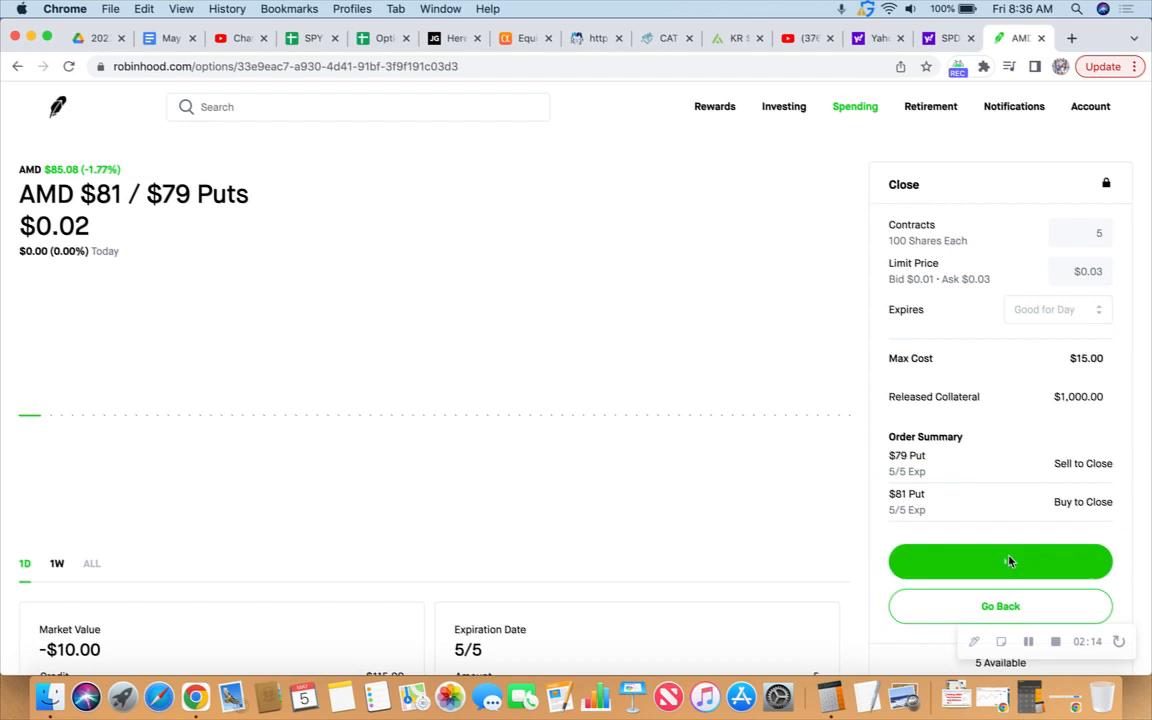
left_click(1000, 560)
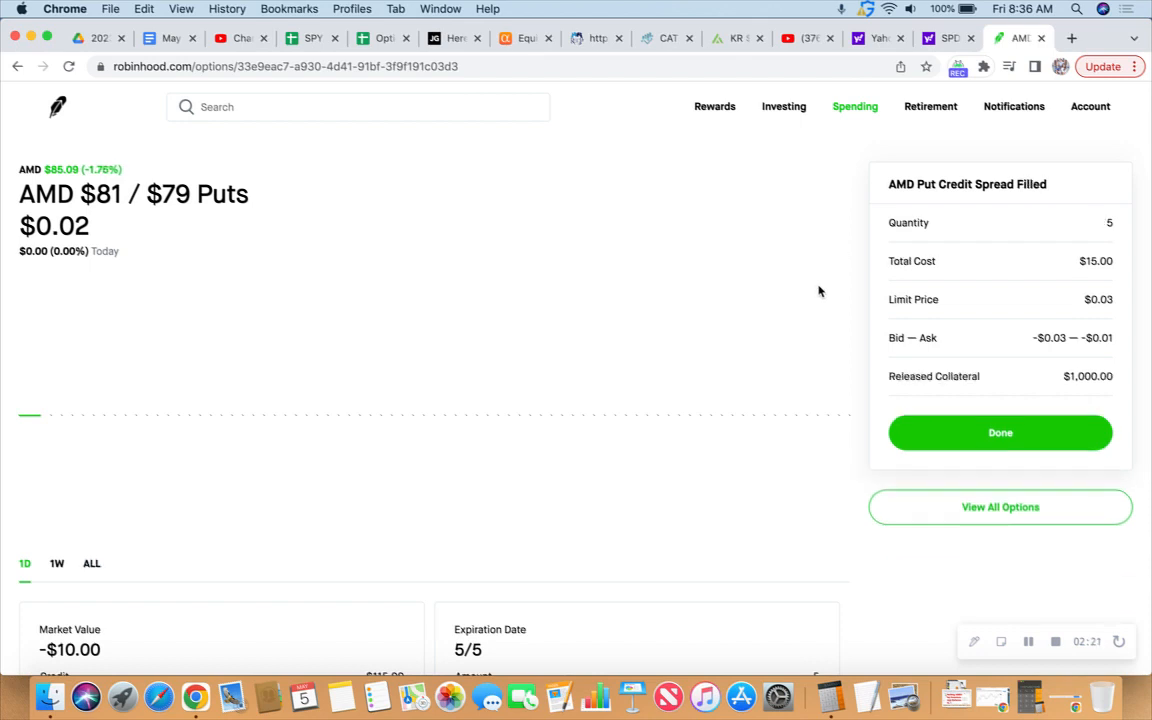
mouse_move(1032, 380)
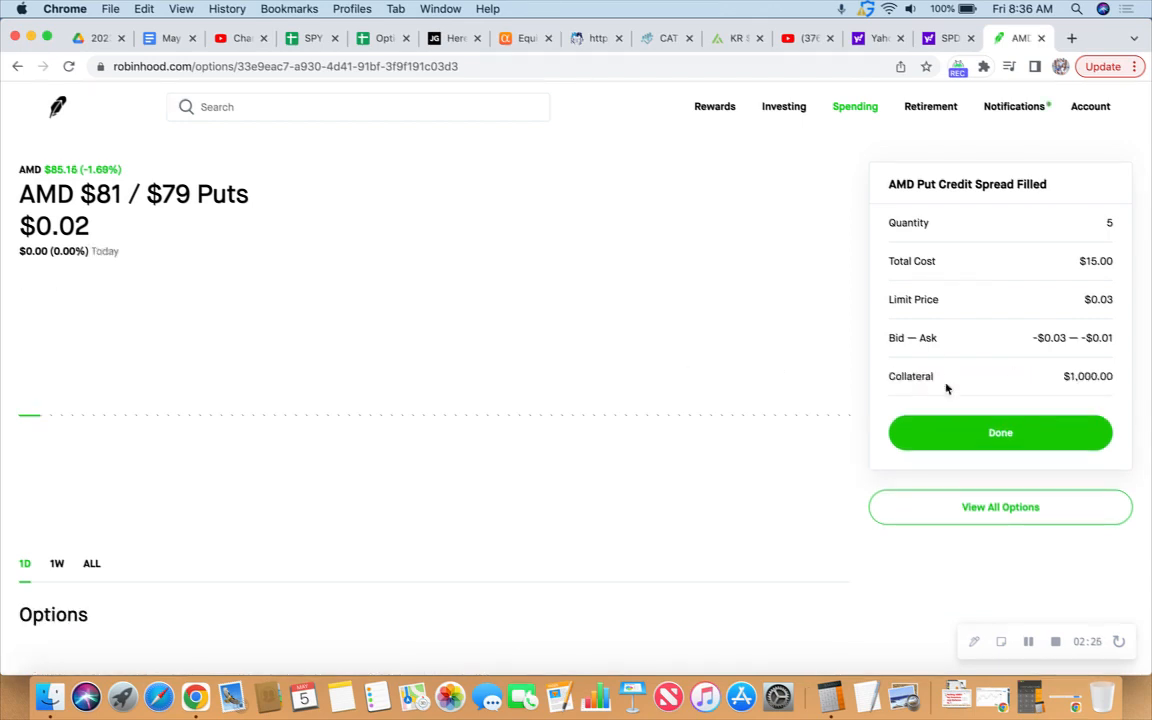
scroll("down", 3)
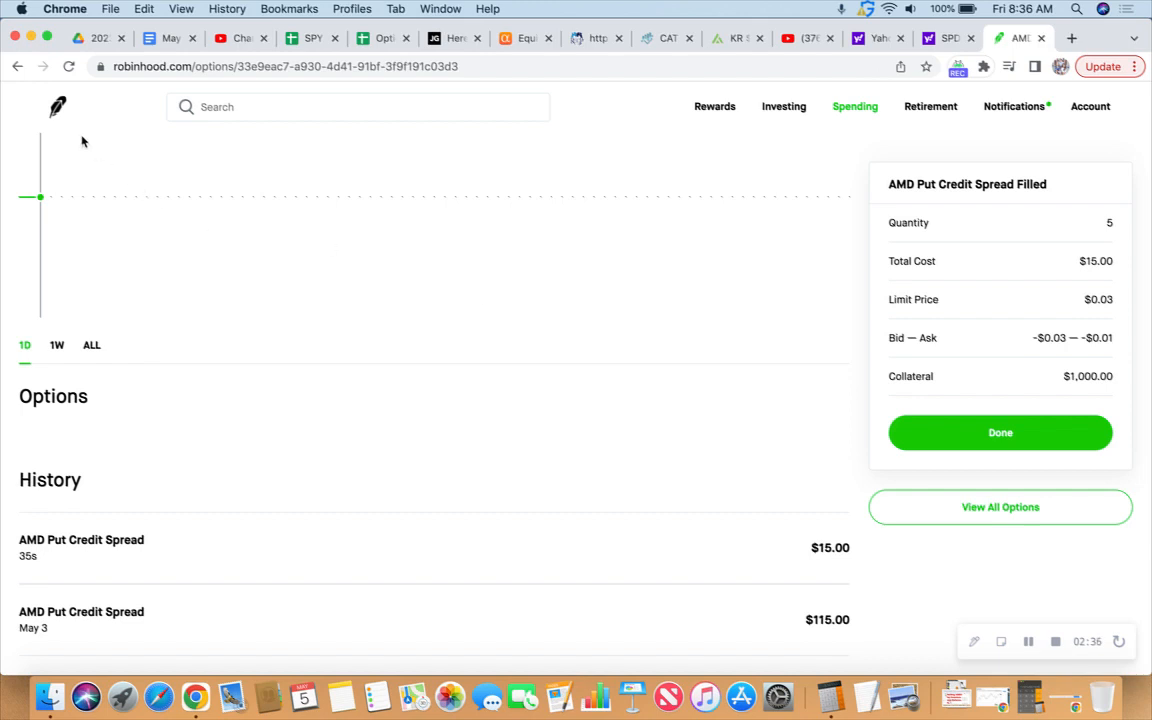
left_click(1000, 432)
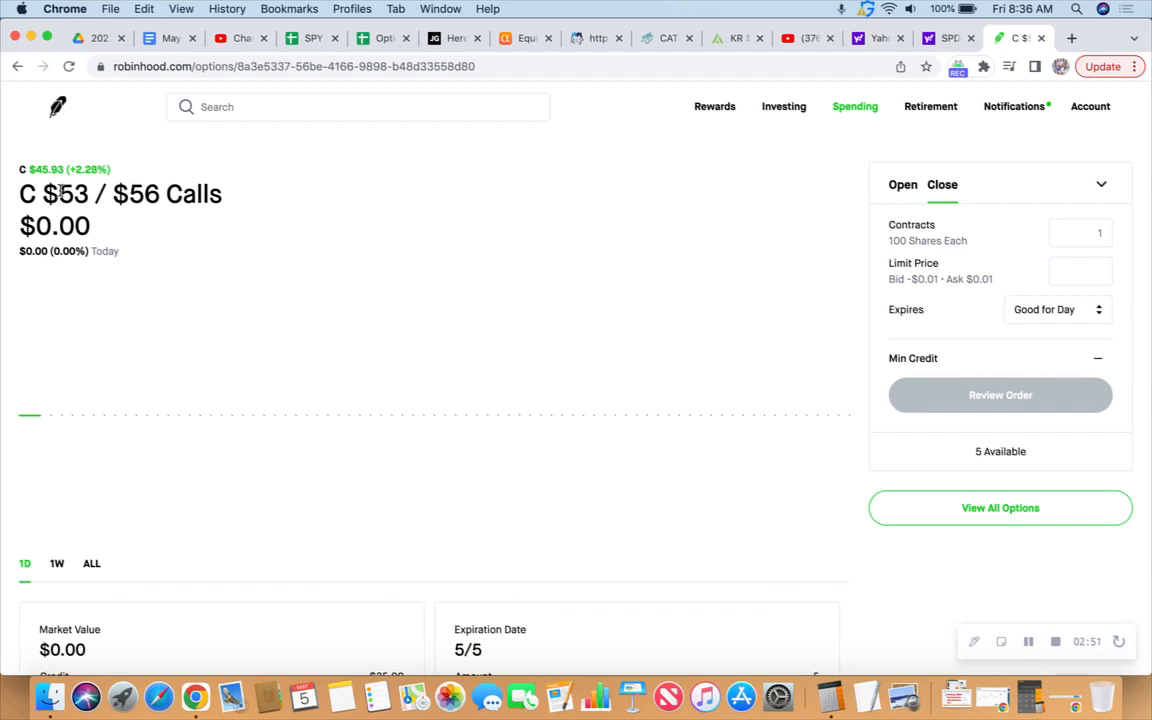
mouse_move(168, 232)
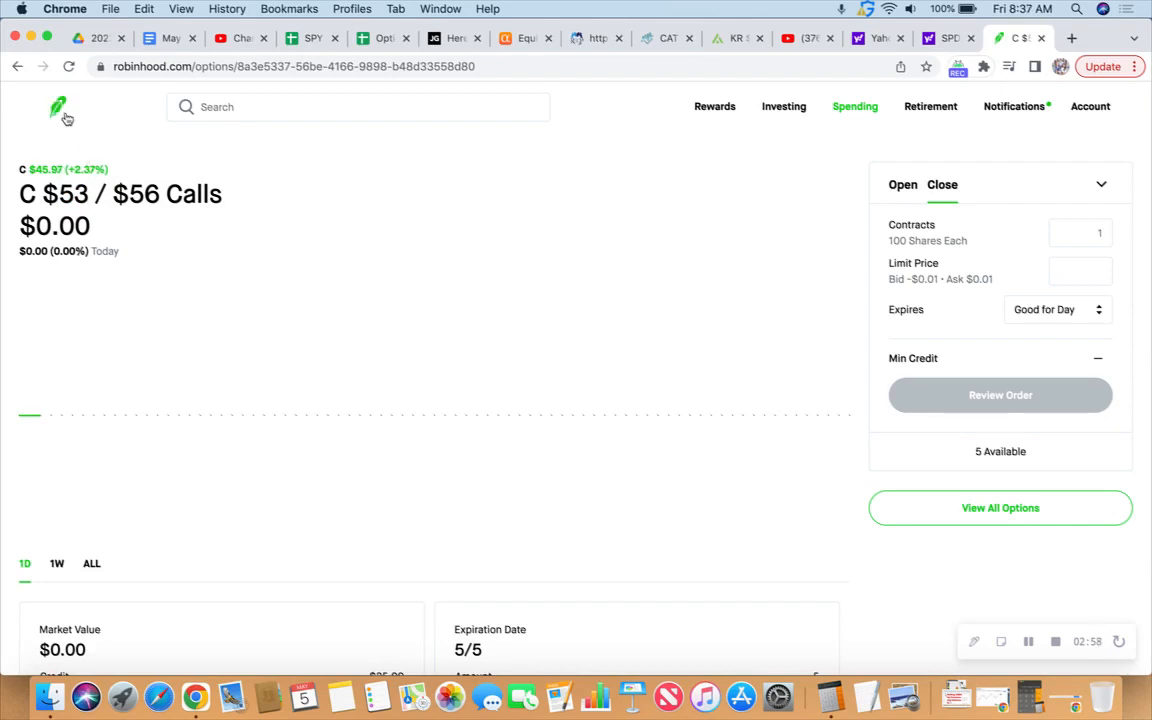
mouse_move(60, 110)
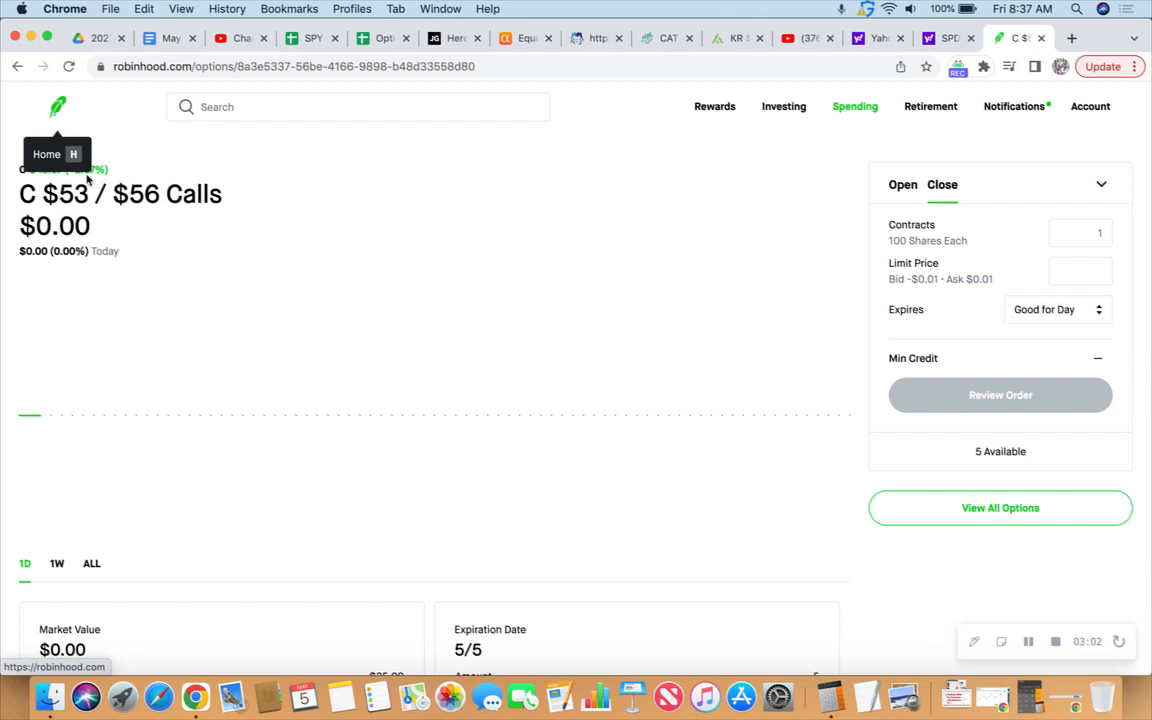
mouse_move(68, 208)
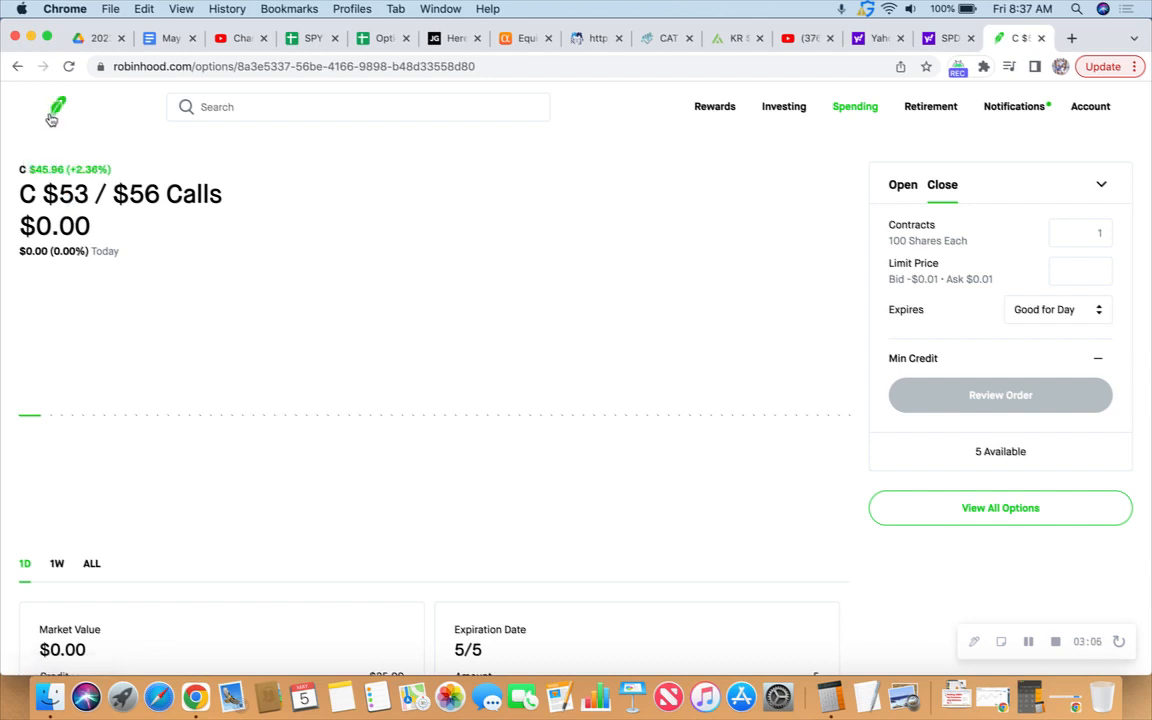
Return to the Robinhood account home page from the C $53/$56 Calls position
left_click(56, 108)
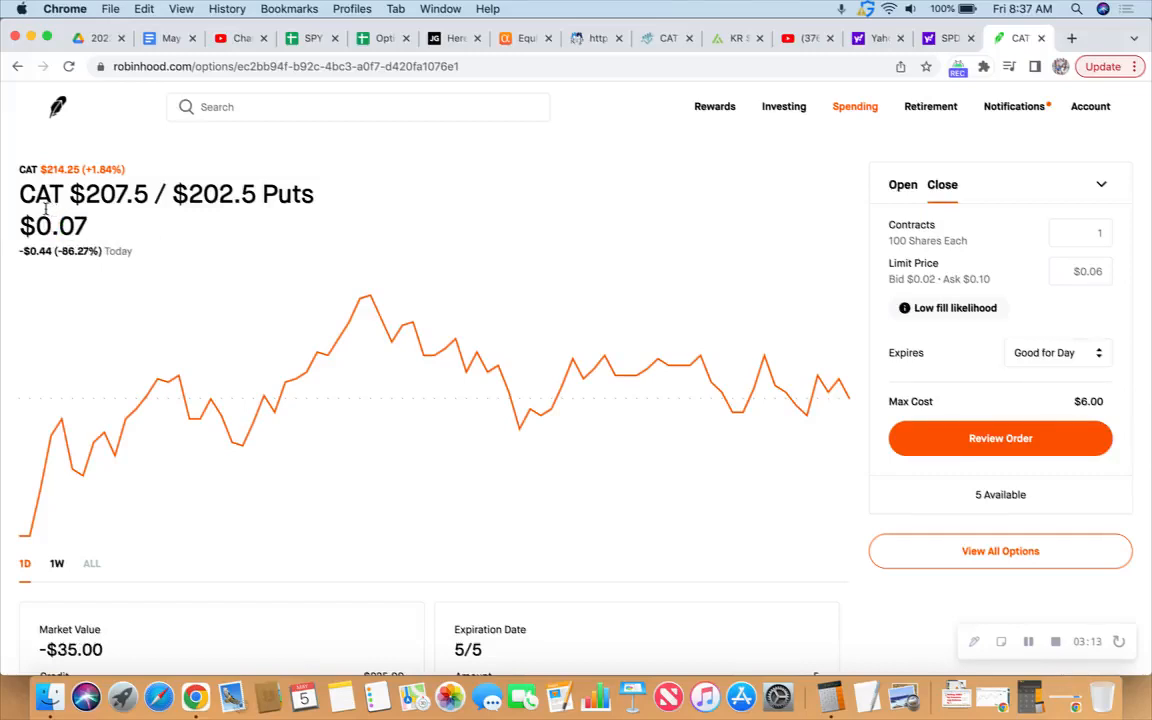
mouse_move(490, 216)
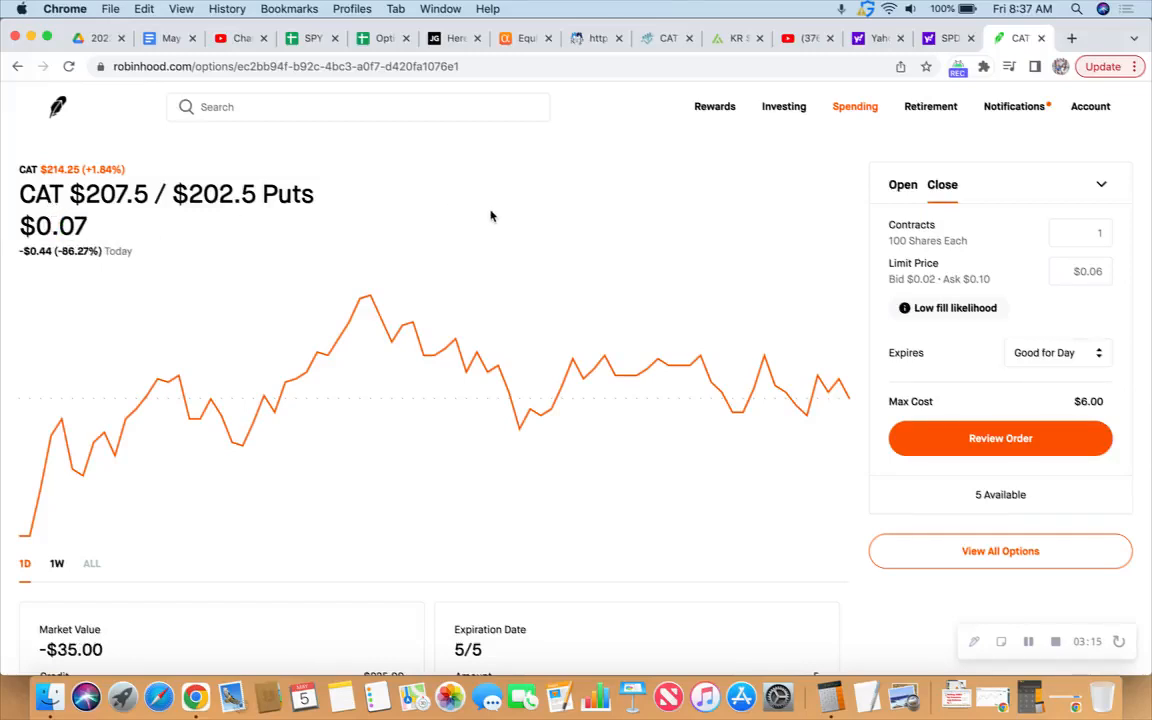
mouse_move(1050, 302)
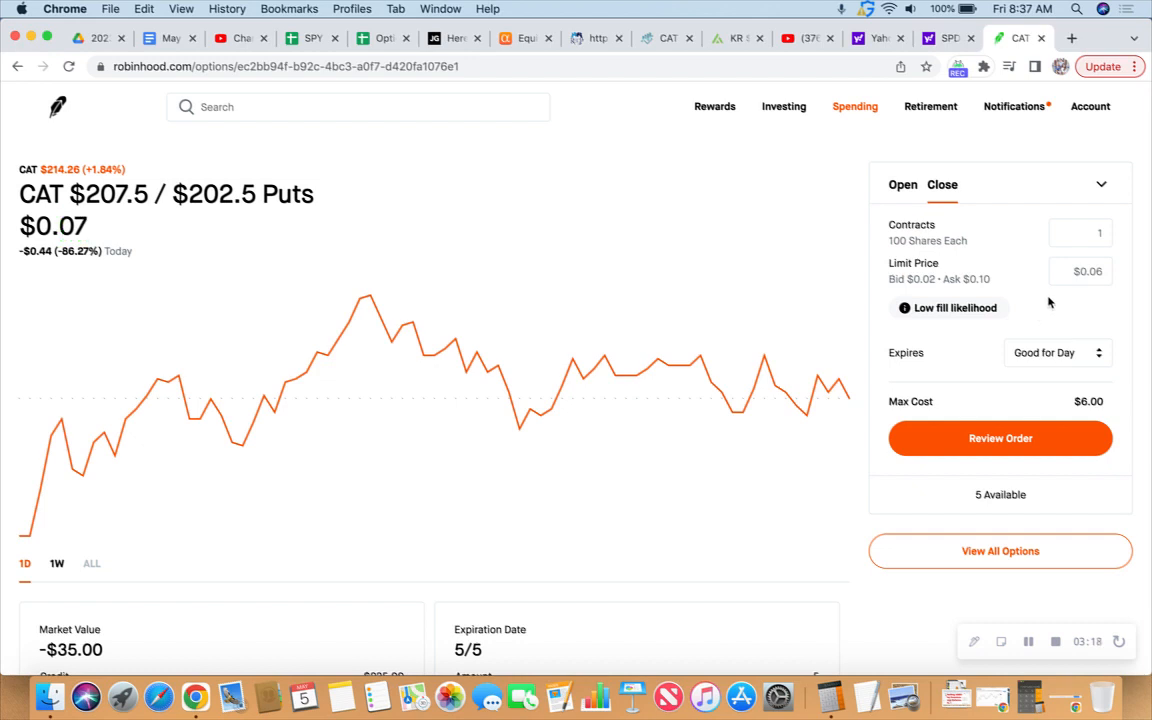
Set the CAT closing order to 5 contracts at a $0.07 limit price
left_click(1080, 272)
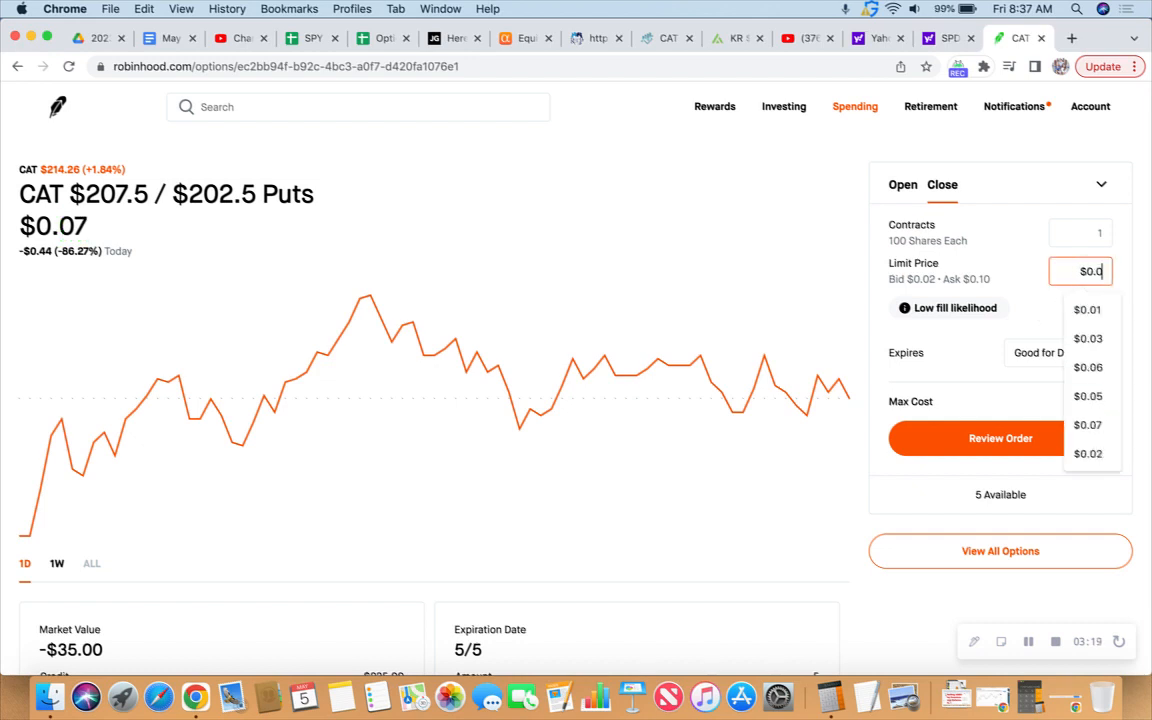
left_click(1080, 232)
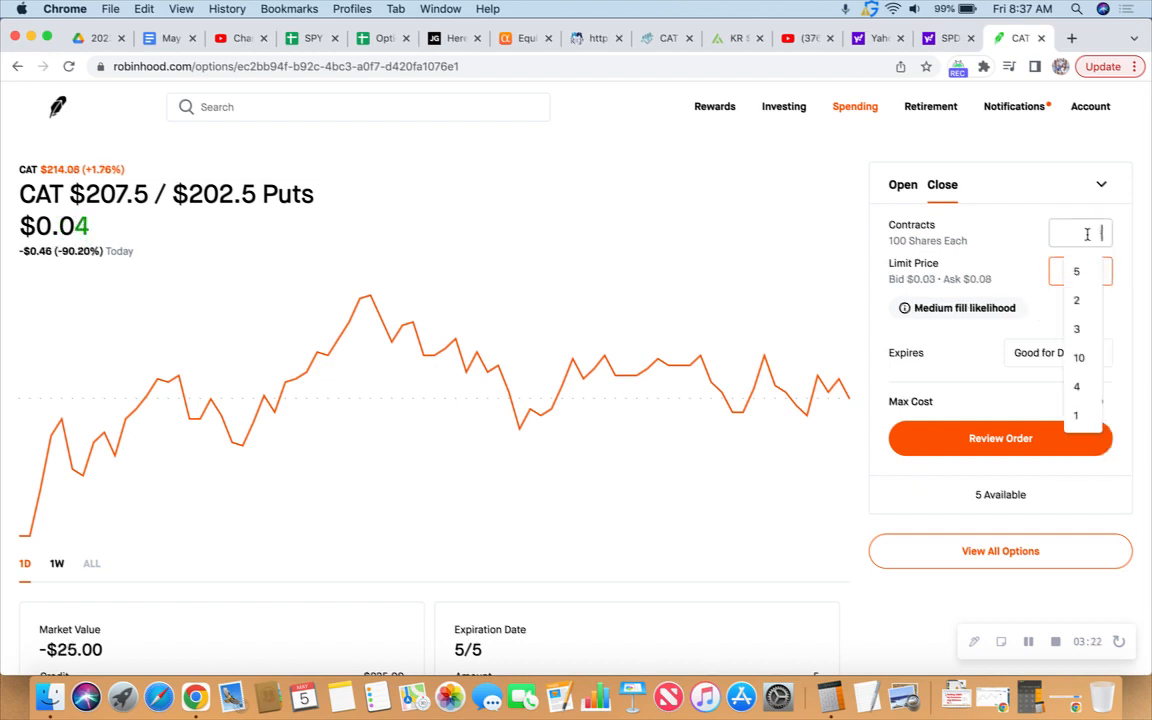
left_click(1076, 272)
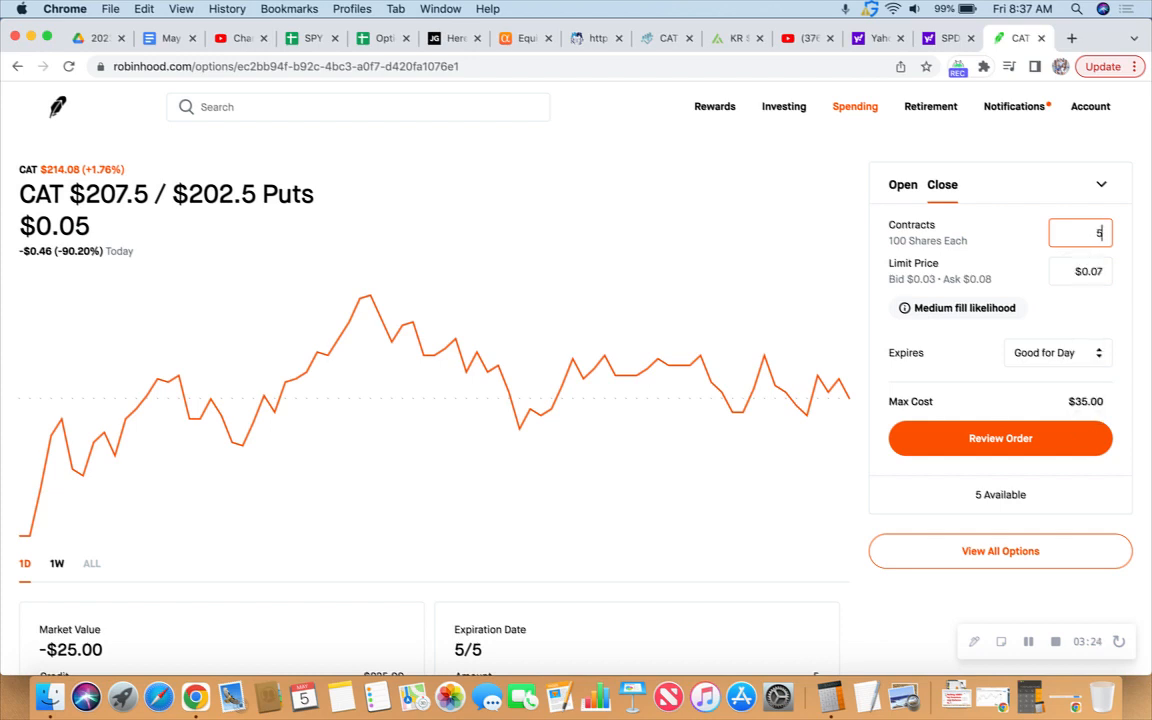
scroll("down", 3)
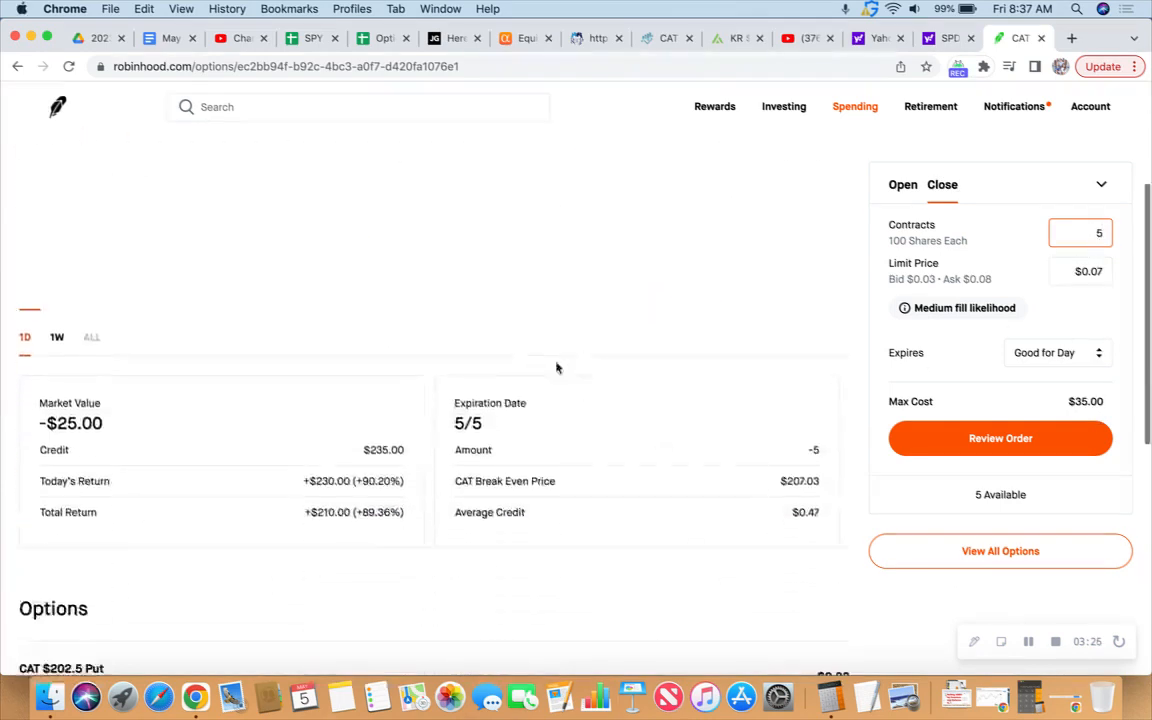
scroll("down", 3)
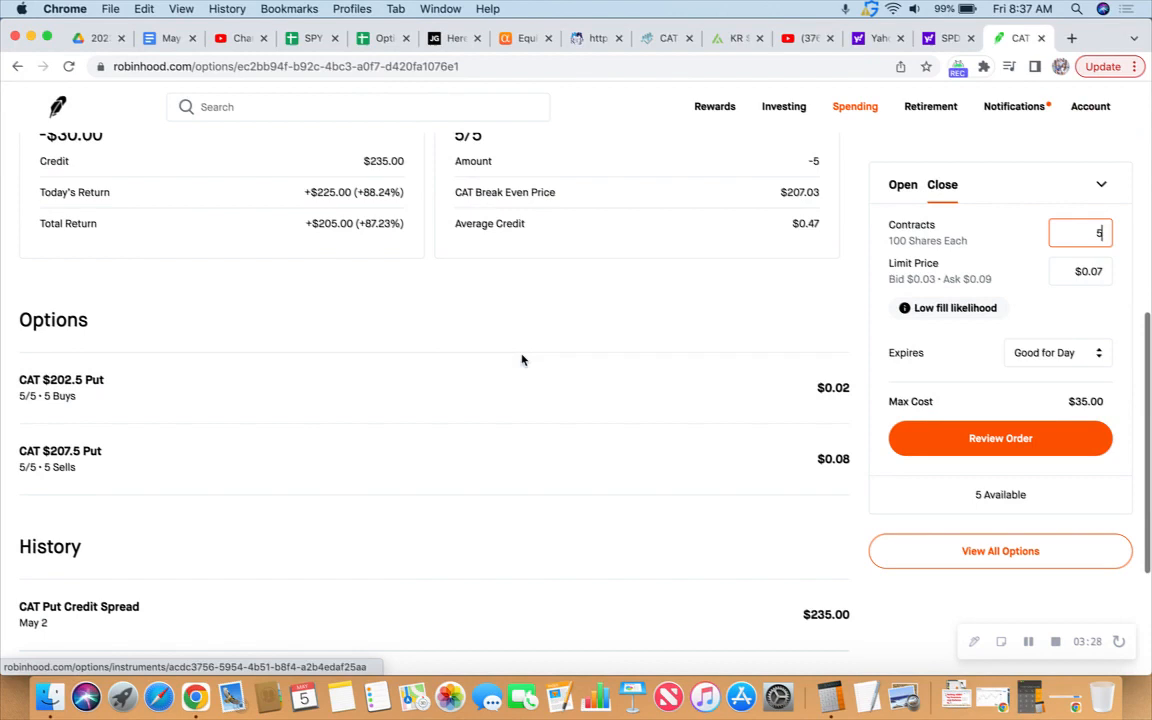
mouse_move(524, 604)
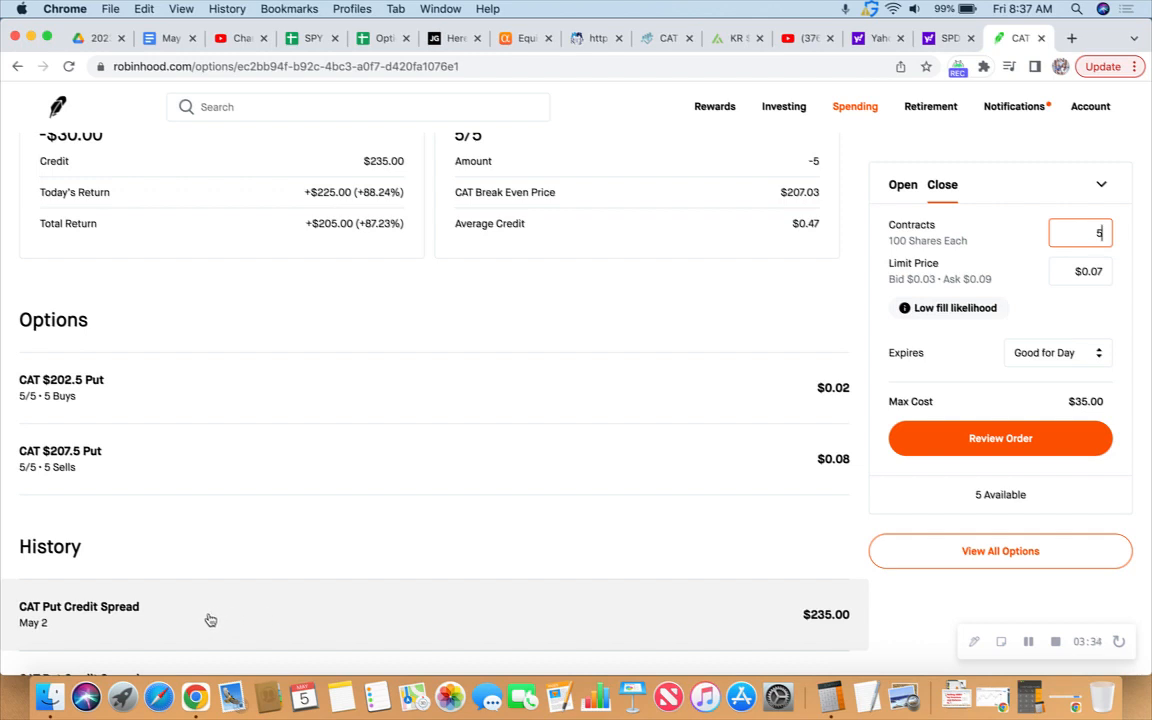
mouse_move(508, 418)
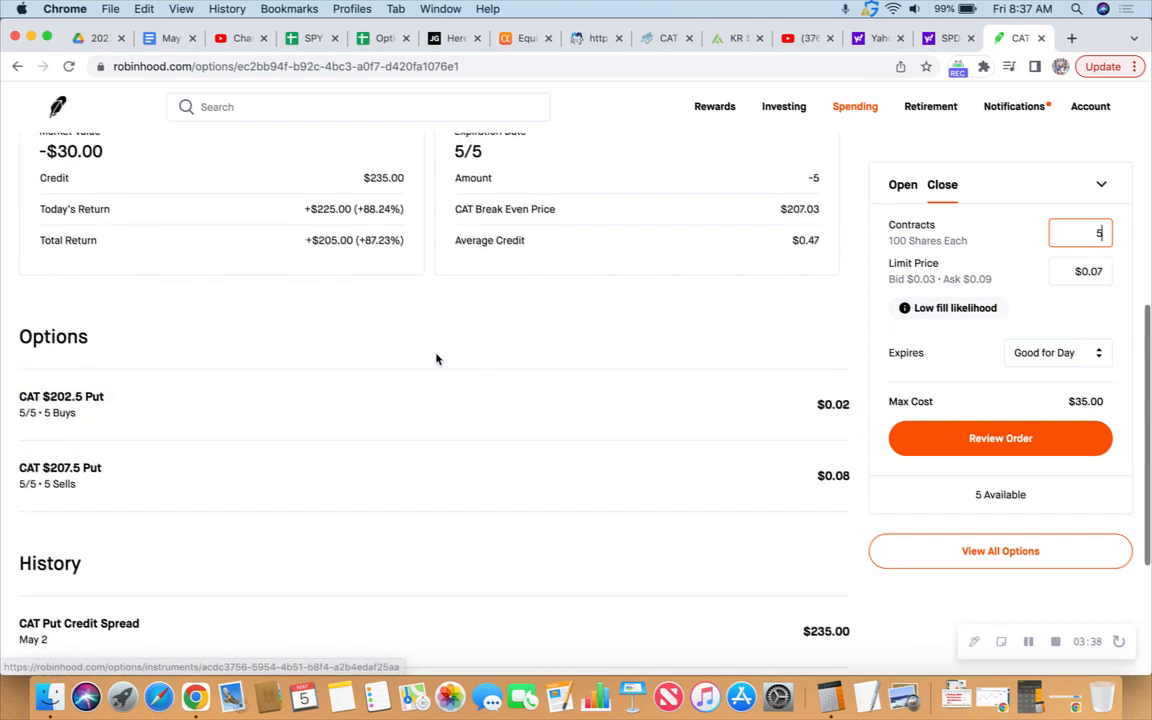
scroll("up", 3)
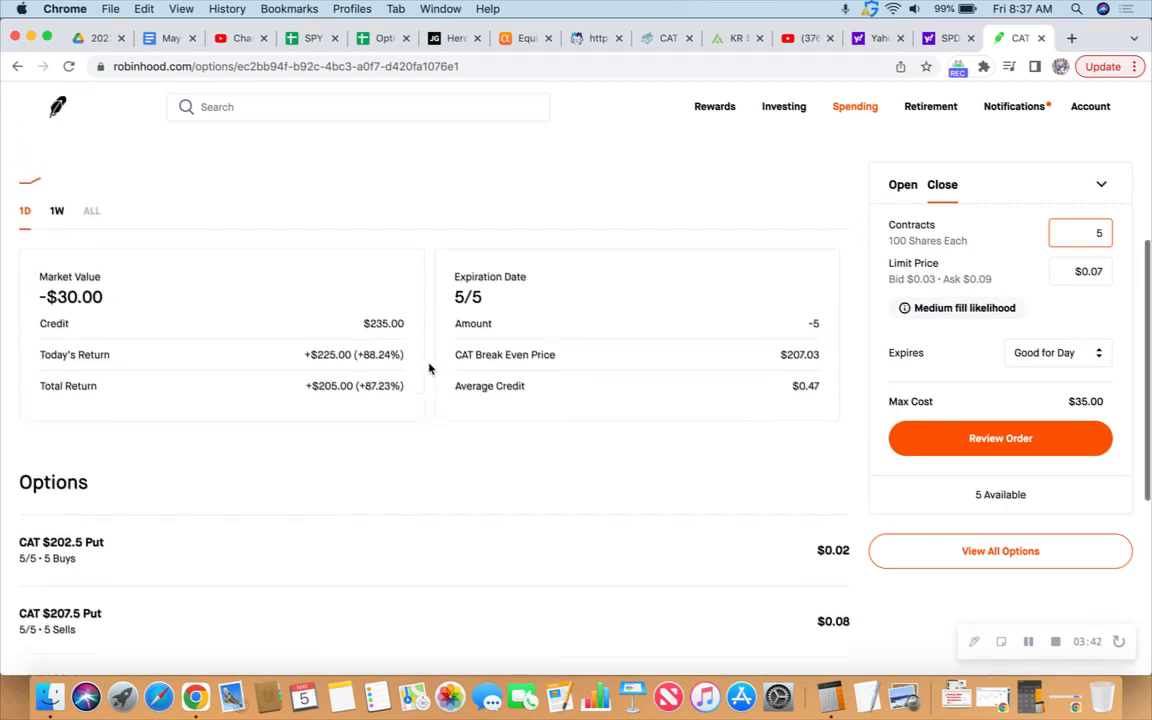
scroll("up", 3)
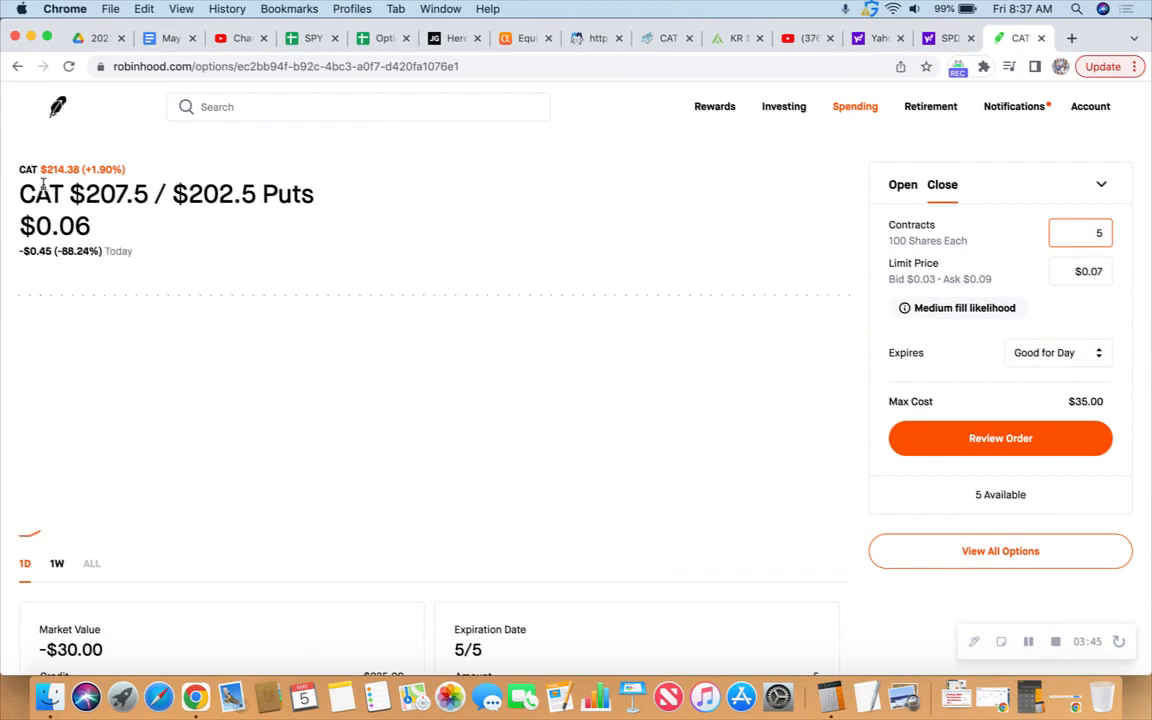
left_click(1080, 232)
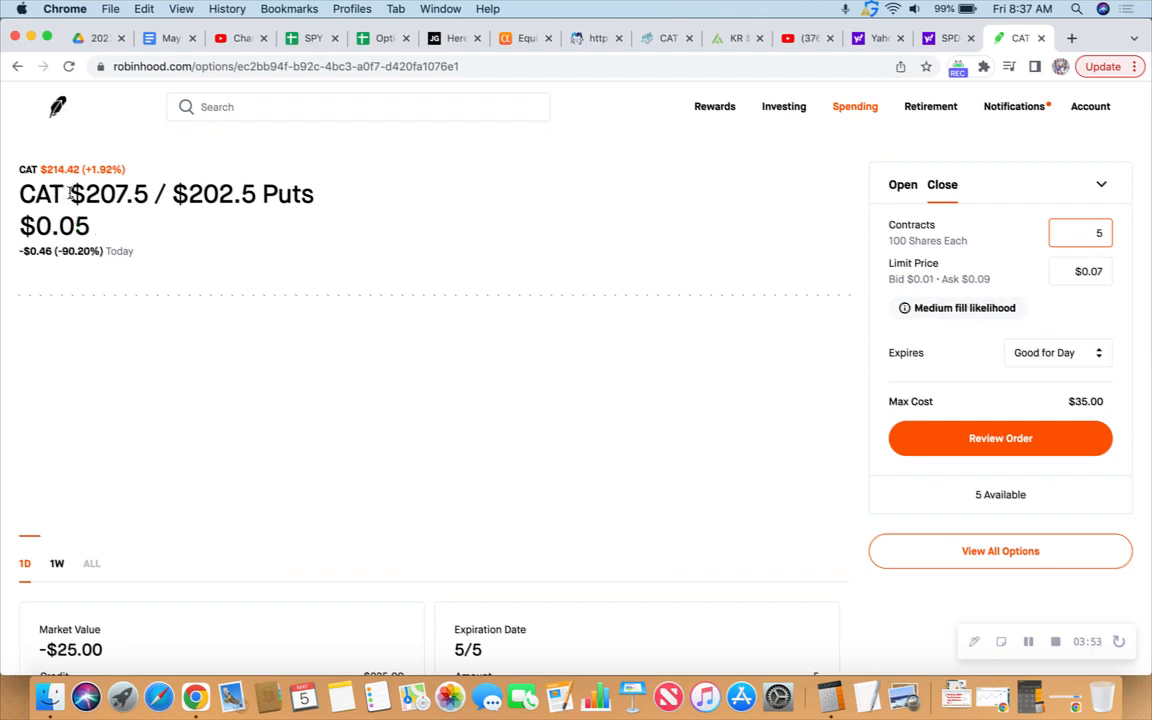
left_click(1080, 232)
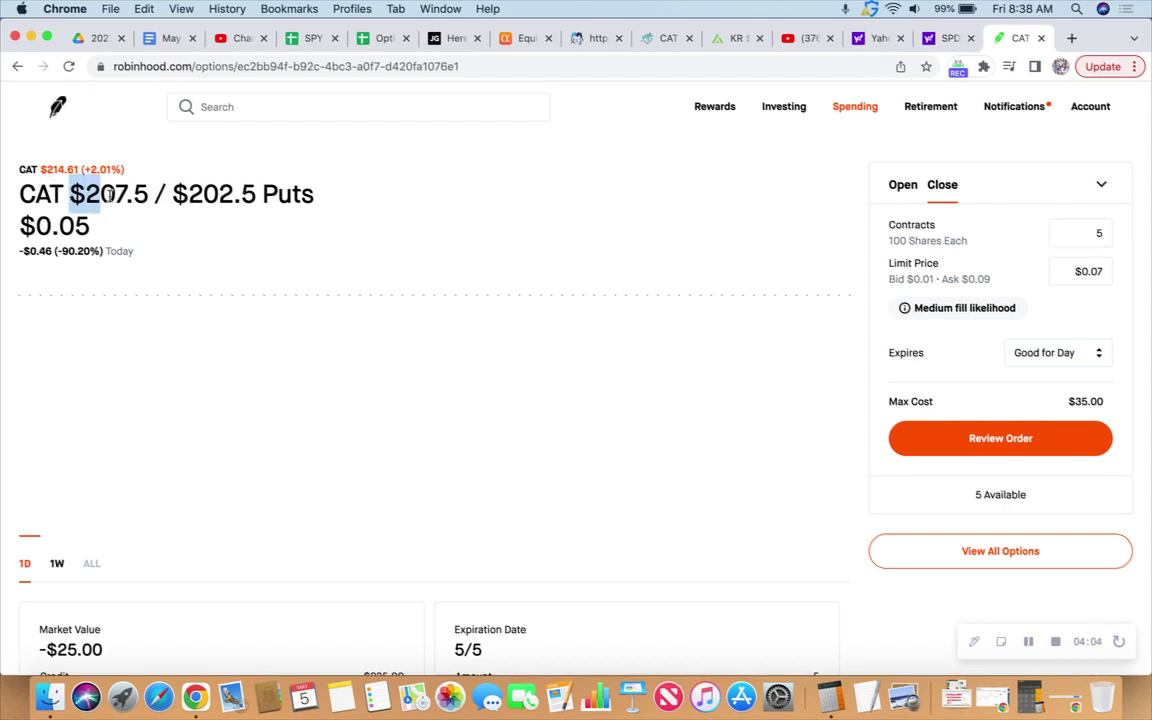
double_click(110, 194)
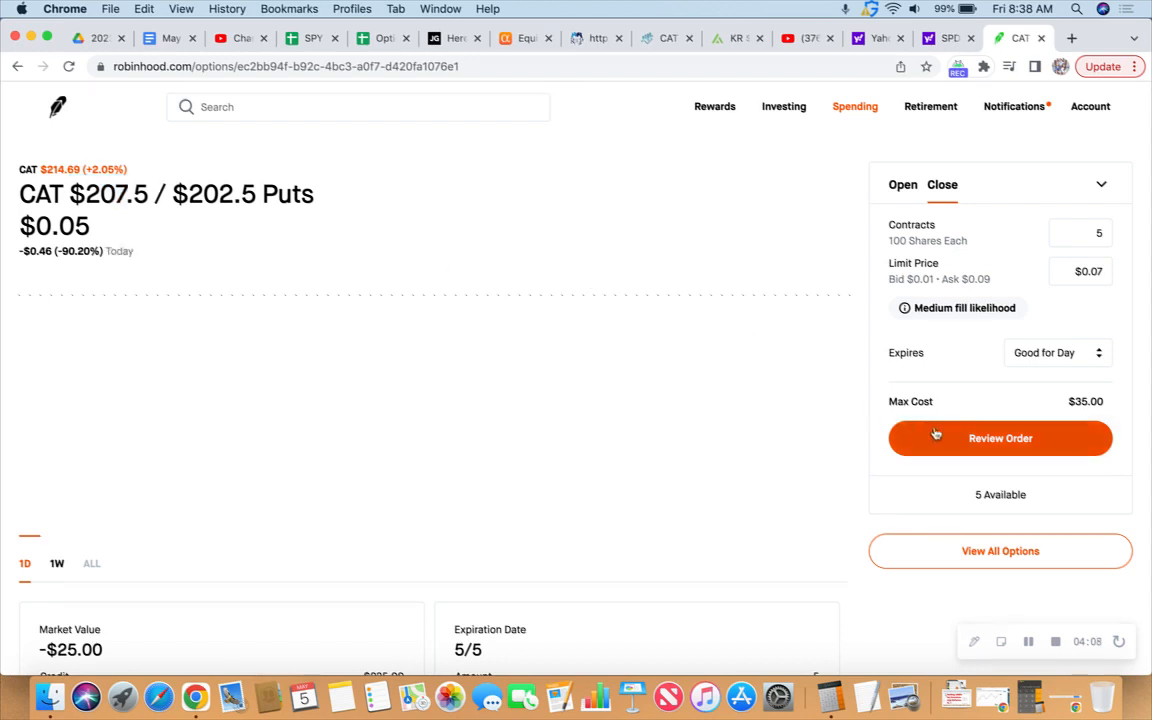
Review the order summary for both put legs and submit the CAT $207.5/$202.5 closing order
left_click(1000, 438)
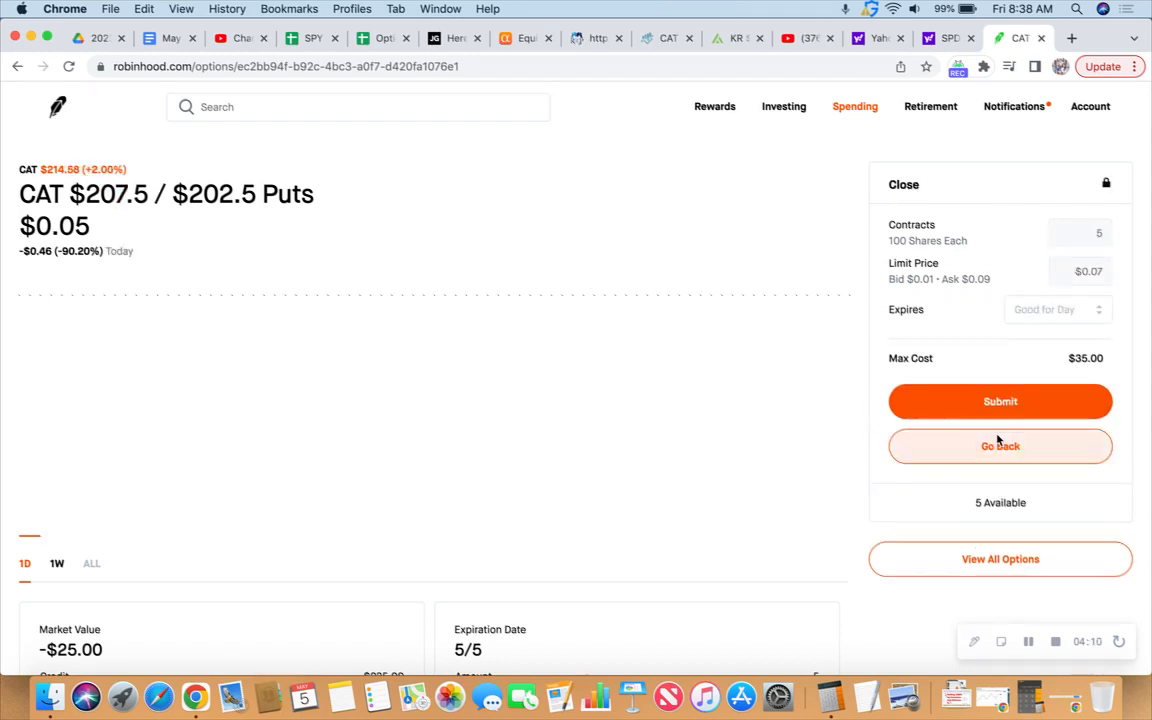
left_click(1000, 400)
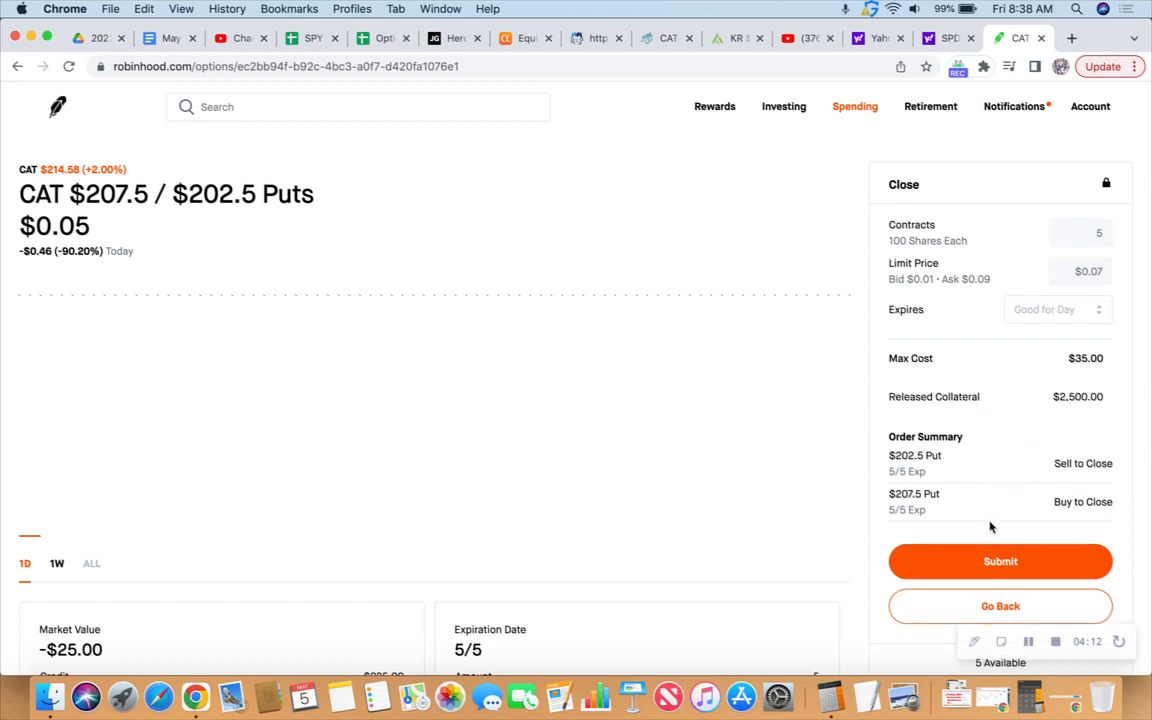
mouse_move(1000, 560)
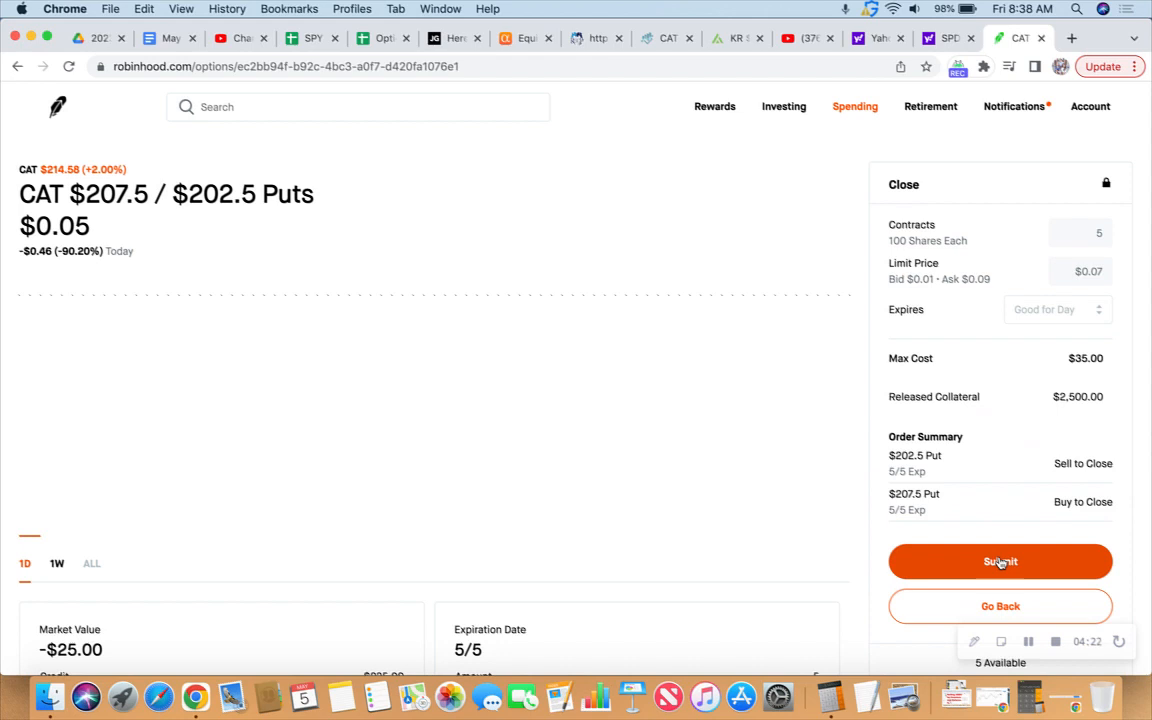
left_click(1000, 560)
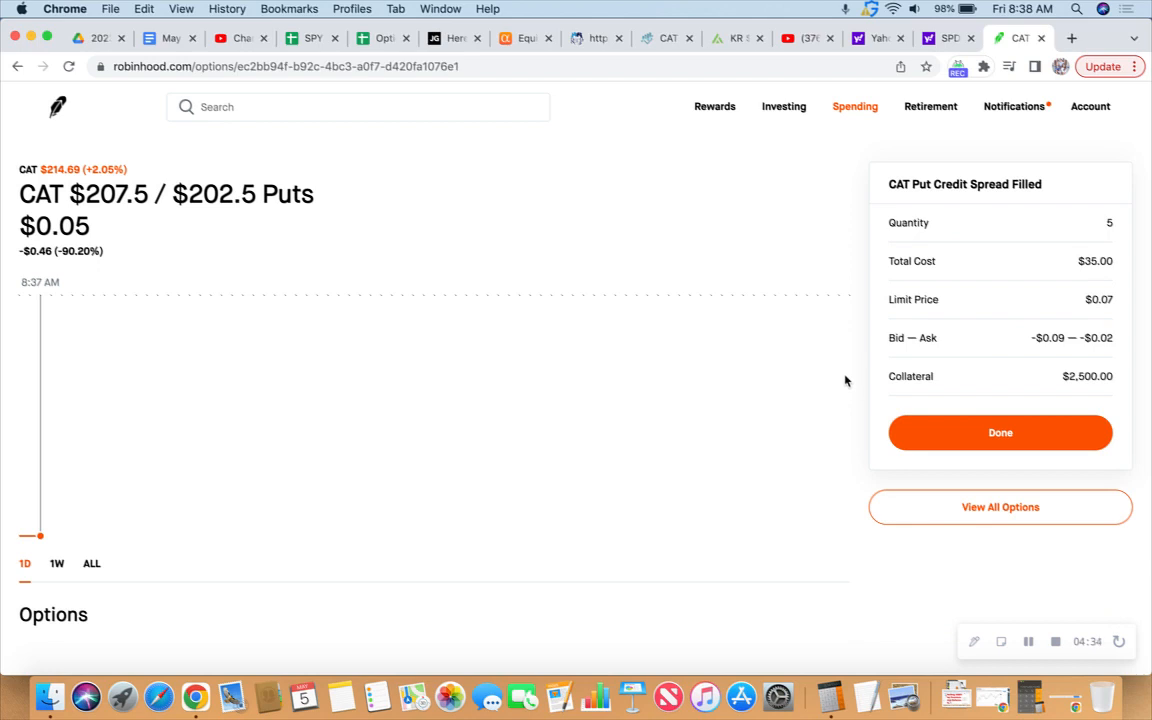
Scroll through the filled CAT order page and its history showing the $35.00 closing trade
scroll("down", 3)
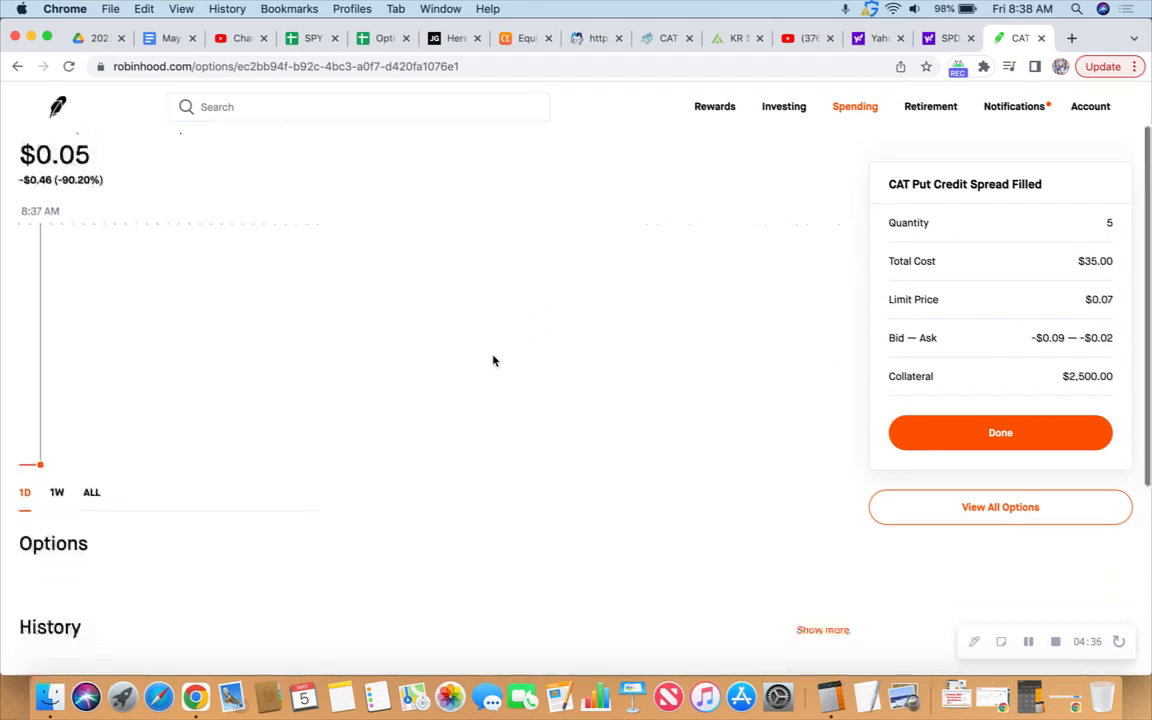
scroll("down", 3)
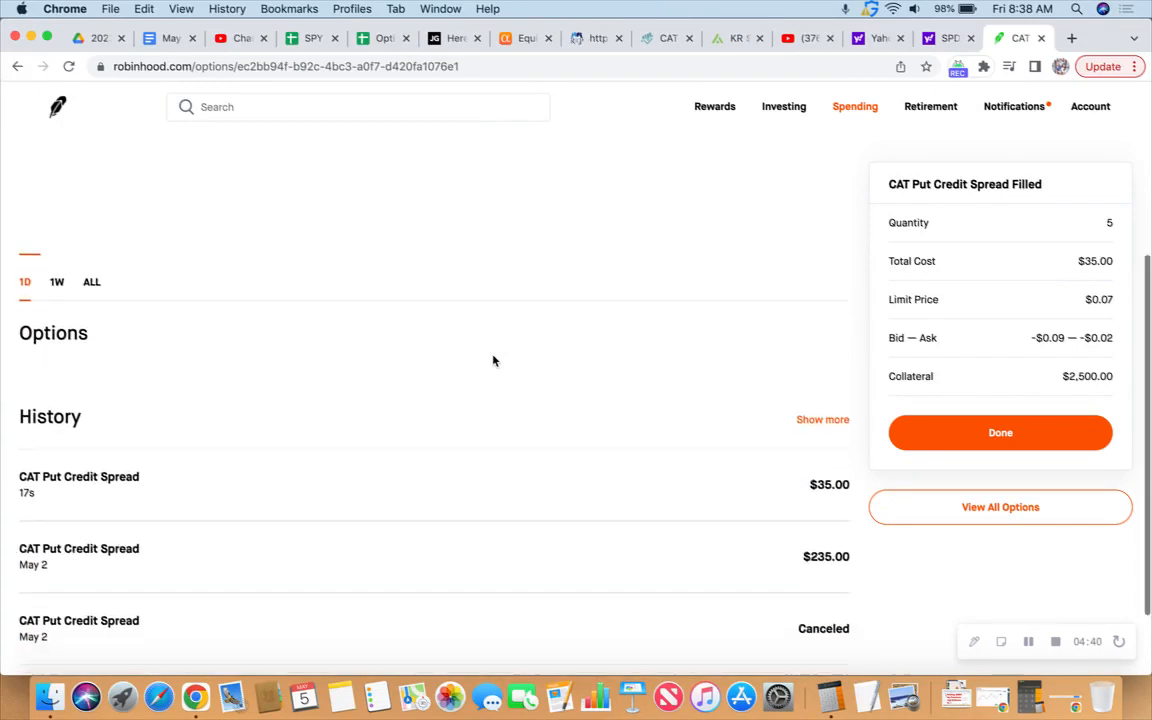
scroll("up", 3)
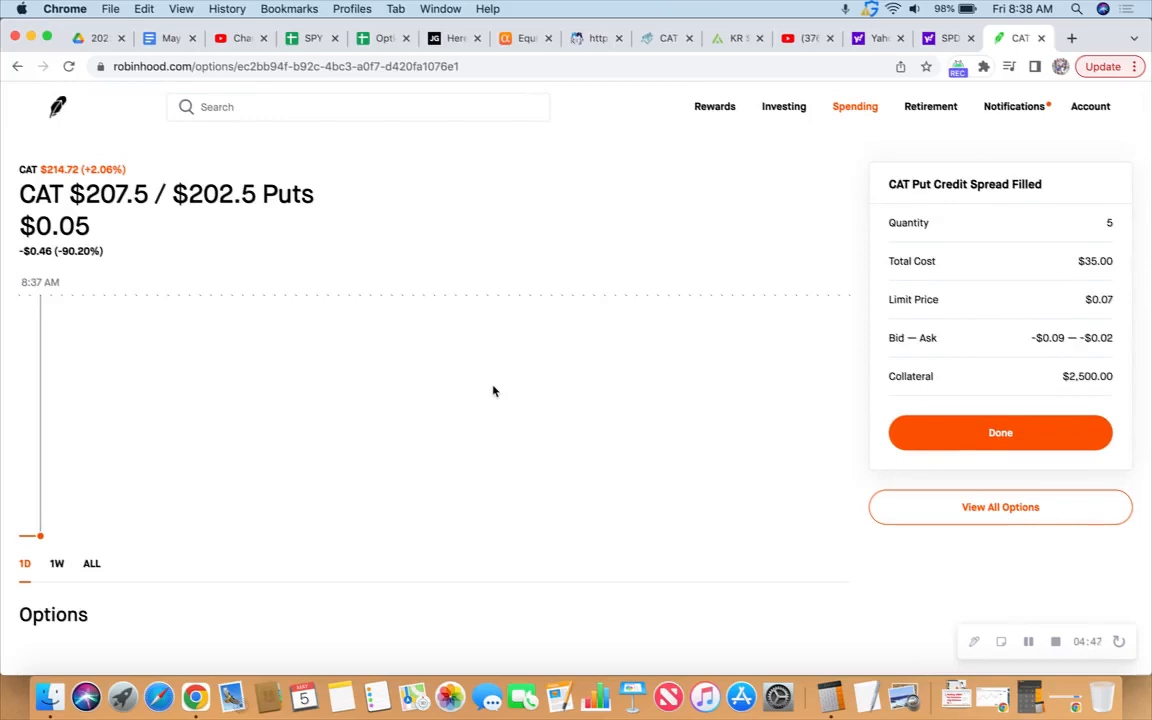
mouse_move(644, 312)
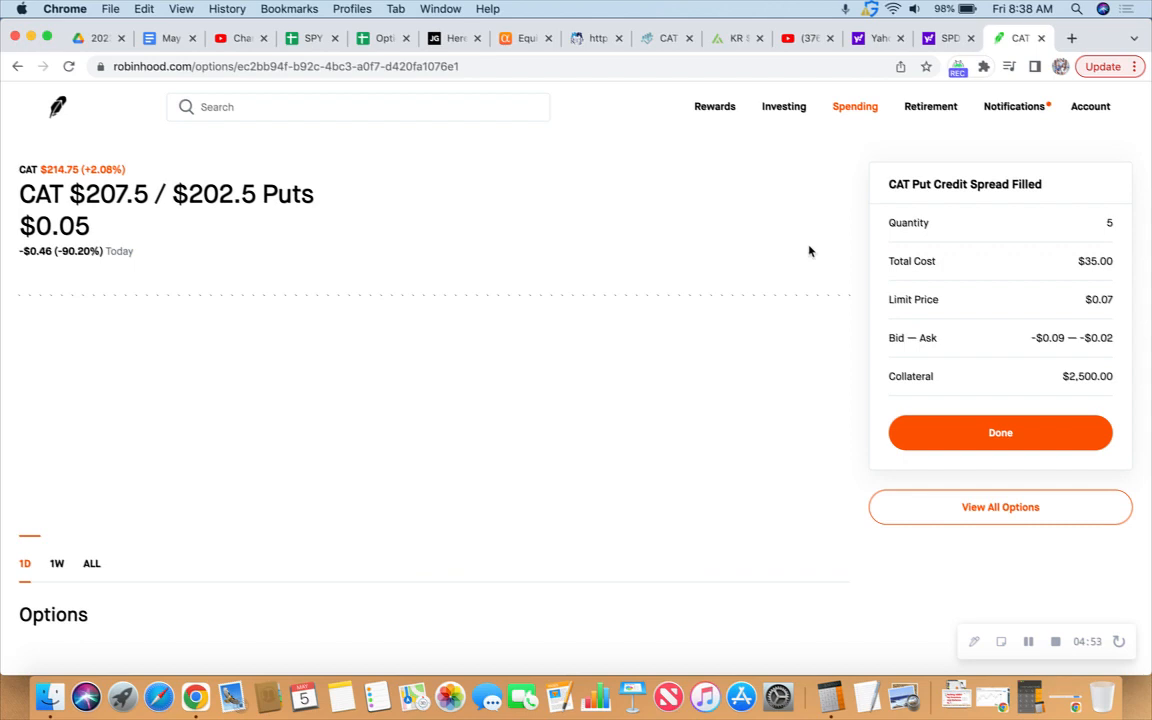
mouse_move(774, 248)
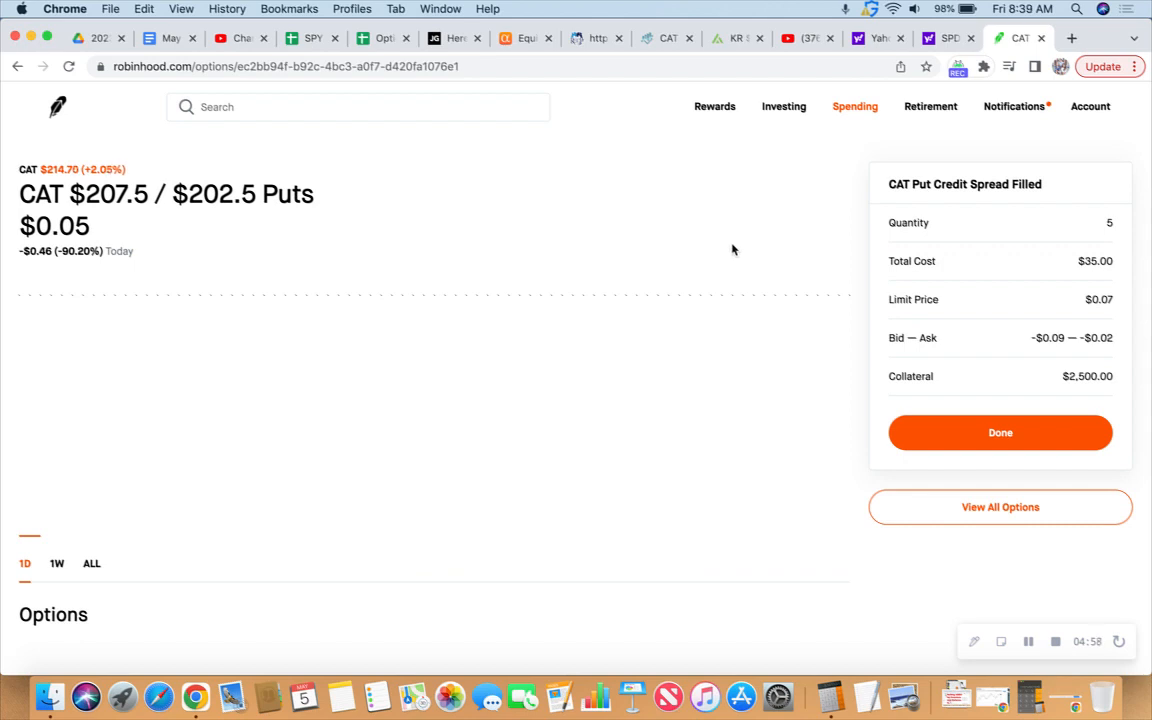
mouse_move(760, 246)
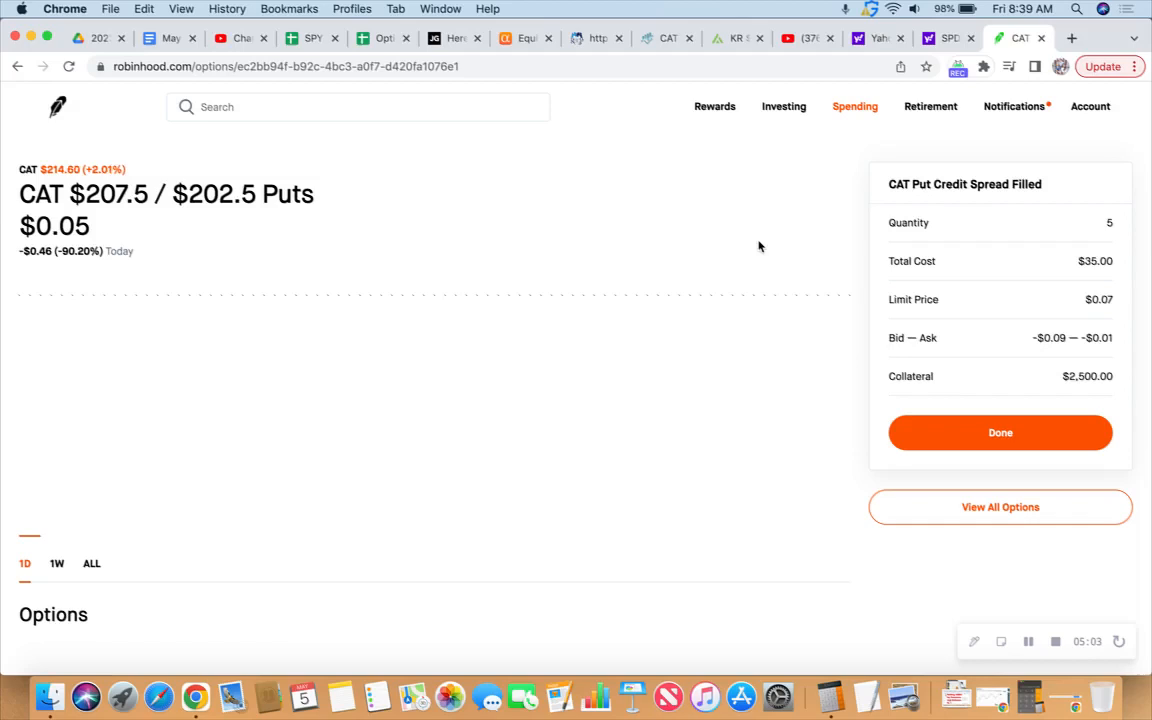
mouse_move(700, 262)
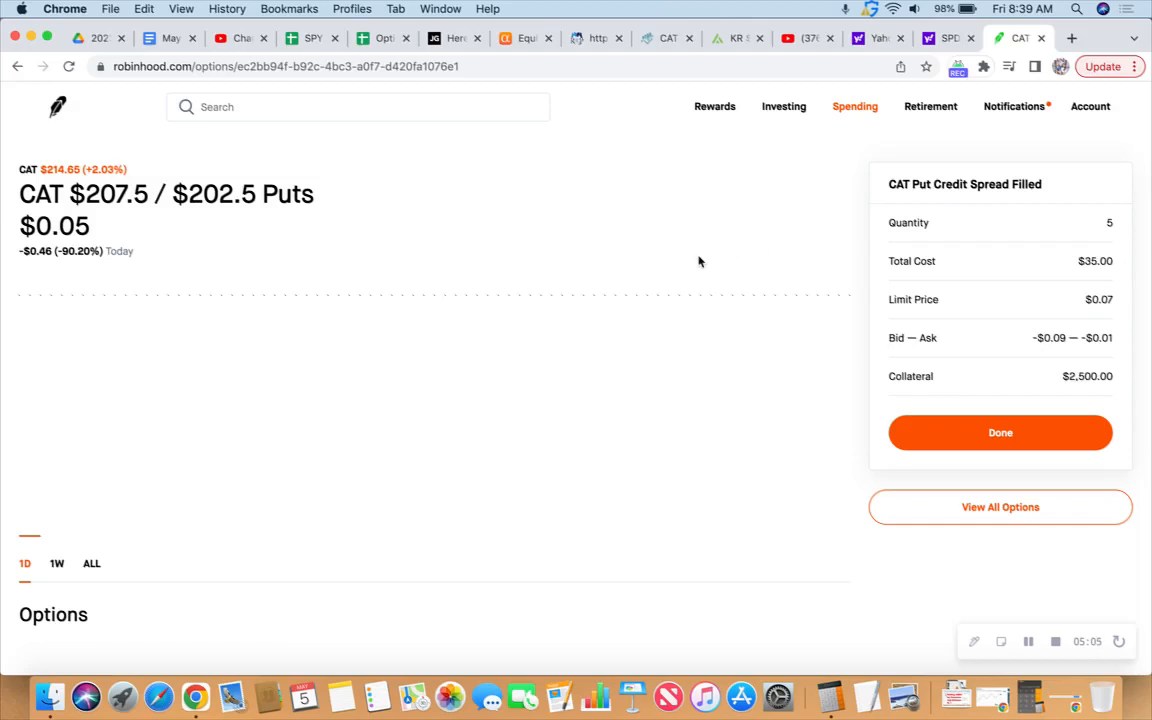
mouse_move(612, 248)
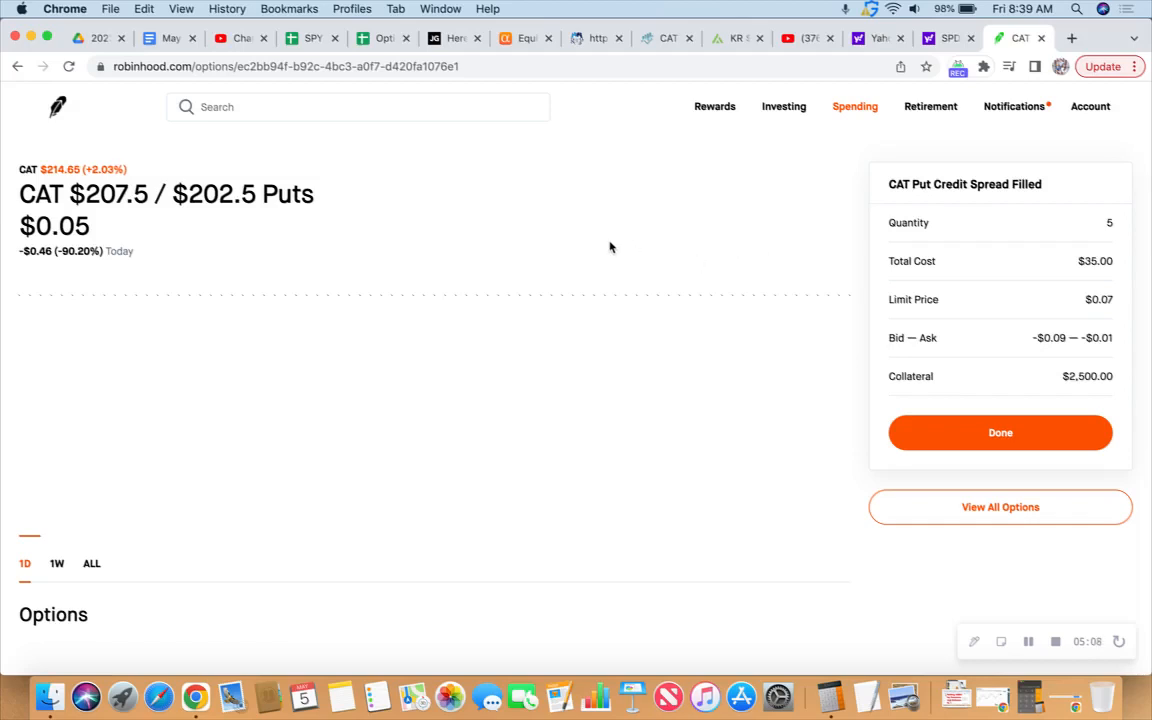
mouse_move(480, 282)
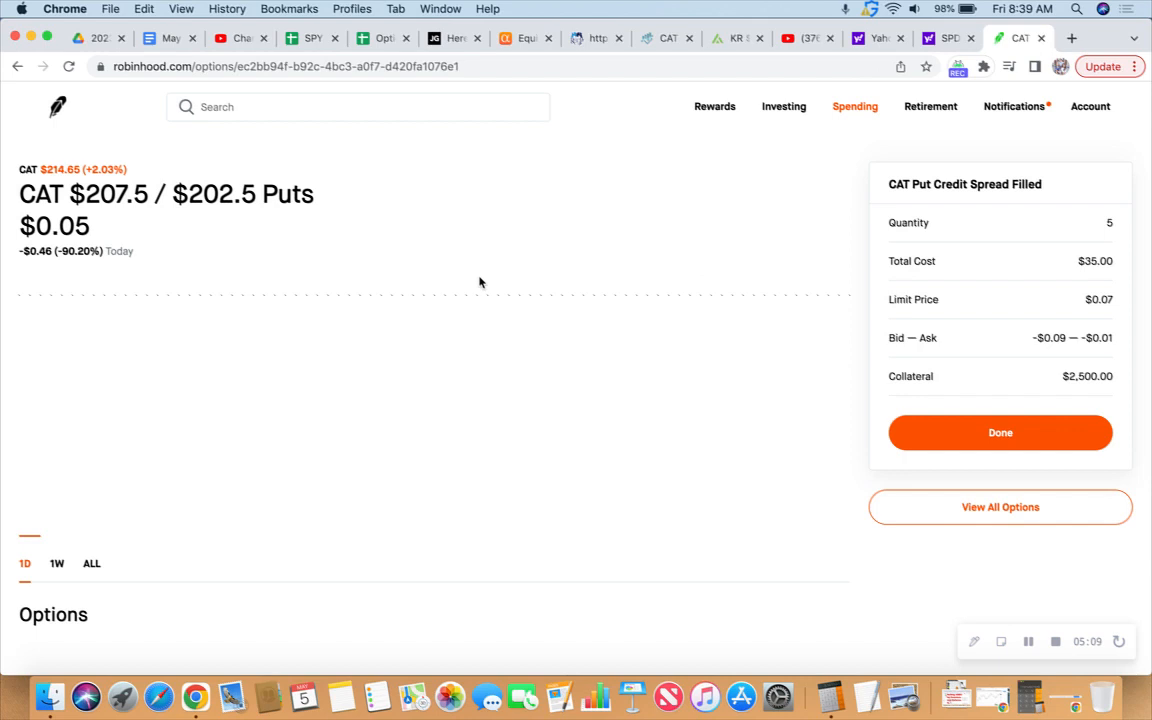
mouse_move(56, 108)
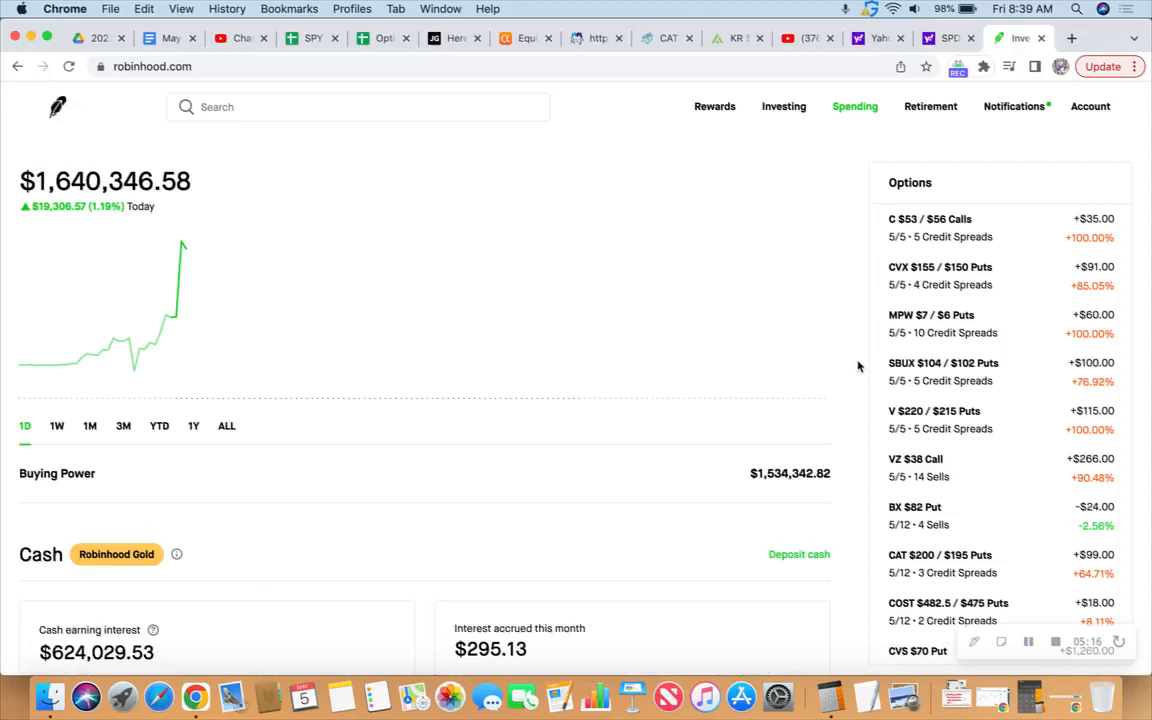
left_click(936, 276)
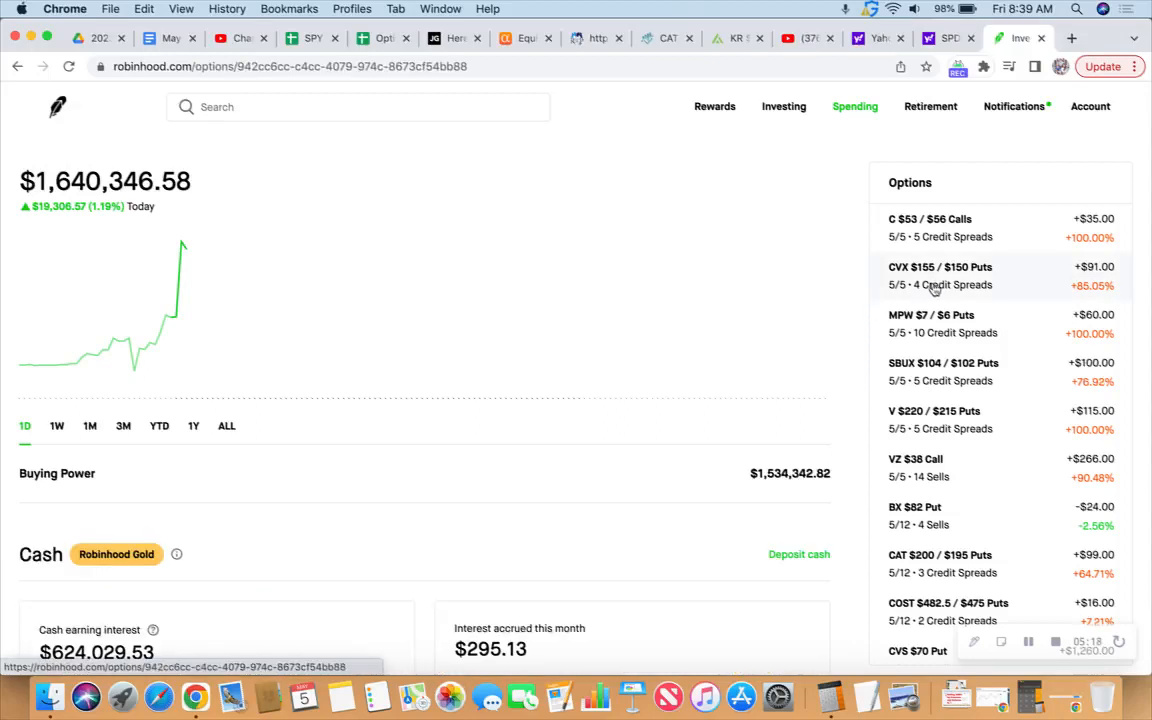
left_click(940, 276)
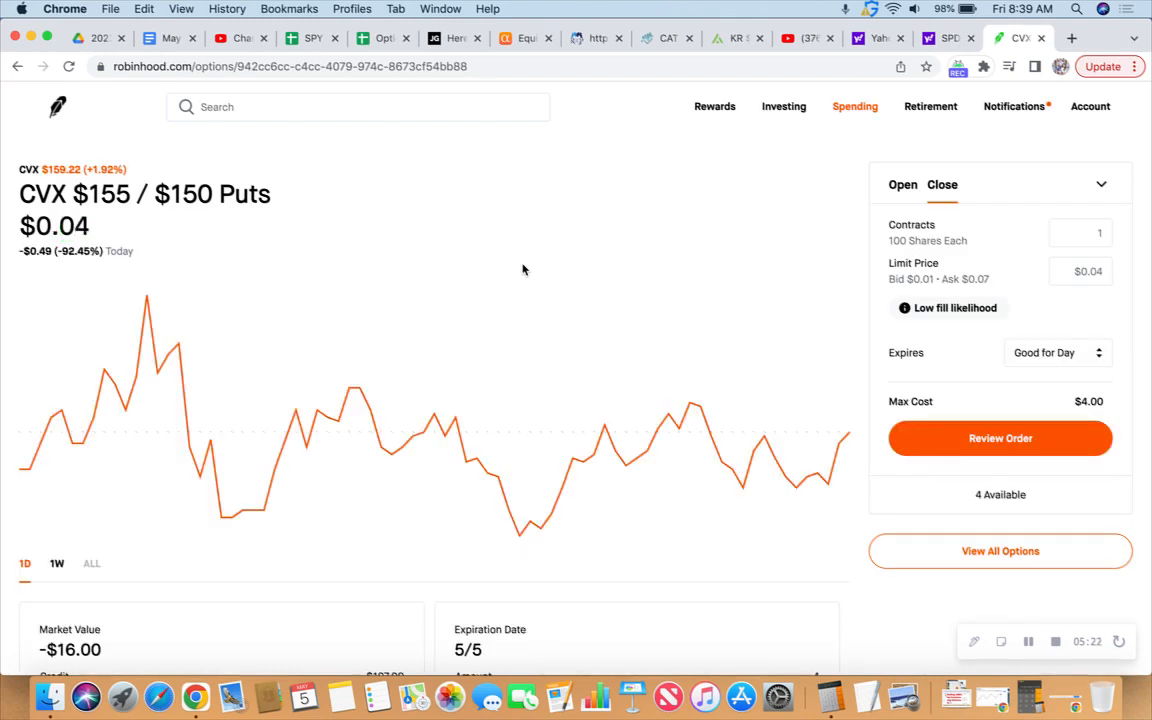
mouse_move(384, 266)
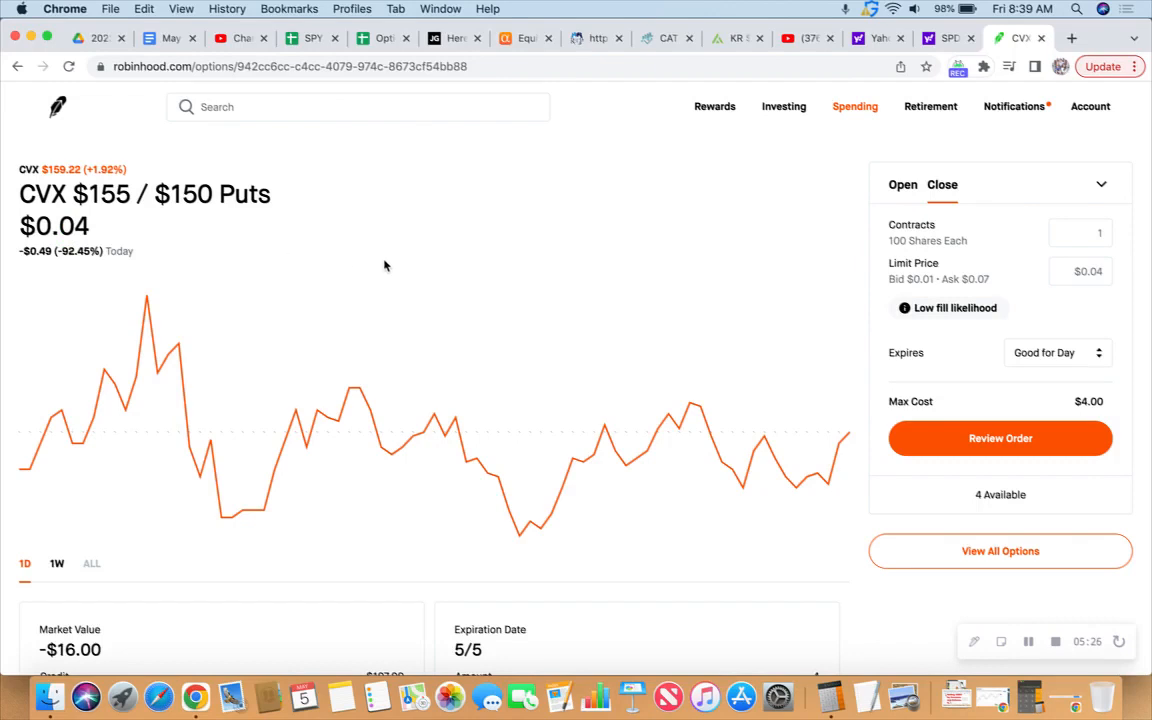
scroll("down", 3)
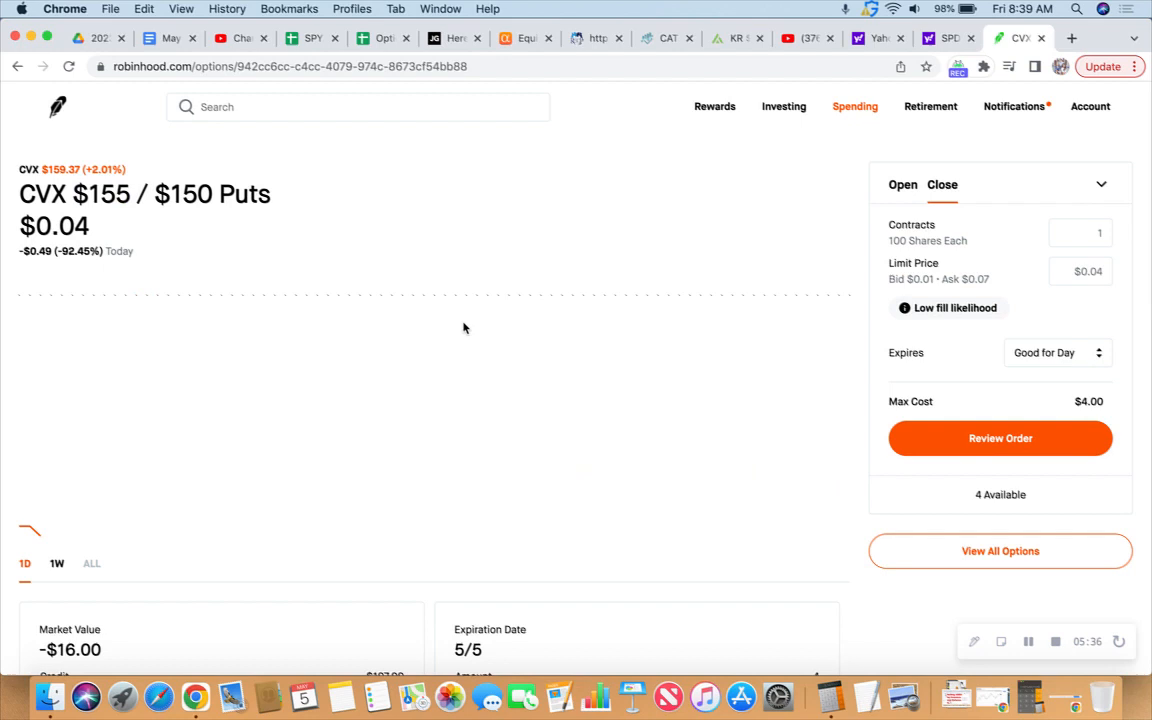
scroll("down", 3)
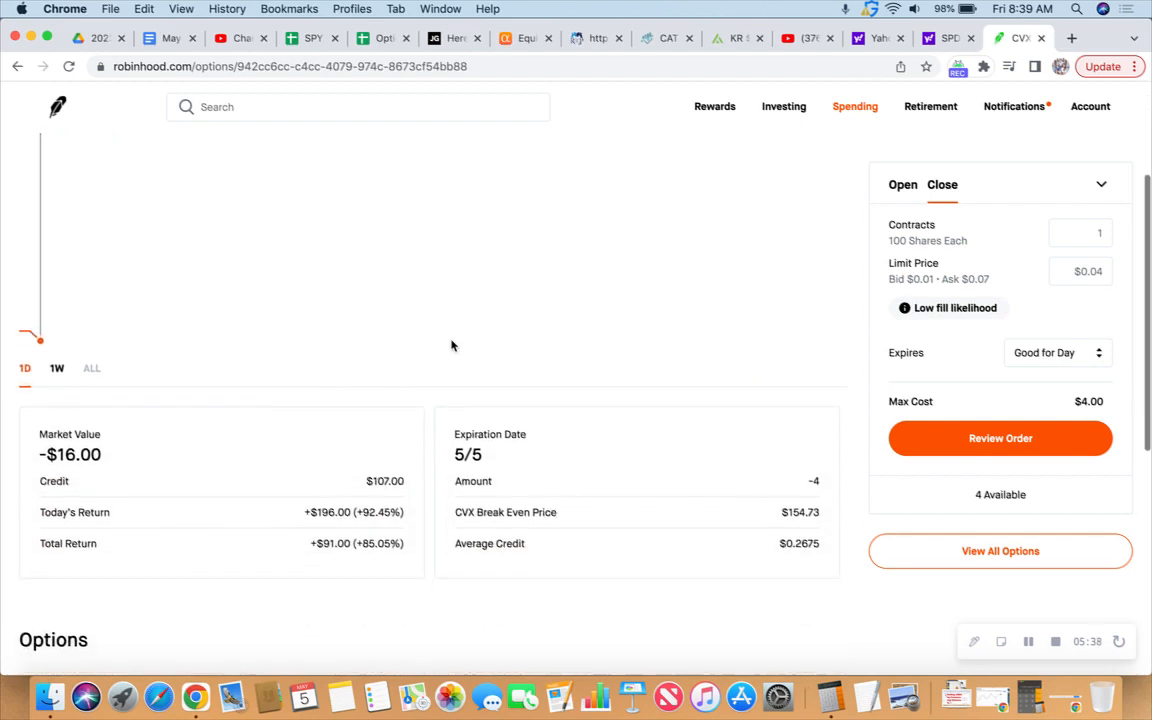
scroll("down", 3)
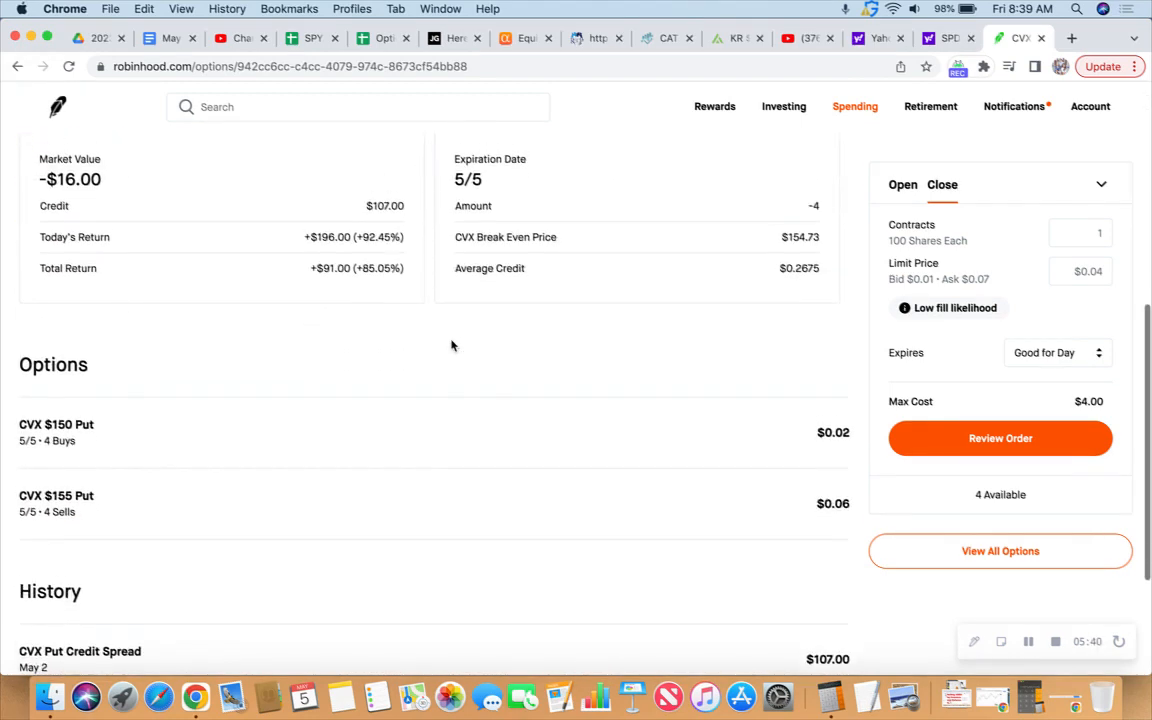
scroll("up", 3)
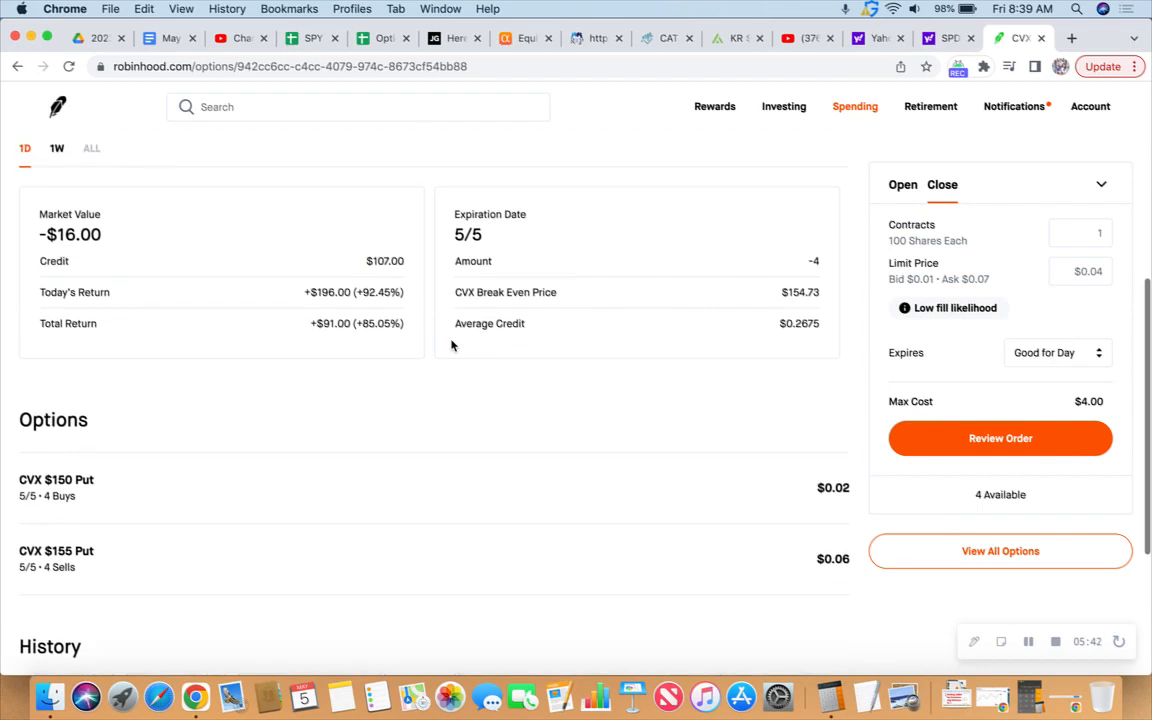
scroll("down", 3)
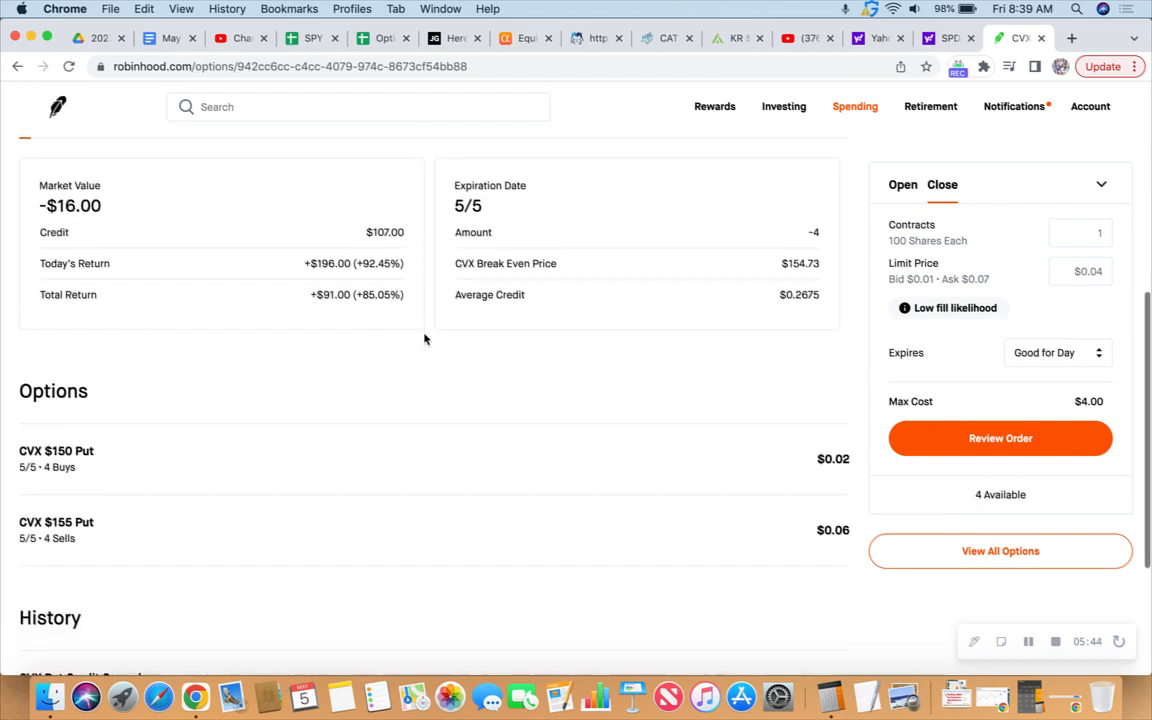
scroll("down", 3)
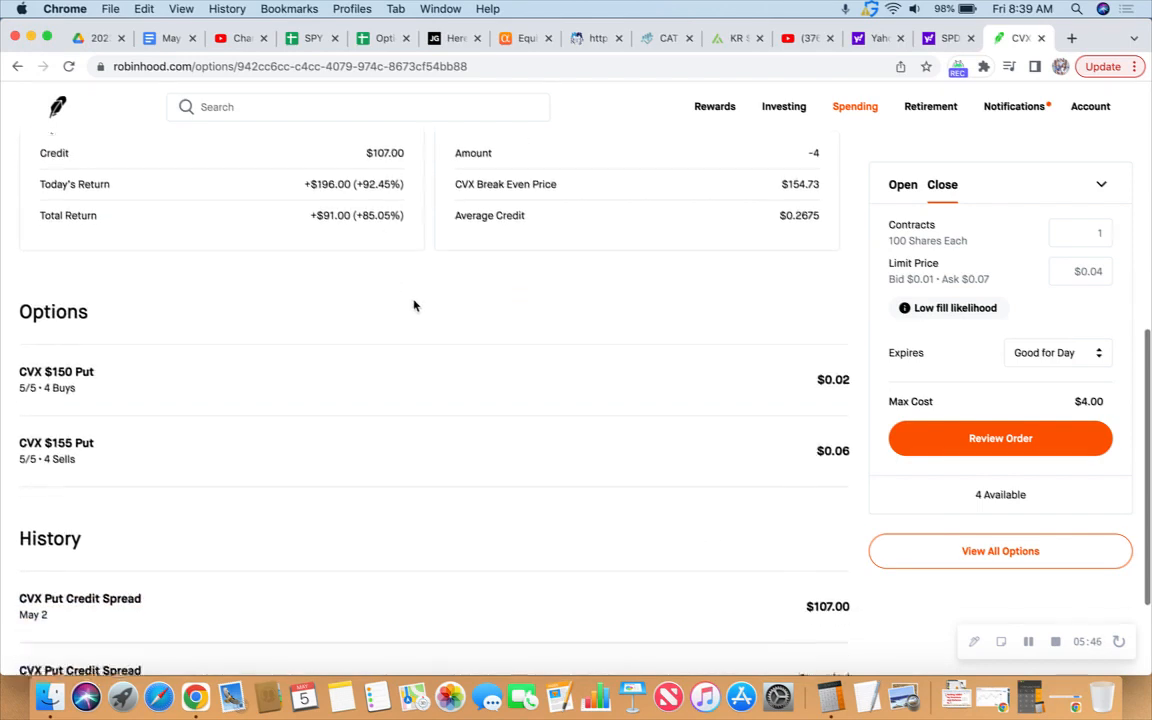
scroll("down", 3)
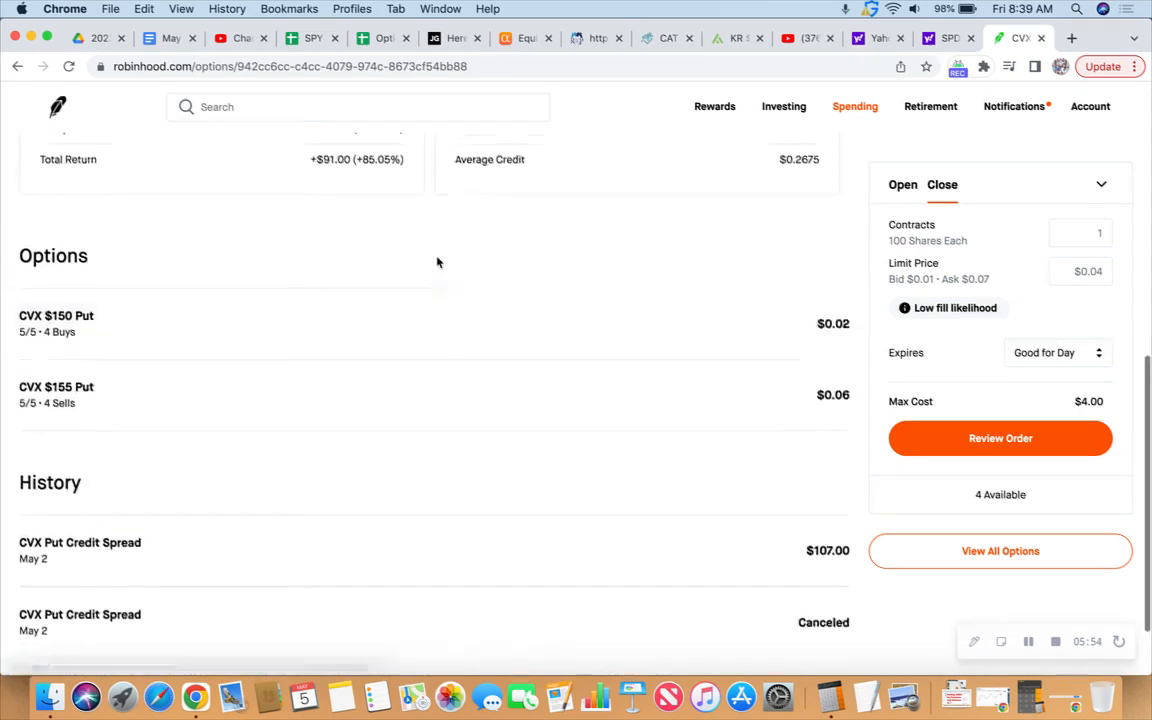
scroll("up", 3)
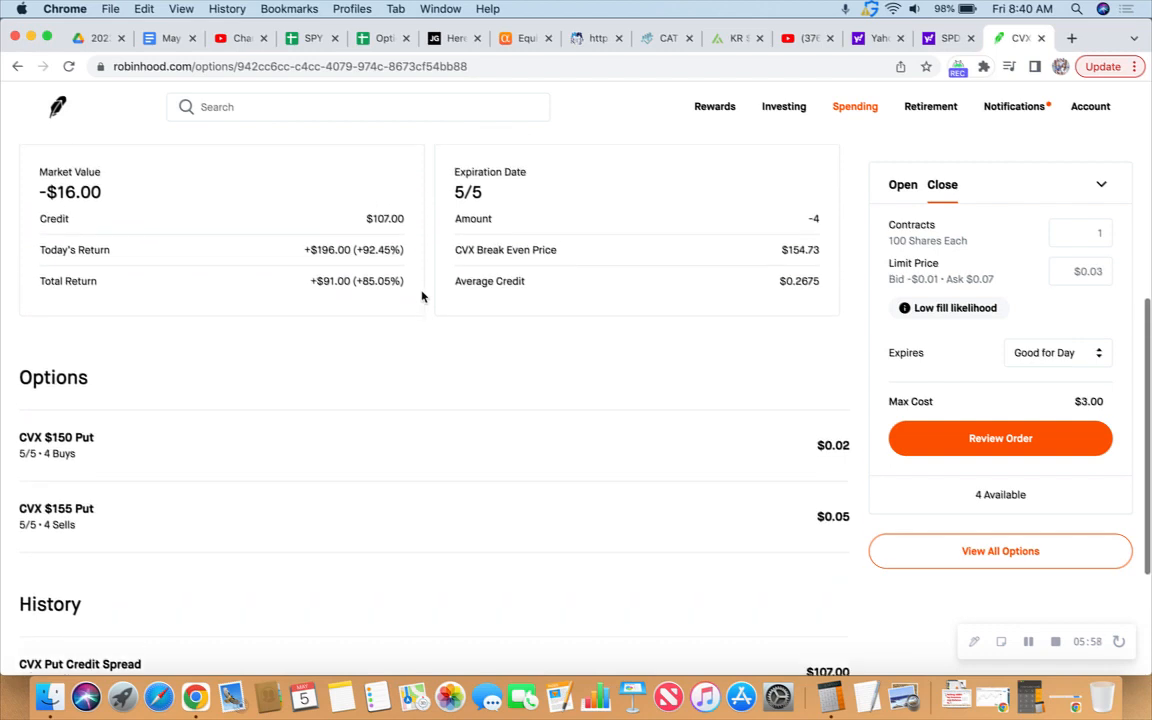
scroll("up", 3)
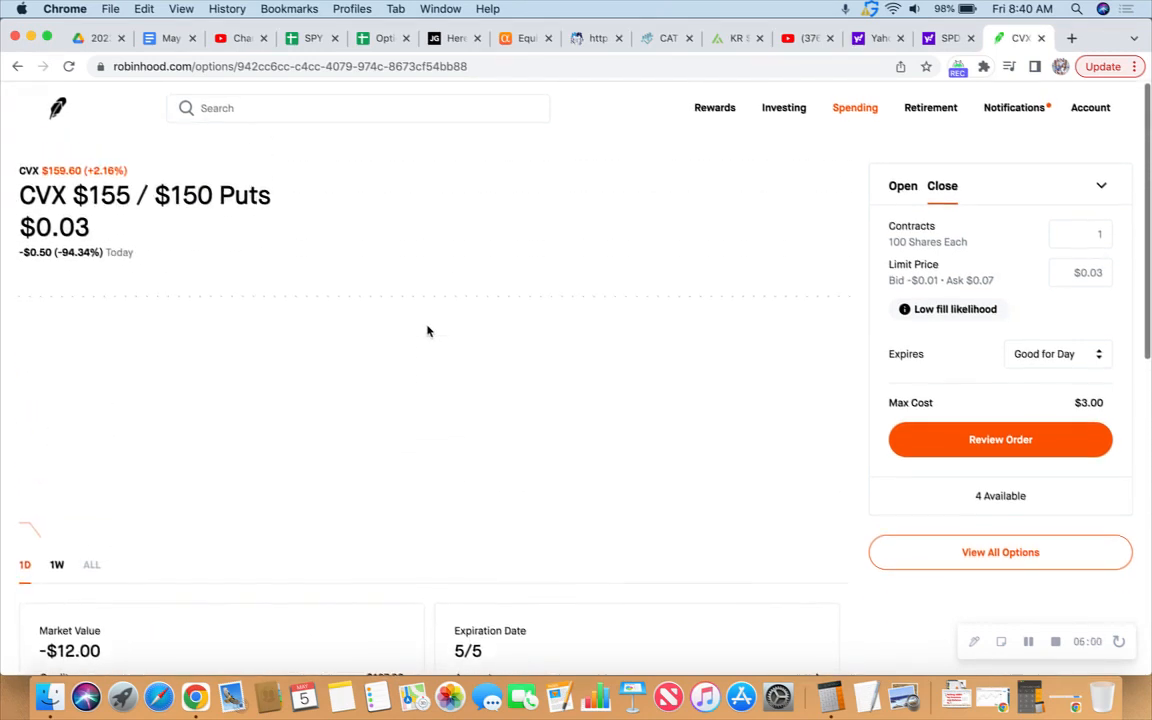
Set the CVX closing order to 4 contracts at a $0.05 limit price
left_click(1080, 272)
type("5")
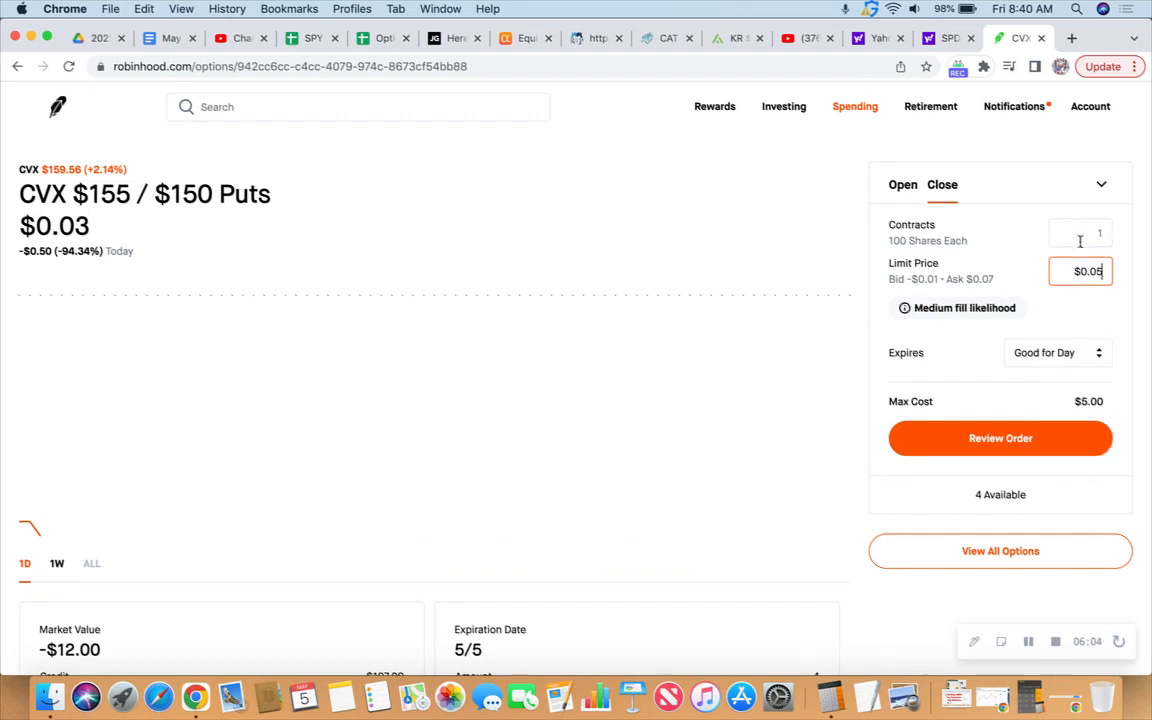
left_click(1080, 232)
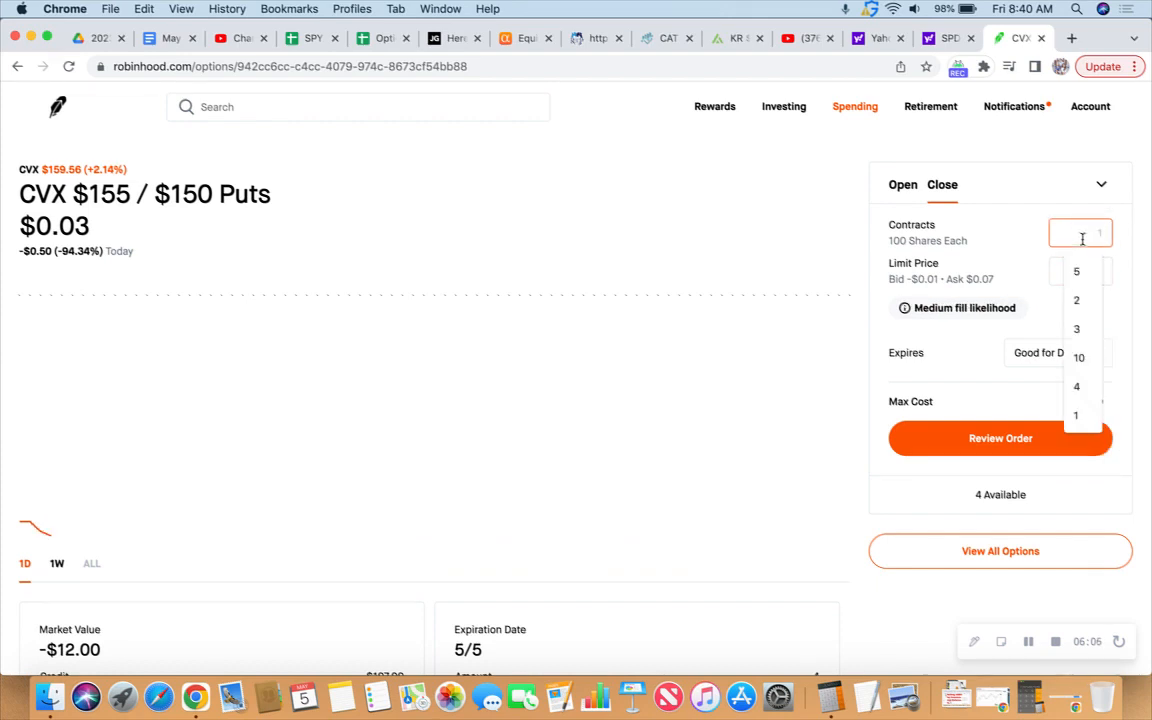
left_click(1076, 388)
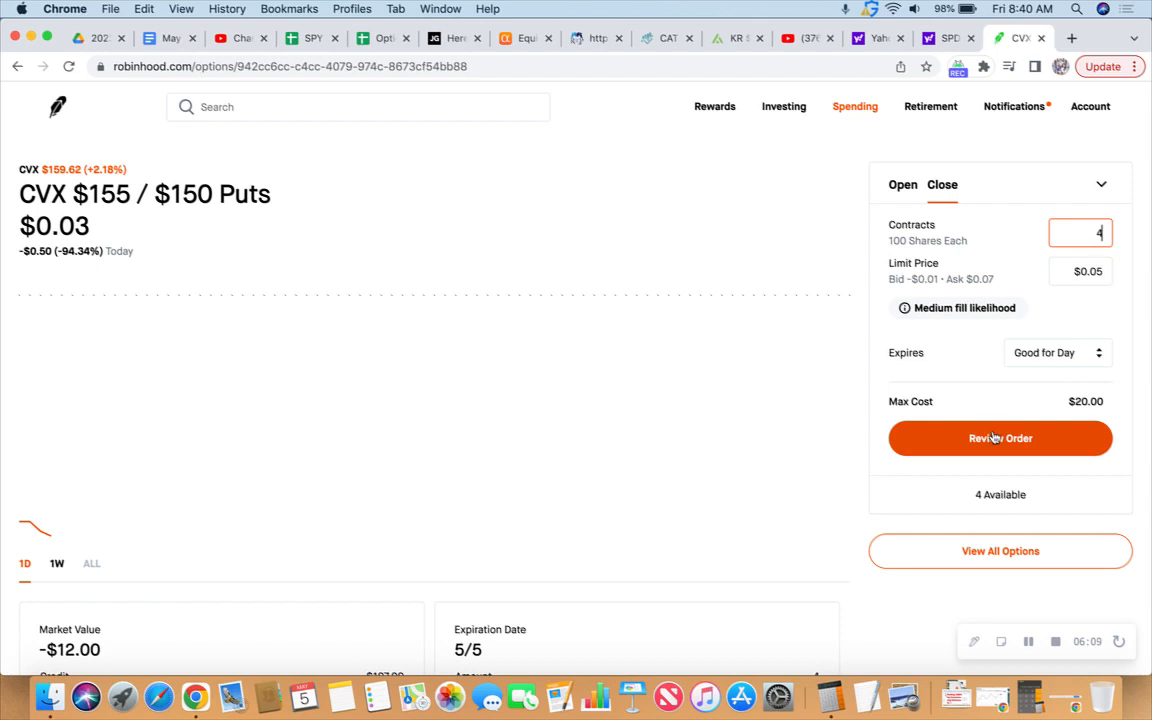
Review the CVX $155/$150 closing order as a debit and submit it
left_click(1000, 438)
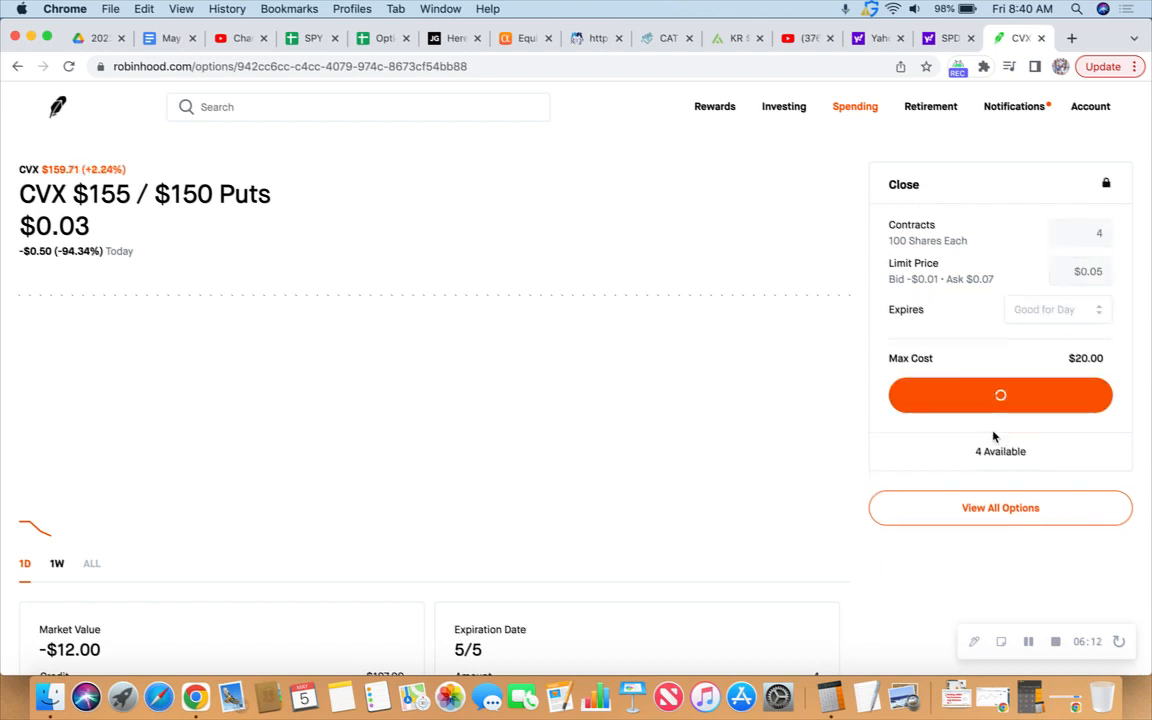
left_click(1000, 394)
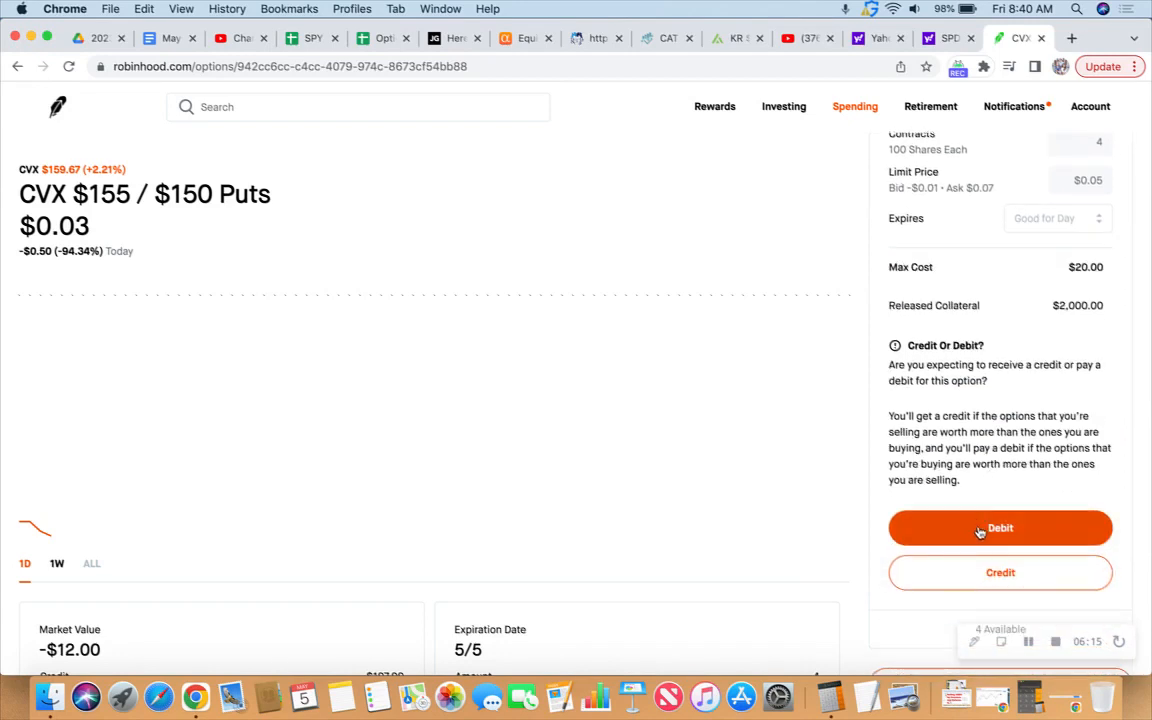
left_click(1000, 528)
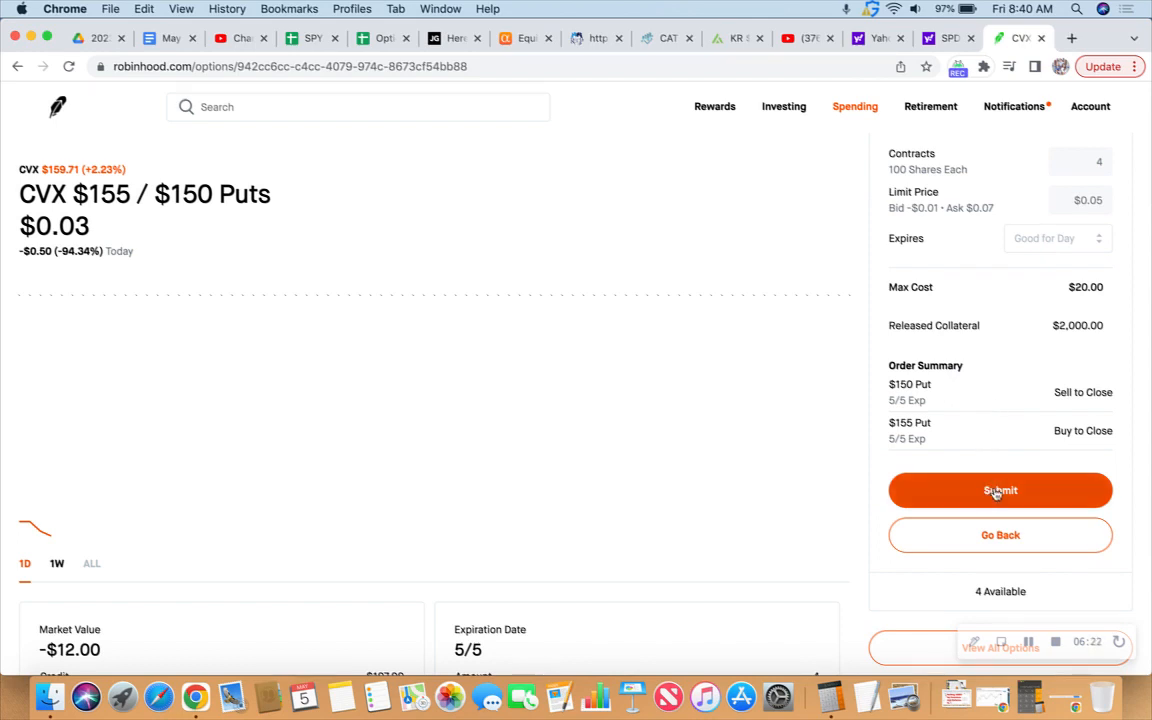
left_click(1000, 490)
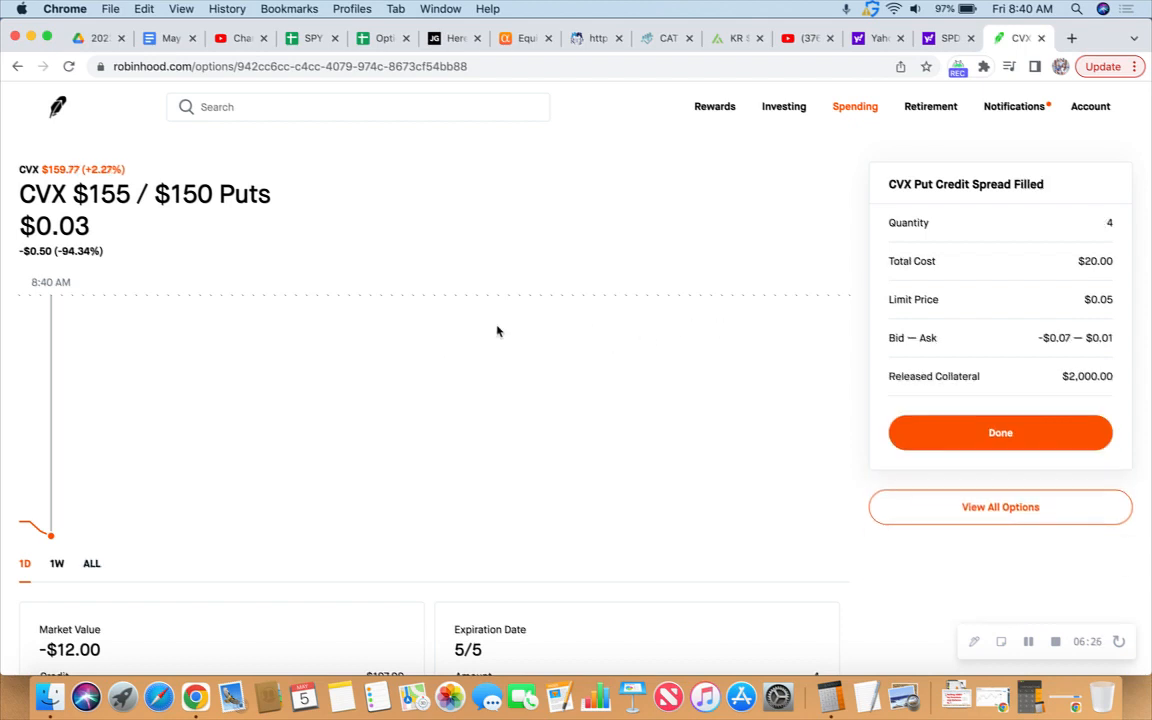
scroll("down", 3)
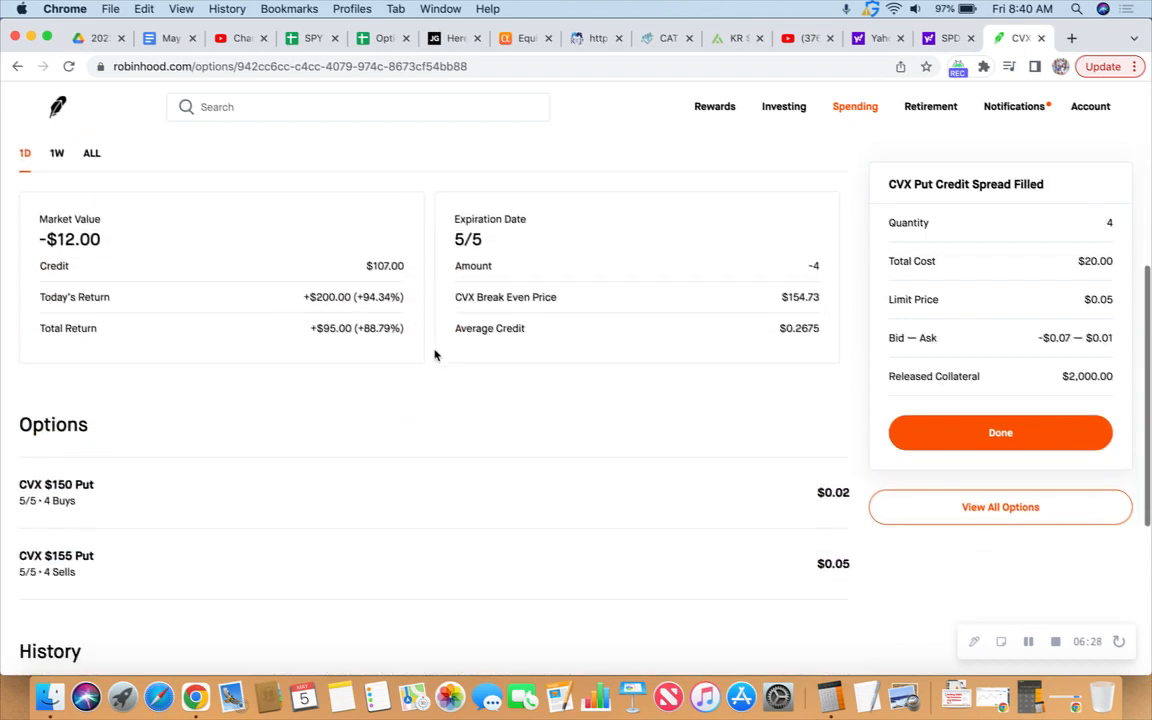
scroll("down", 3)
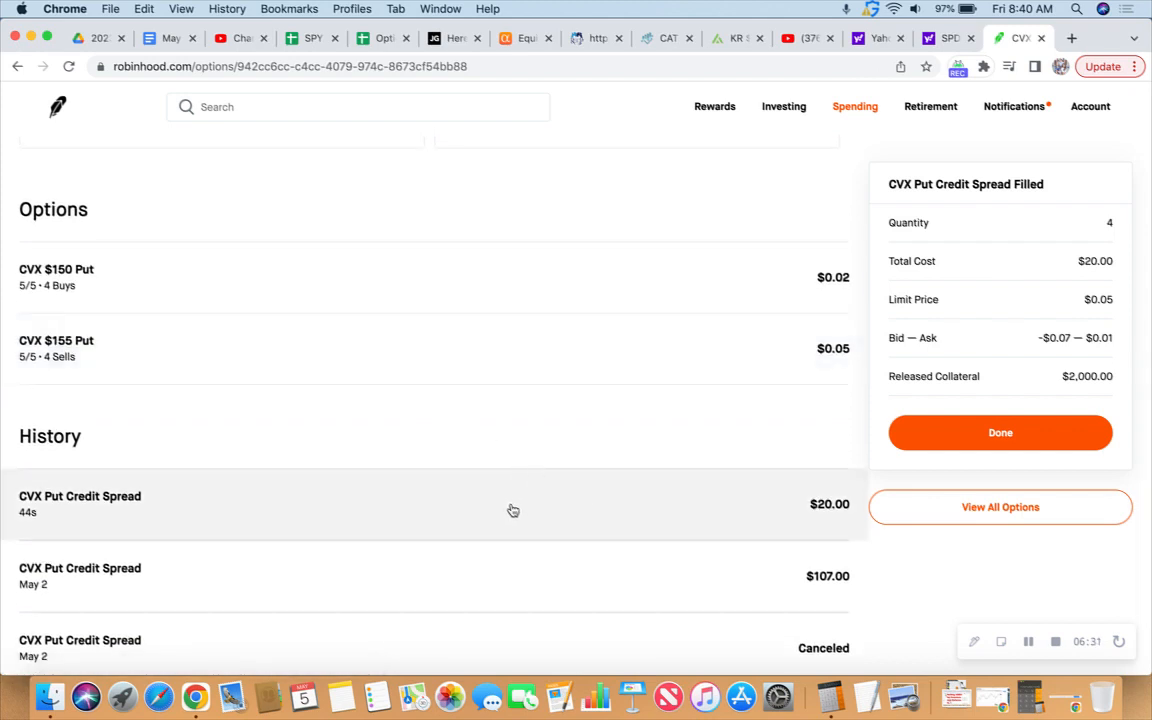
mouse_move(476, 504)
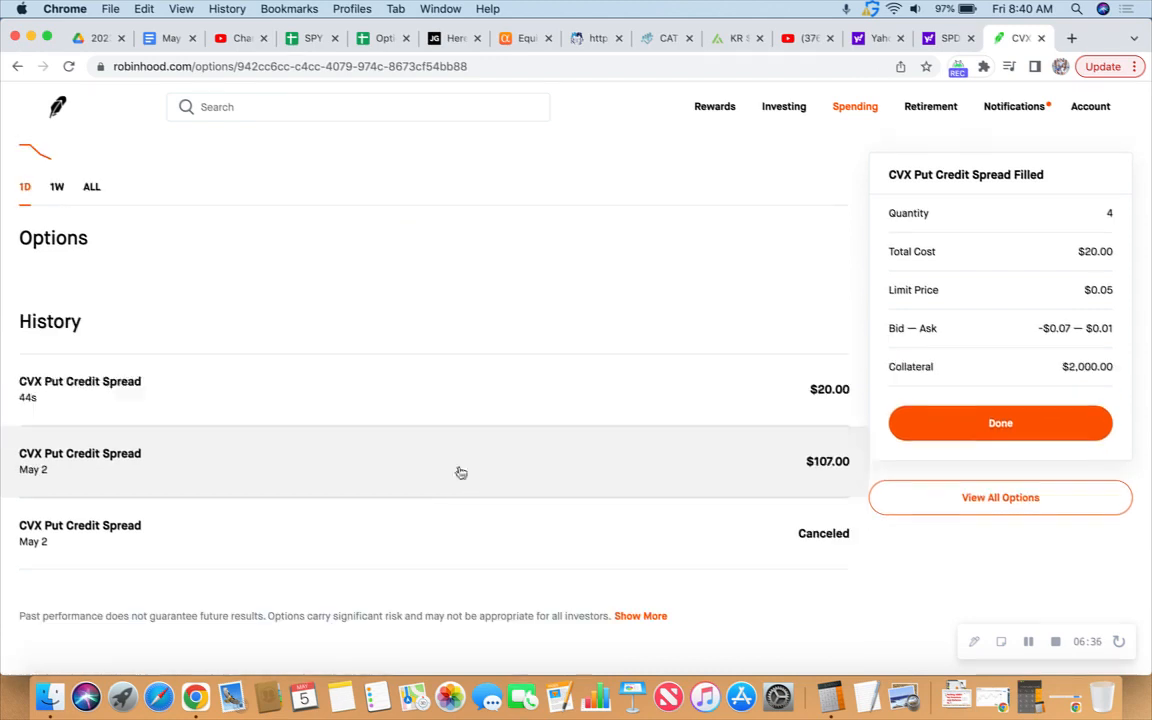
scroll("down", 3)
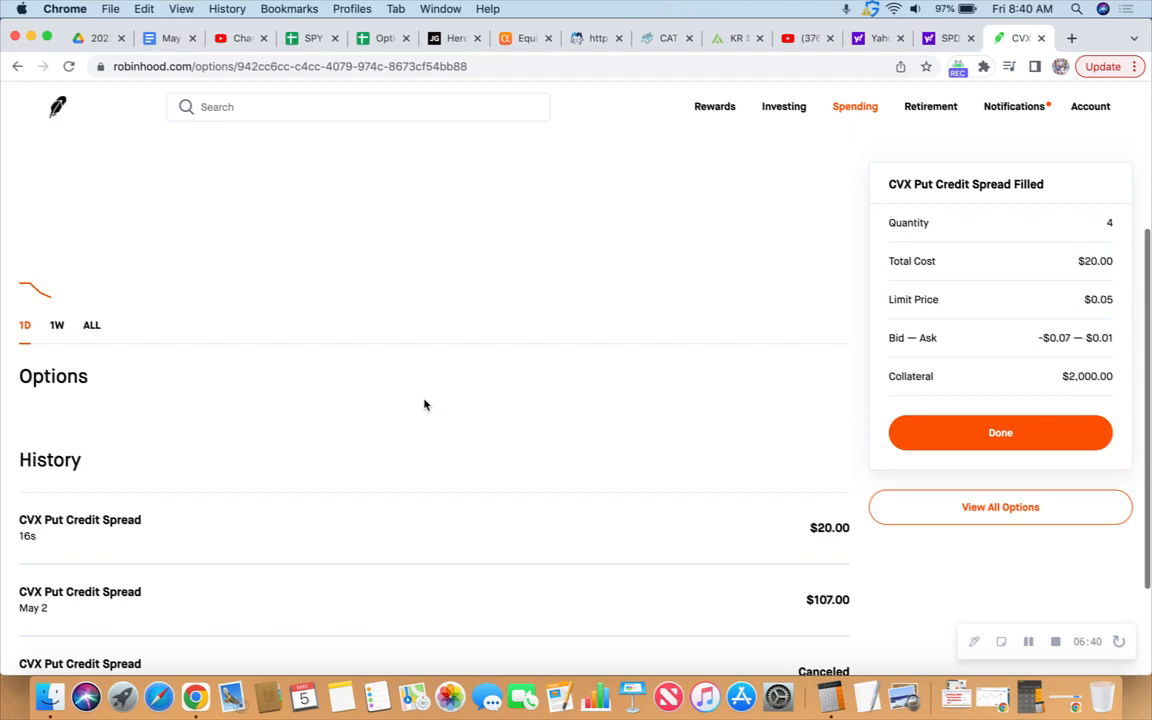
scroll("up", 3)
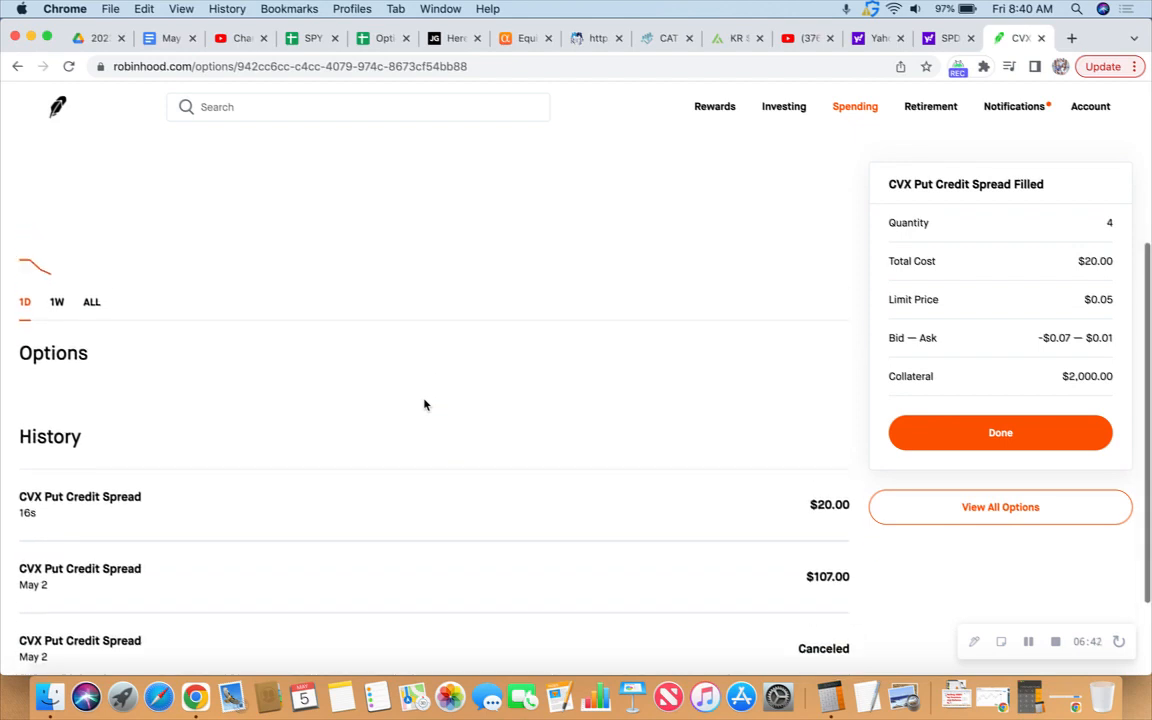
scroll("up", 3)
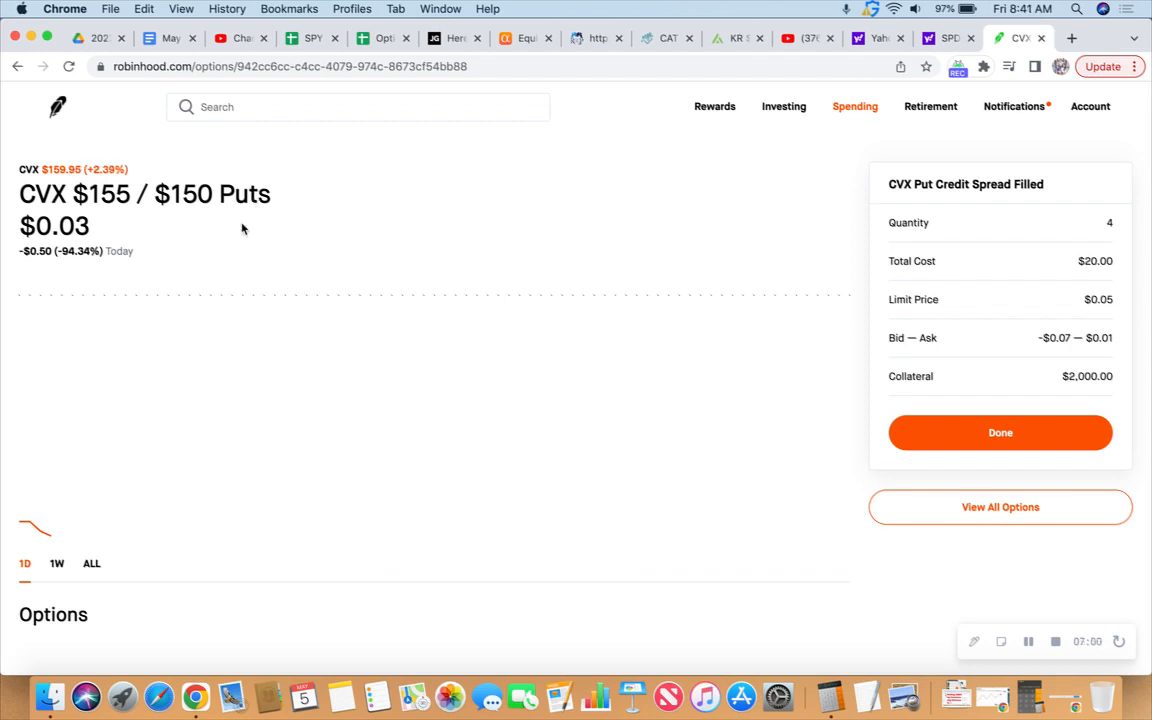
mouse_move(168, 206)
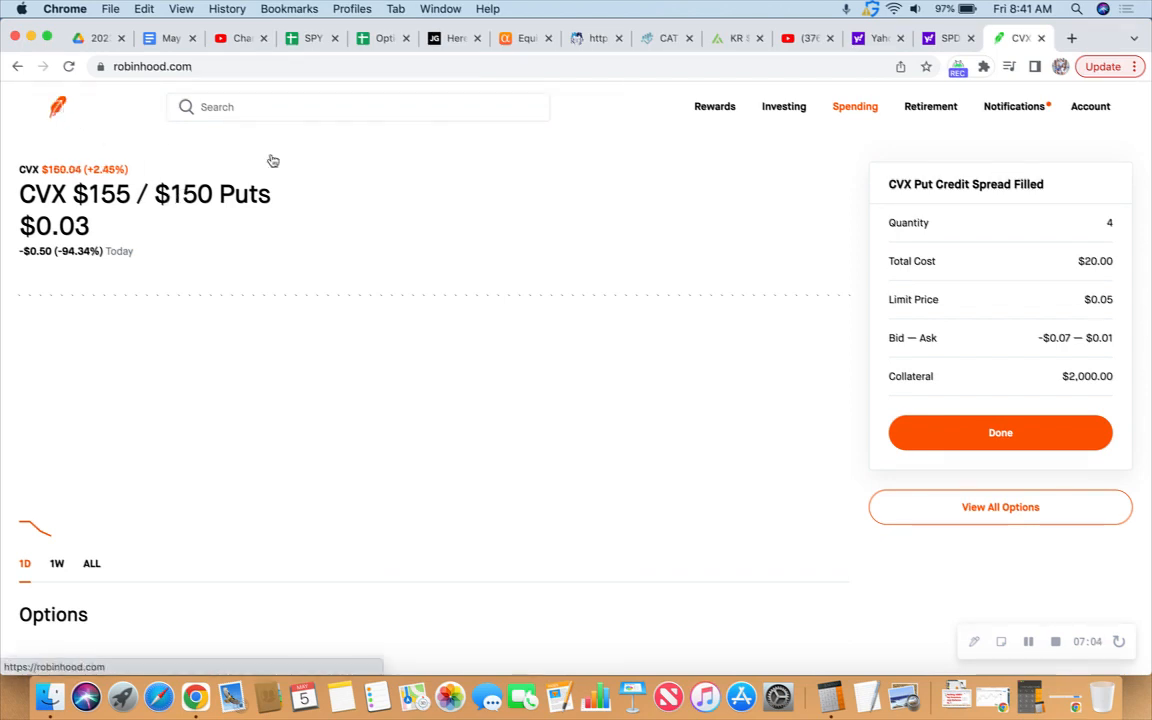
Return to the account overview listing portfolio value and open option positions
left_click(56, 108)
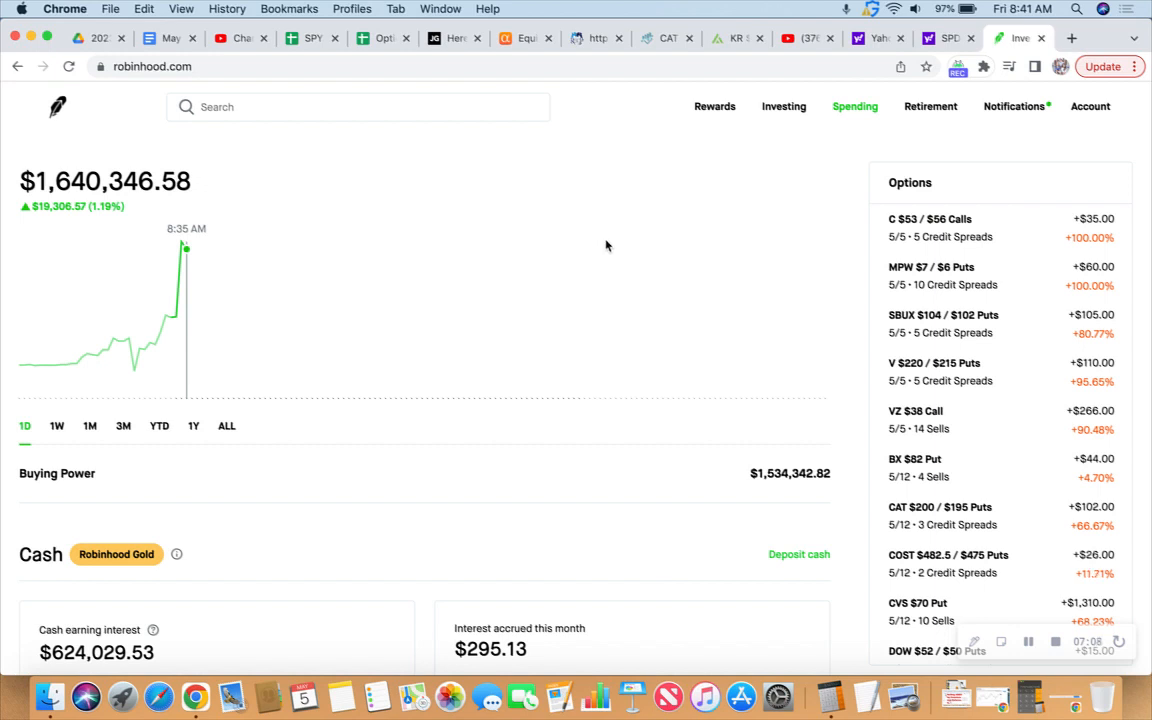
mouse_move(852, 380)
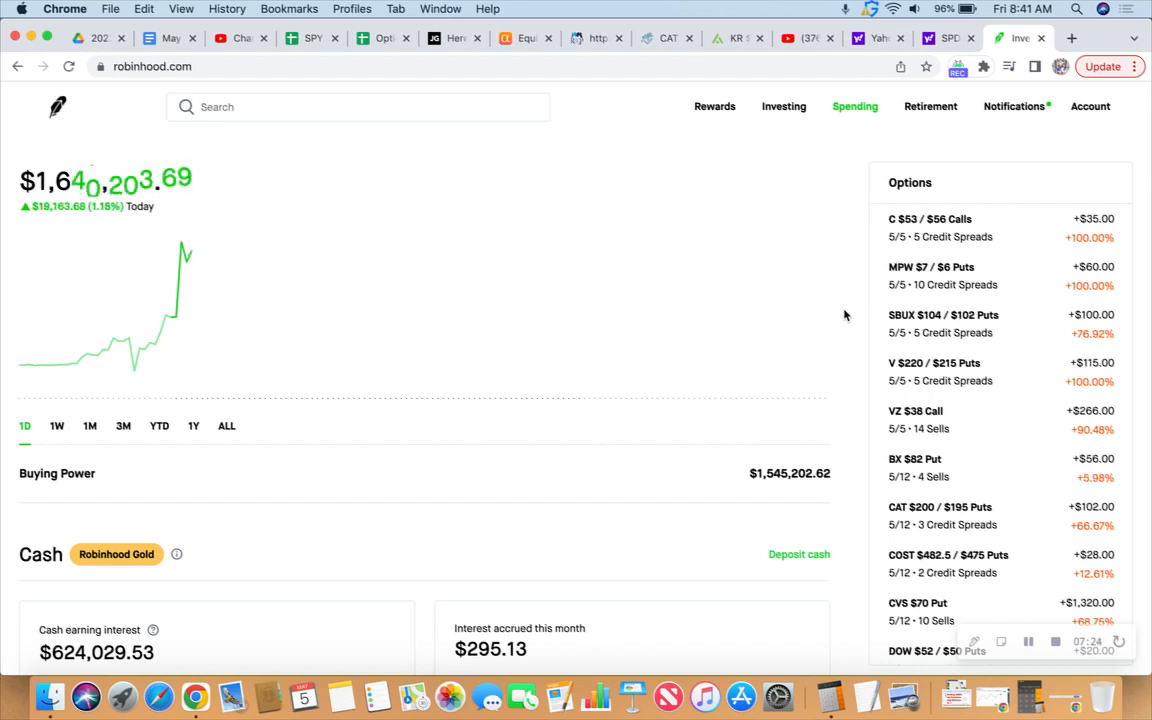
mouse_move(472, 266)
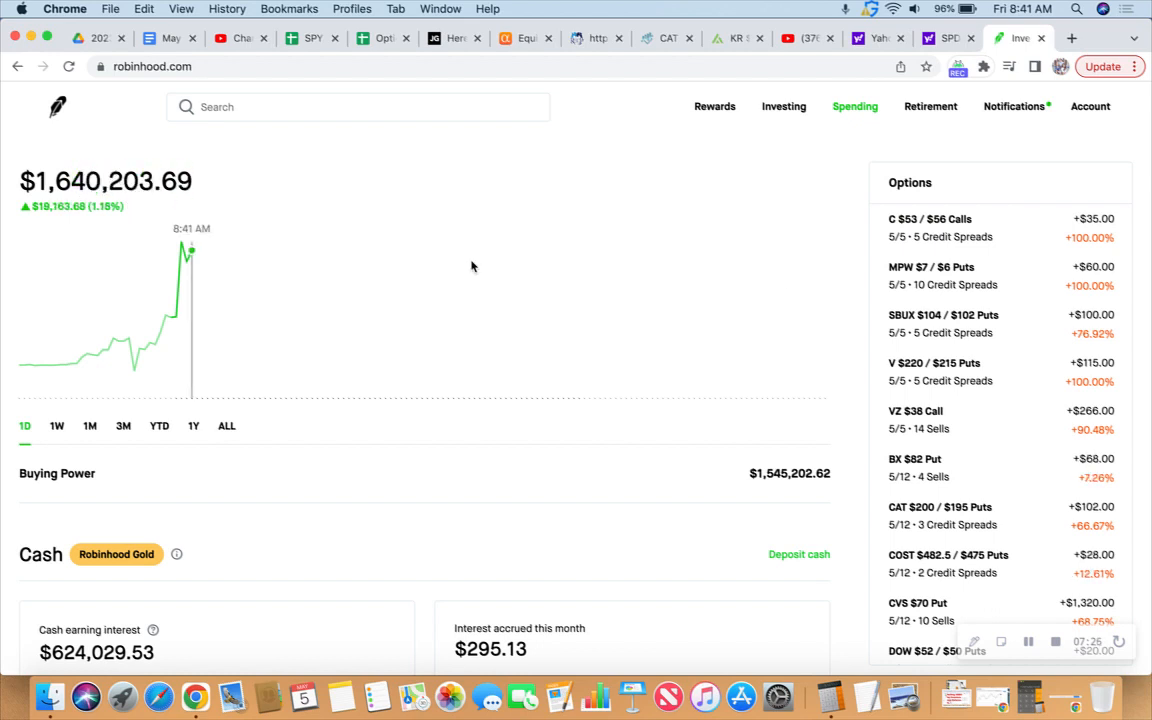
mouse_move(344, 228)
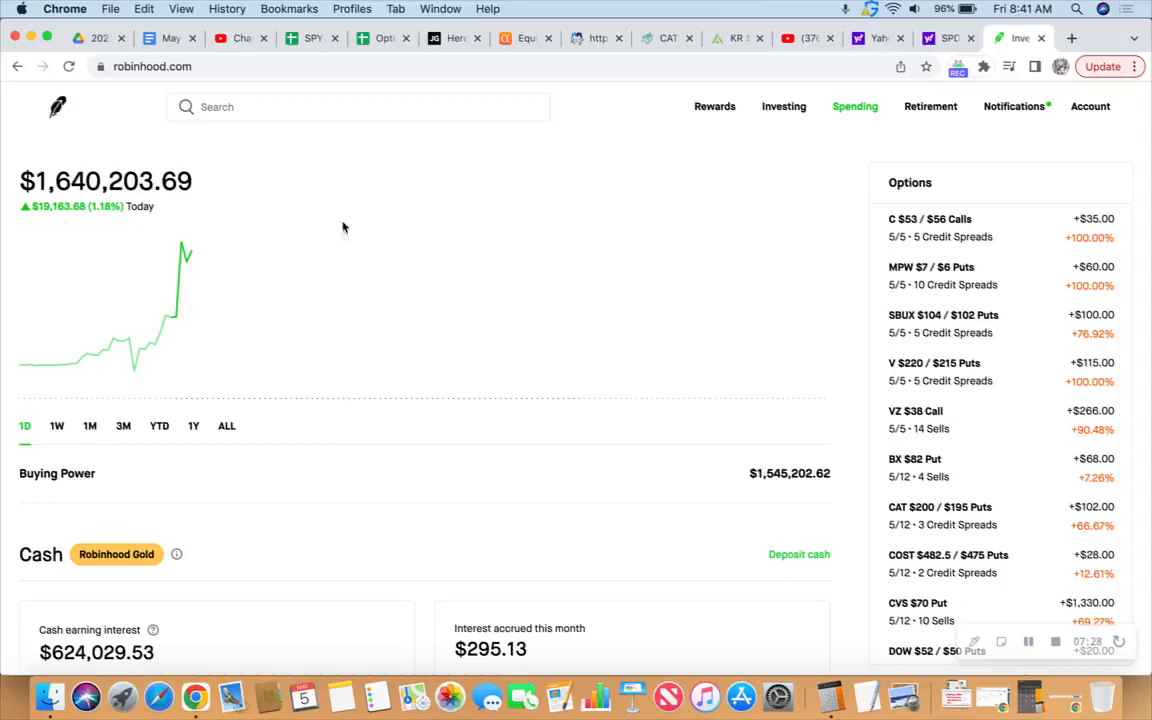
mouse_move(856, 354)
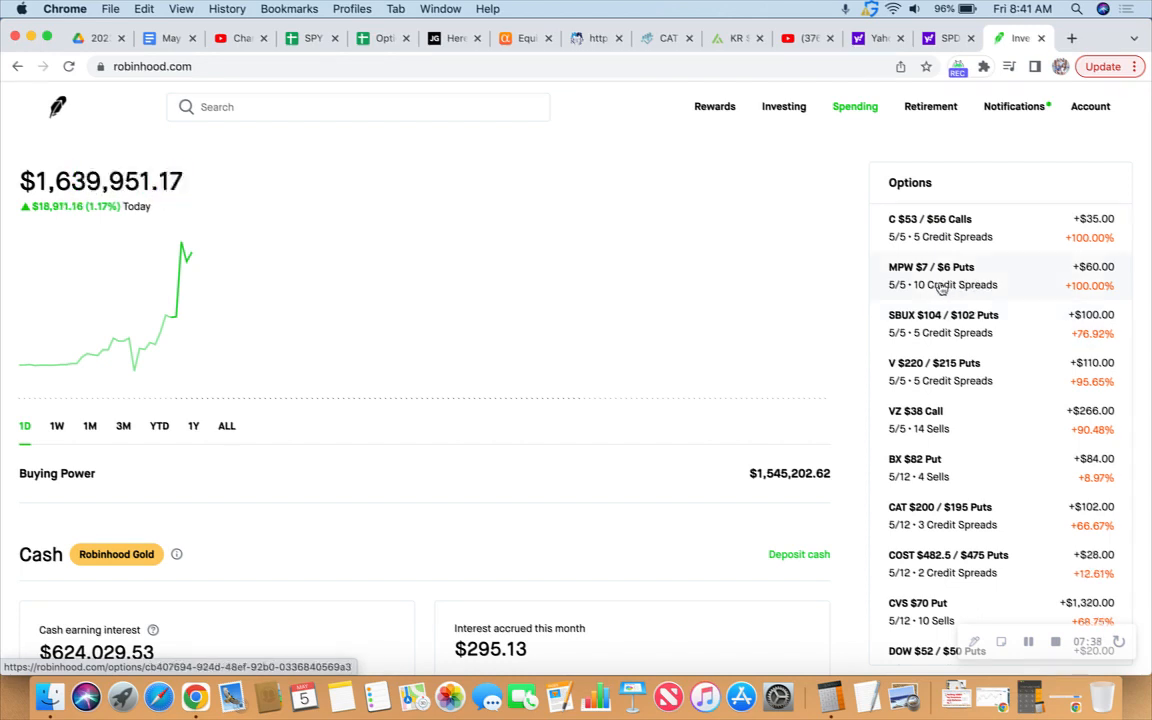
Bring up the MPW $7 / $6 put spread position and look over its legs and history
left_click(944, 276)
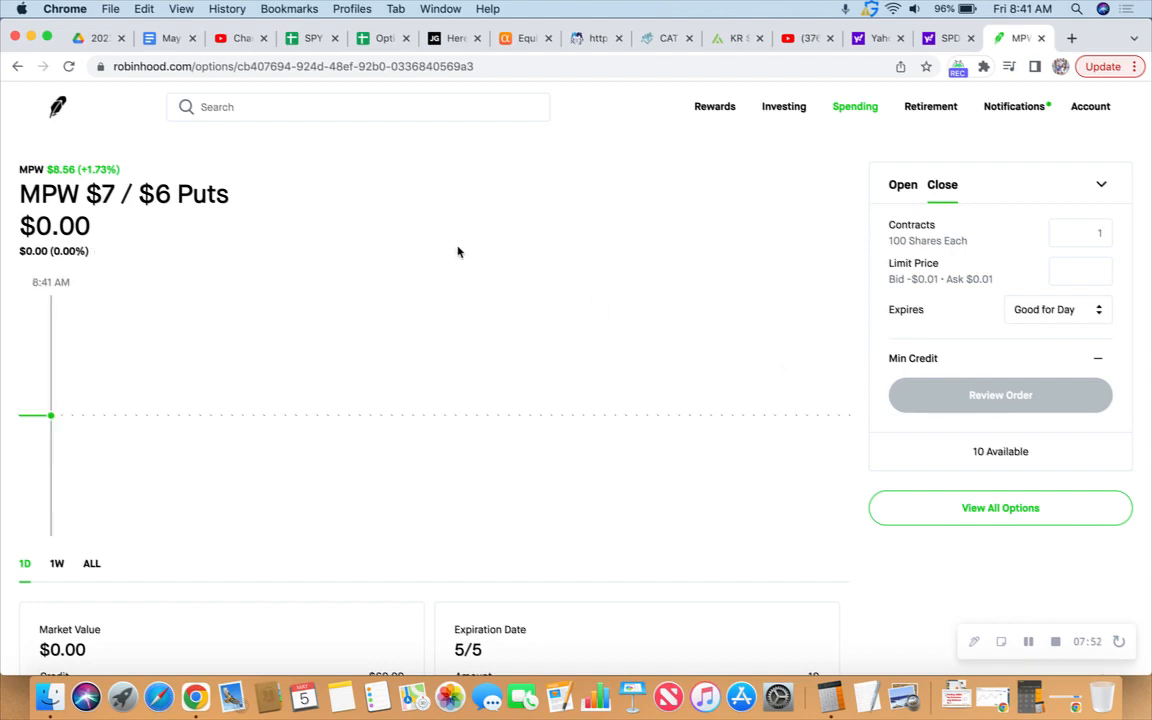
scroll("down", 3)
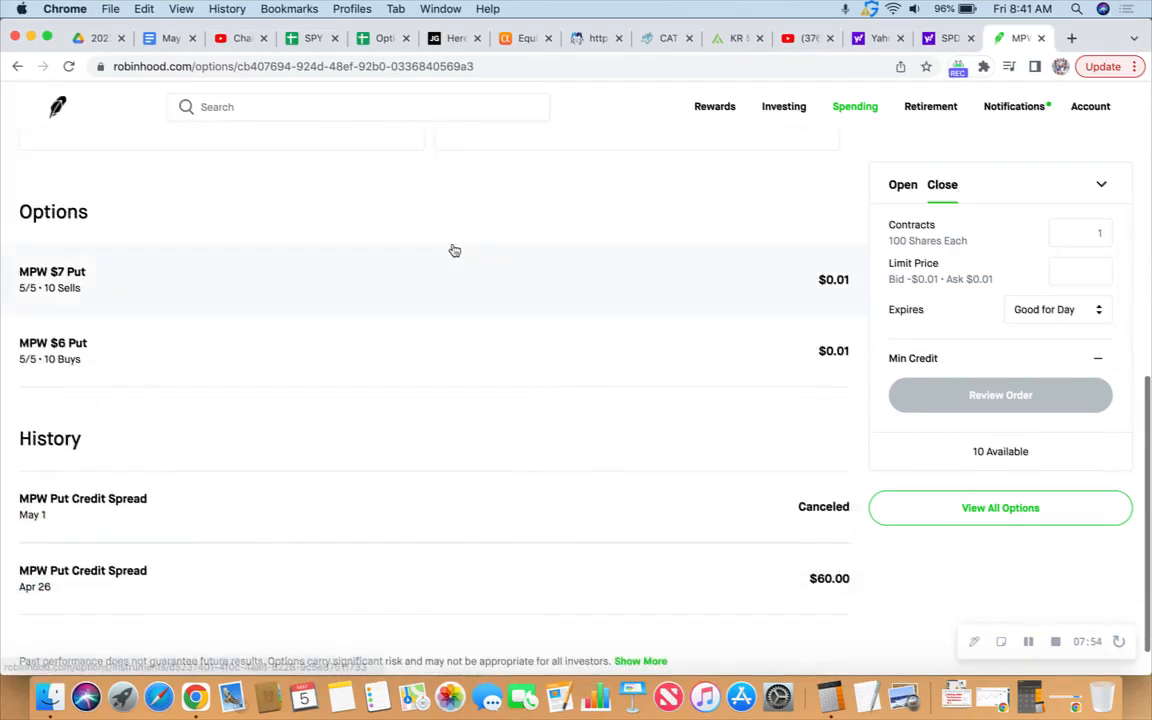
scroll("up", 3)
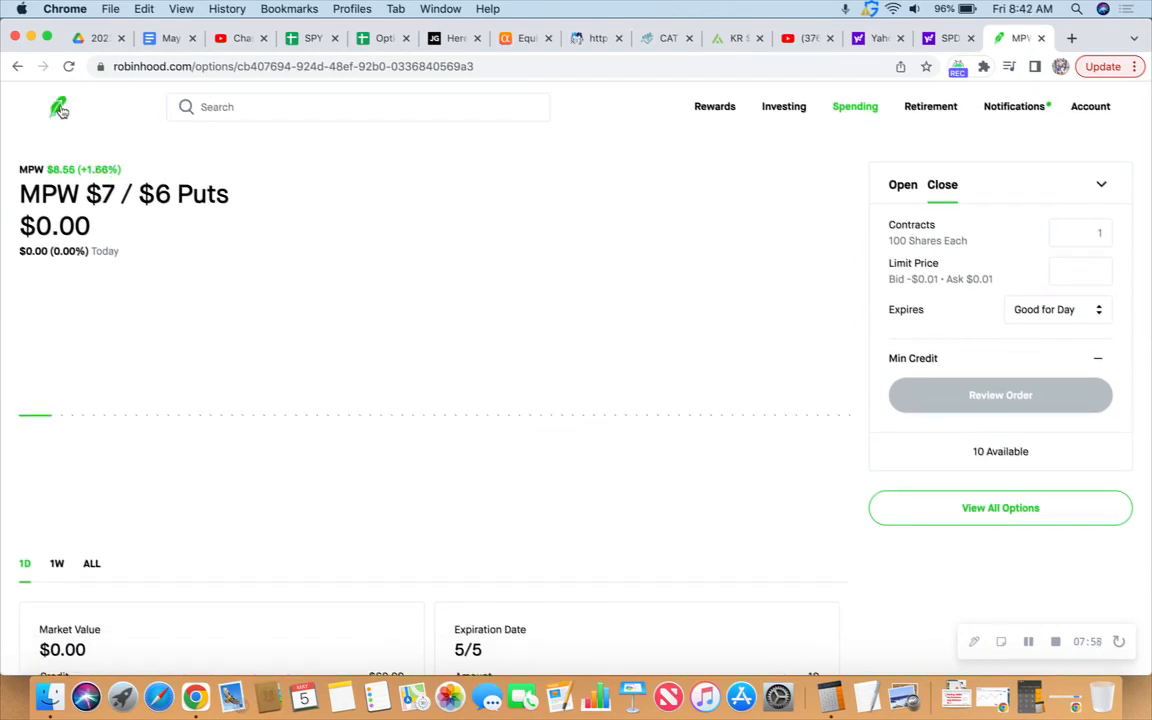
mouse_move(78, 168)
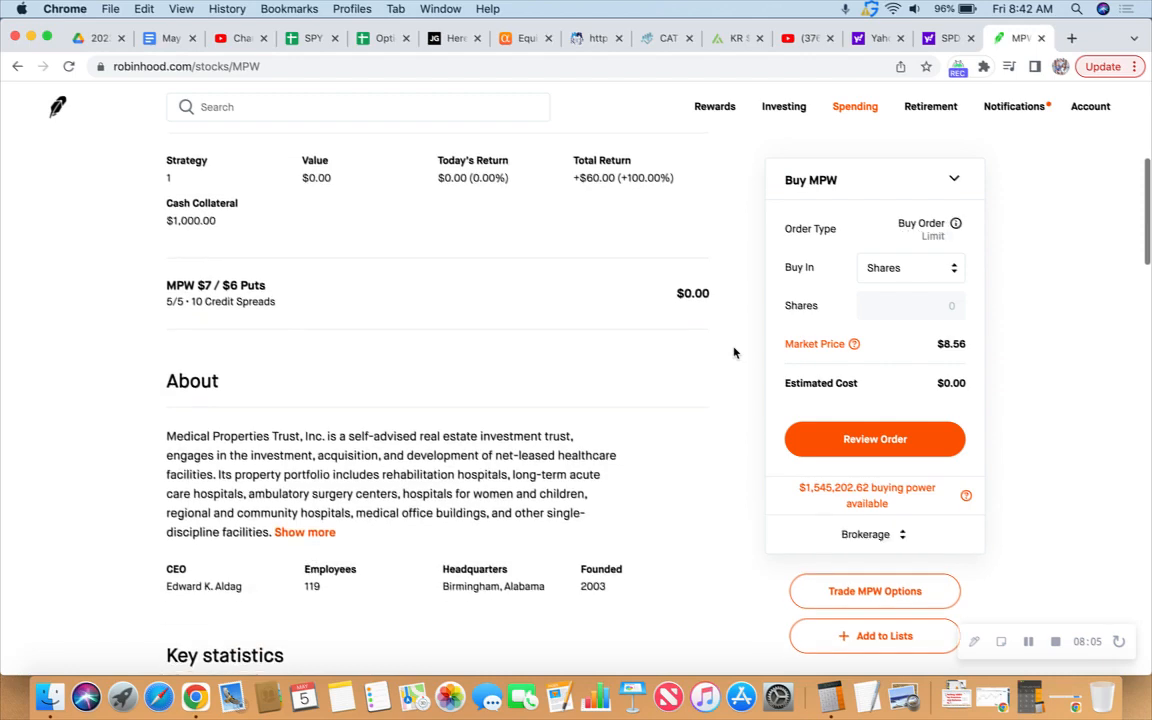
Scroll the MPW stock page down to its company details and key statistics
scroll("down", 3)
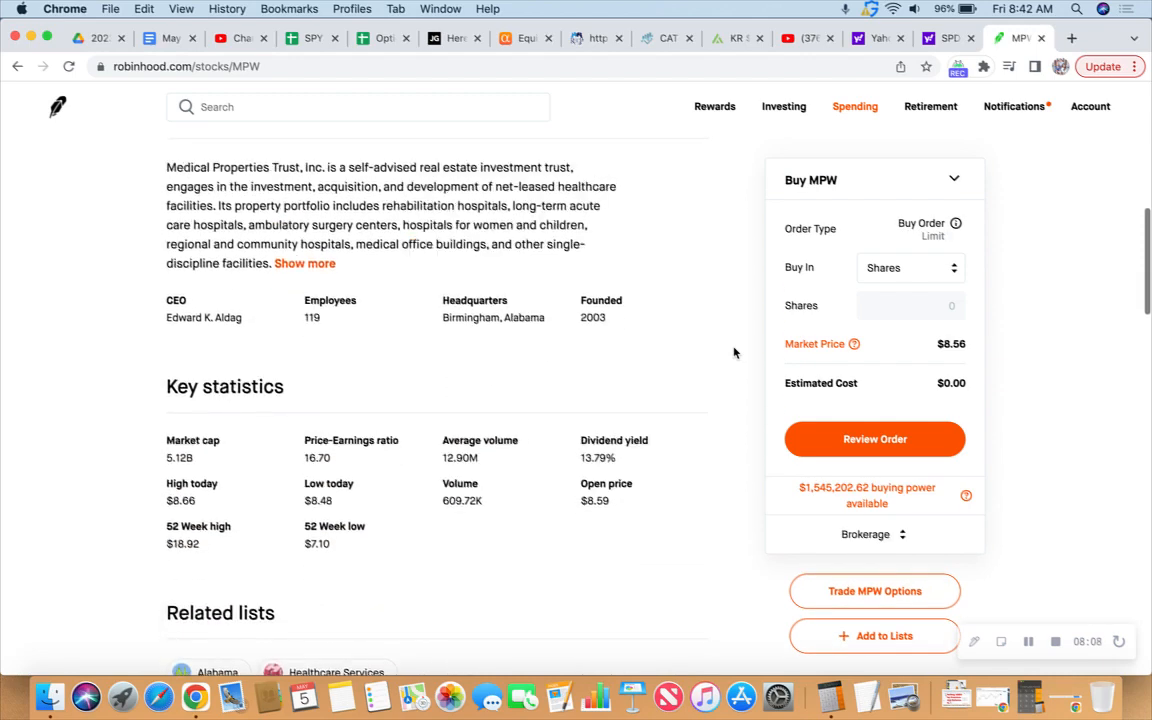
scroll("down", 3)
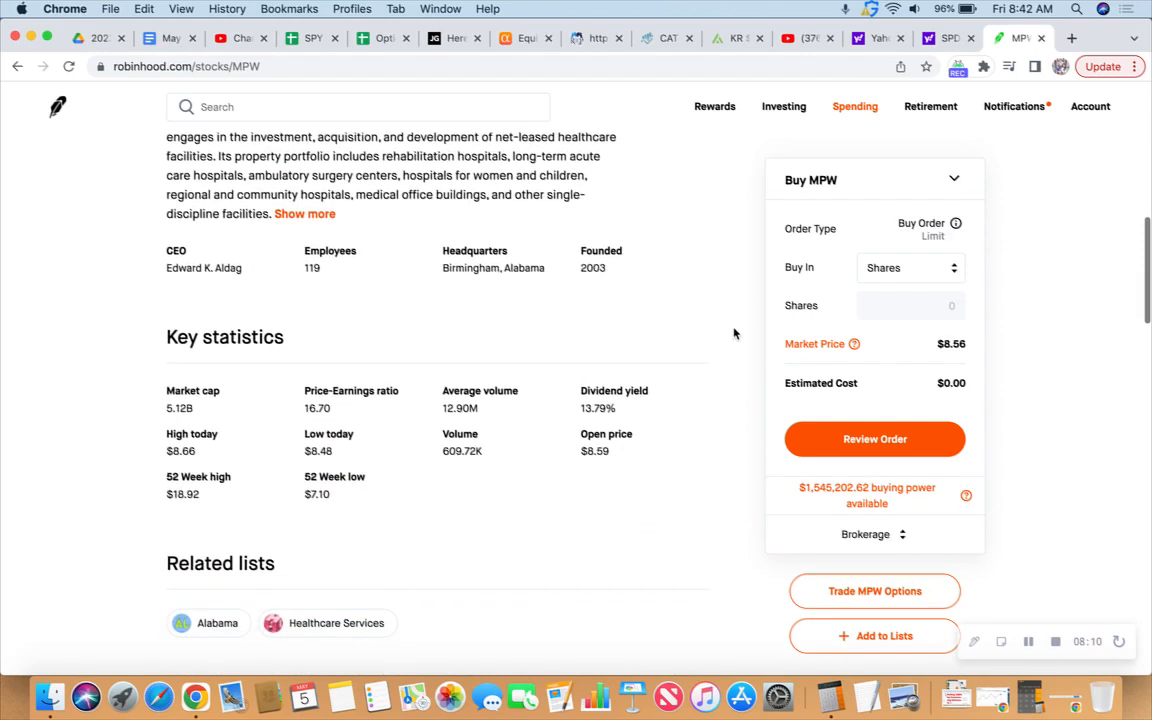
scroll("down", 3)
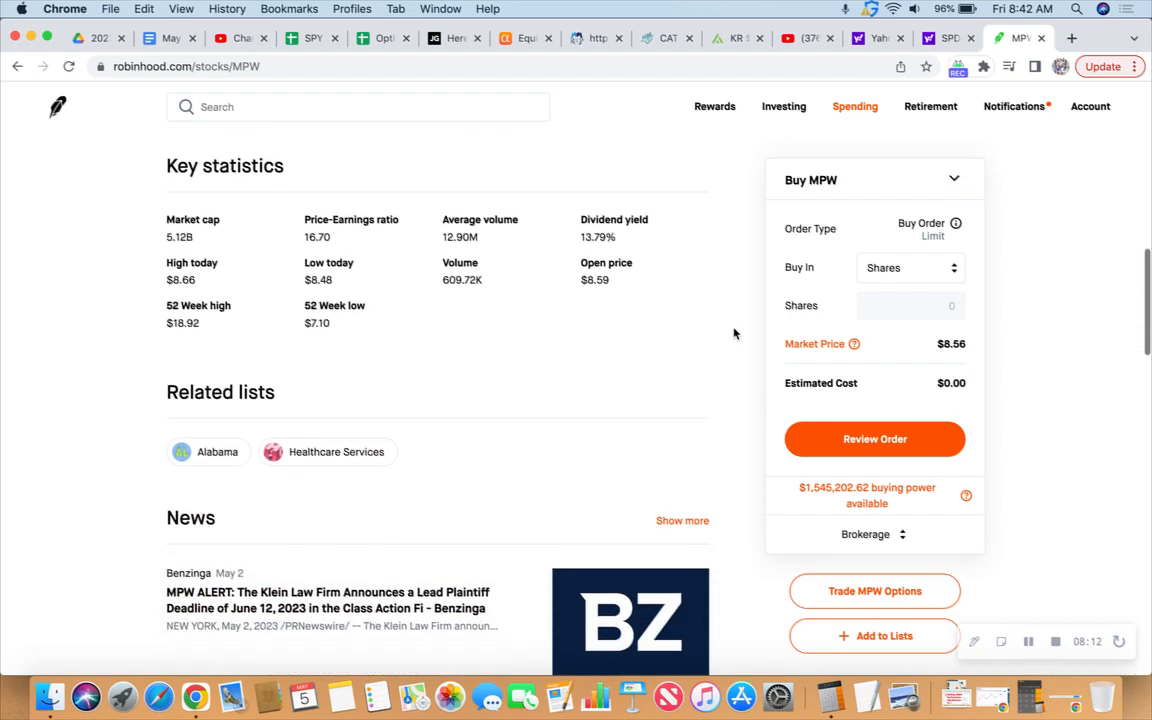
Return to the portfolio overview and bring up the SBUX $104 / $102 Puts spread position
scroll("down", 3)
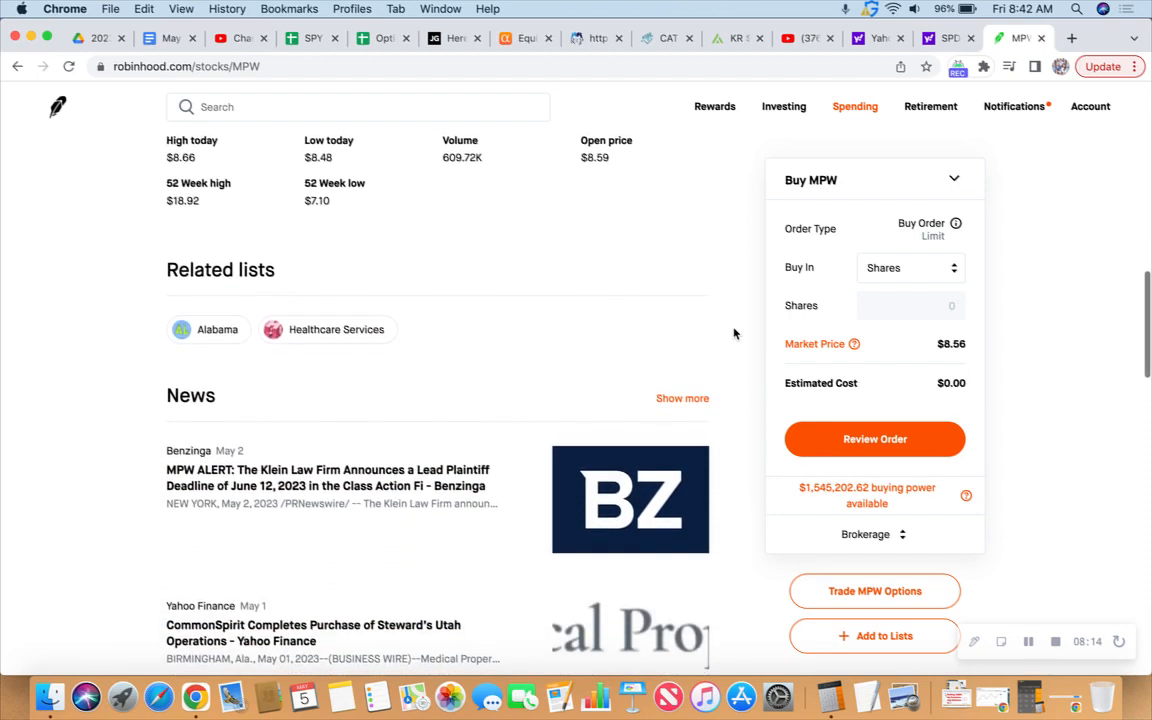
scroll("up", 3)
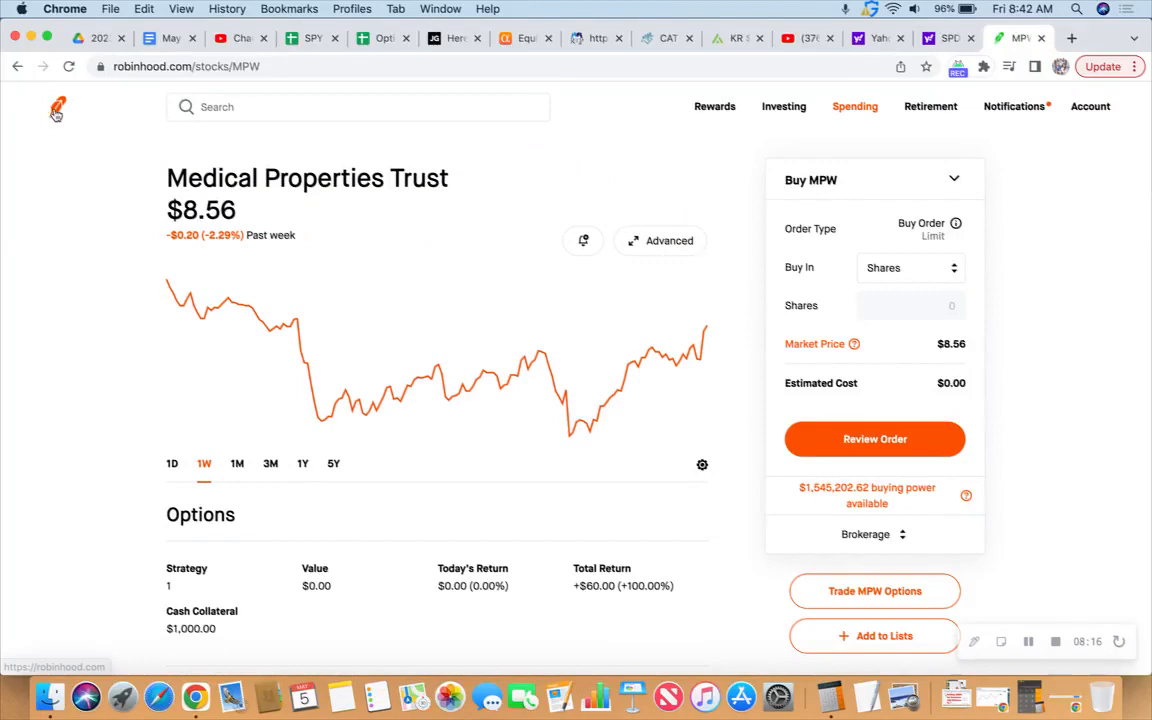
left_click(56, 108)
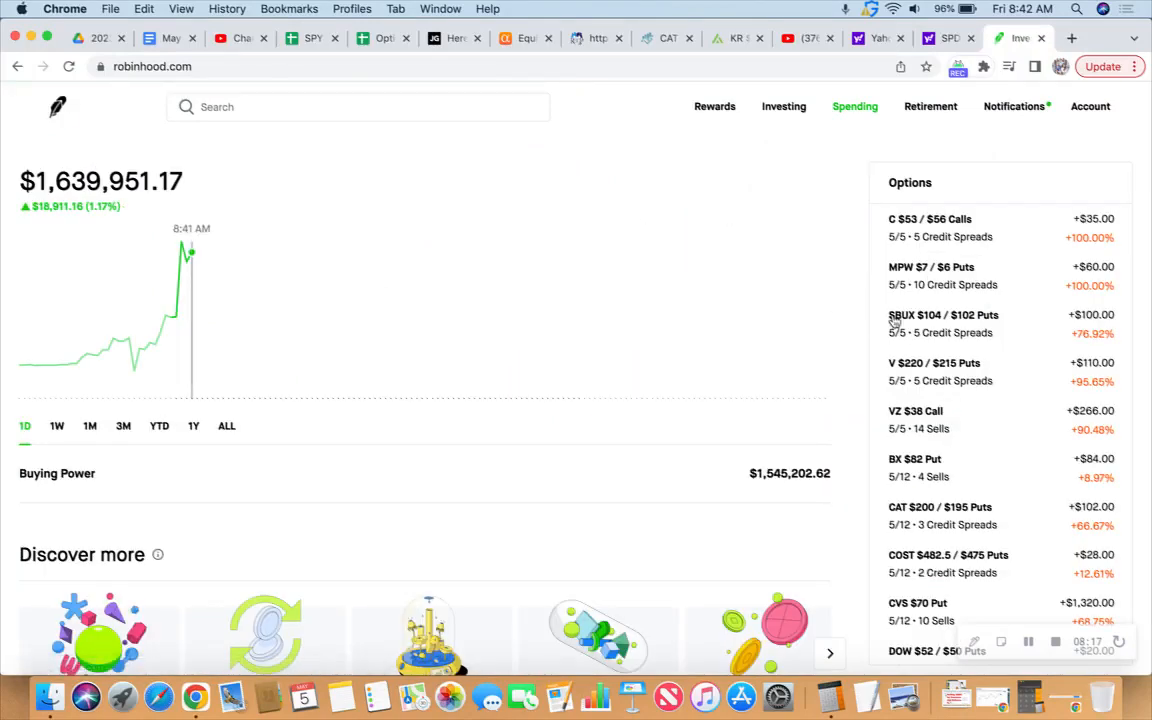
left_click(944, 316)
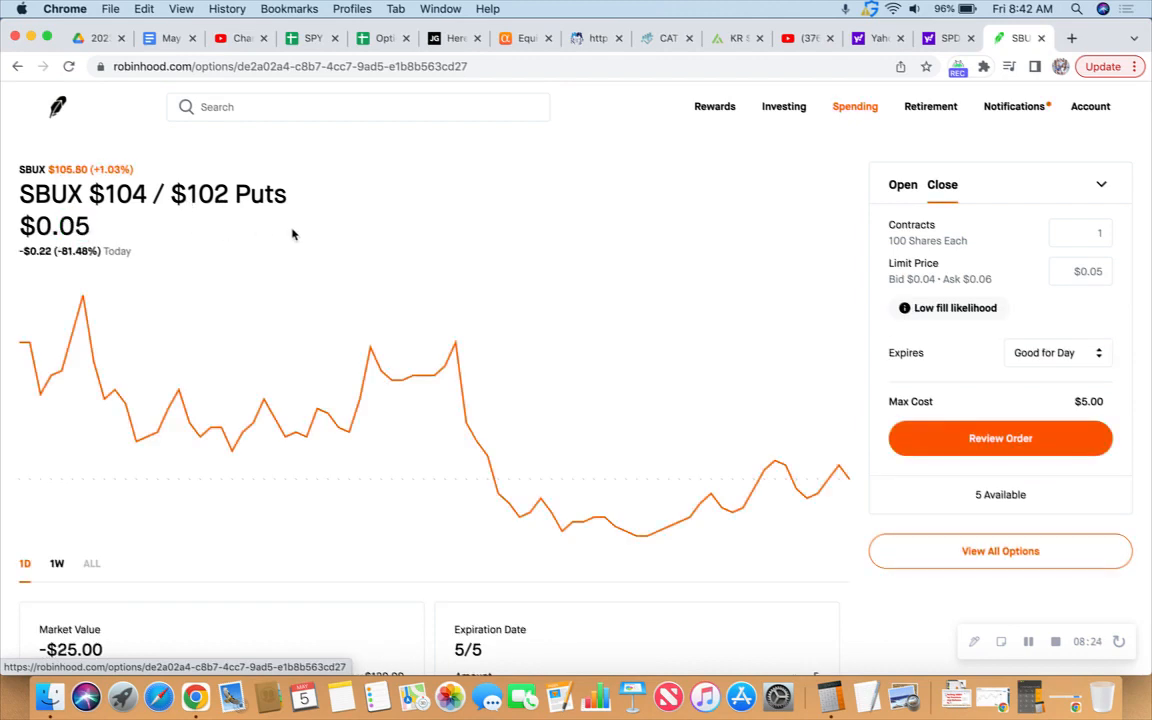
mouse_move(462, 244)
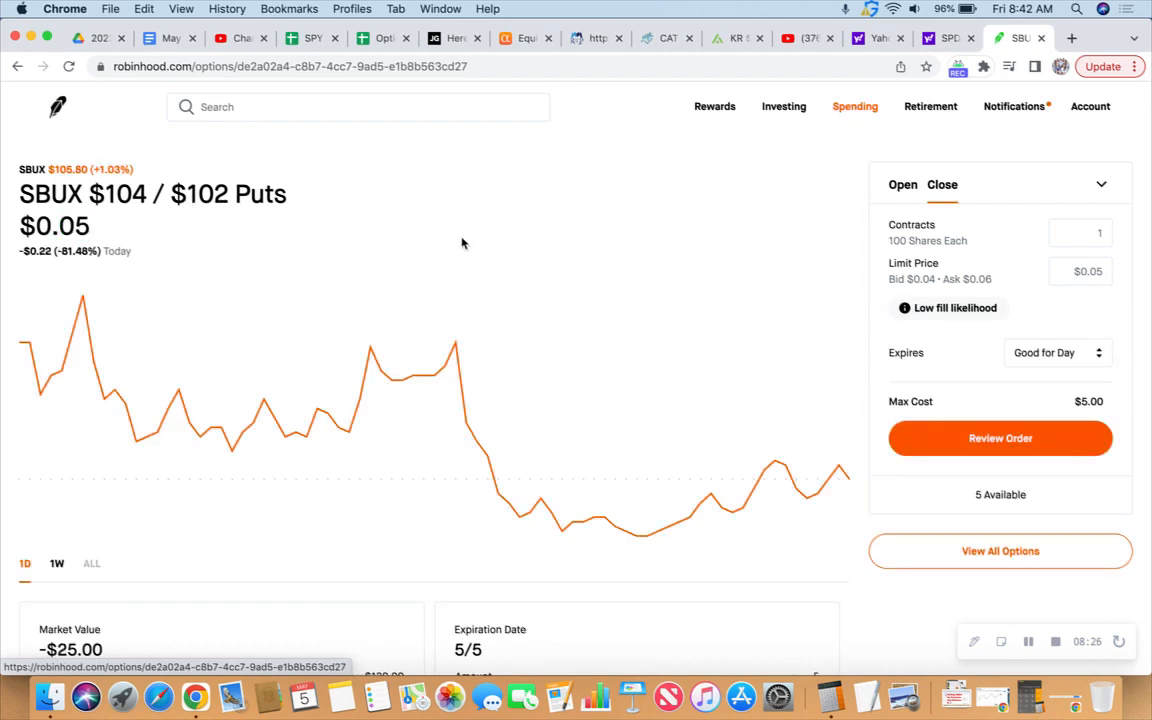
Set a $0.06 limit for 5 SBUX $104/$102 put spread contracts and review the order ($30.00 max cost)
scroll("down", 3)
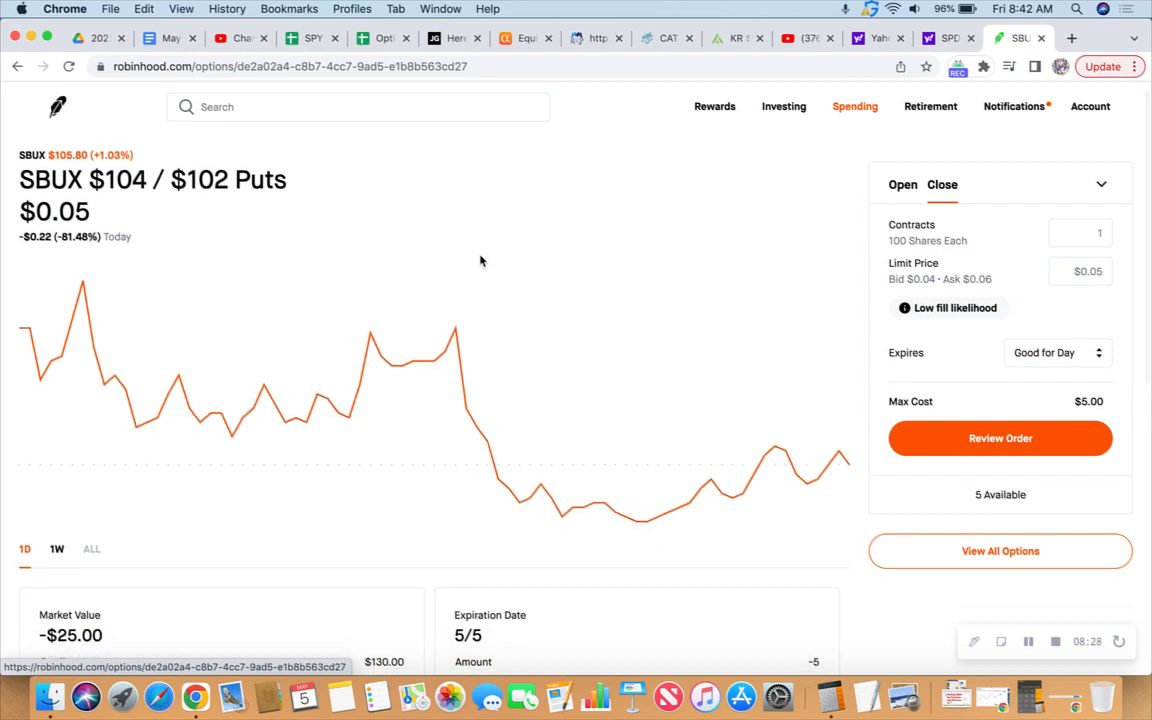
scroll("down", 3)
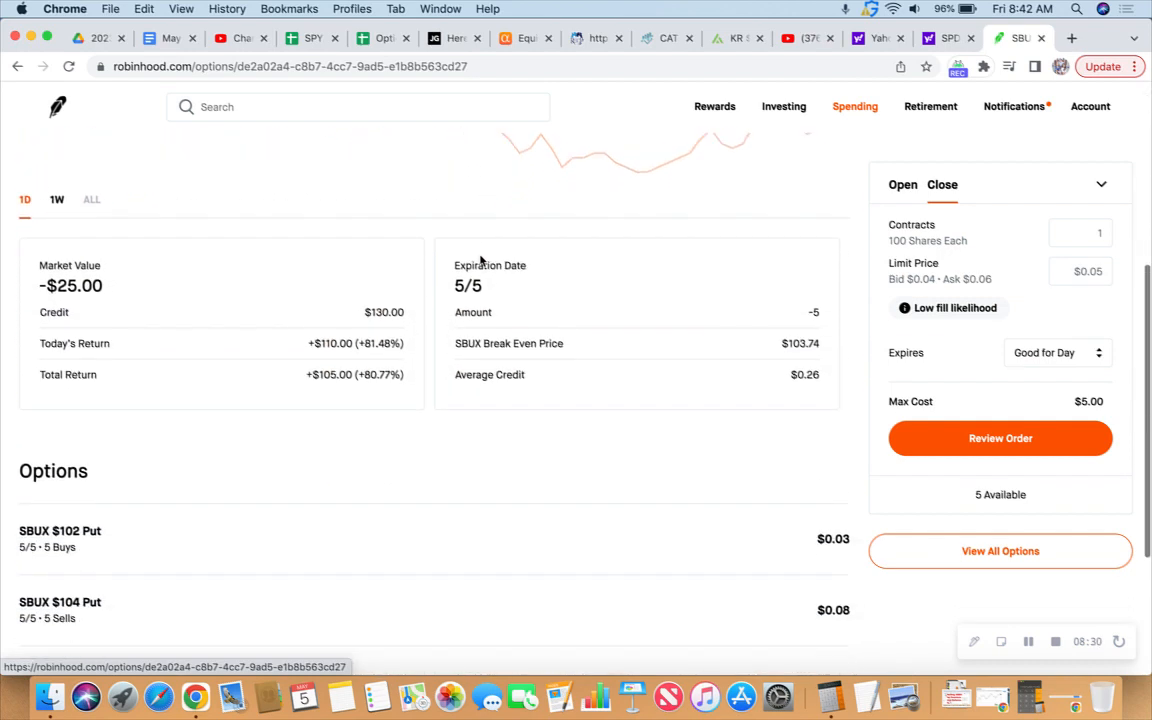
scroll("down", 3)
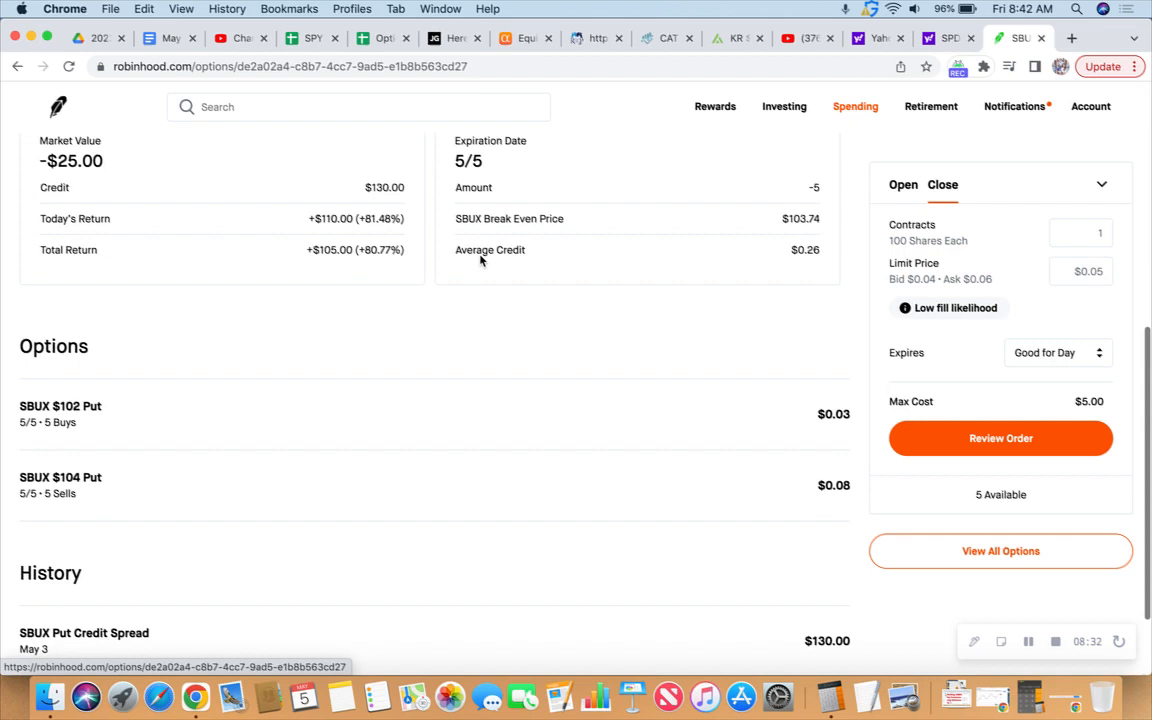
scroll("up", 3)
type("5")
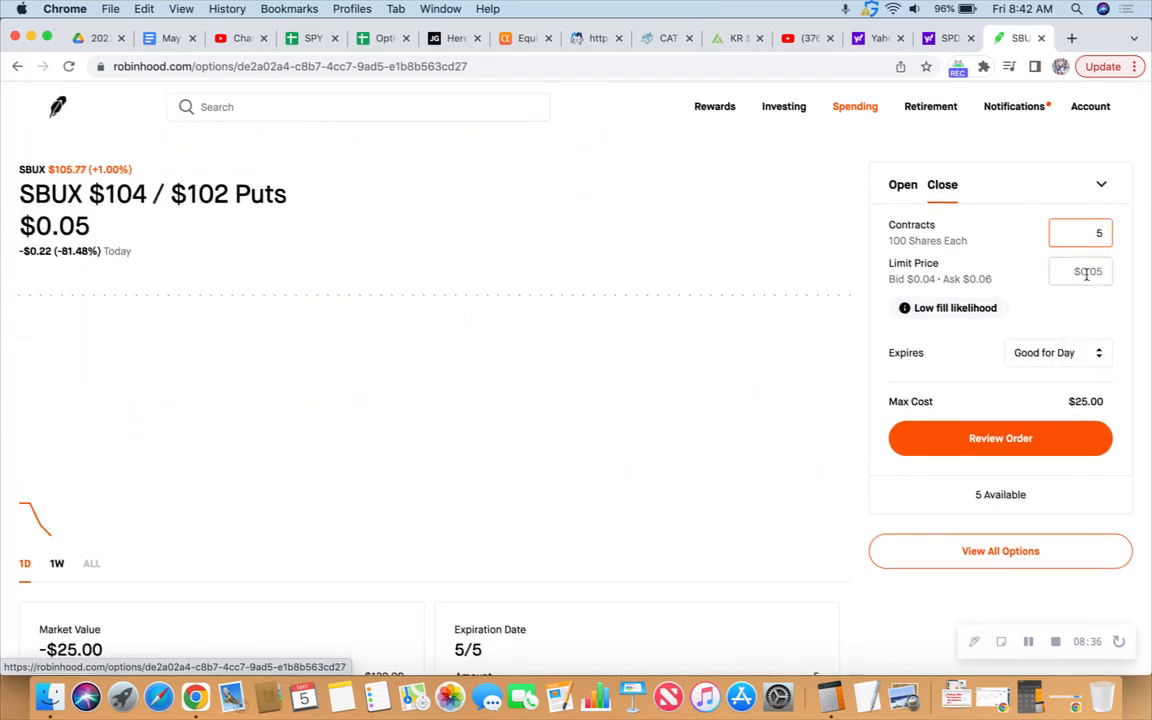
left_click(1080, 272)
type("$0.06")
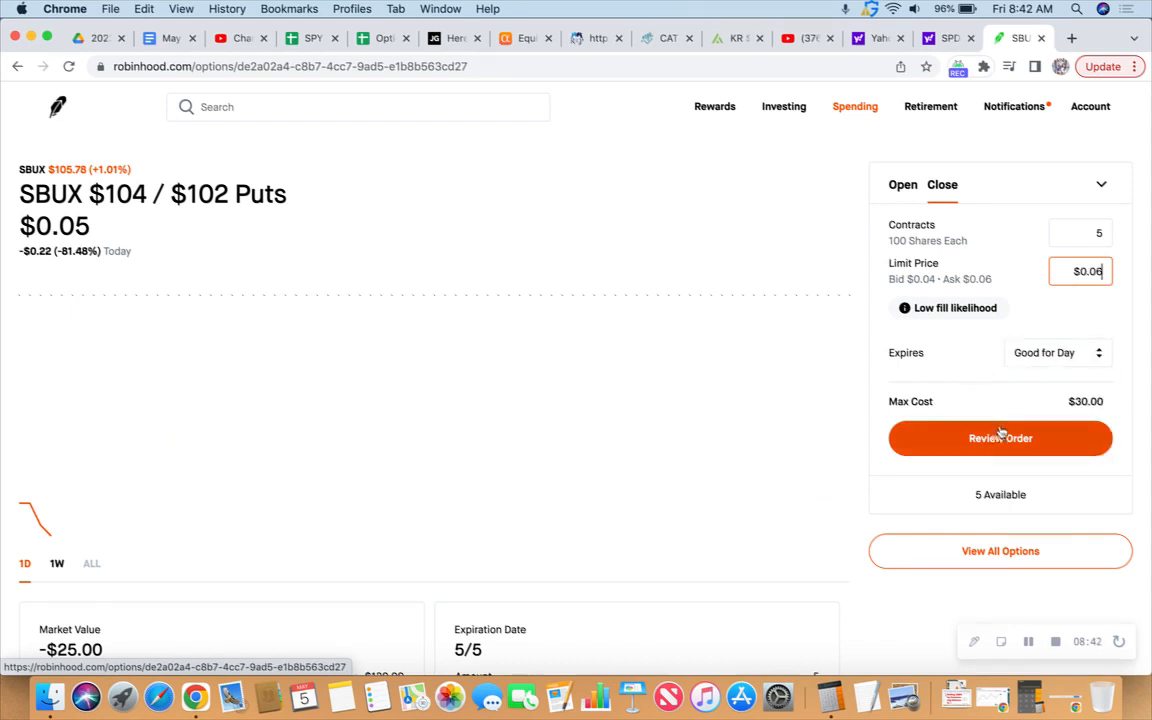
left_click(1000, 438)
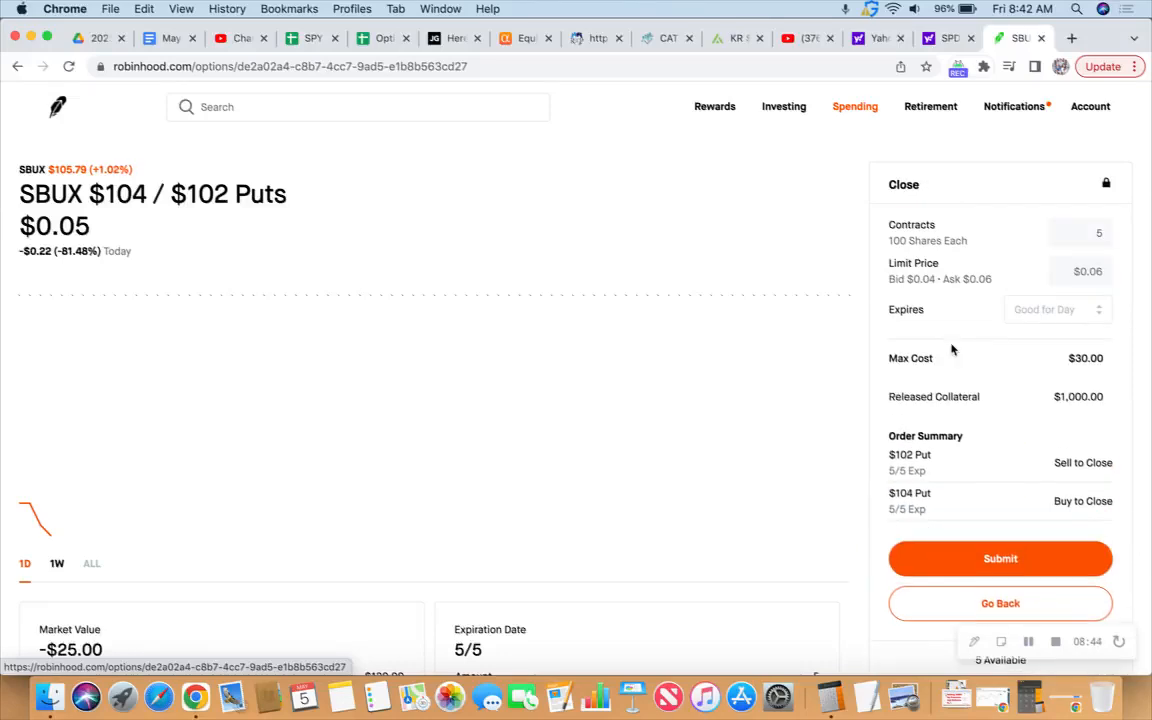
Submit the $0.06 SBUX put spread closing order and dismiss the 'Put Credit Spread Placed' confirmation
left_click(1000, 558)
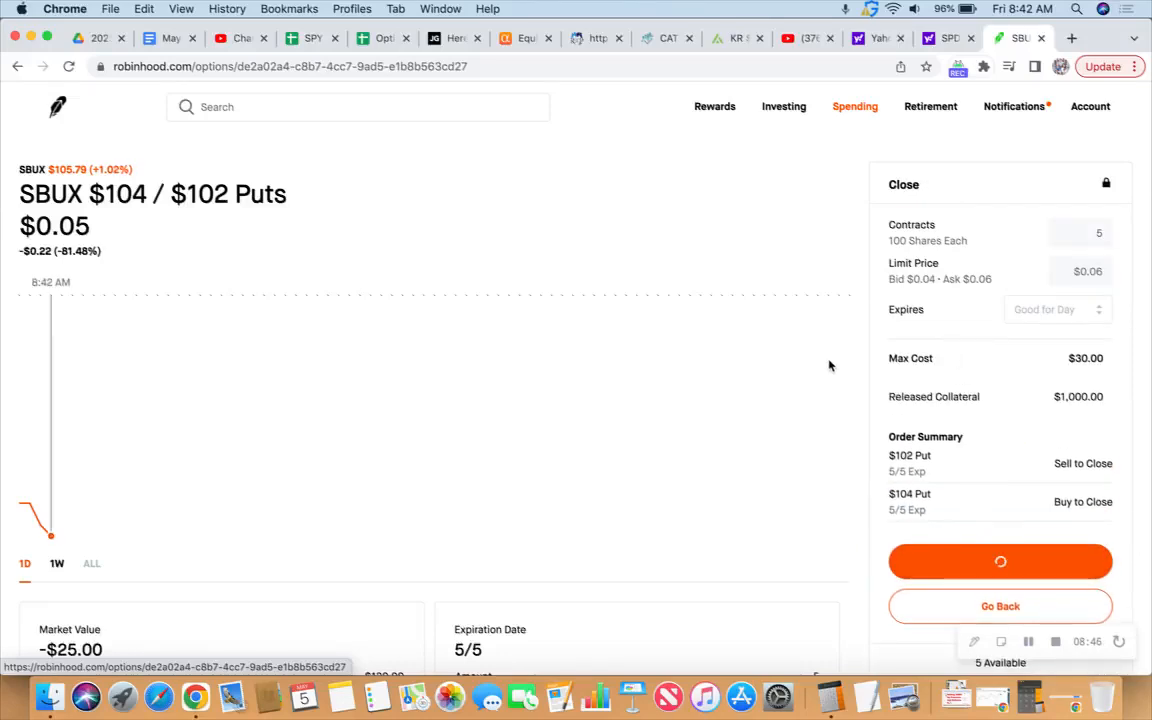
left_click(1000, 560)
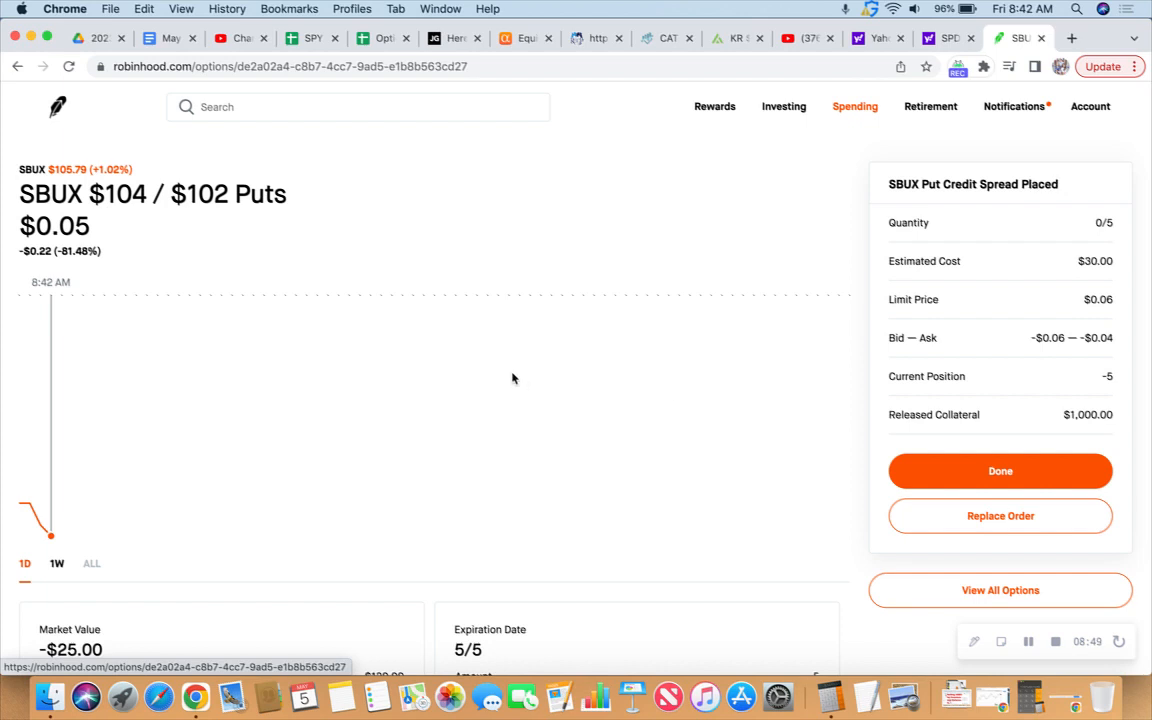
mouse_move(814, 312)
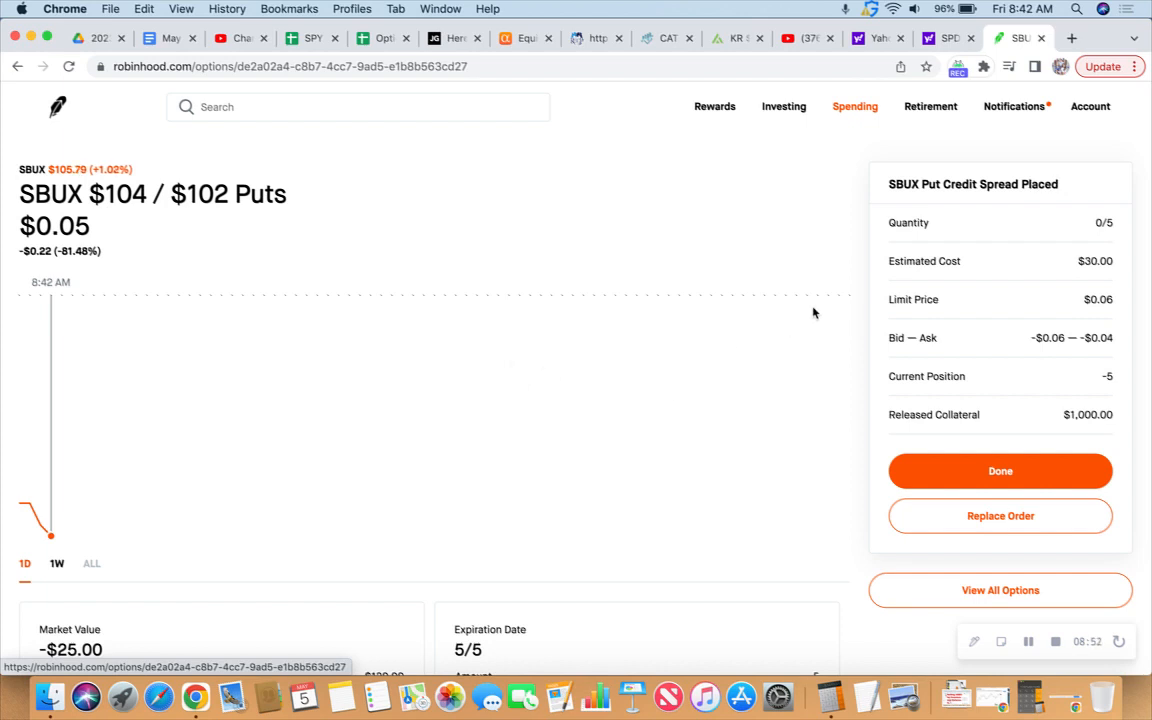
mouse_move(848, 302)
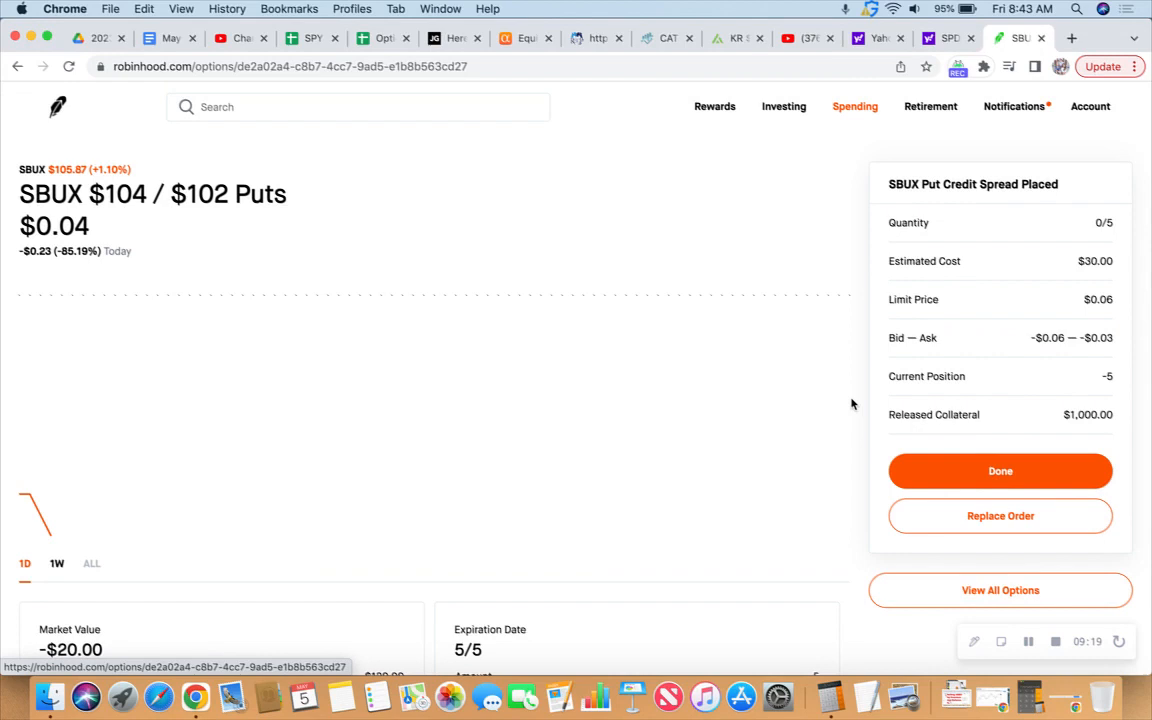
mouse_move(856, 360)
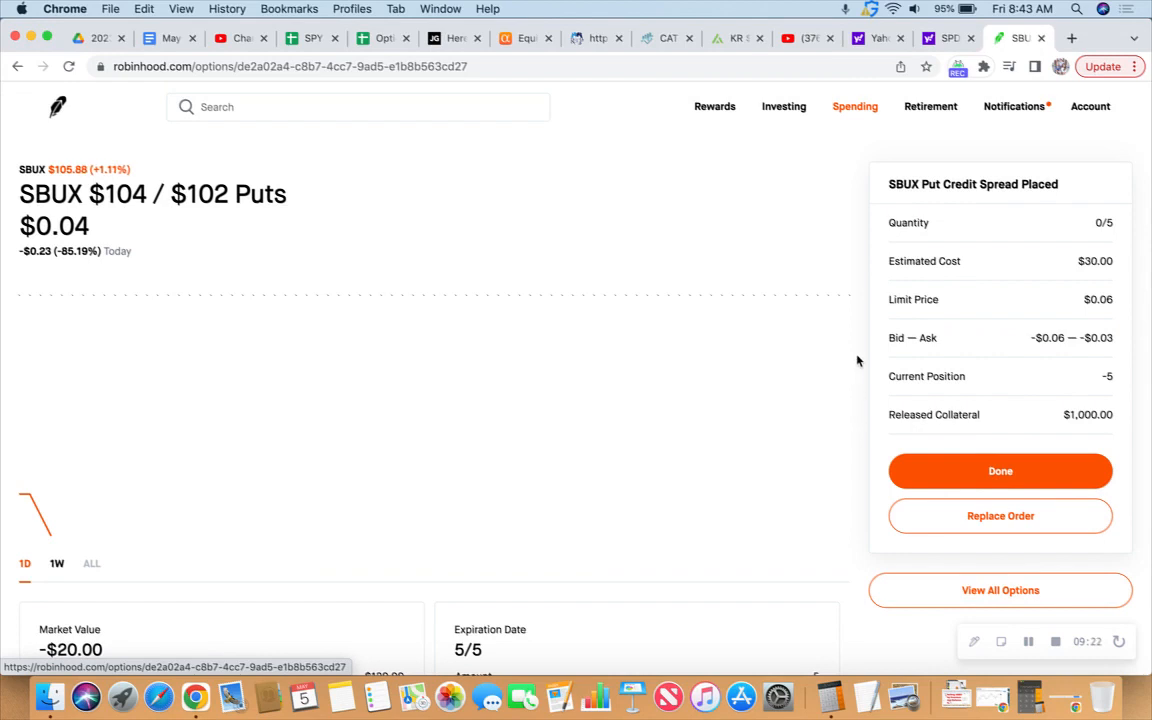
mouse_move(1000, 516)
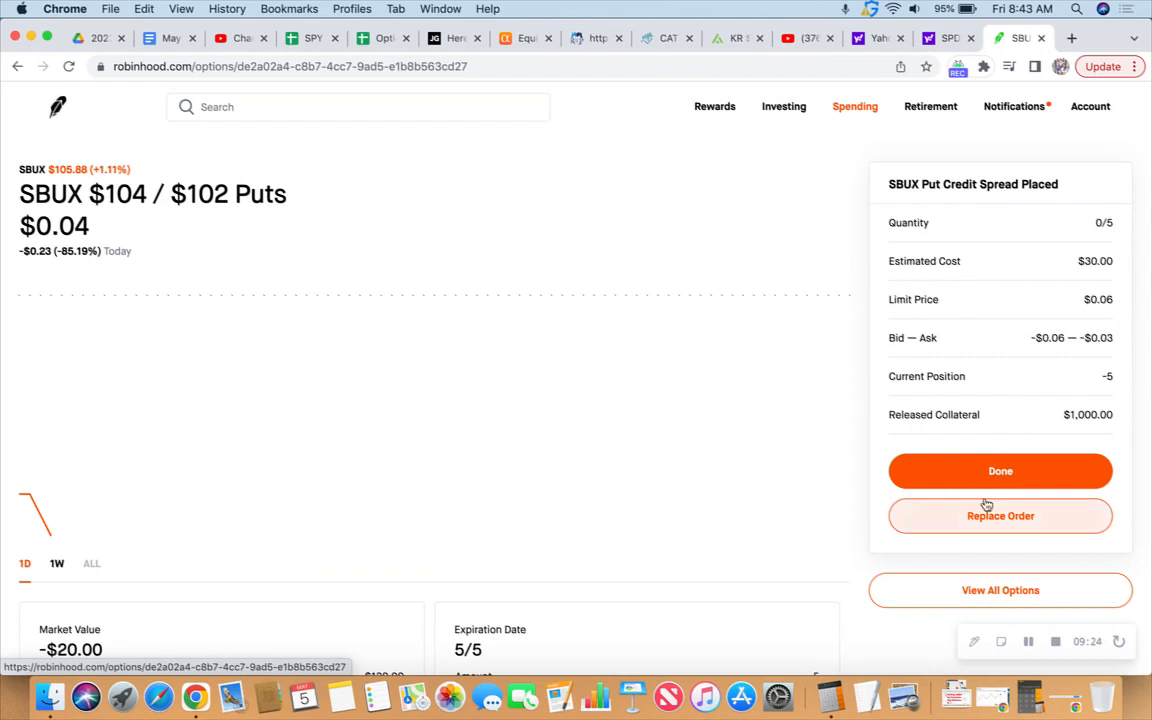
left_click(1000, 516)
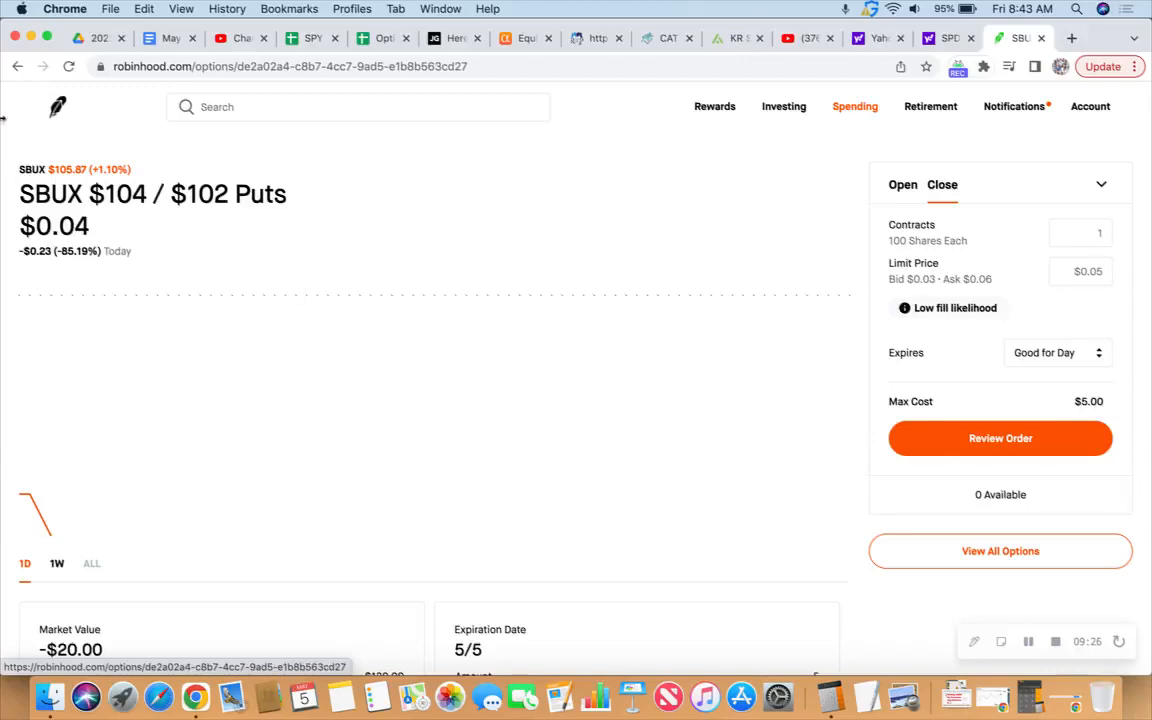
From the portfolio home, open the V $220 / $215 Puts spread position under Positions Held
left_click(56, 108)
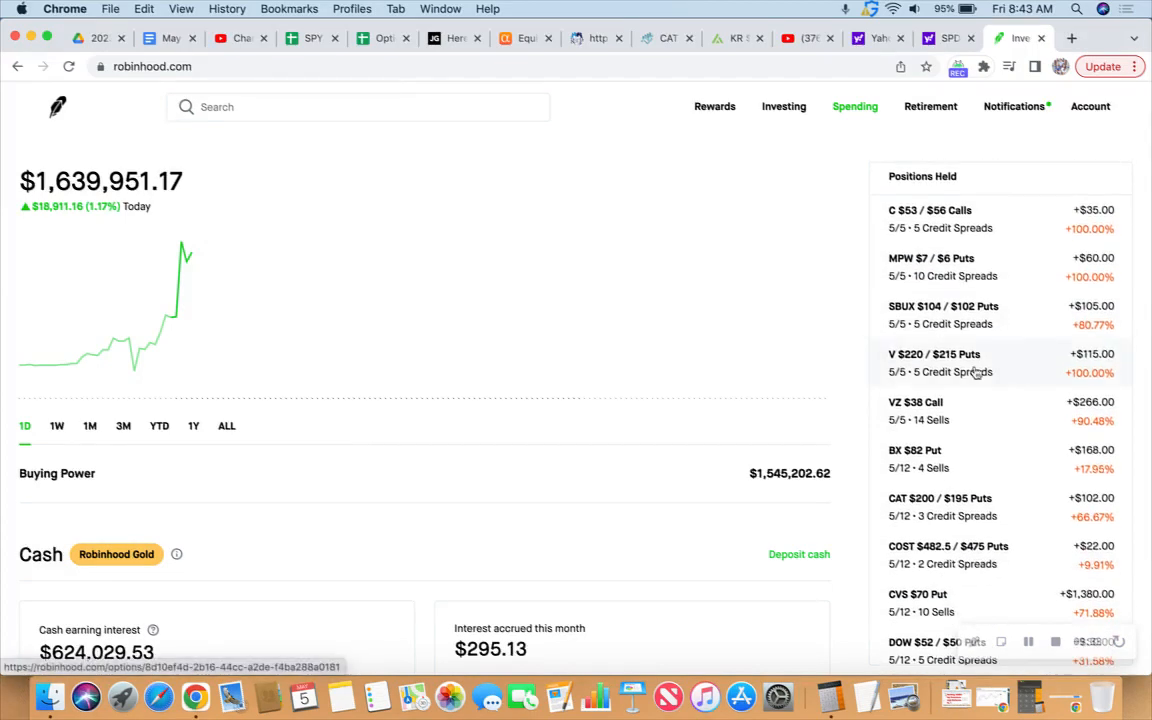
left_click(934, 364)
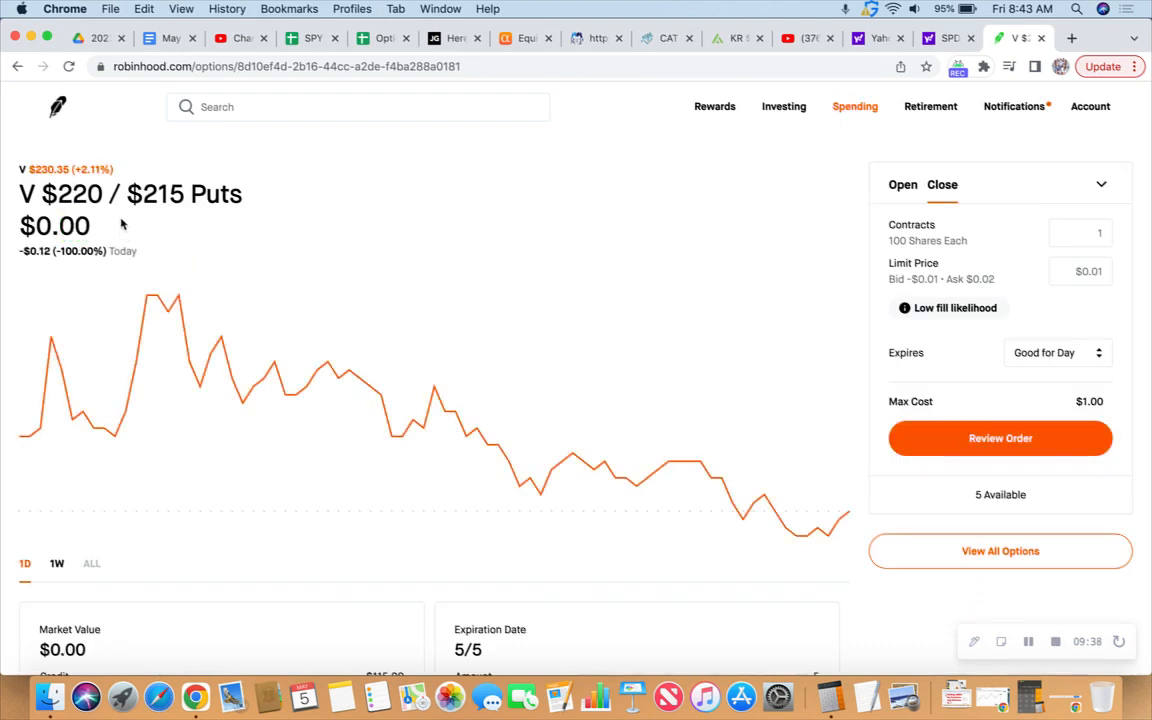
mouse_move(444, 256)
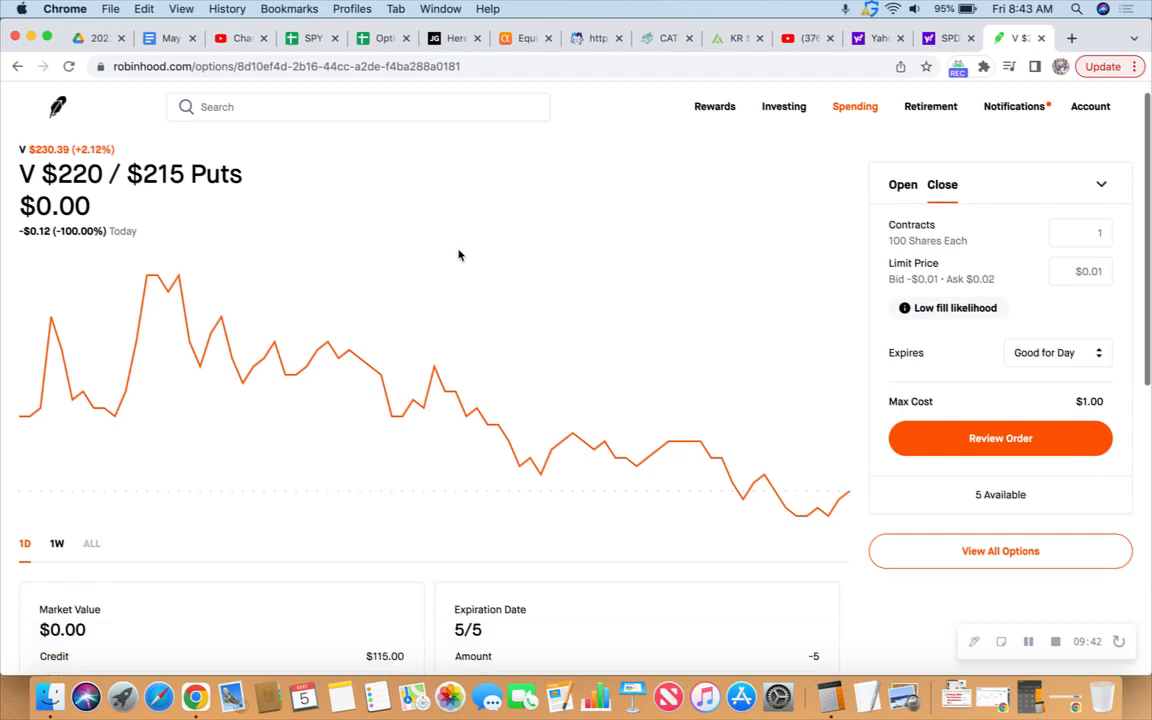
scroll("down", 3)
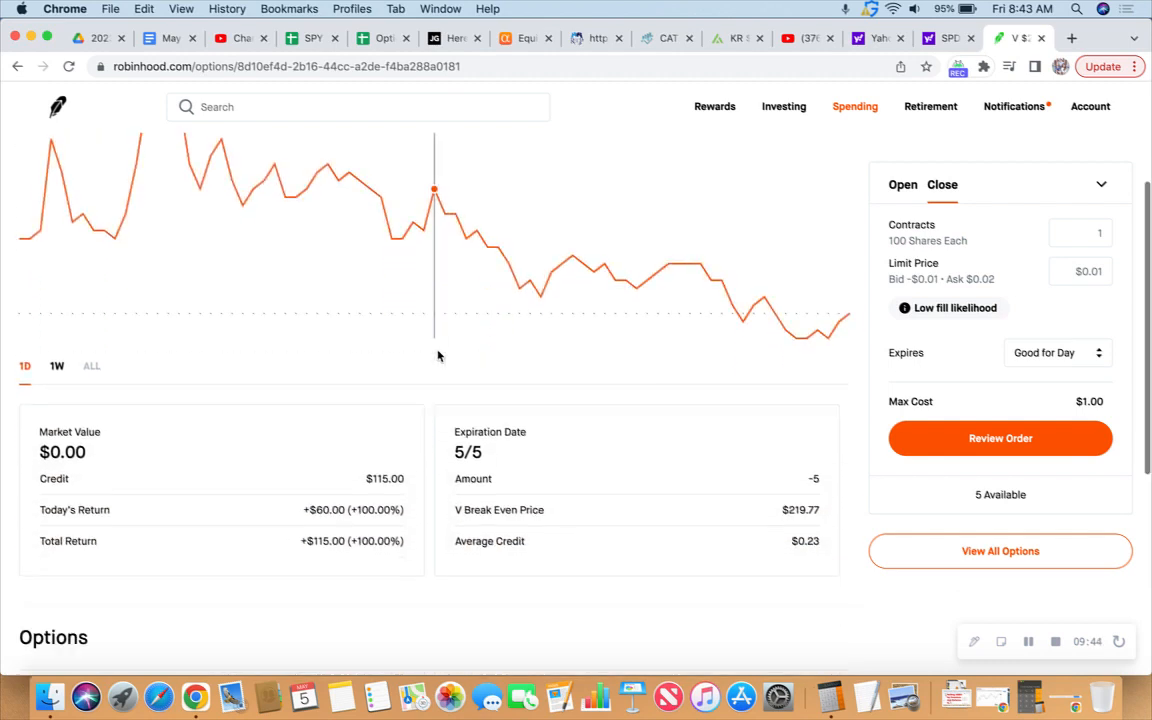
scroll("down", 3)
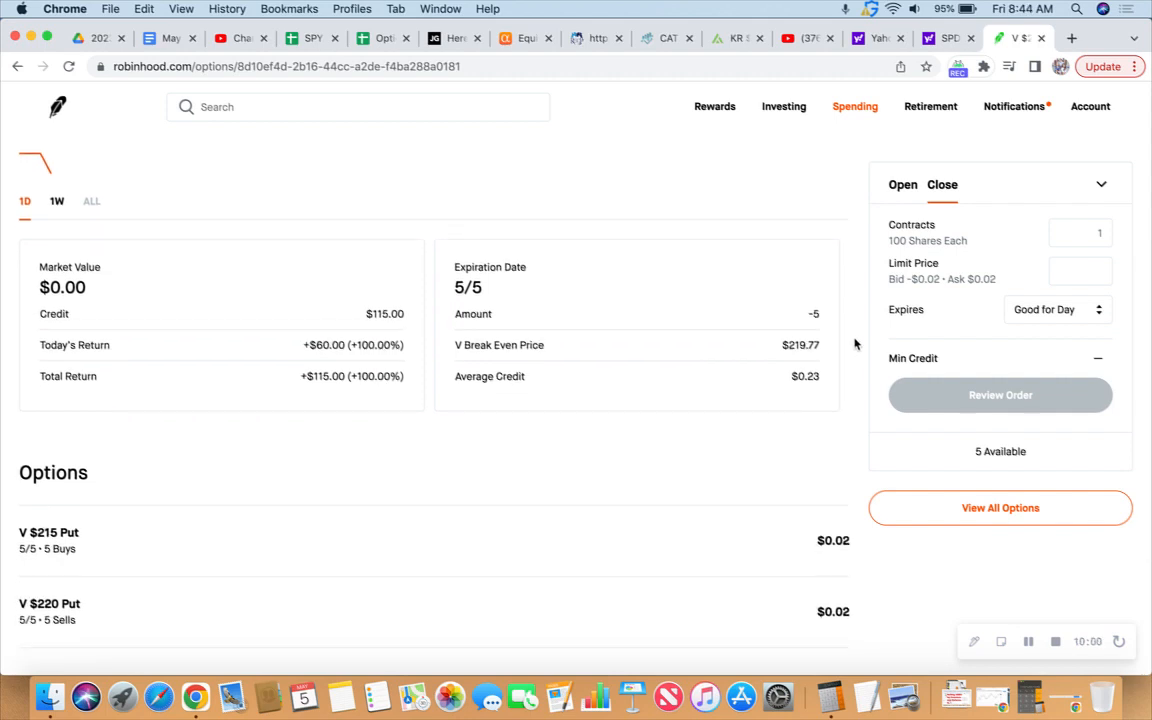
mouse_move(852, 304)
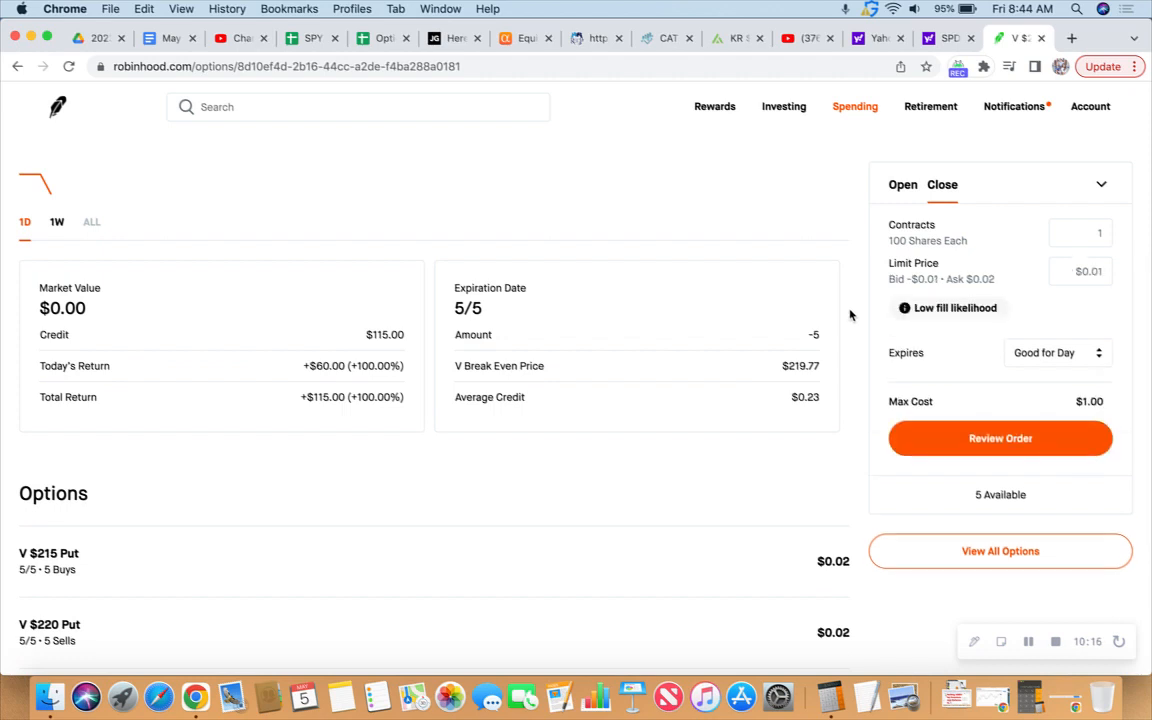
scroll("down", 3)
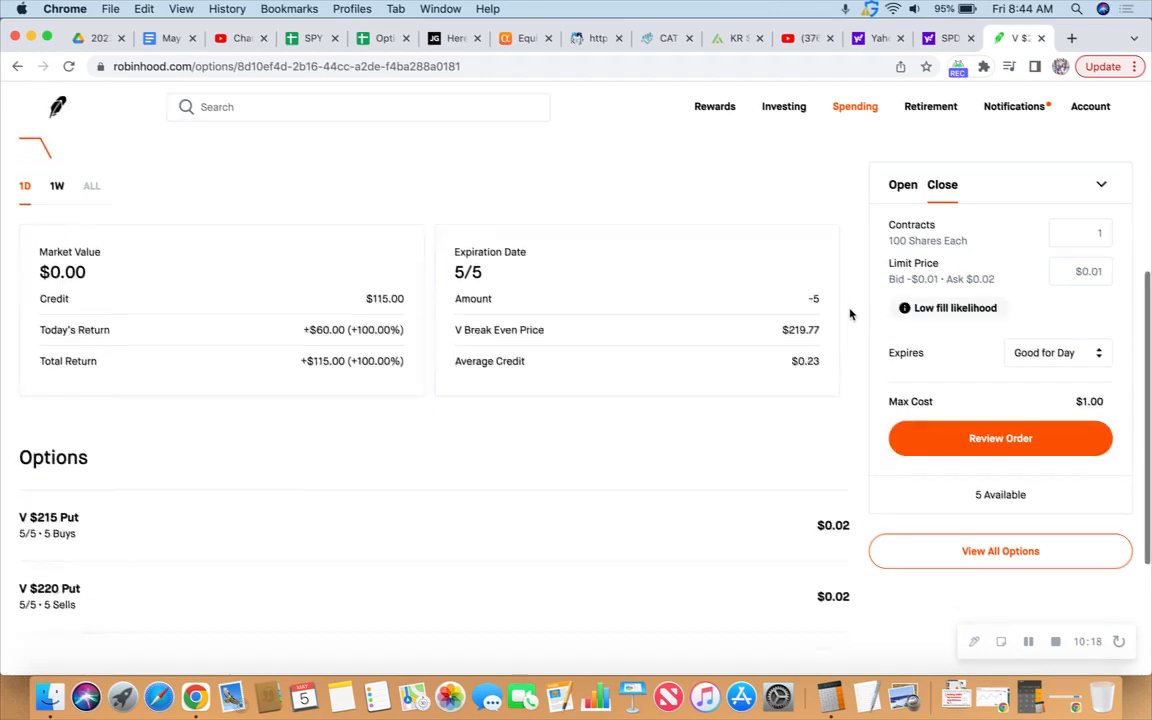
scroll("up", 3)
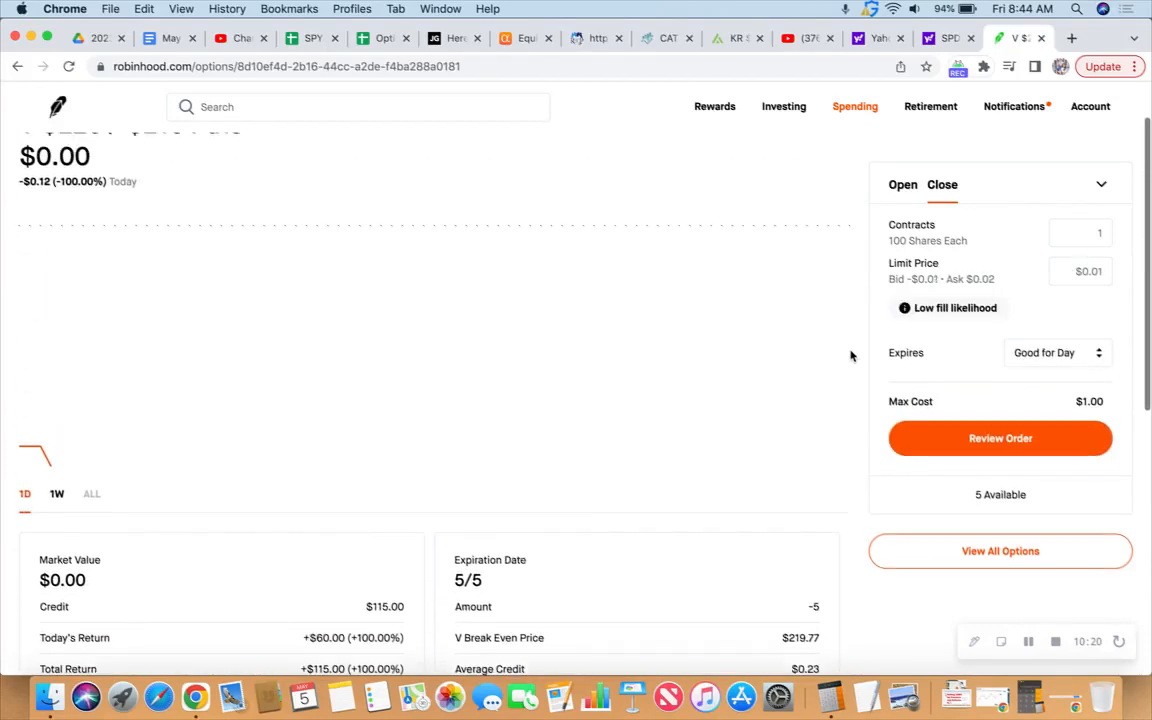
scroll("up", 3)
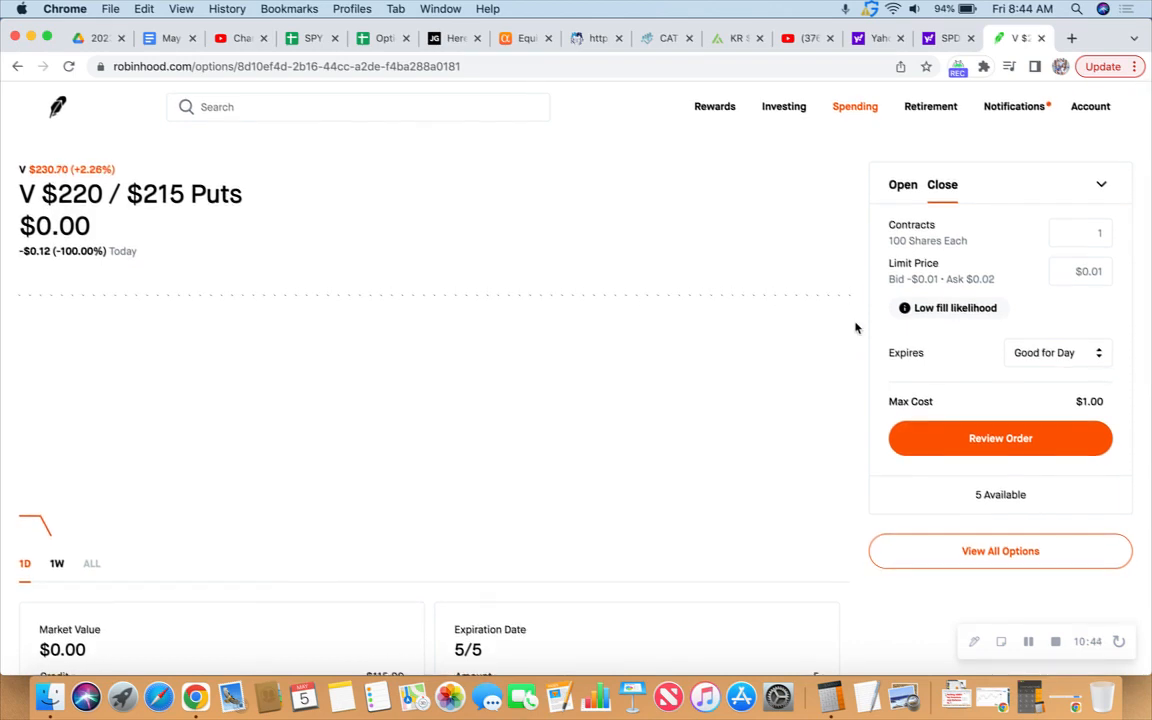
mouse_move(1024, 278)
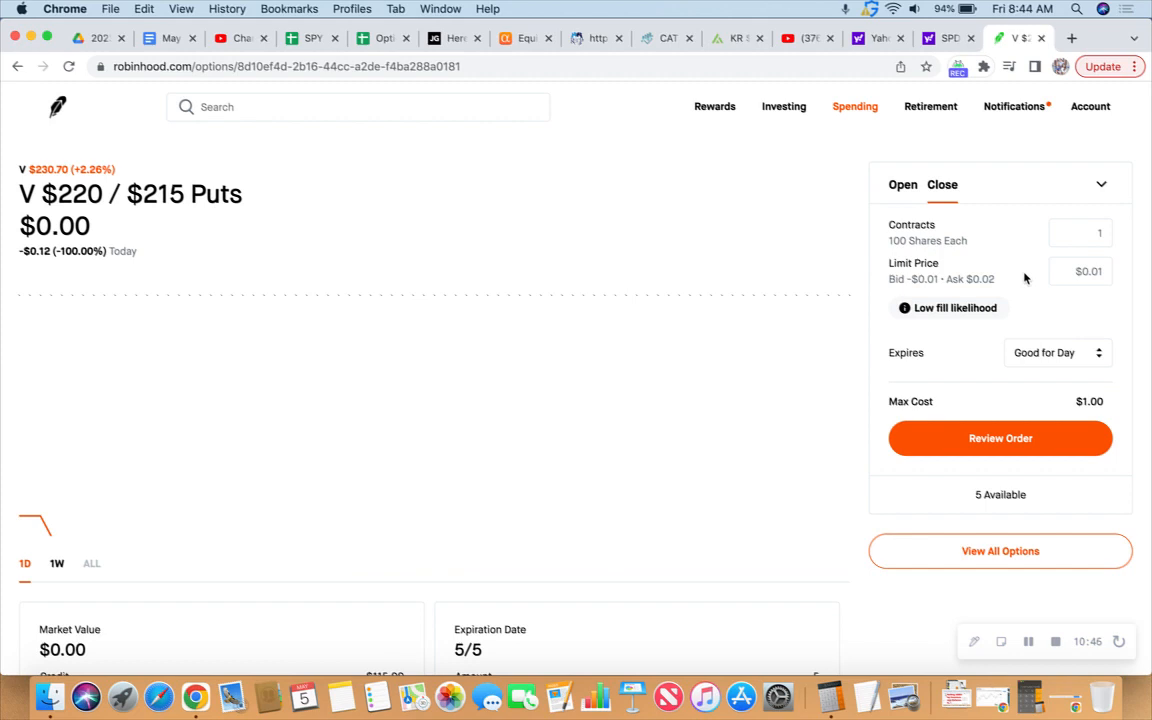
mouse_move(856, 400)
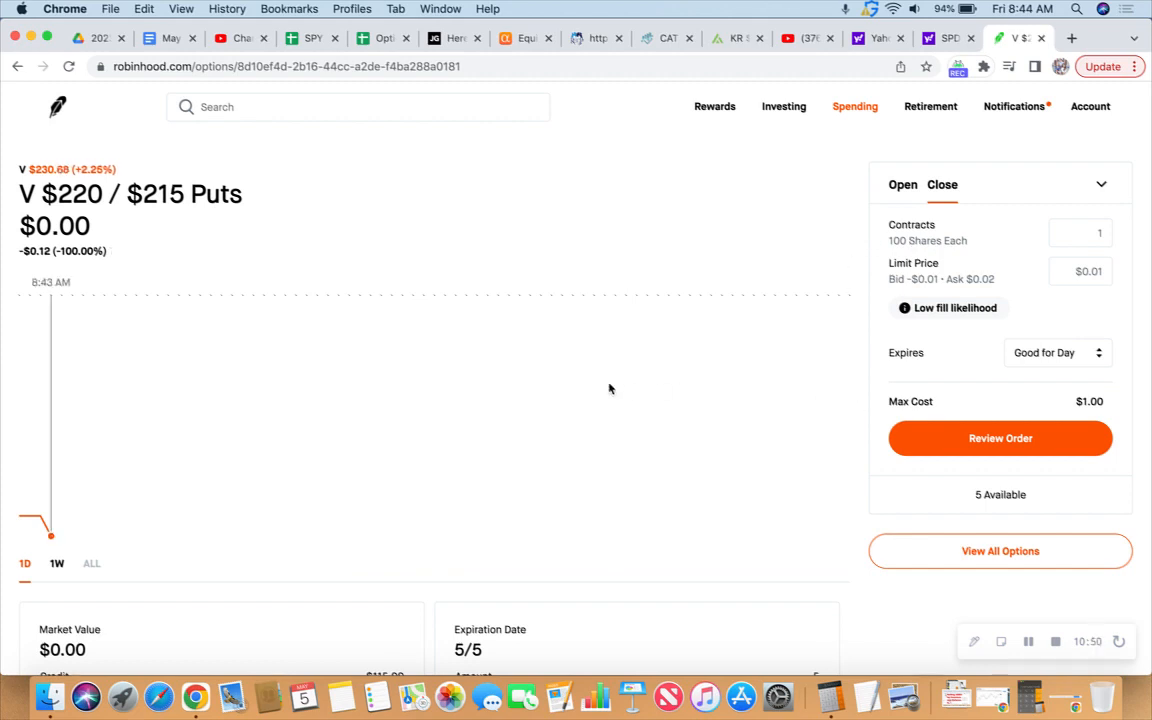
mouse_move(604, 390)
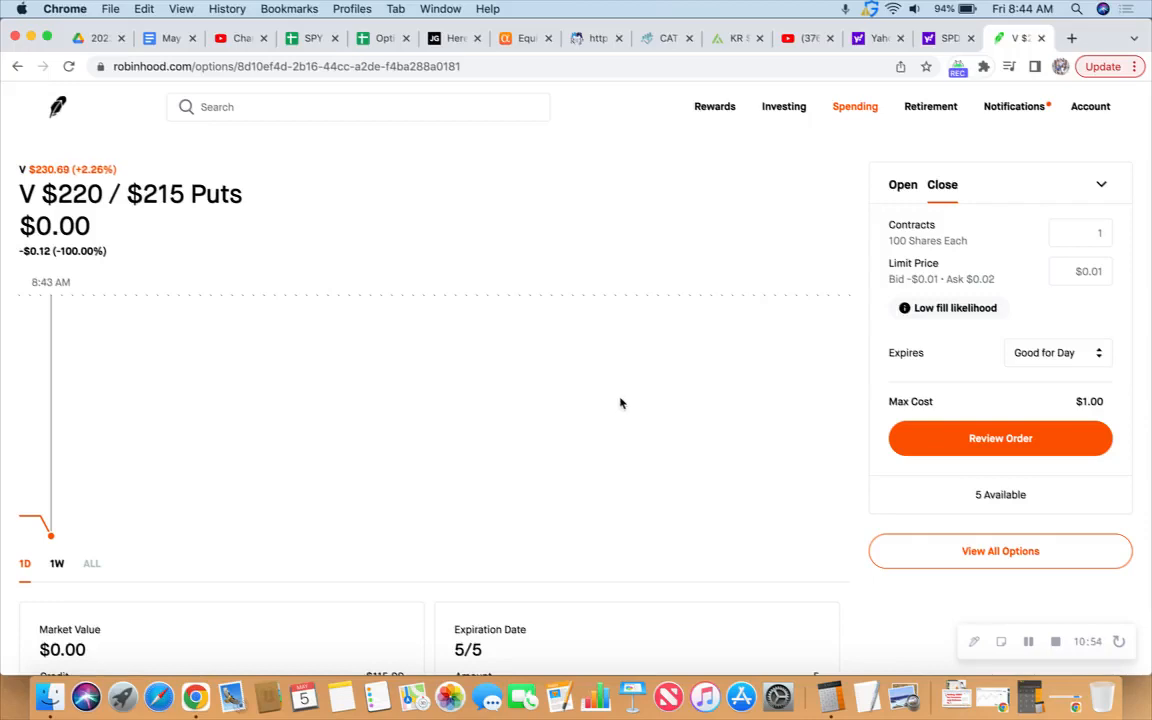
scroll("down", 3)
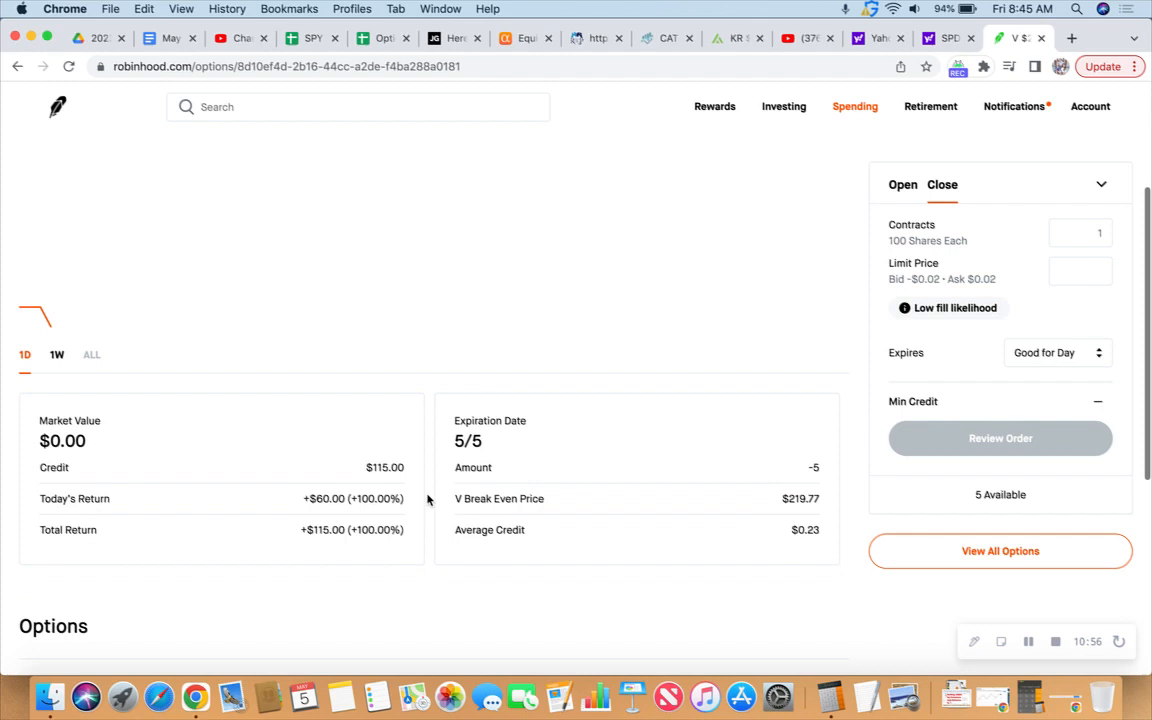
scroll("down", 3)
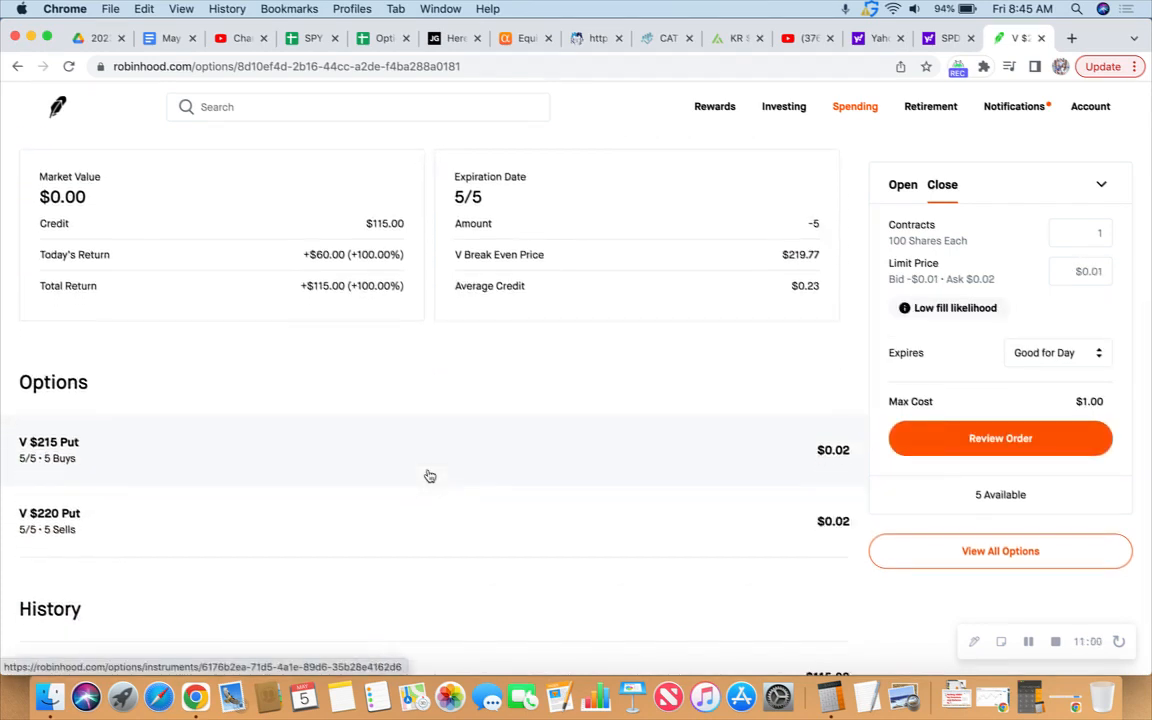
mouse_move(868, 300)
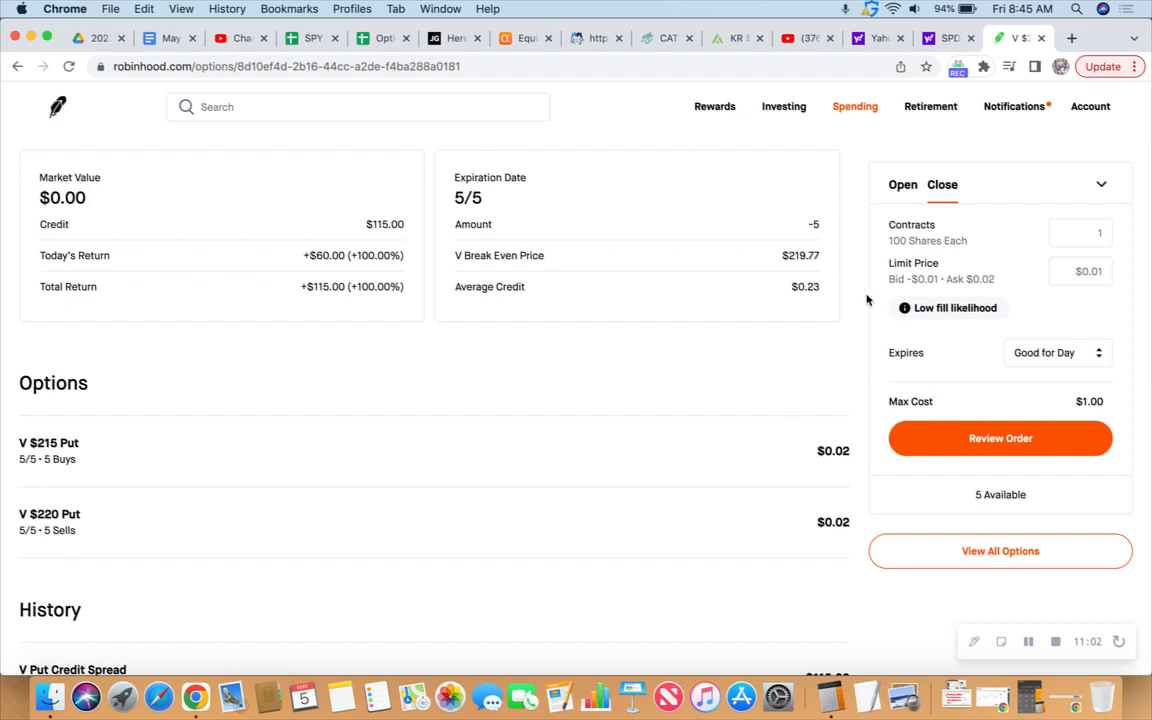
mouse_move(852, 322)
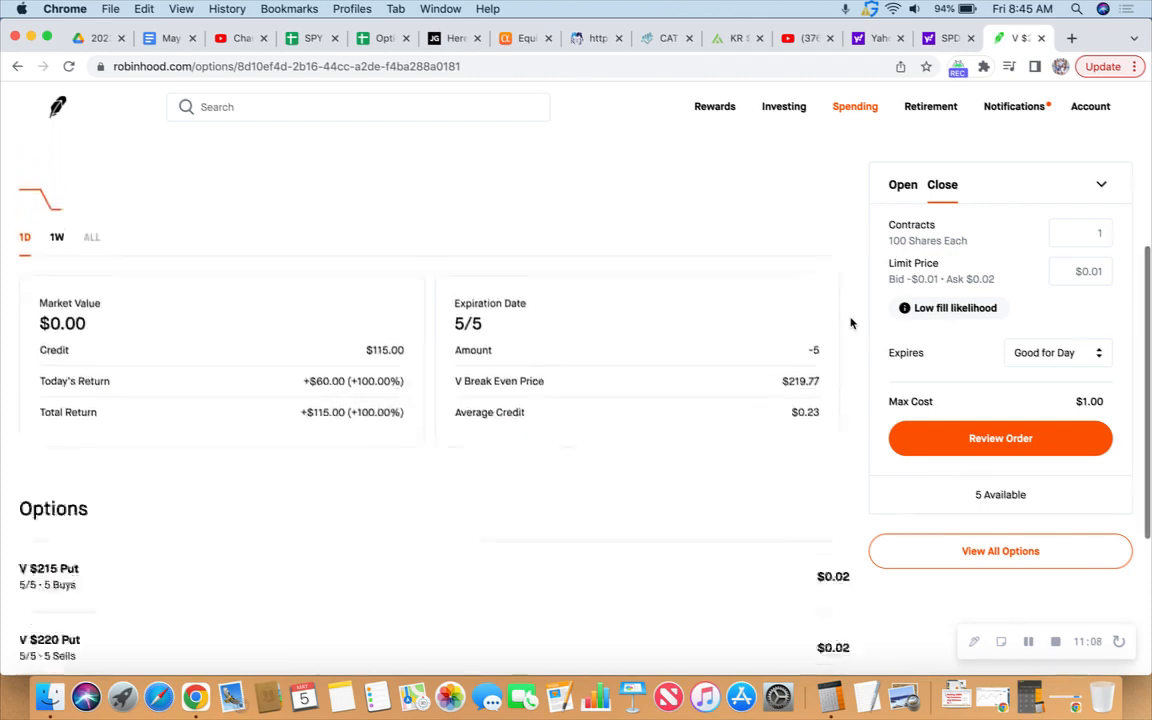
scroll("up", 3)
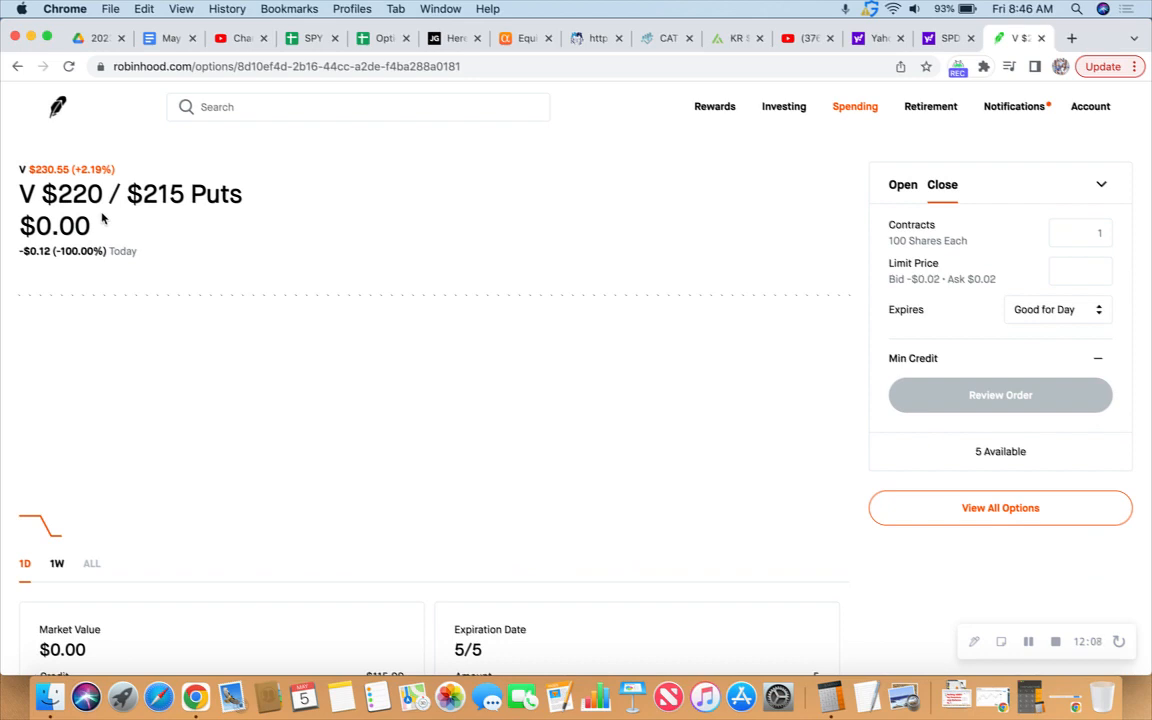
mouse_move(864, 388)
type("$0.01")
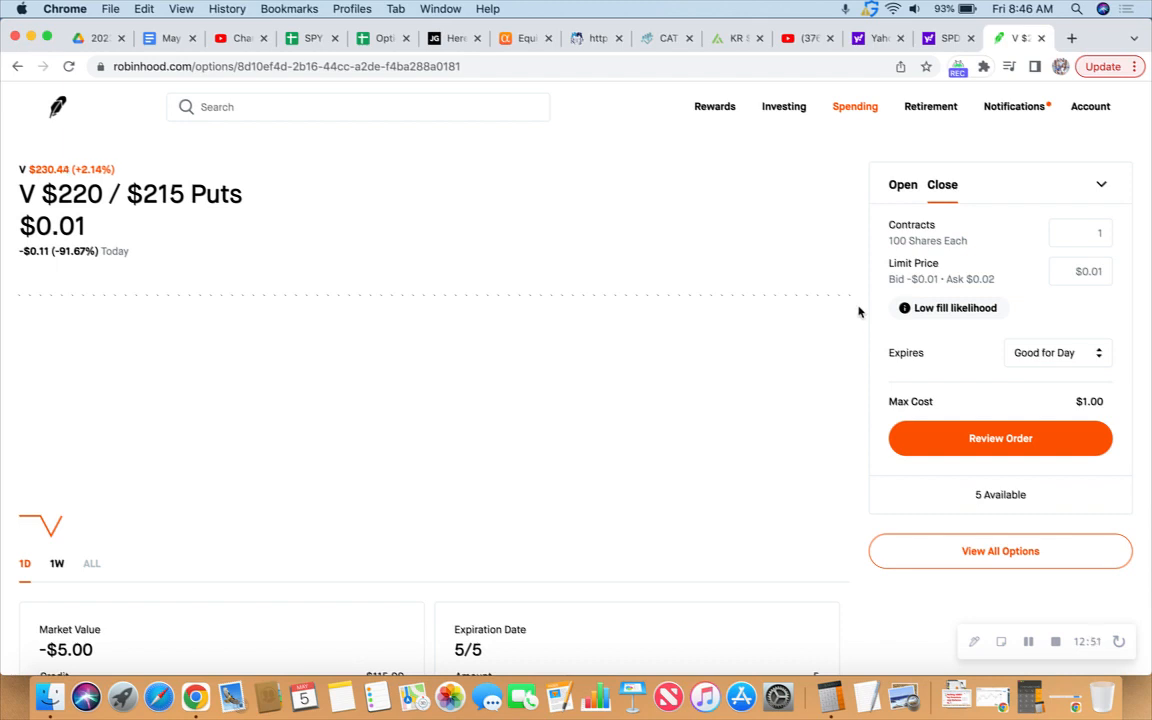
Set a $0.02 limit for all 5 V $220/$215 put spread contracts and review the order ($10.00 max cost)
scroll("down", 3)
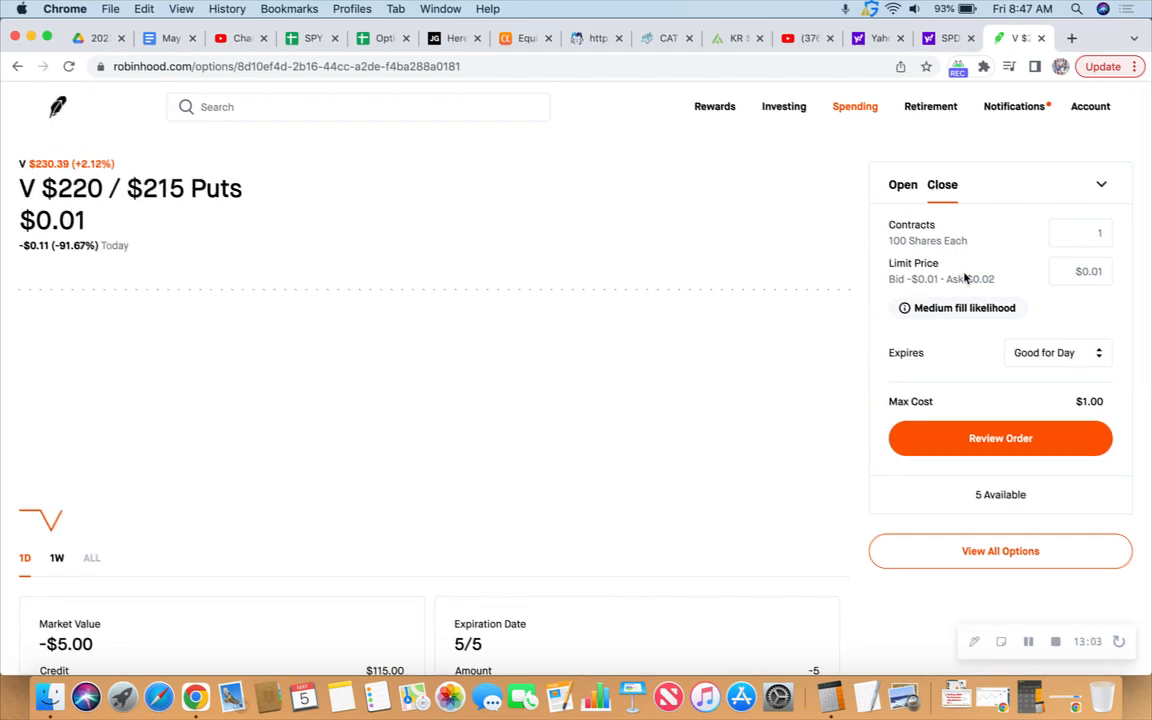
scroll("down", 3)
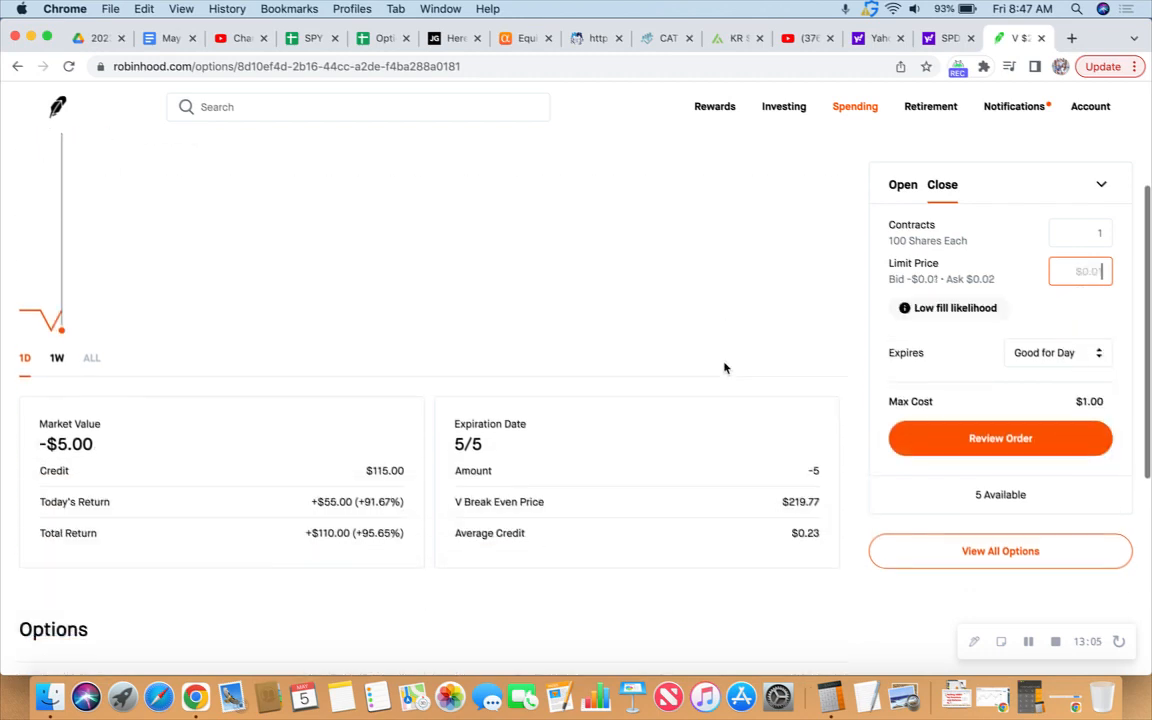
scroll("up", 3)
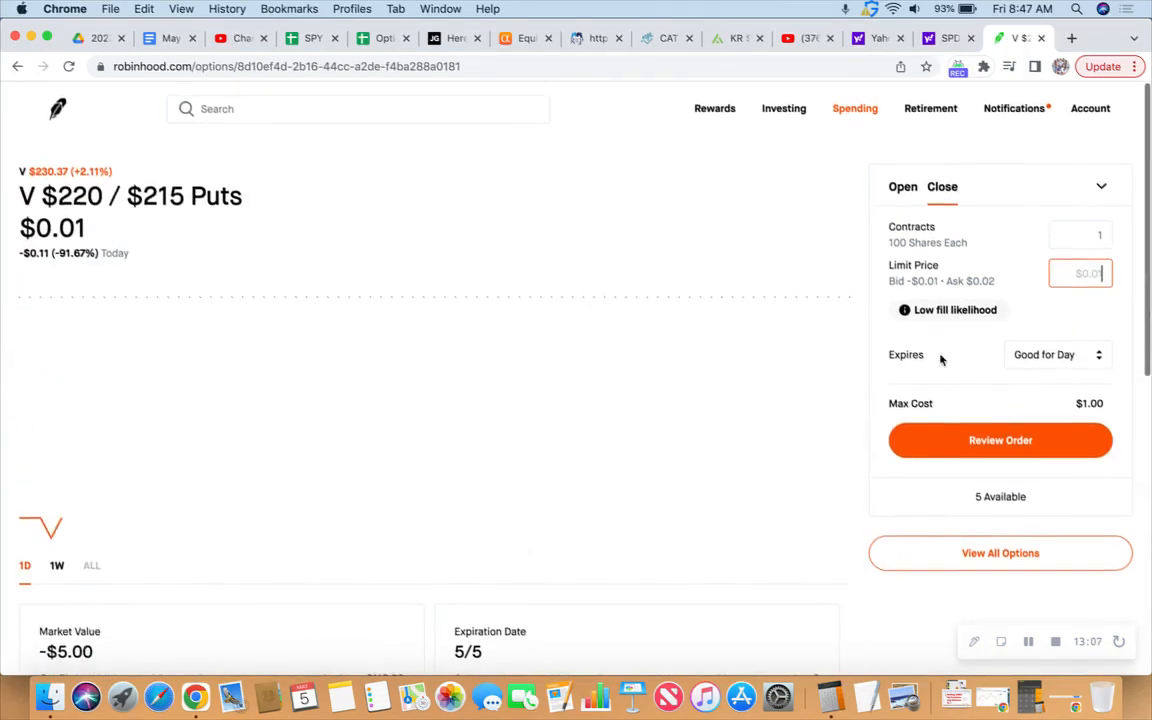
left_click(1080, 272)
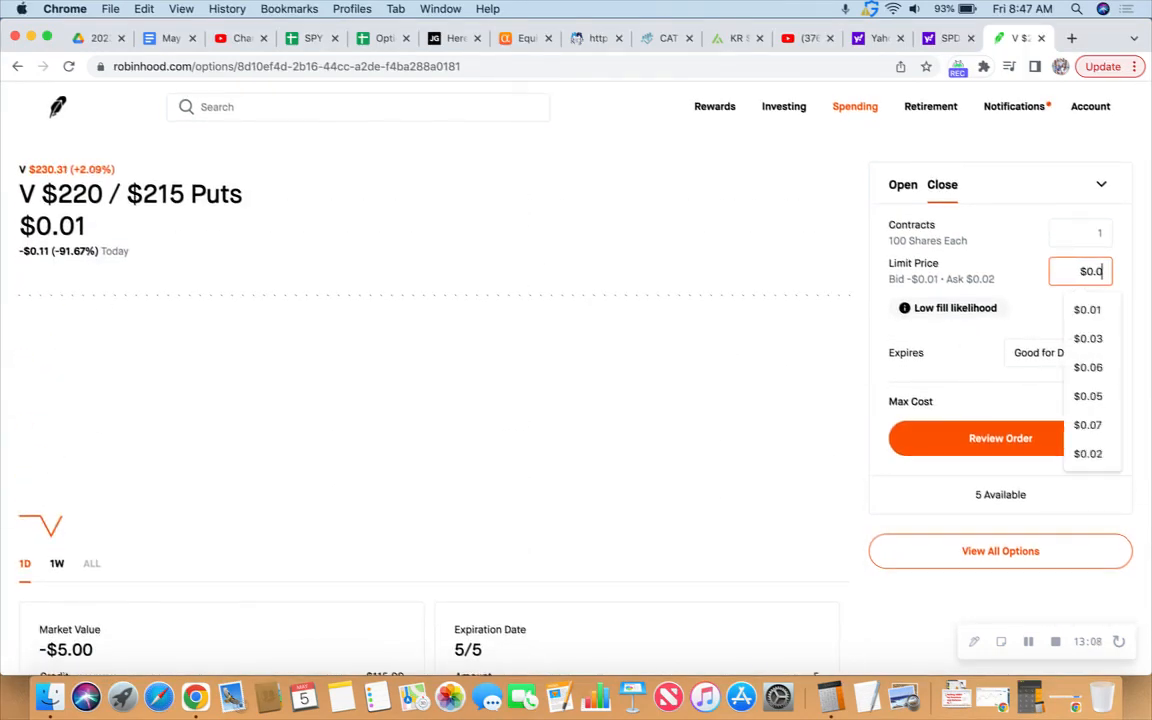
left_click(1080, 232)
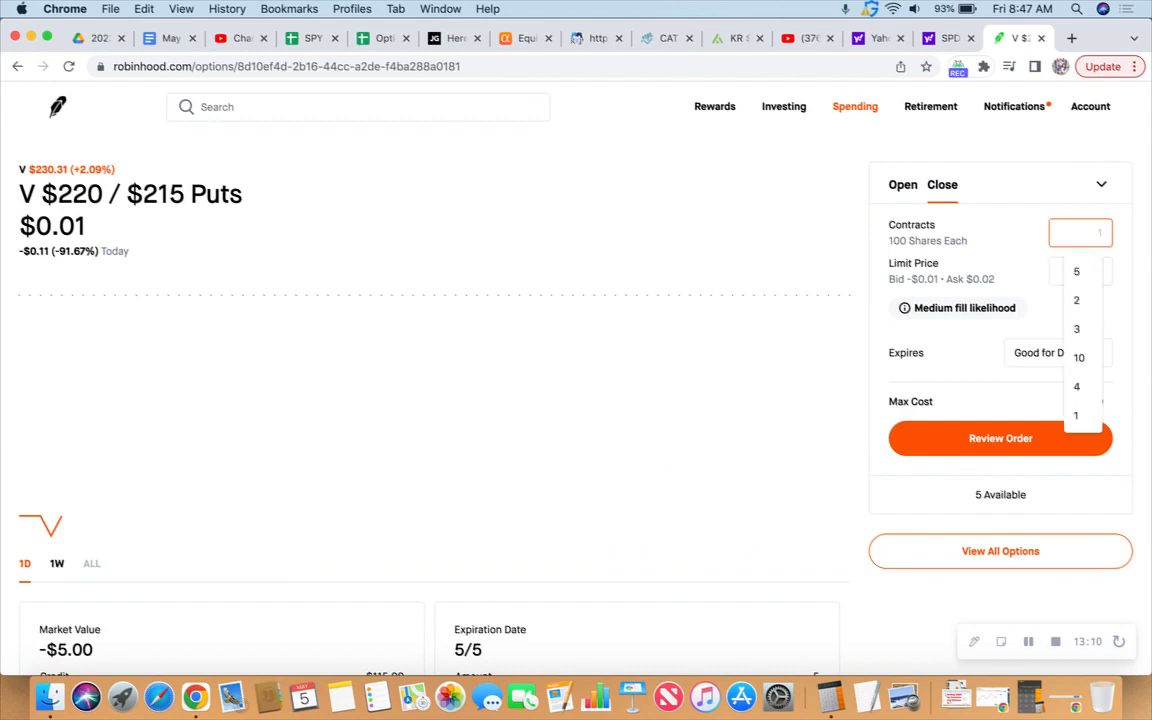
left_click(1076, 272)
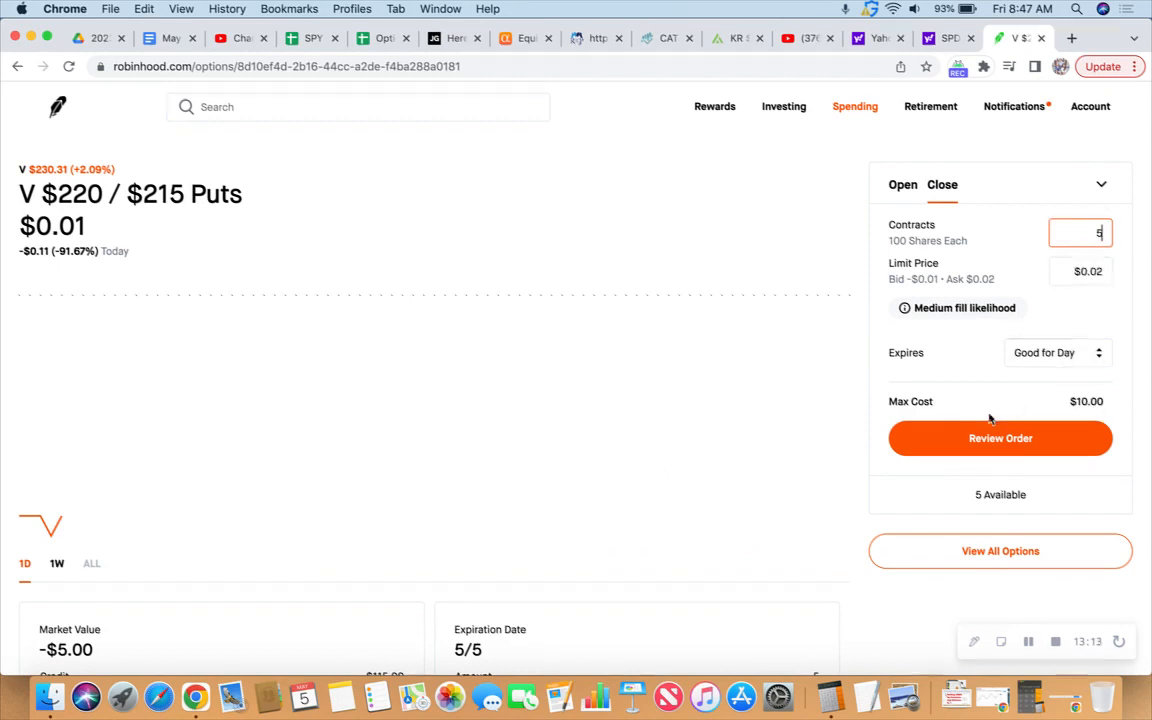
left_click(1000, 438)
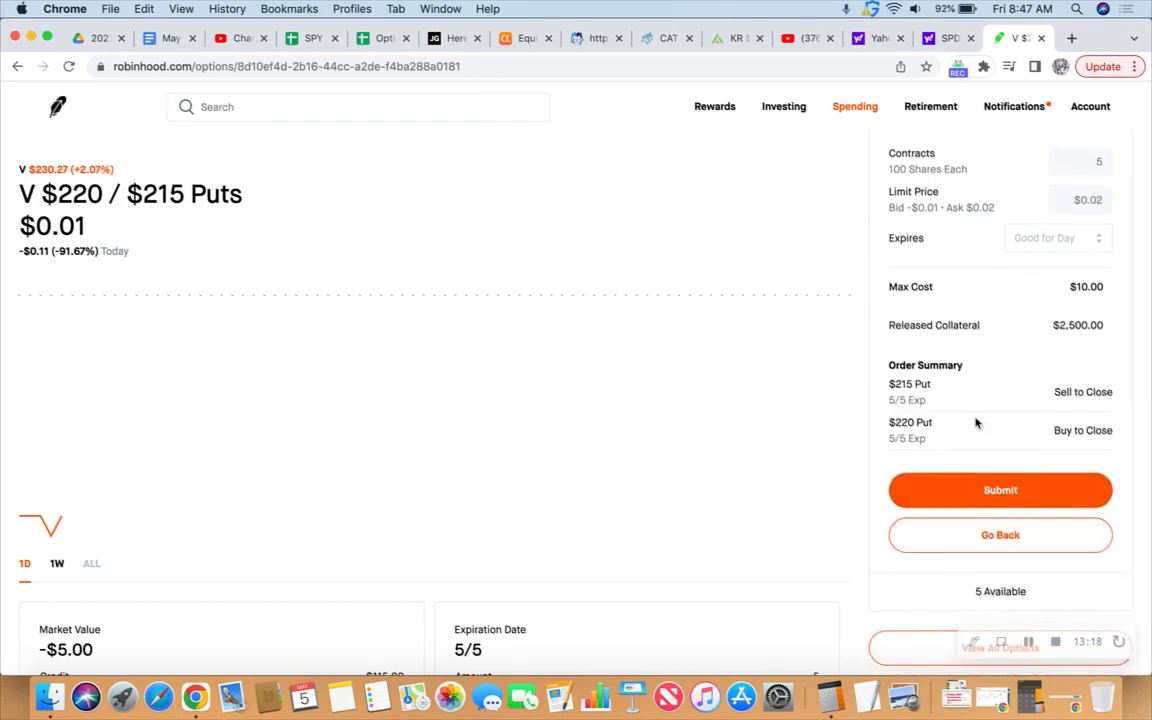
Submit the $0.02 V put spread closing order and return to the account home with it pending
left_click(1000, 490)
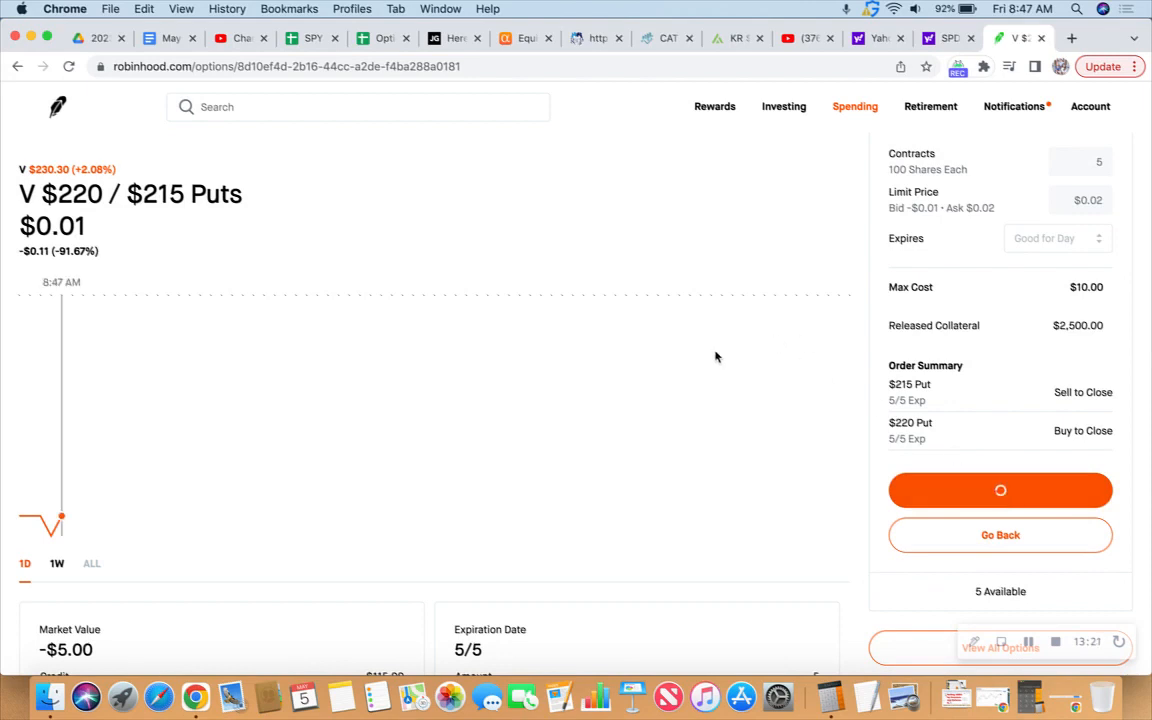
left_click(1000, 490)
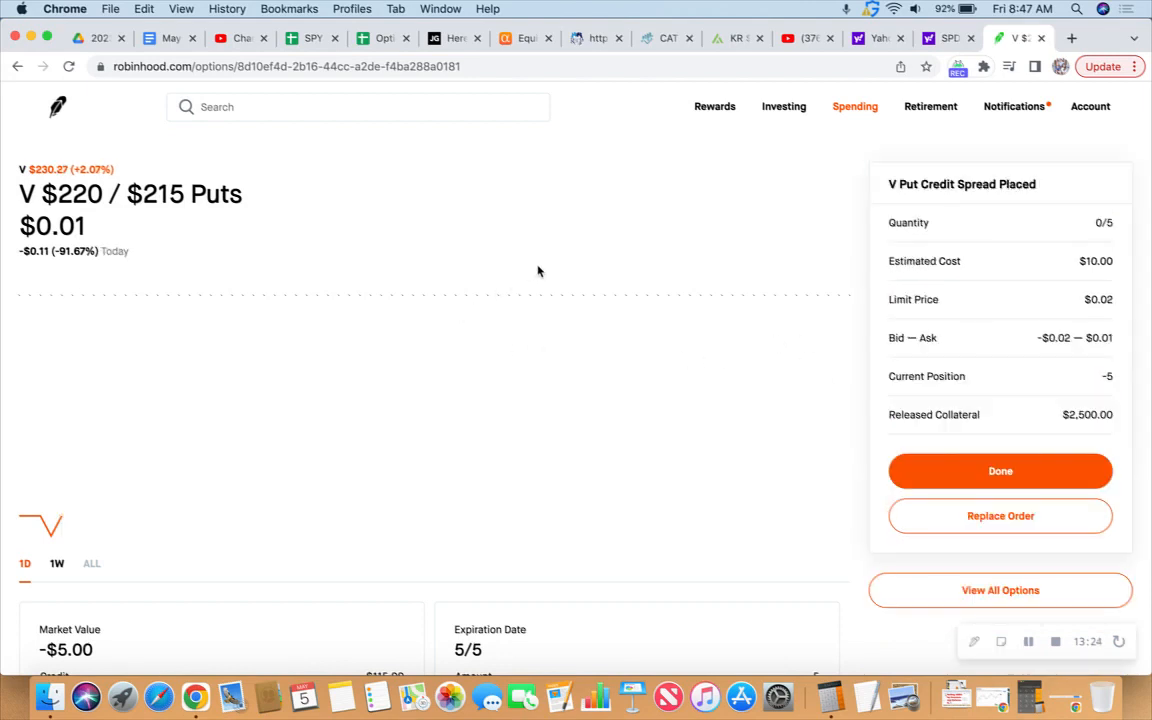
mouse_move(644, 240)
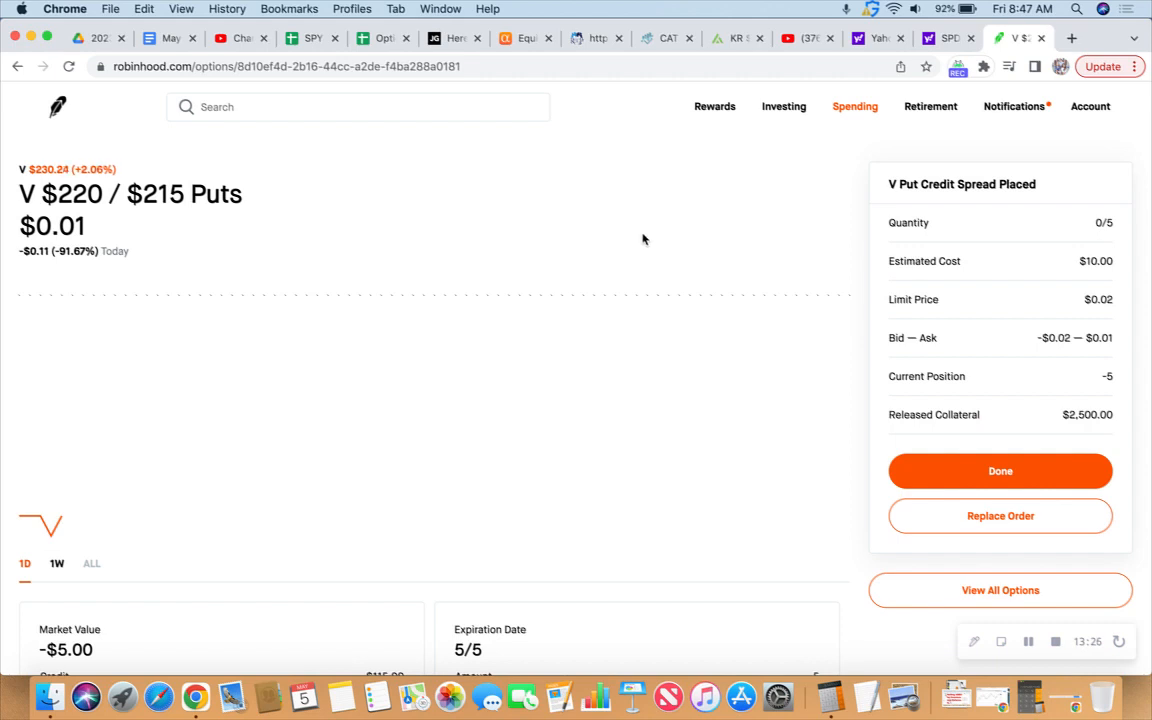
mouse_move(488, 224)
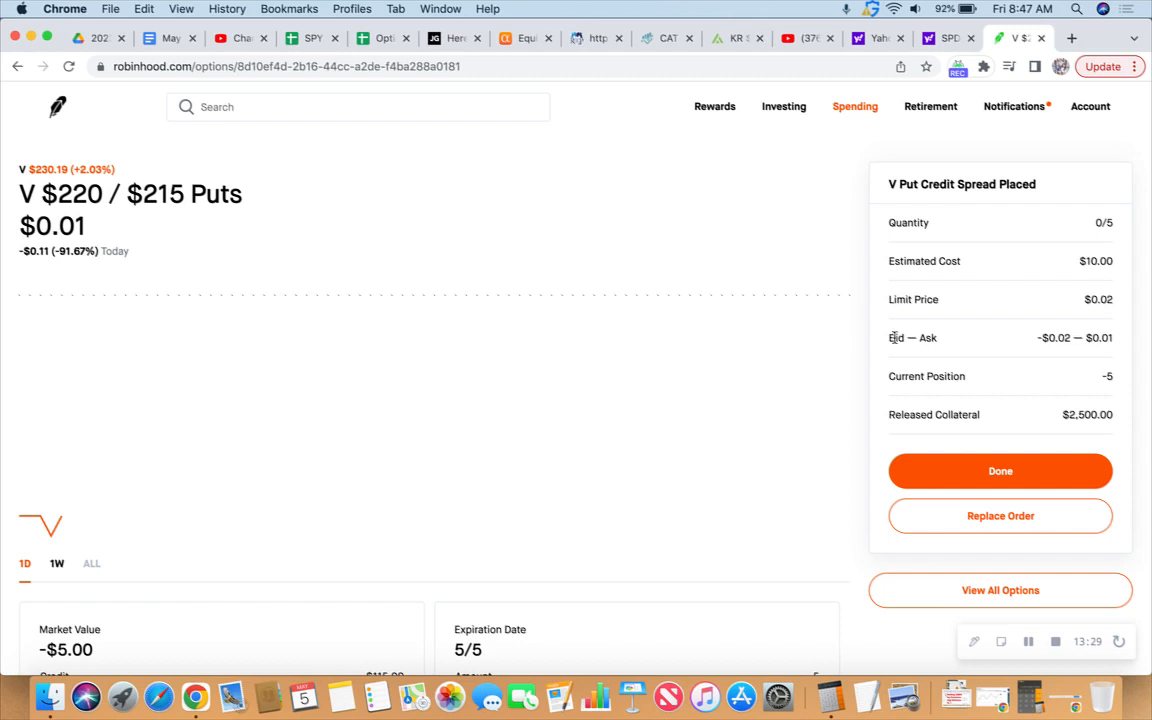
mouse_move(58, 108)
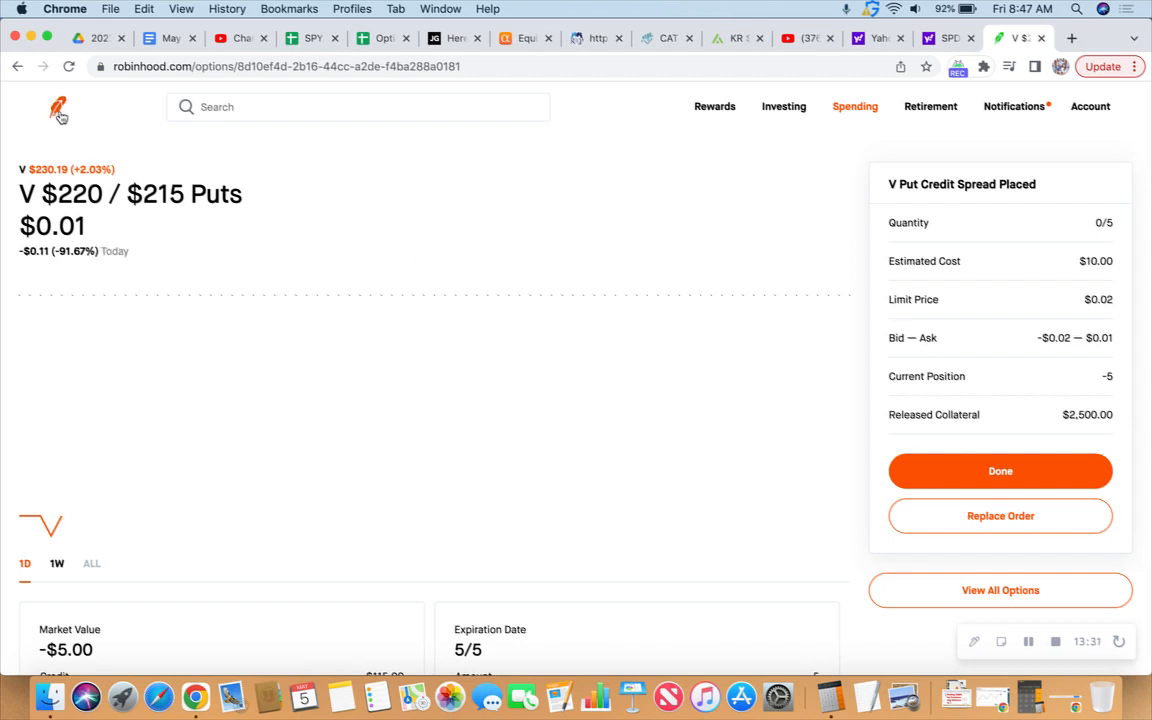
left_click(56, 108)
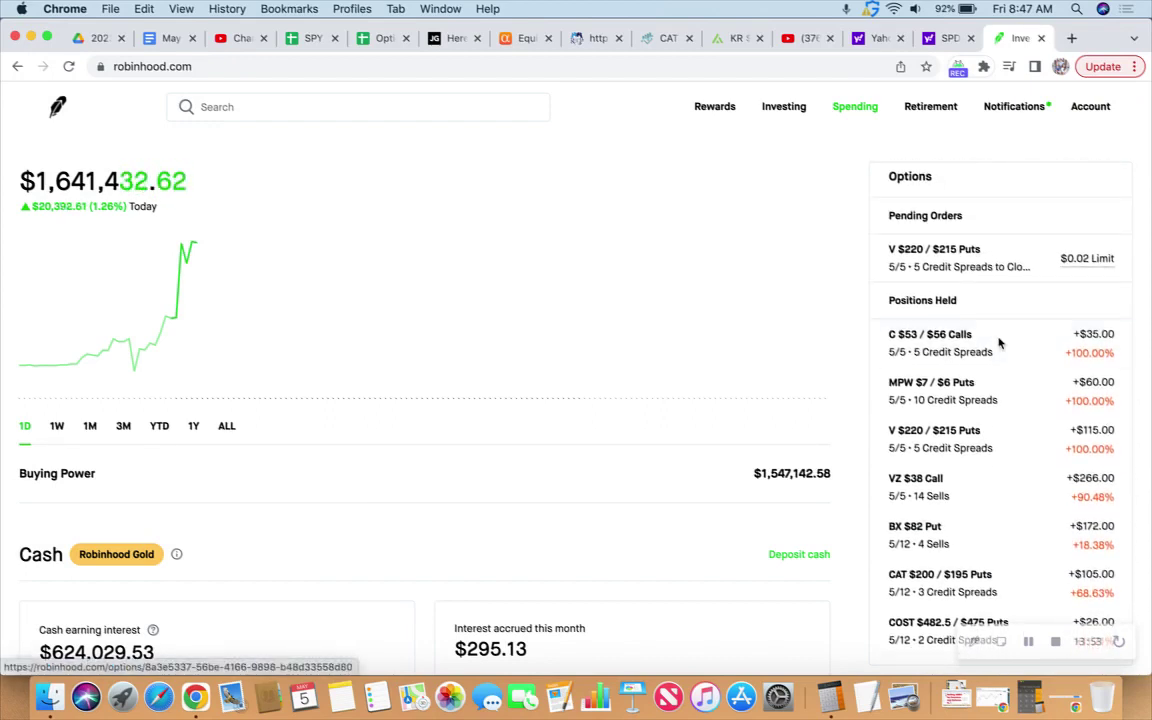
Check the VZ $38 Call position, then return home and locate the BX $82 Put in Positions Held
scroll("down", 3)
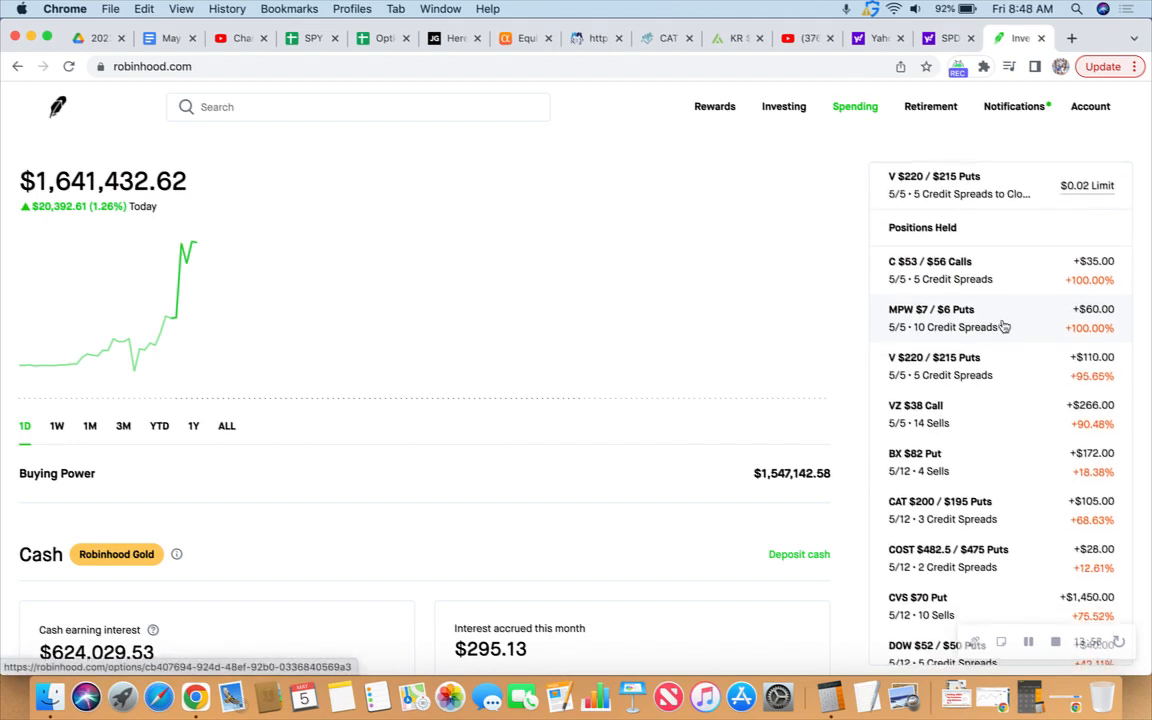
scroll("down", 3)
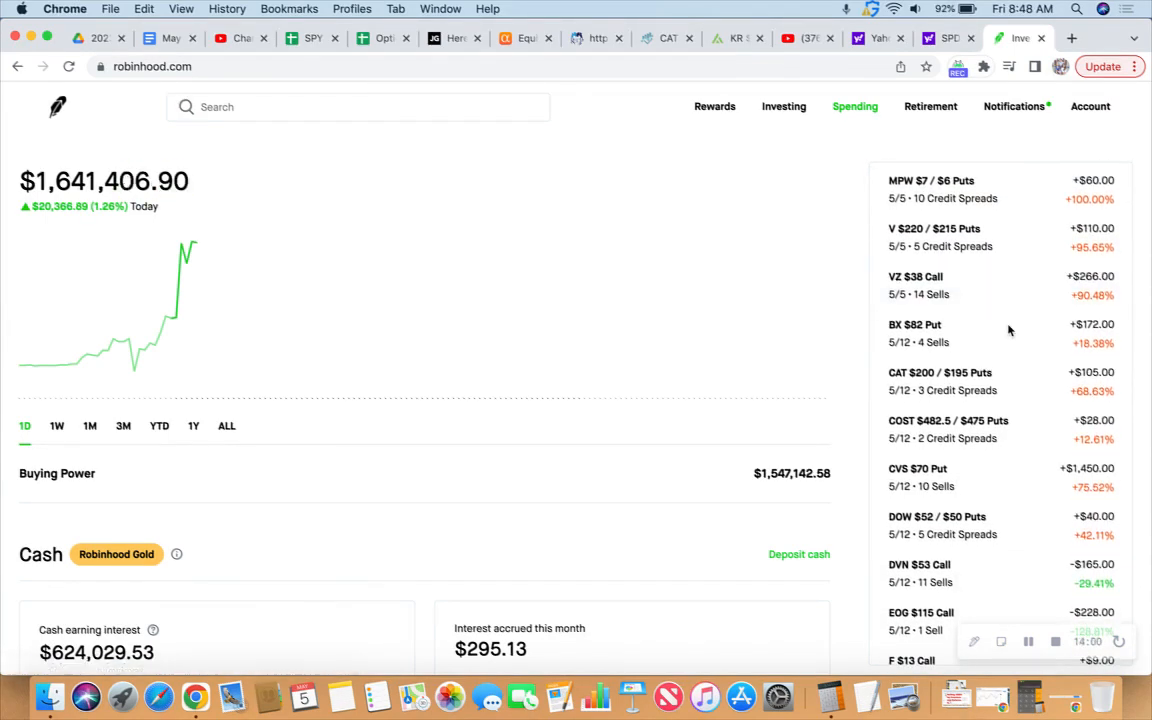
left_click(916, 276)
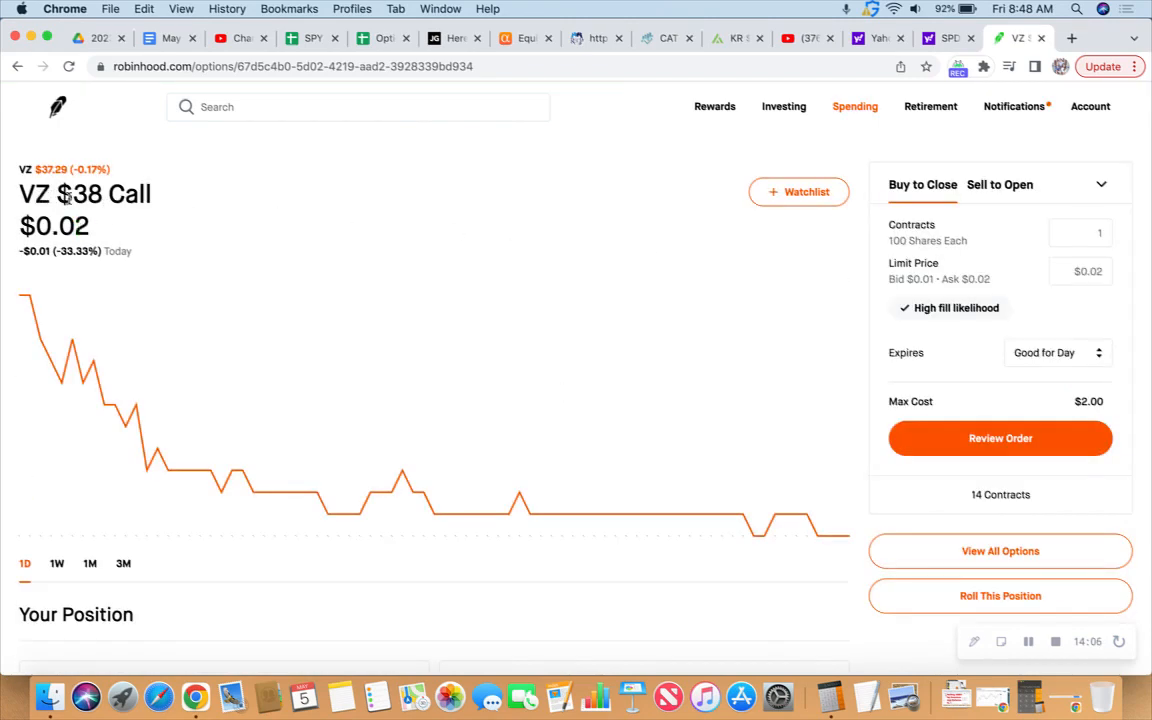
double_click(78, 194)
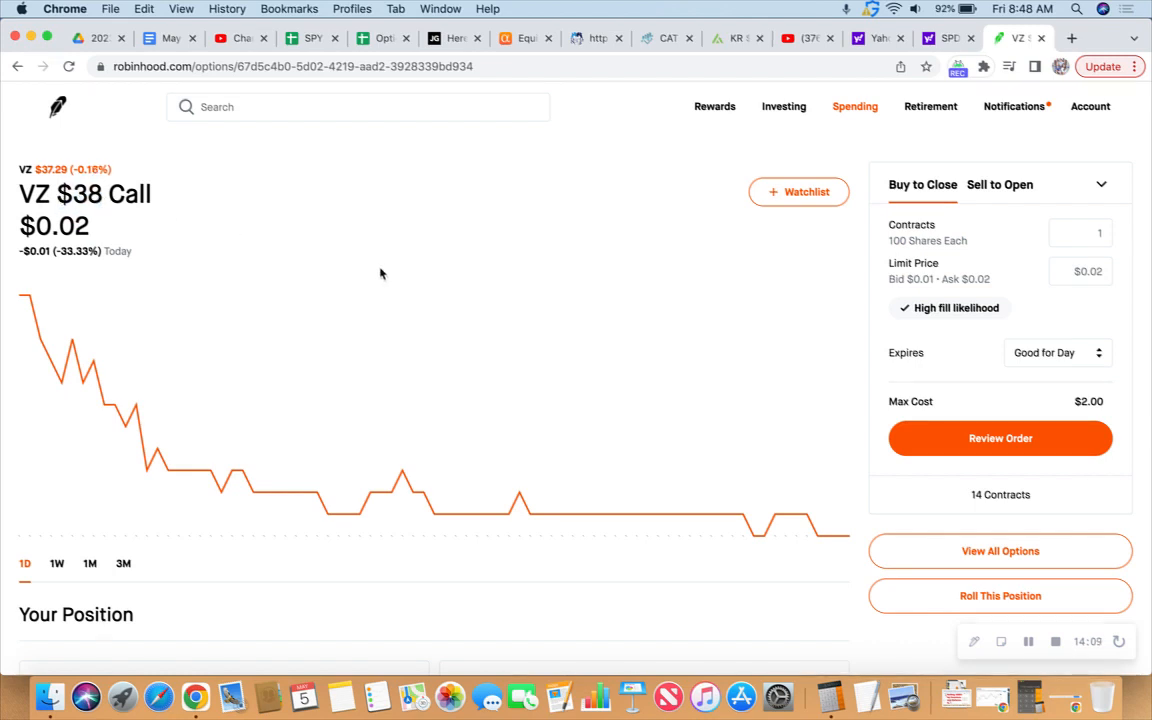
mouse_move(56, 108)
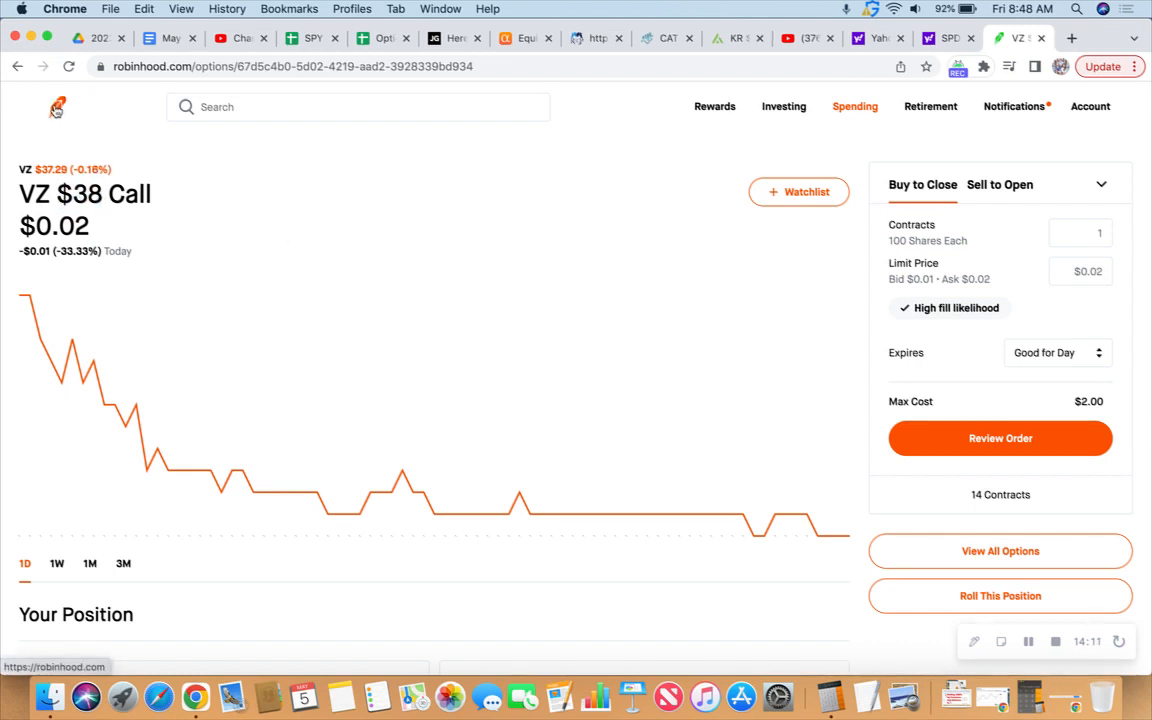
left_click(56, 108)
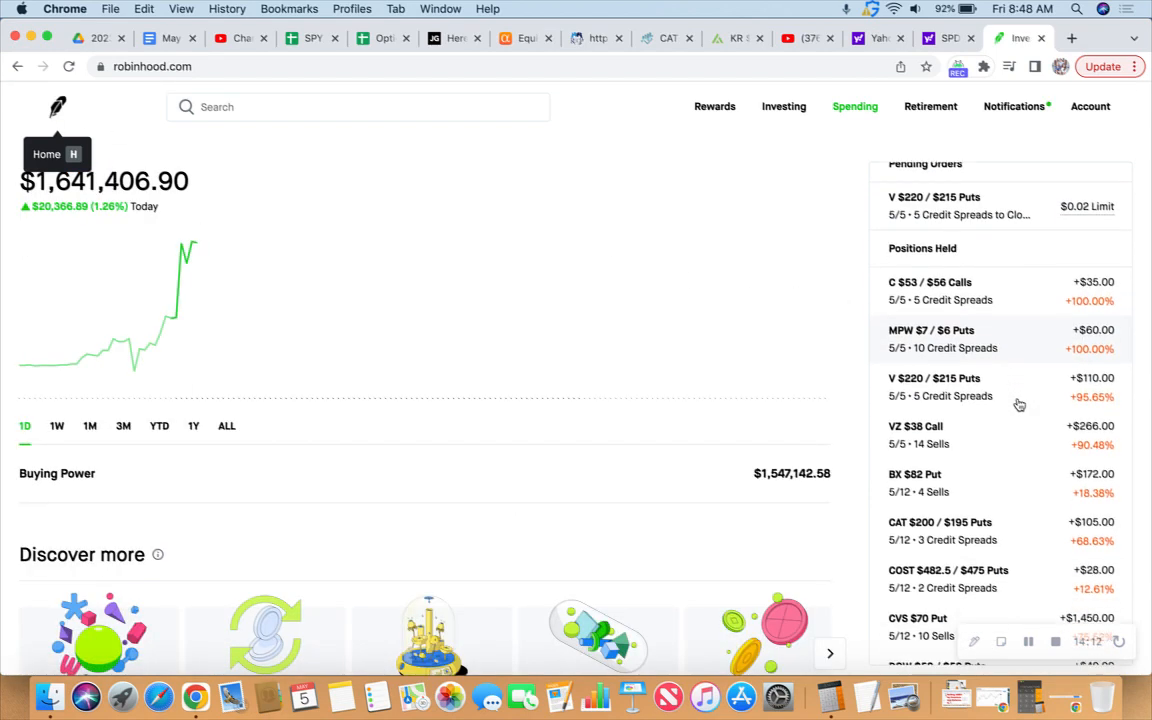
scroll("down", 3)
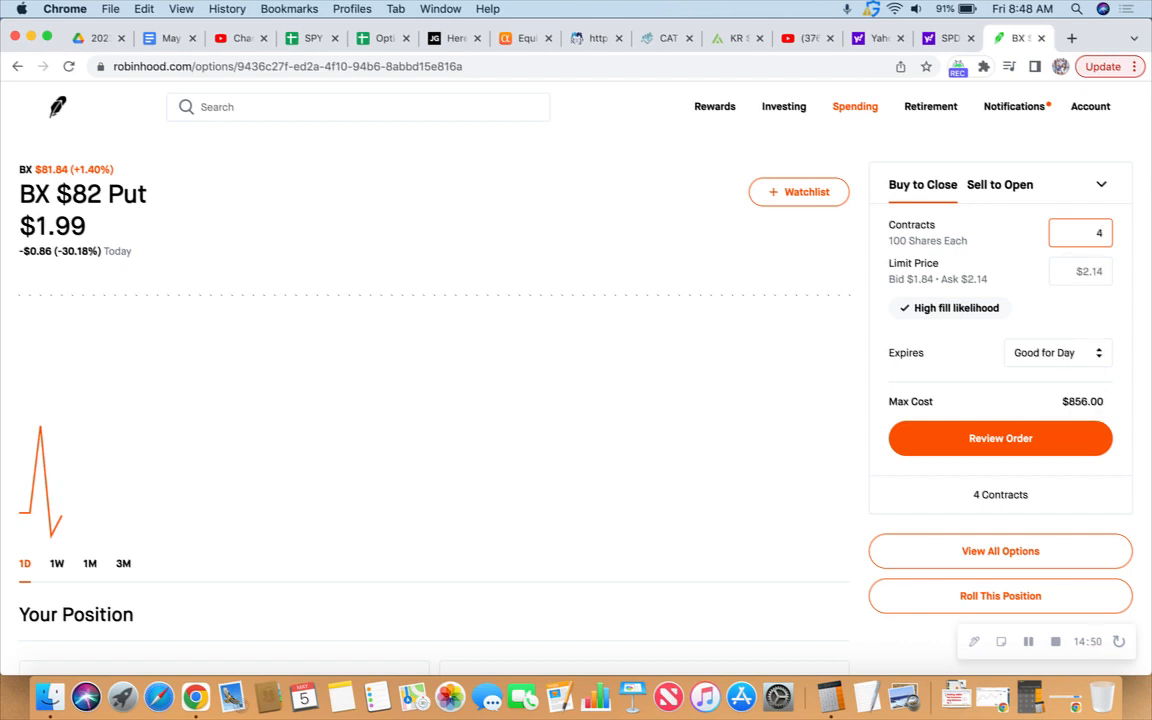
Choose a $2.00 limit to buy back the 4 BX $82 Puts ($800.00 max) and scan Your Position and History
left_click(1080, 272)
type("$2.")
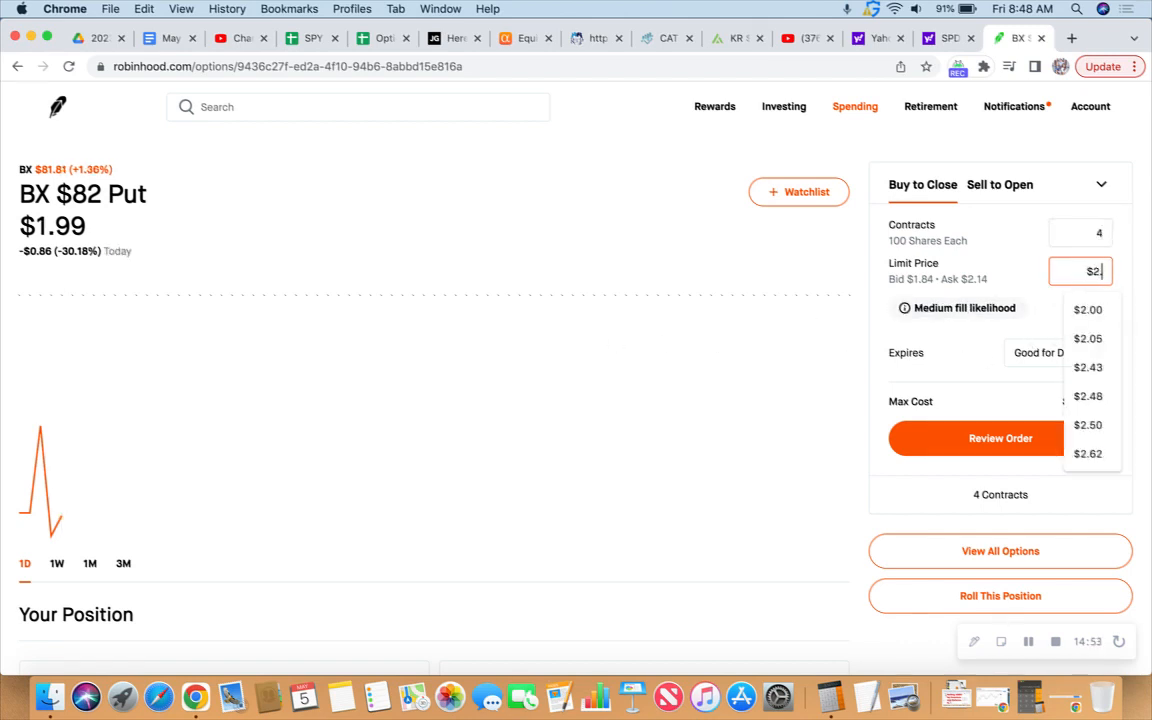
left_click(1088, 308)
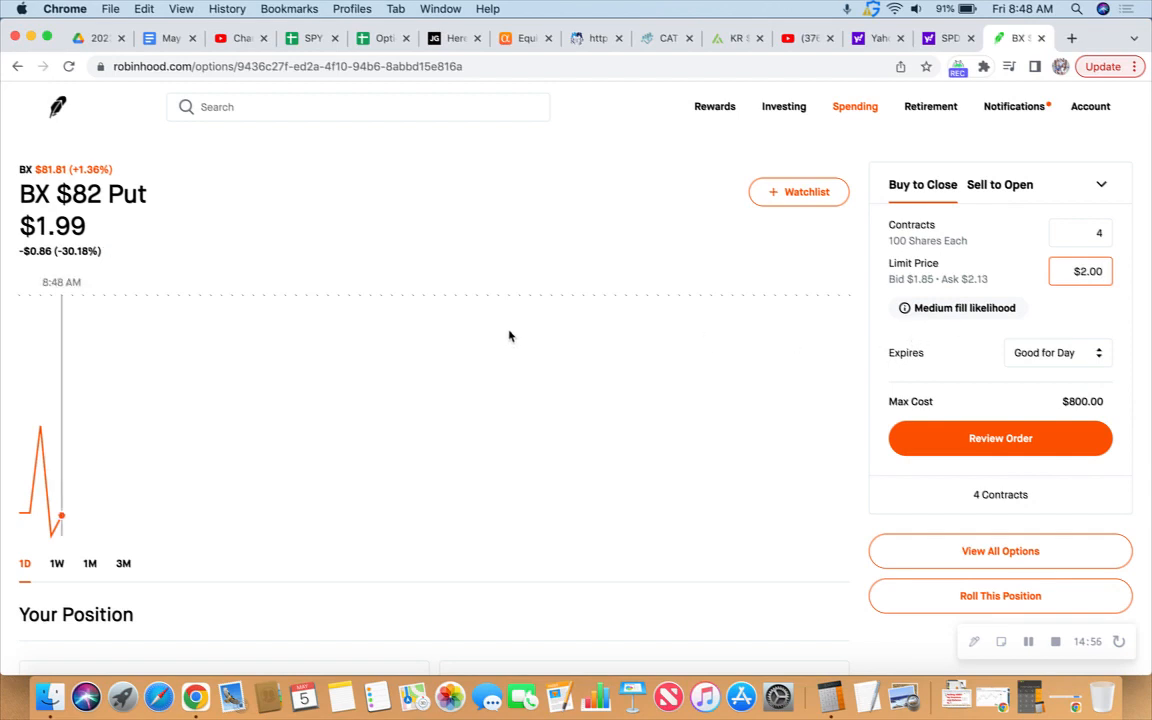
scroll("down", 3)
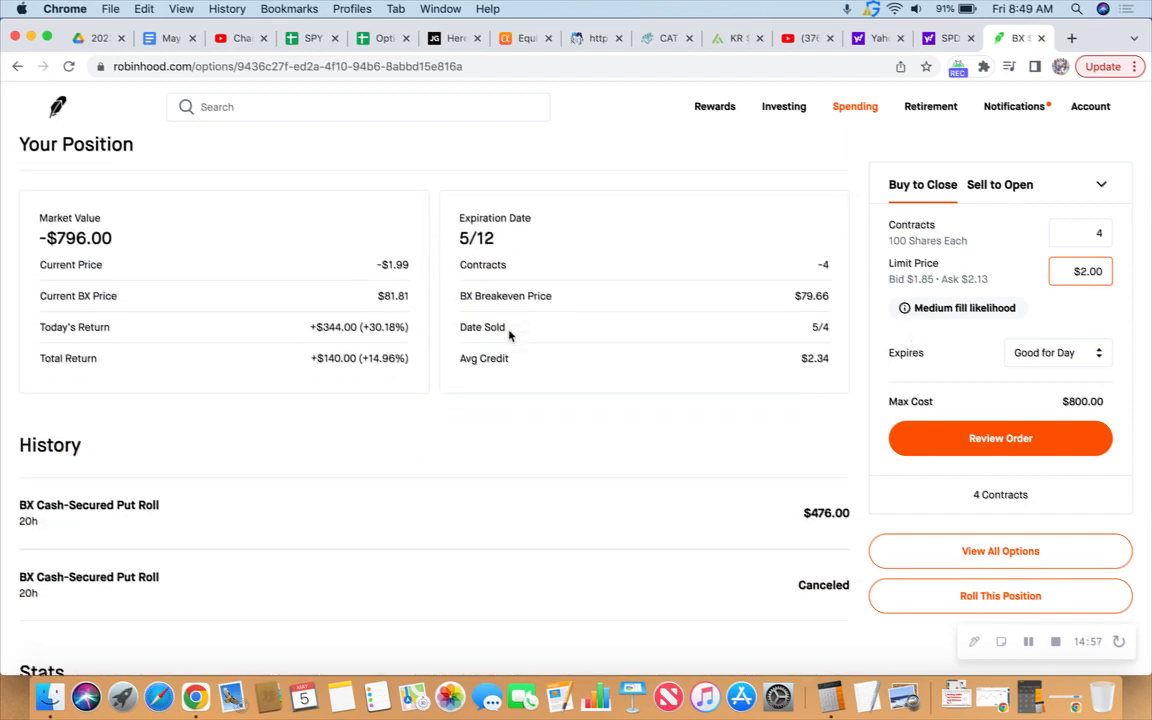
scroll("down", 3)
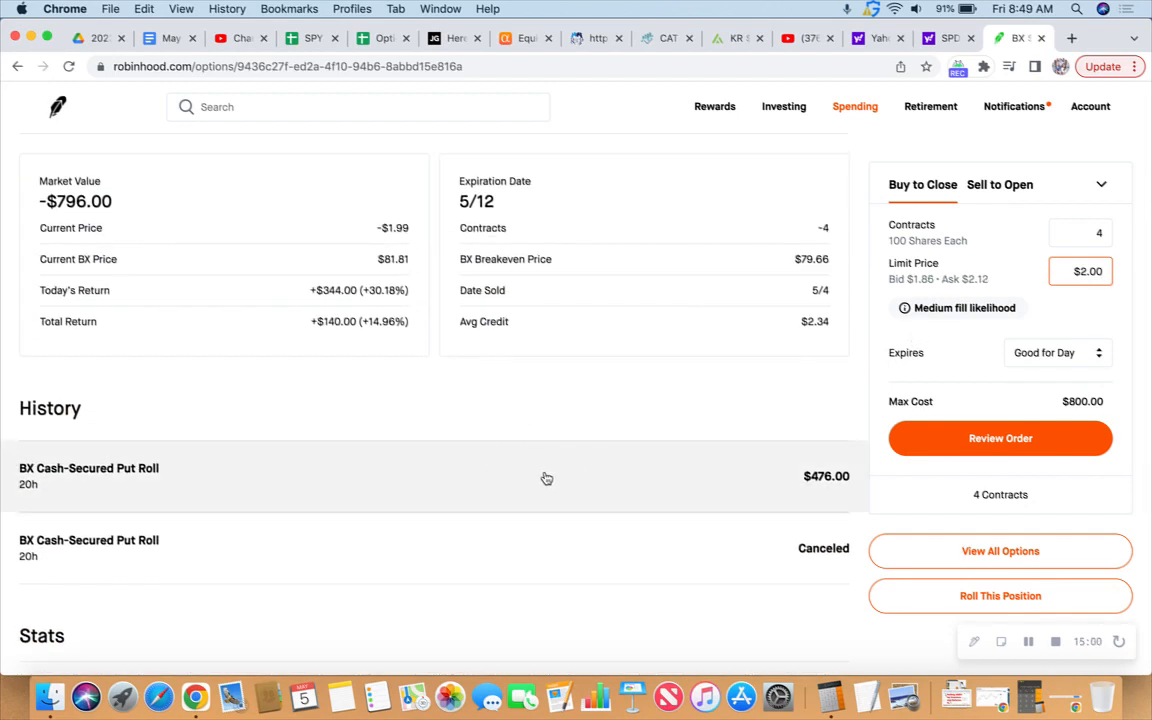
scroll("up", 3)
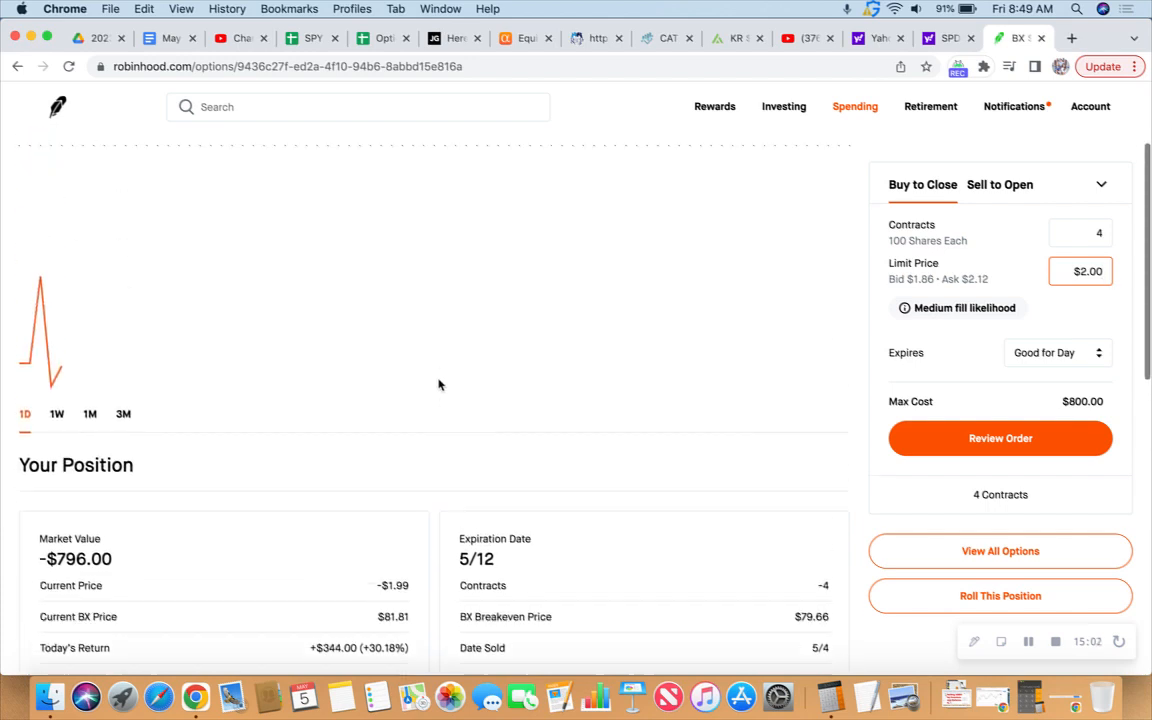
scroll("up", 3)
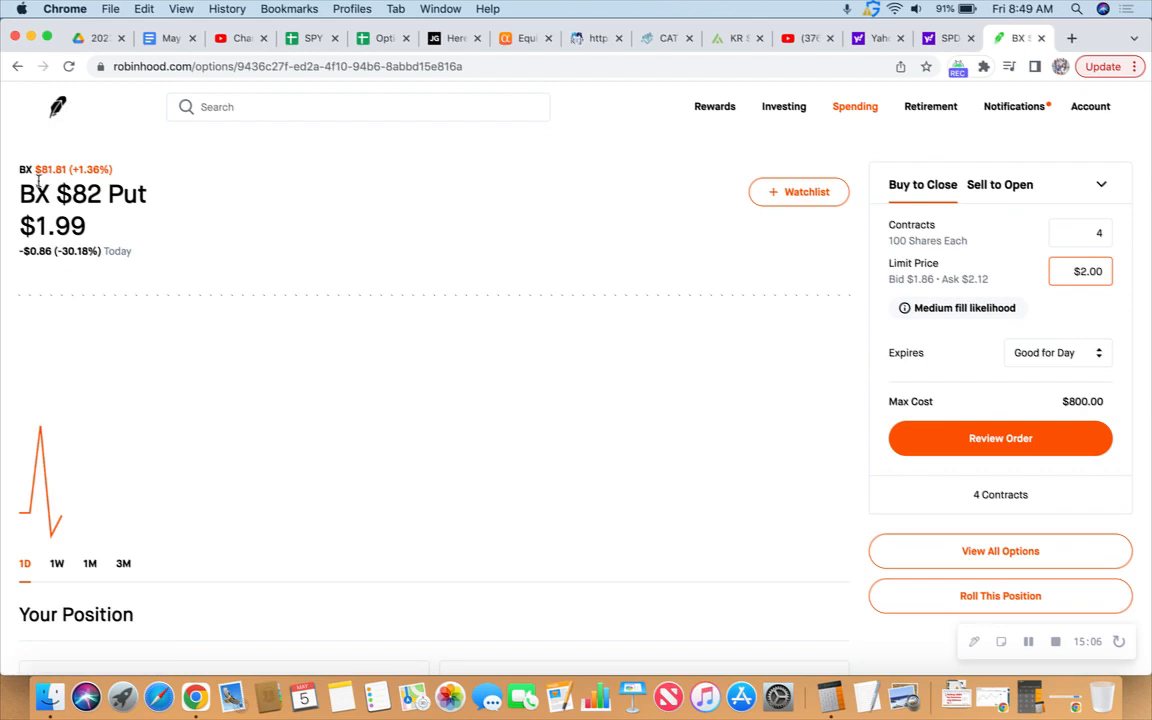
mouse_move(56, 108)
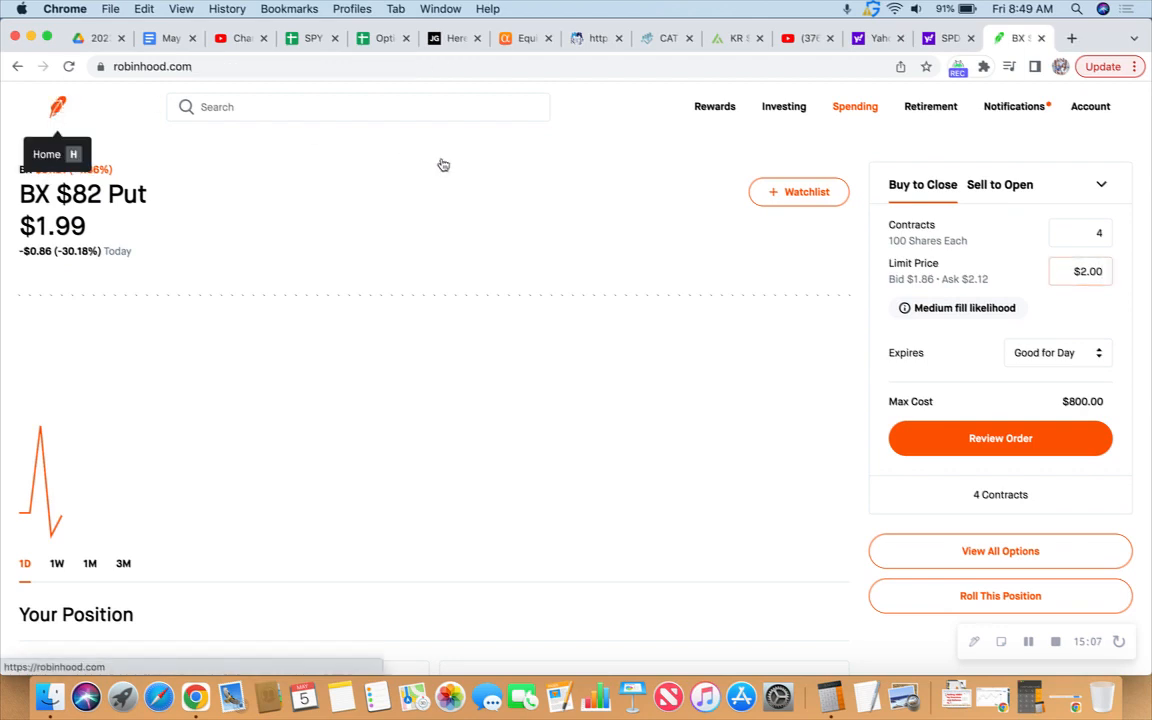
Return to the account overview and scan held options and the pending V $220/$215 Puts close order
left_click(46, 152)
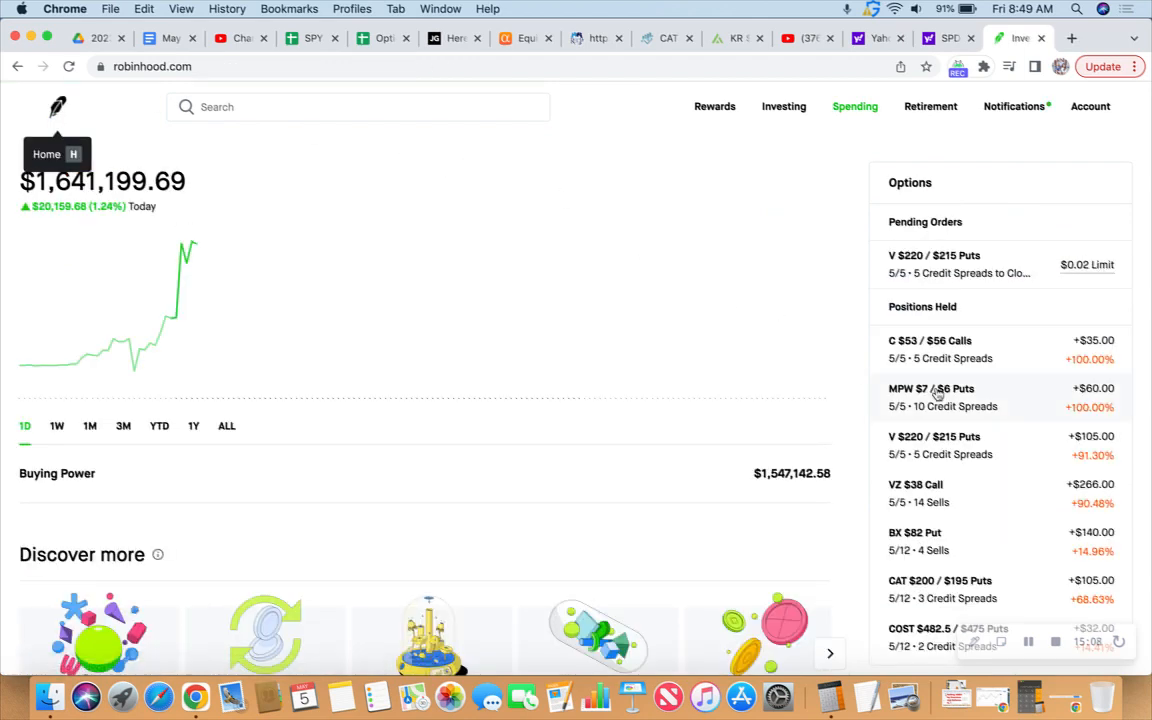
scroll("down", 3)
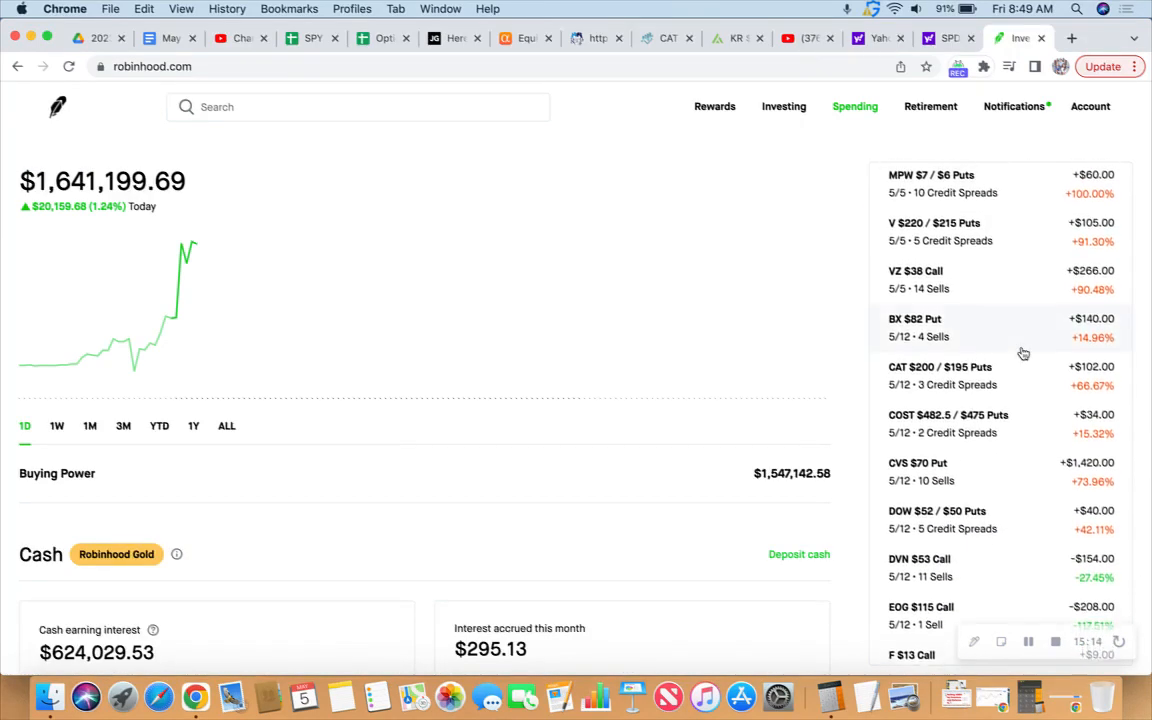
scroll("up", 3)
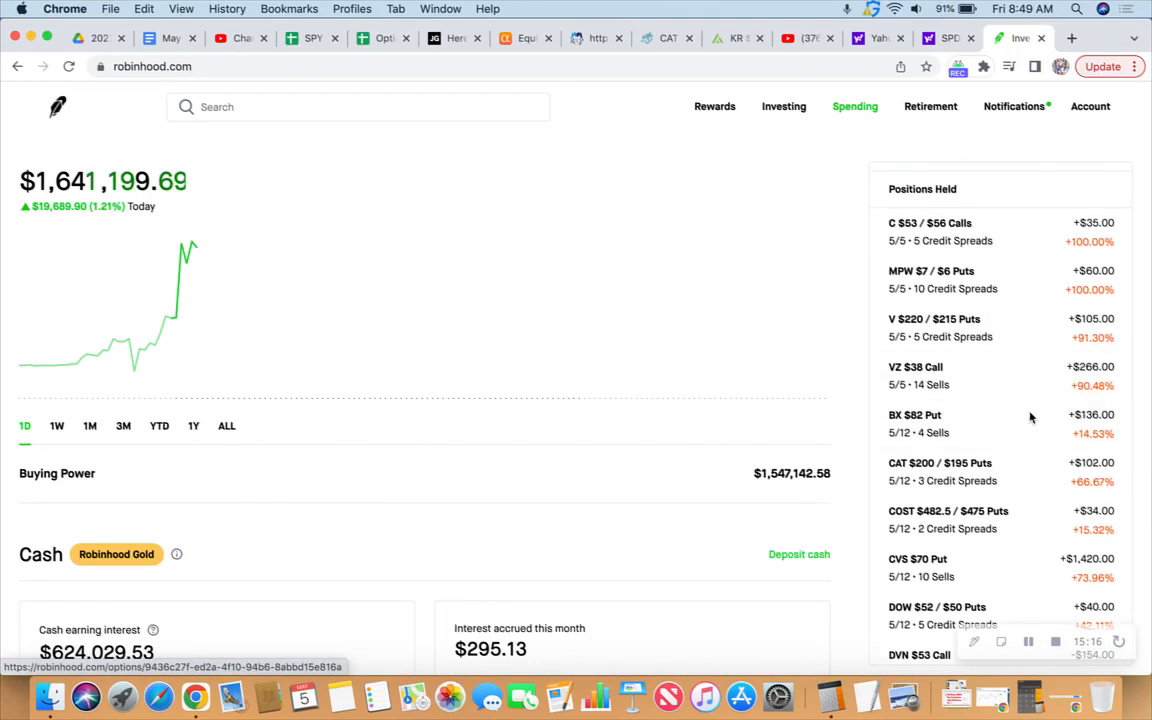
scroll("down", 3)
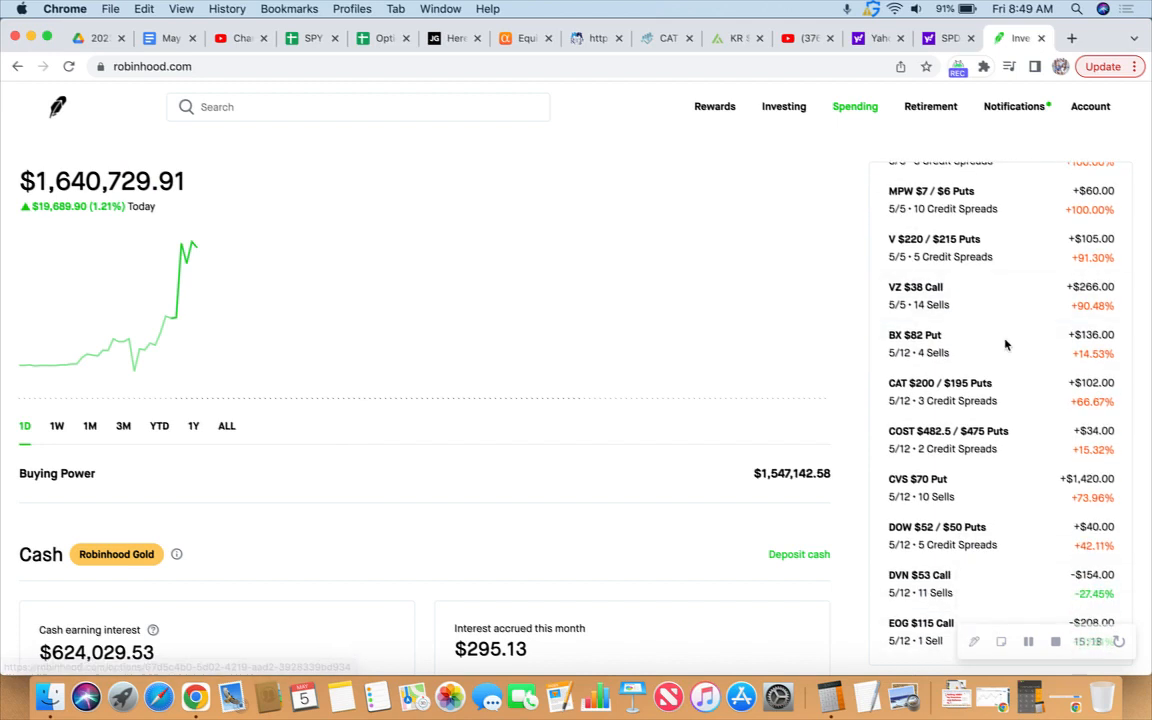
scroll("up", 3)
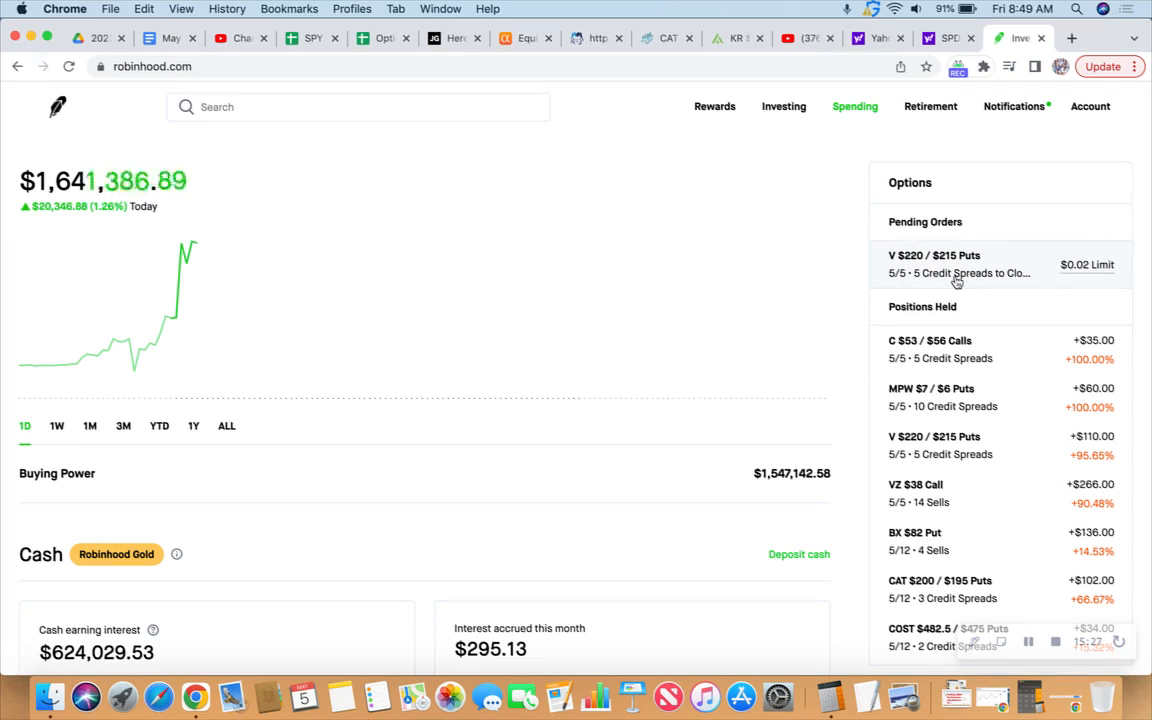
mouse_move(856, 60)
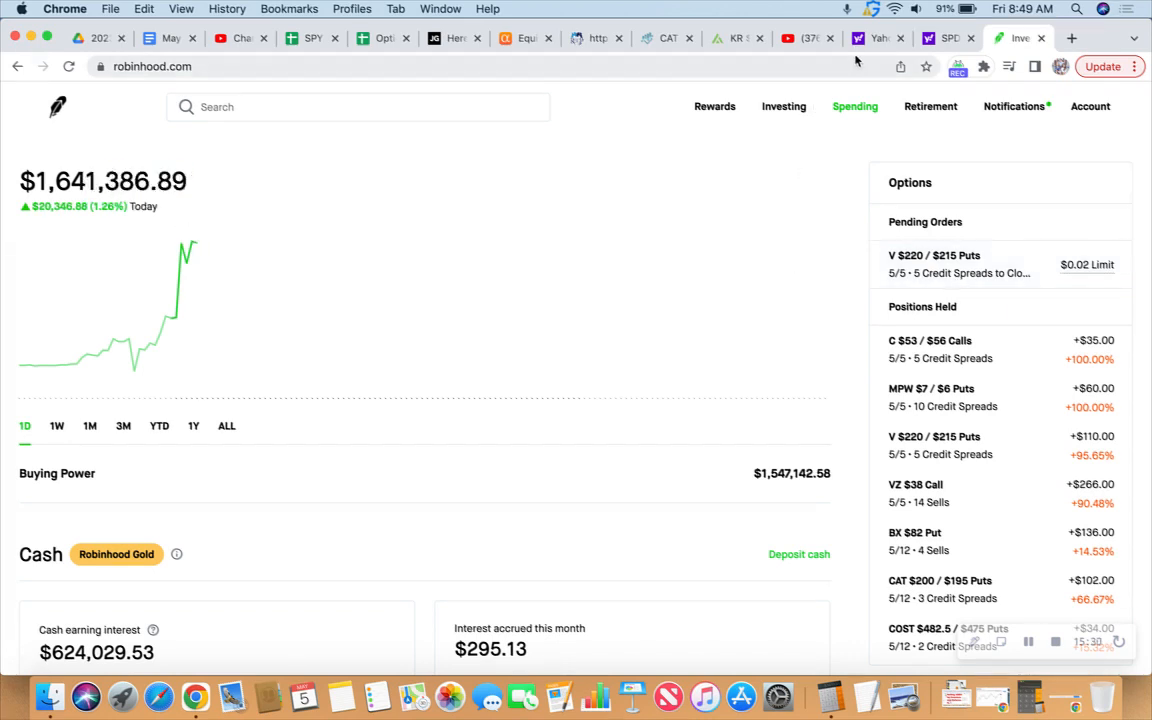
View SPY's intraday chart and My Watchlist on Yahoo Finance, then switch back to the Robinhood account page
left_click(876, 38)
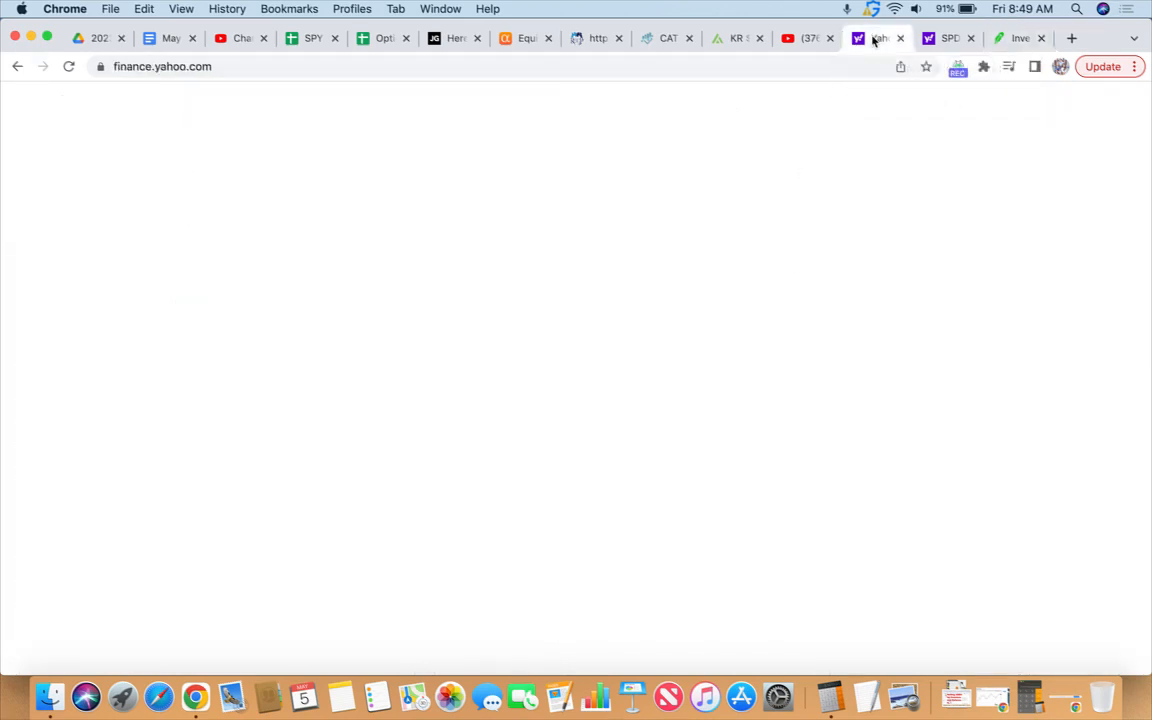
left_click(948, 38)
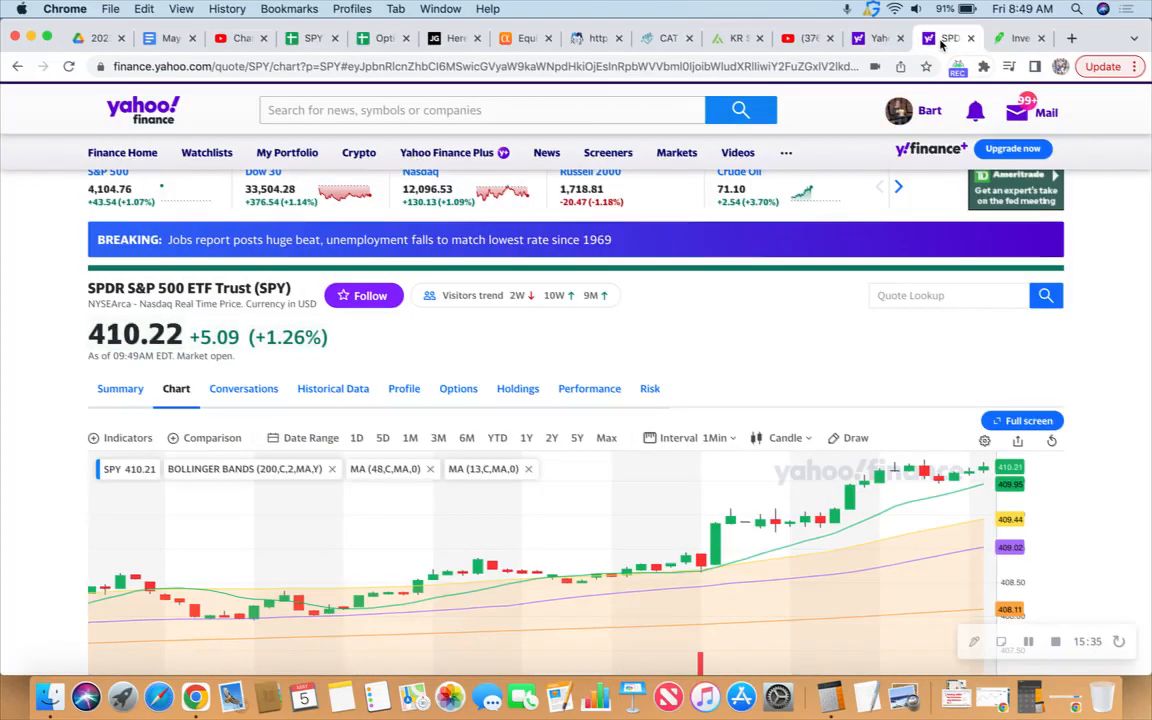
mouse_move(878, 38)
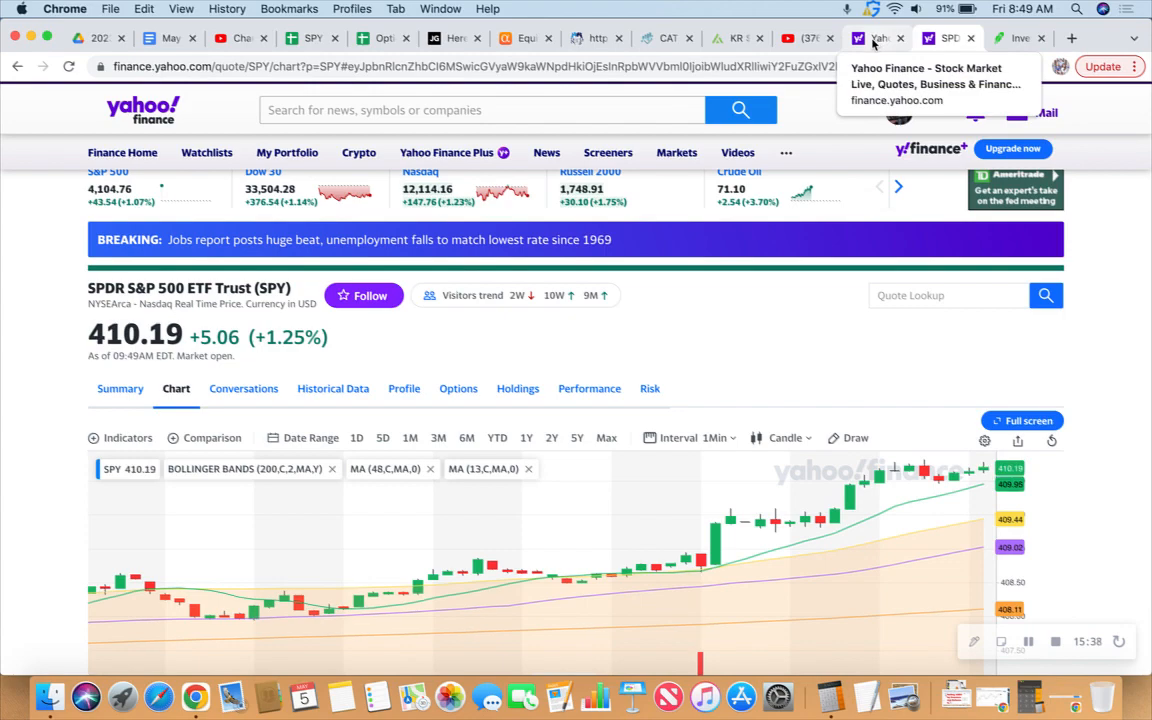
left_click(876, 38)
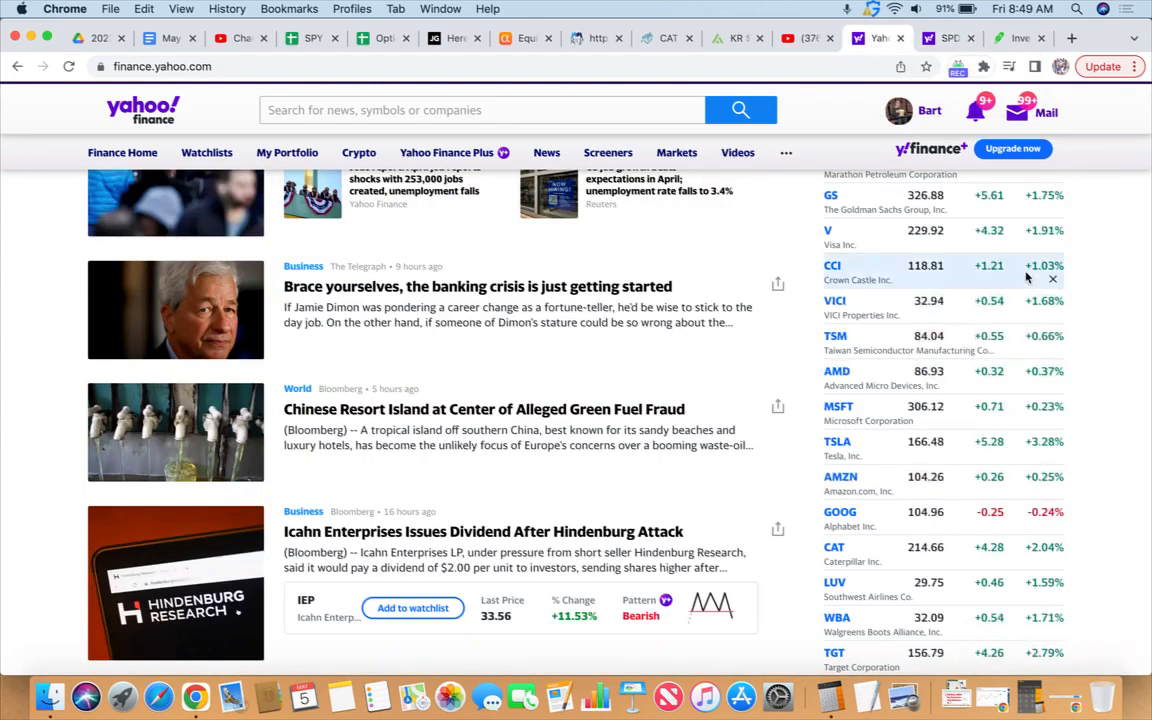
scroll("up", 3)
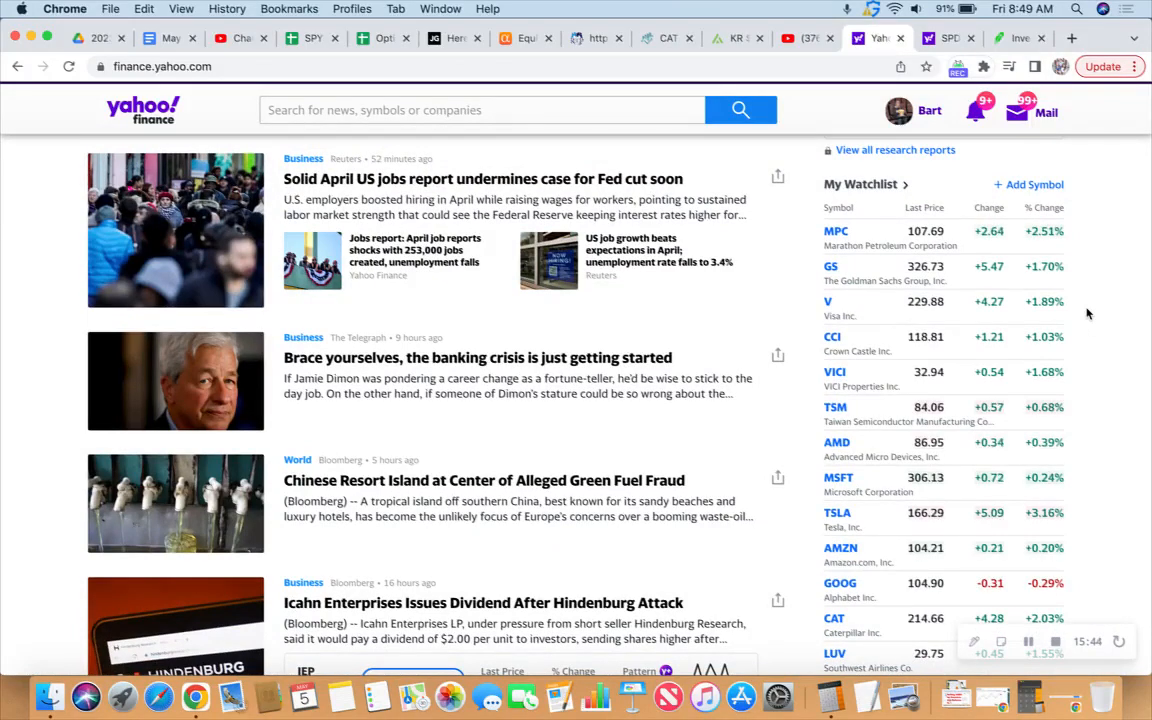
mouse_move(1080, 284)
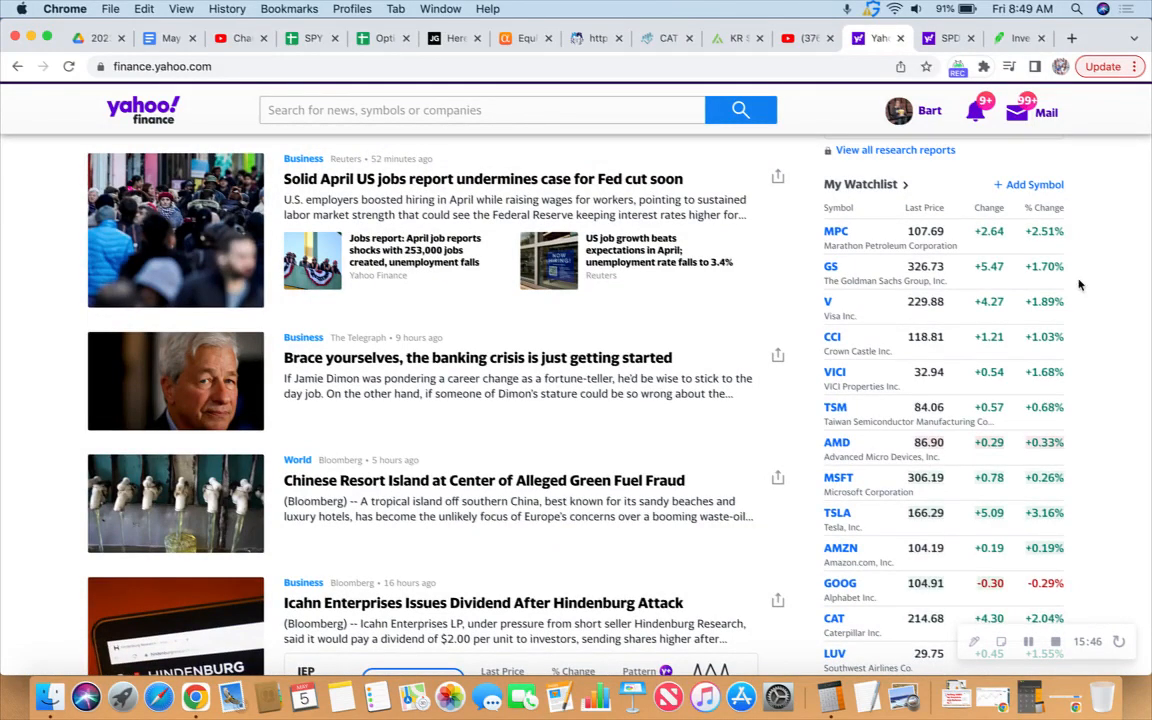
left_click(1020, 38)
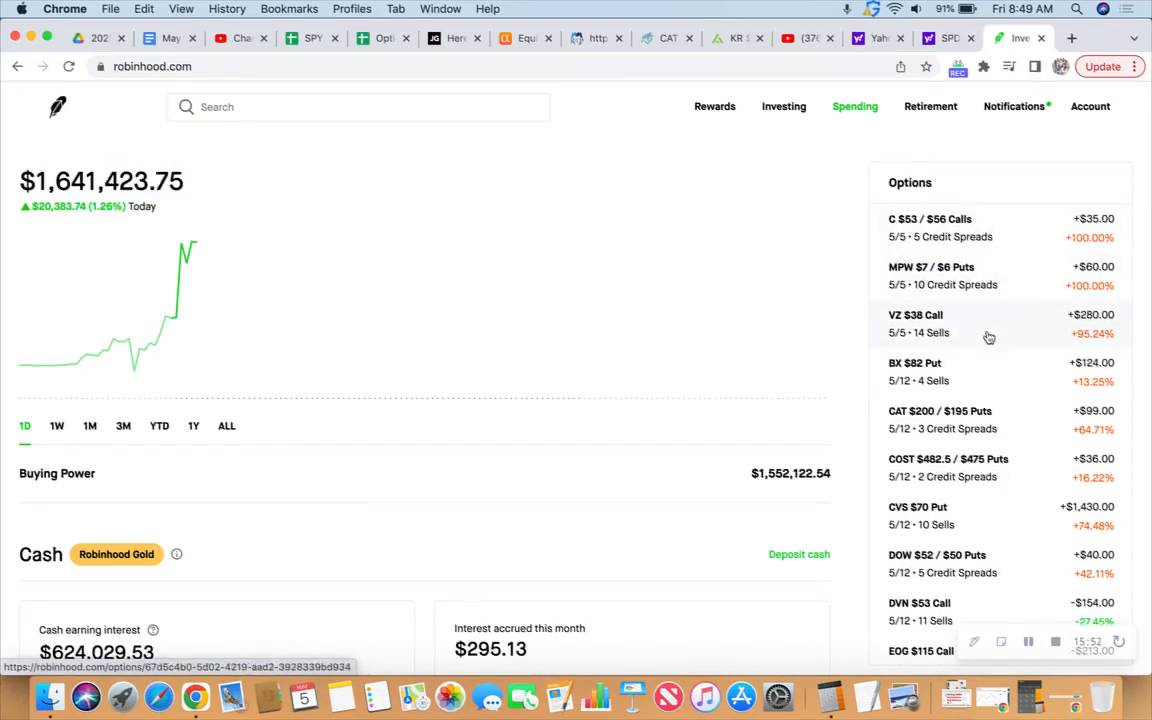
mouse_move(1008, 248)
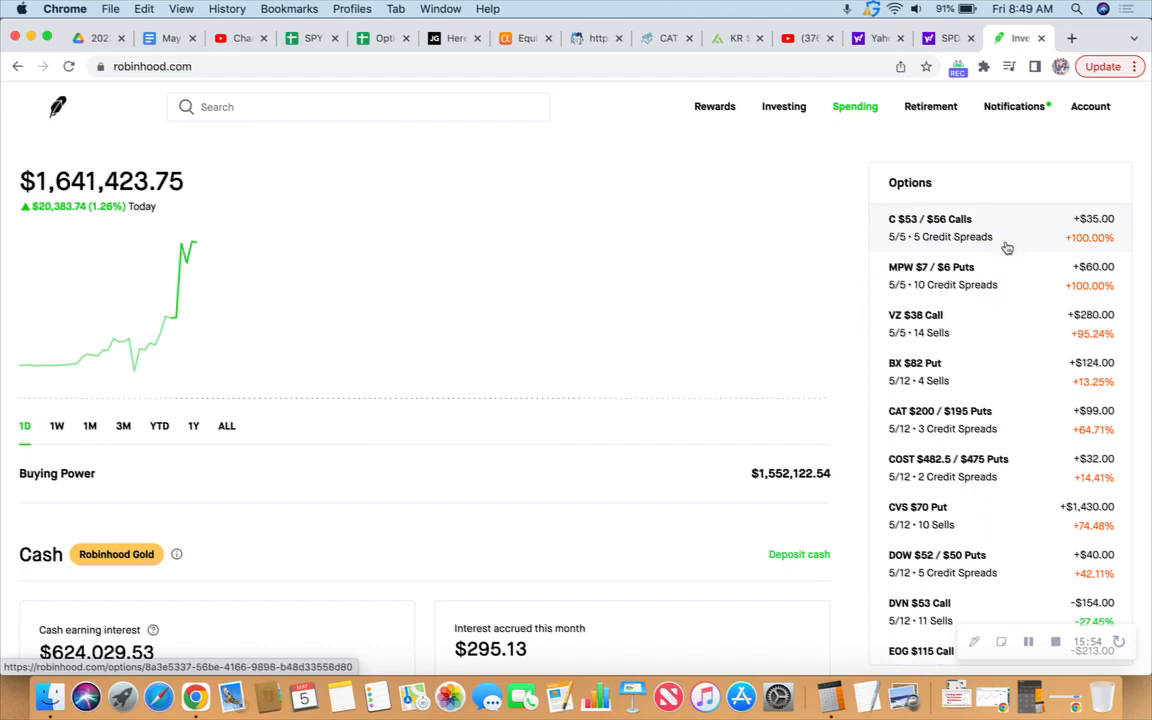
mouse_move(898, 330)
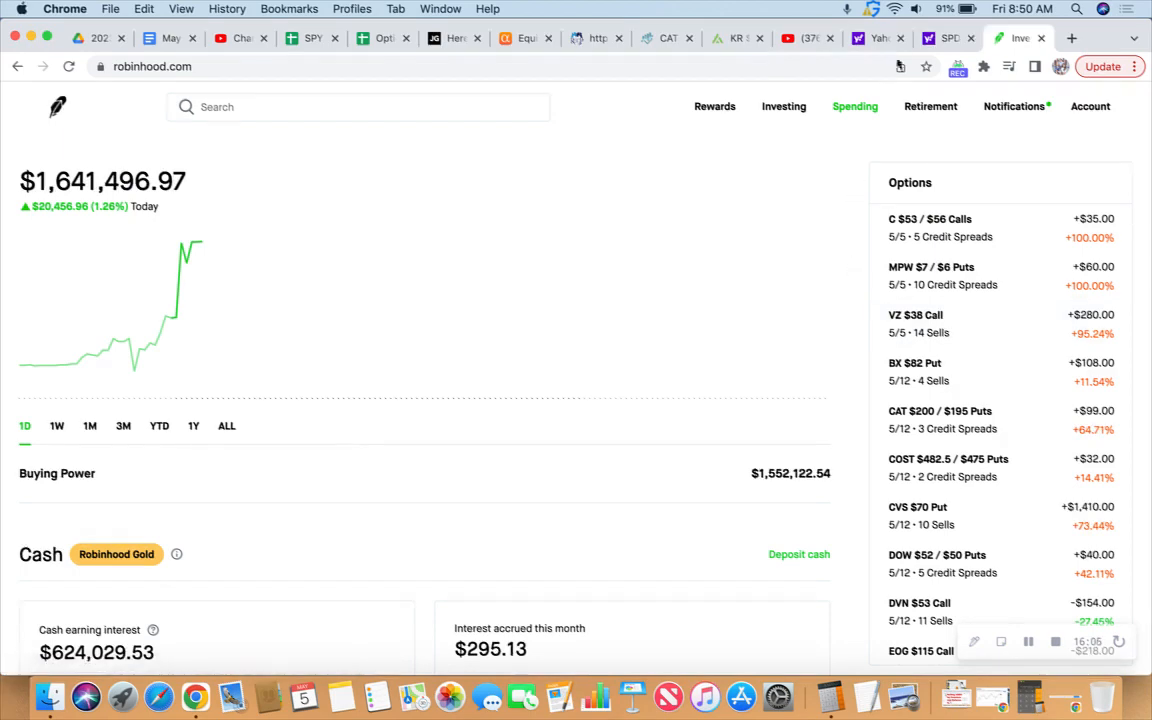
Recheck SPY's chart, then scroll the Yahoo Finance home through My Watchlist and the news feed and back up
left_click(948, 38)
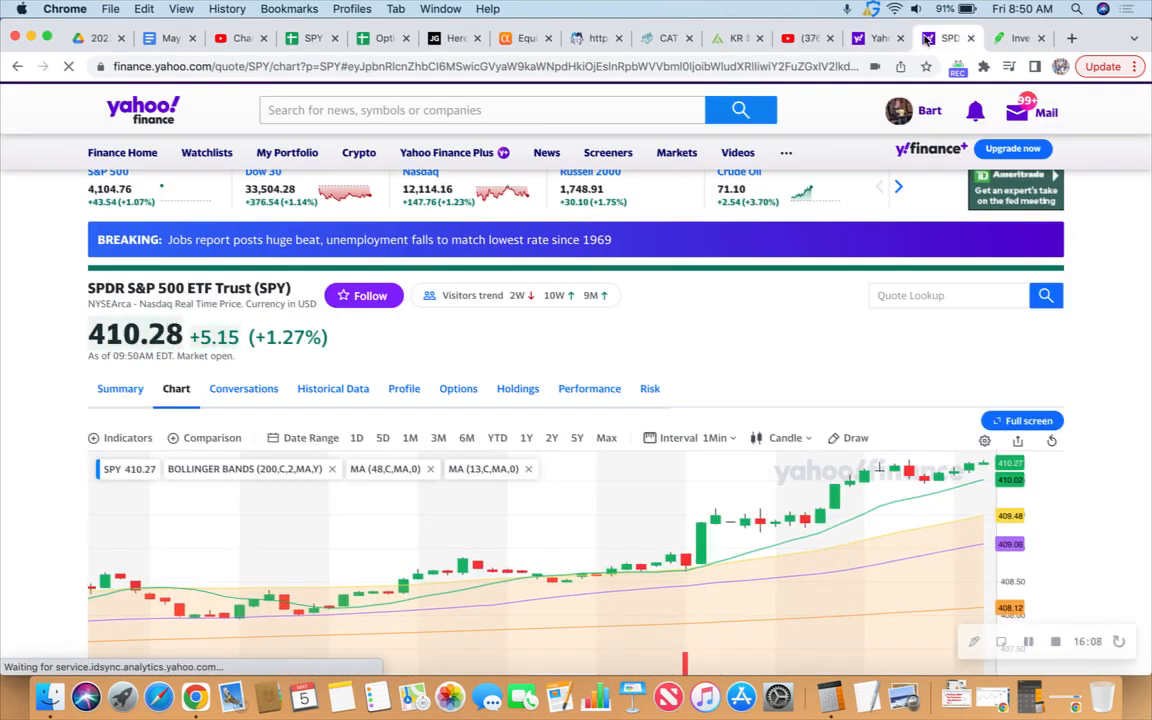
mouse_move(878, 38)
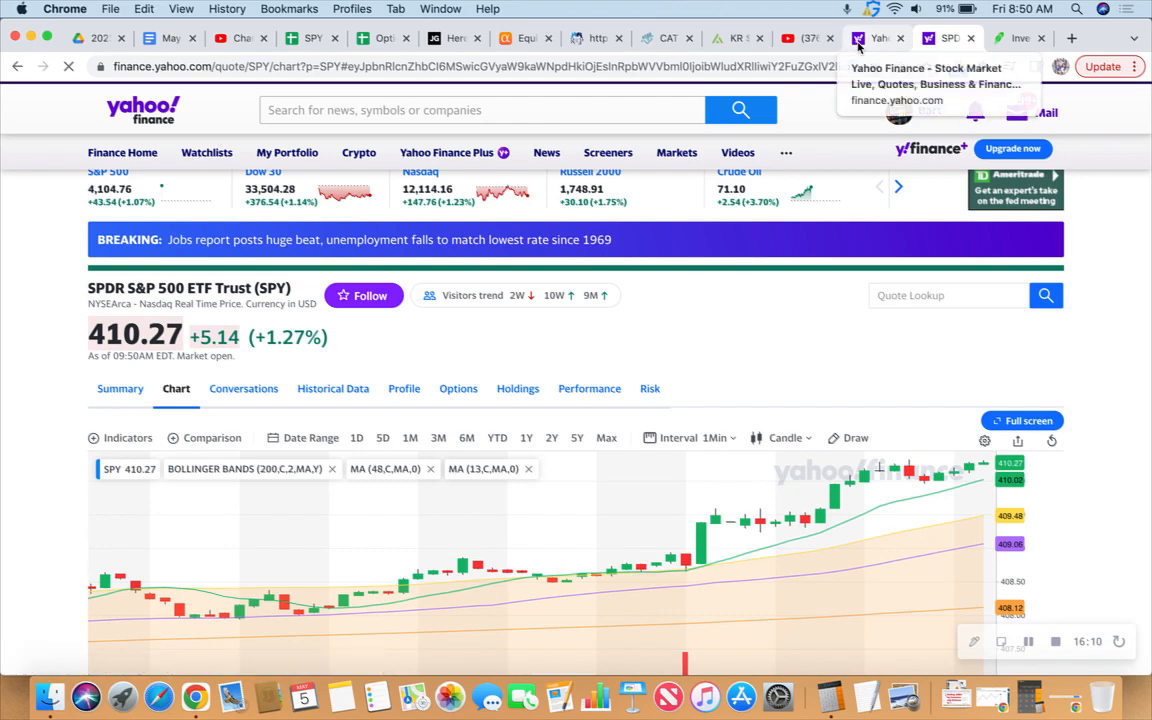
left_click(876, 38)
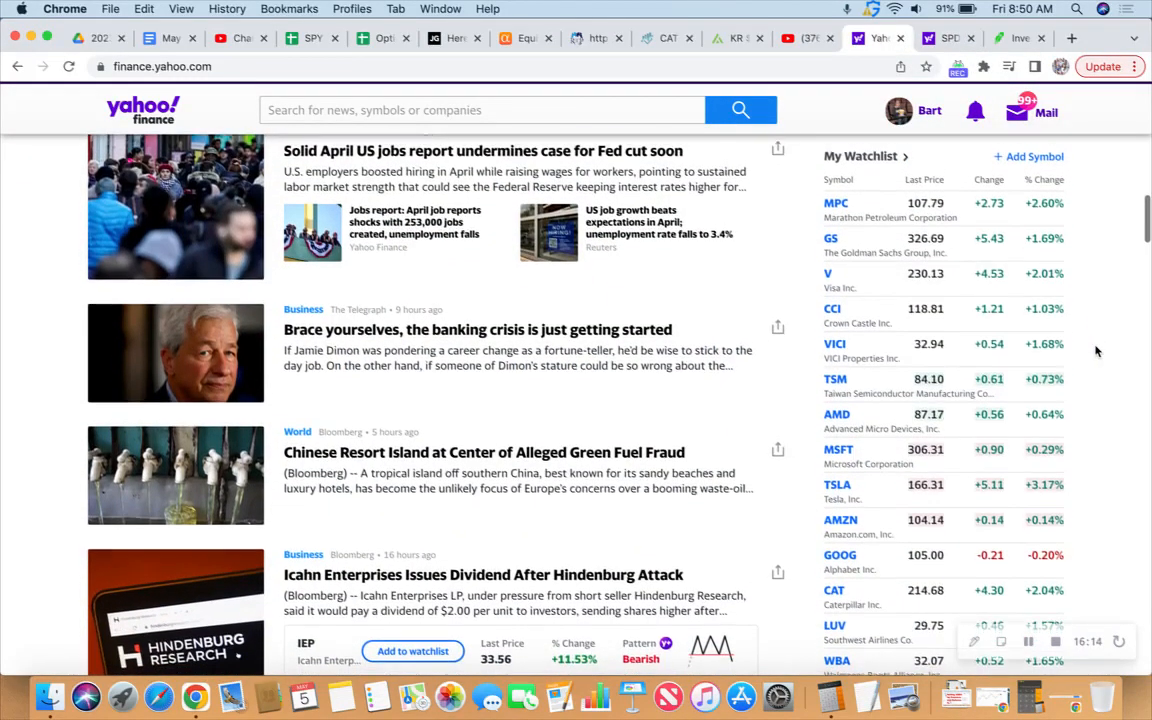
scroll("down", 3)
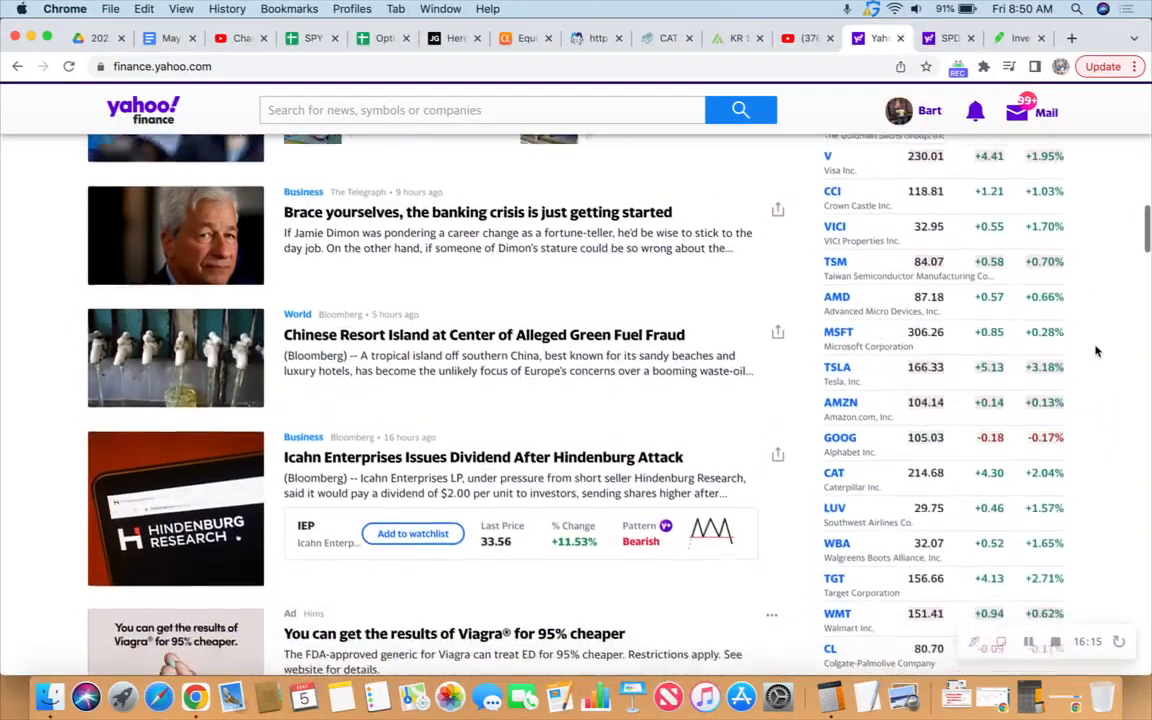
scroll("down", 3)
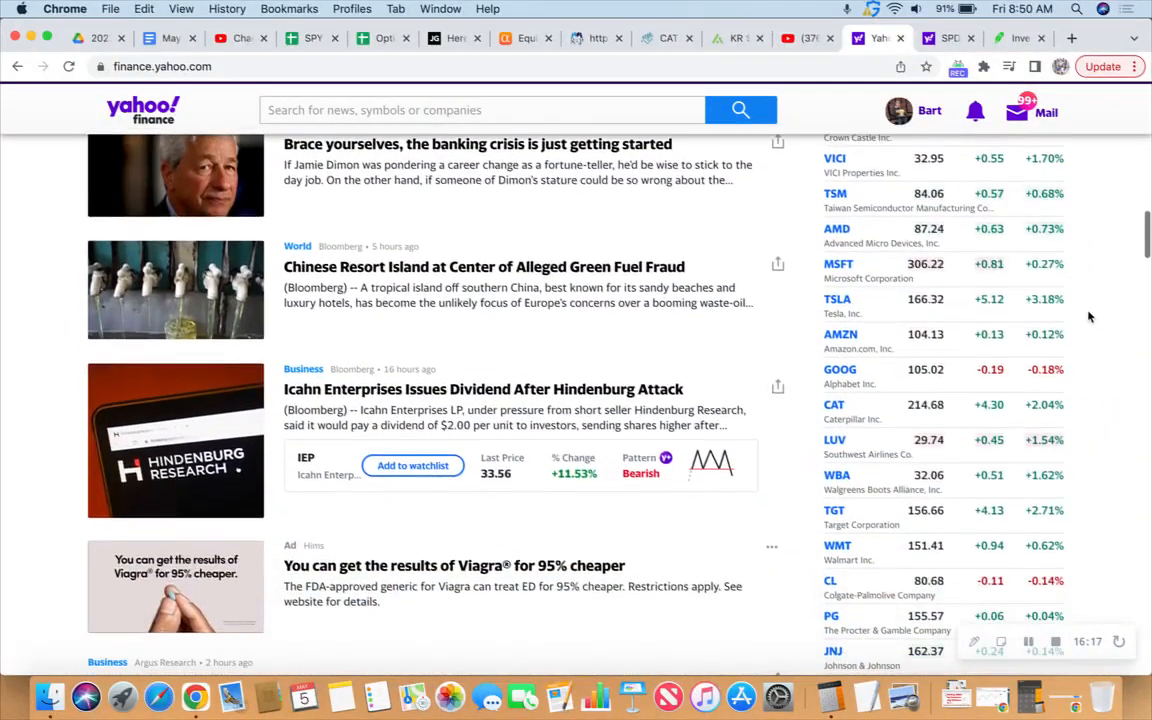
scroll("down", 3)
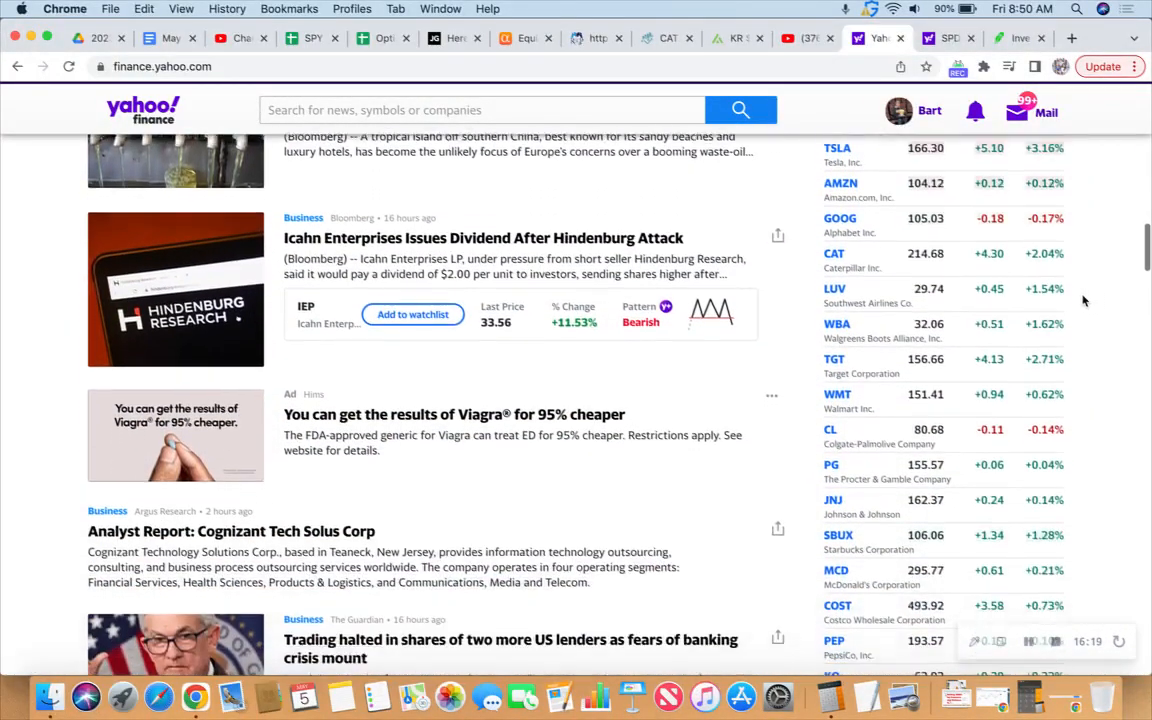
scroll("down", 3)
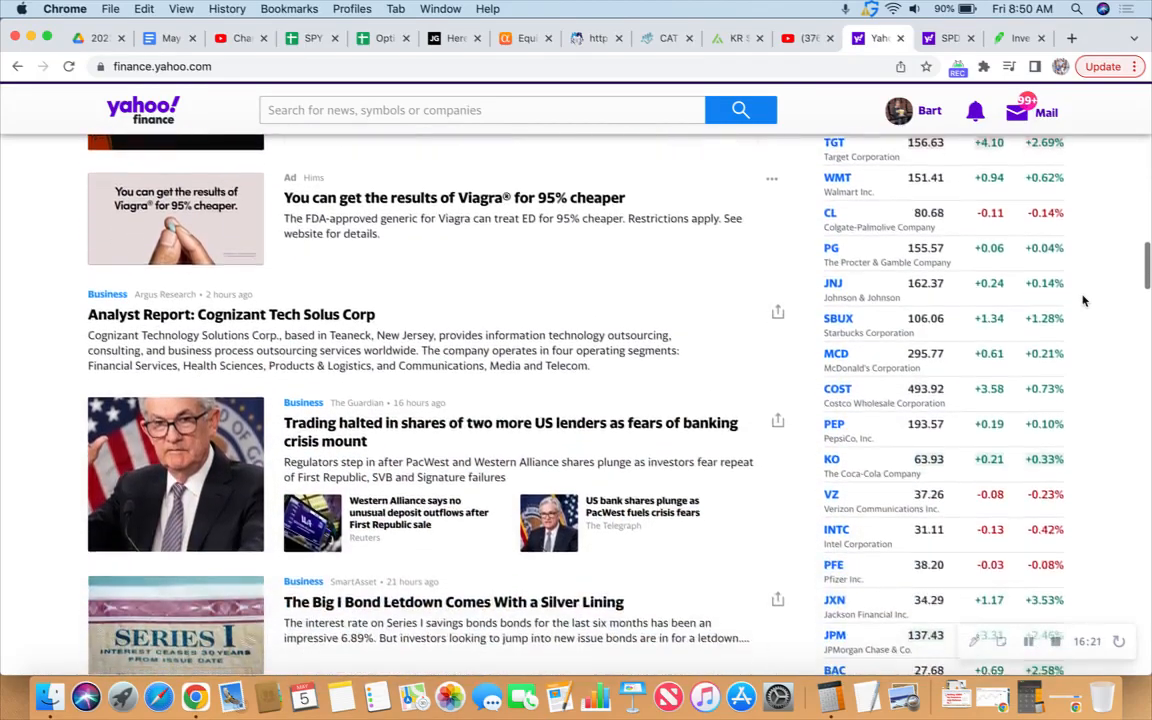
scroll("down", 3)
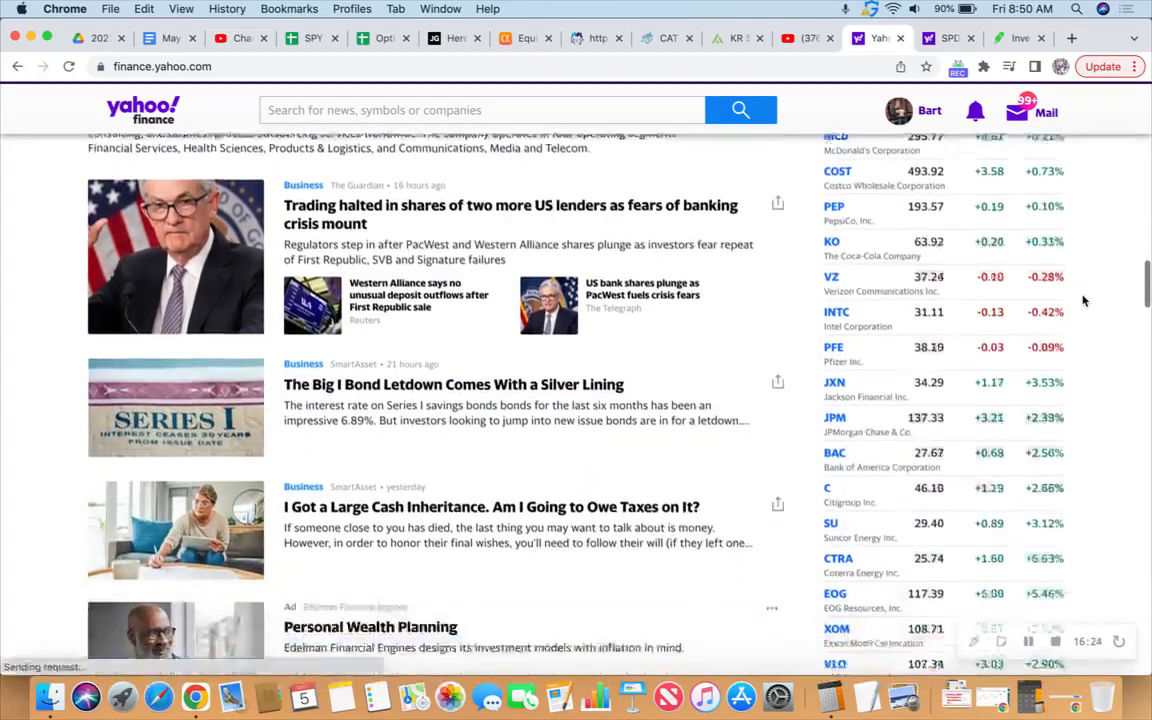
scroll("down", 3)
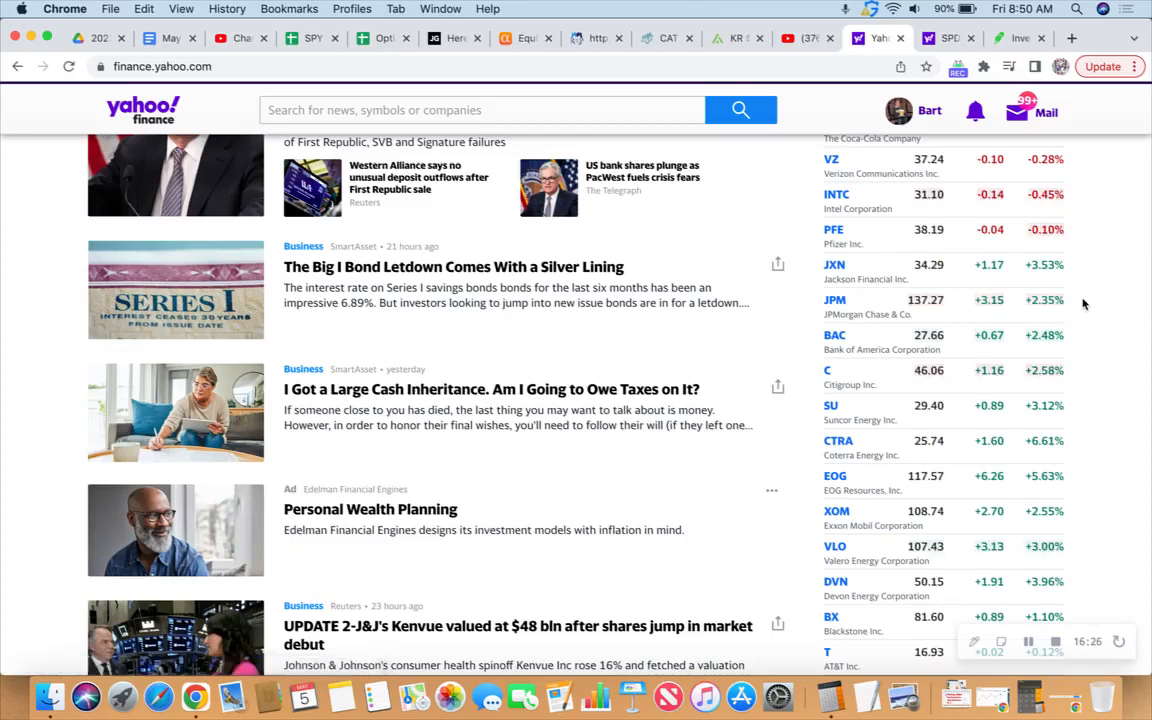
scroll("down", 3)
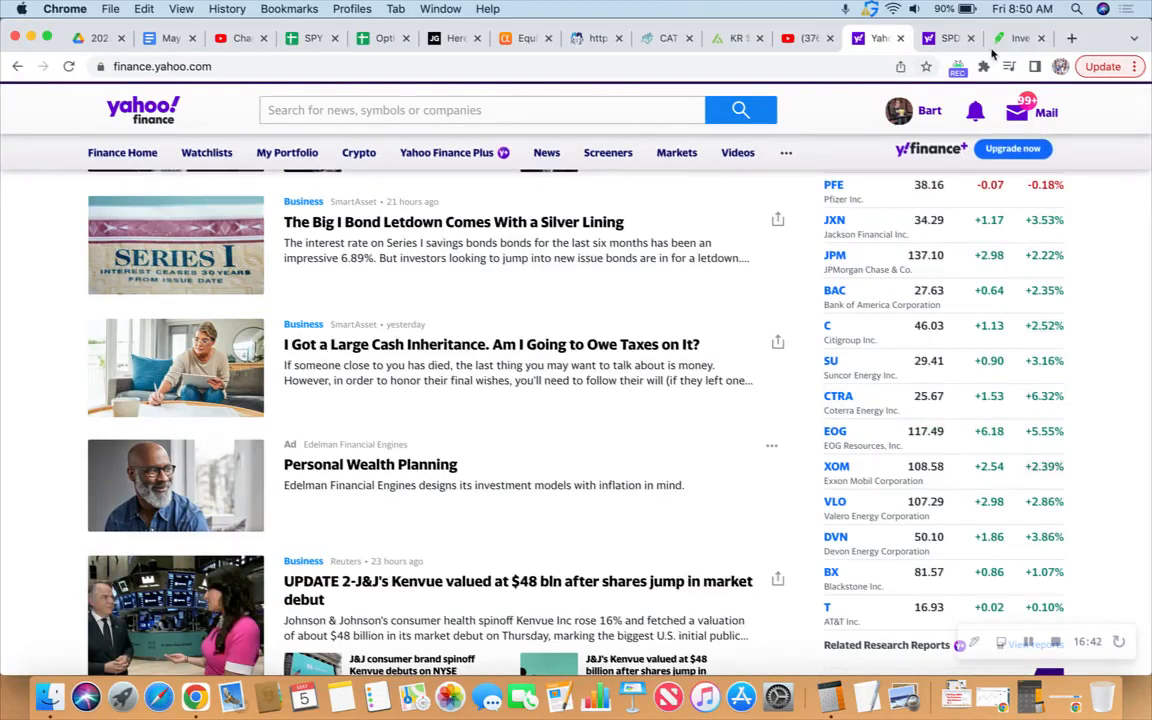
scroll("down", 3)
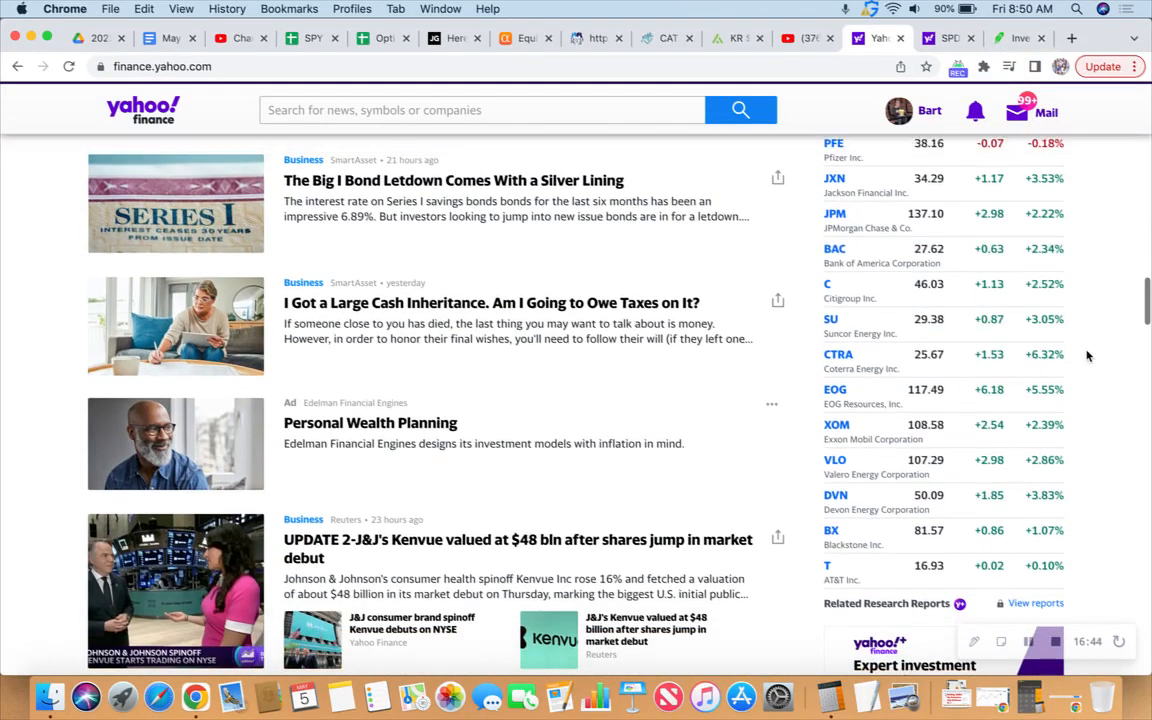
scroll("up", 3)
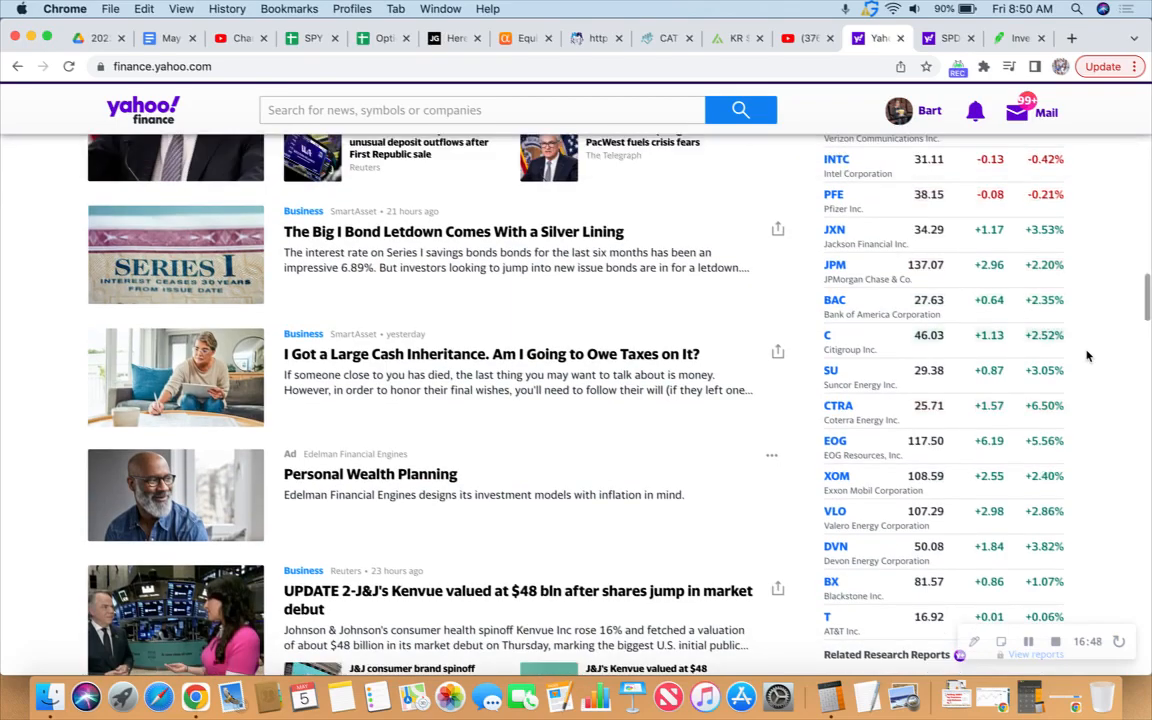
scroll("up", 3)
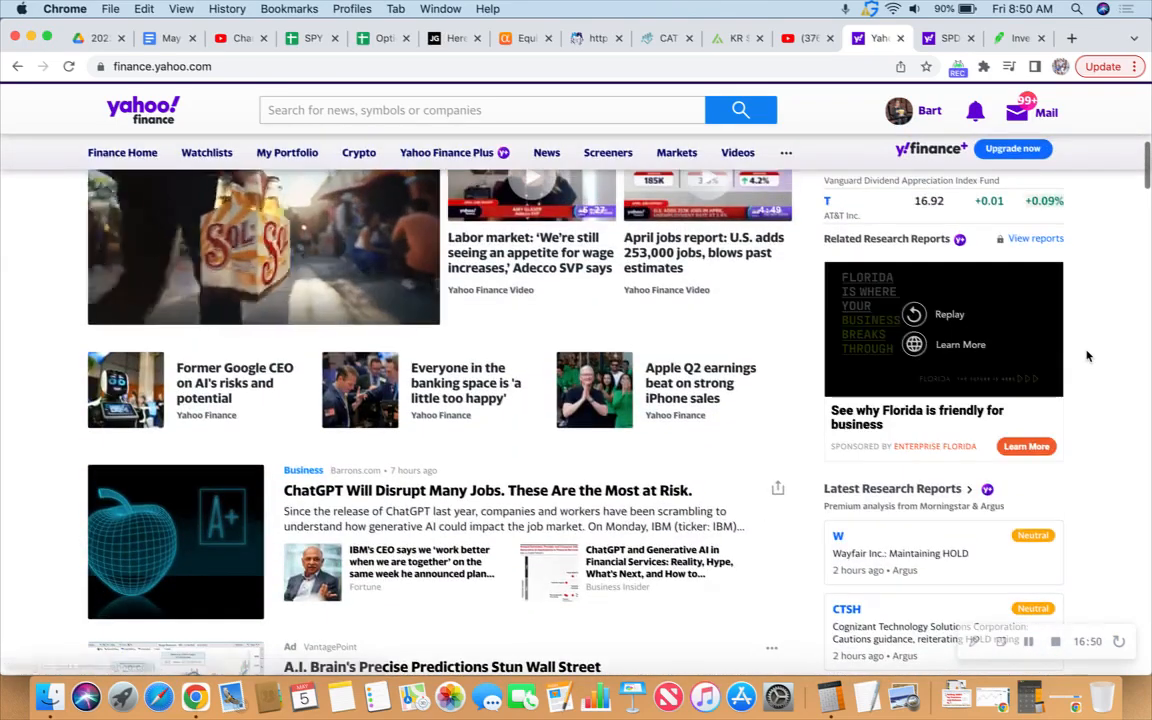
scroll("down", 3)
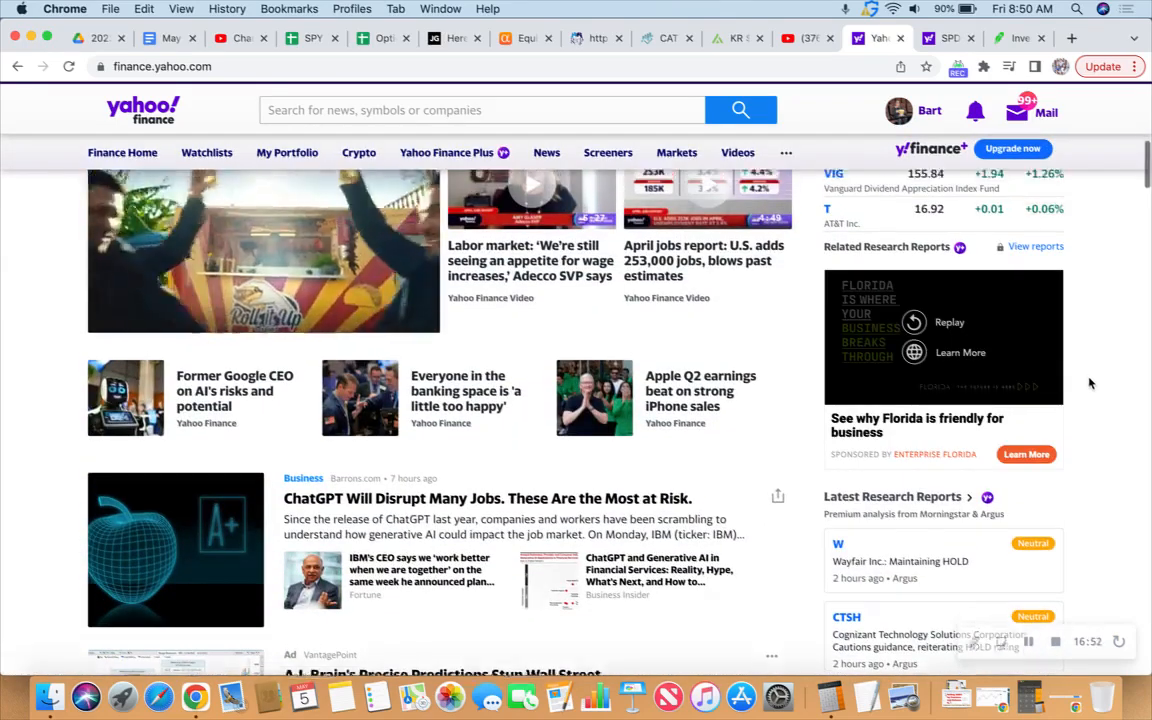
scroll("up", 3)
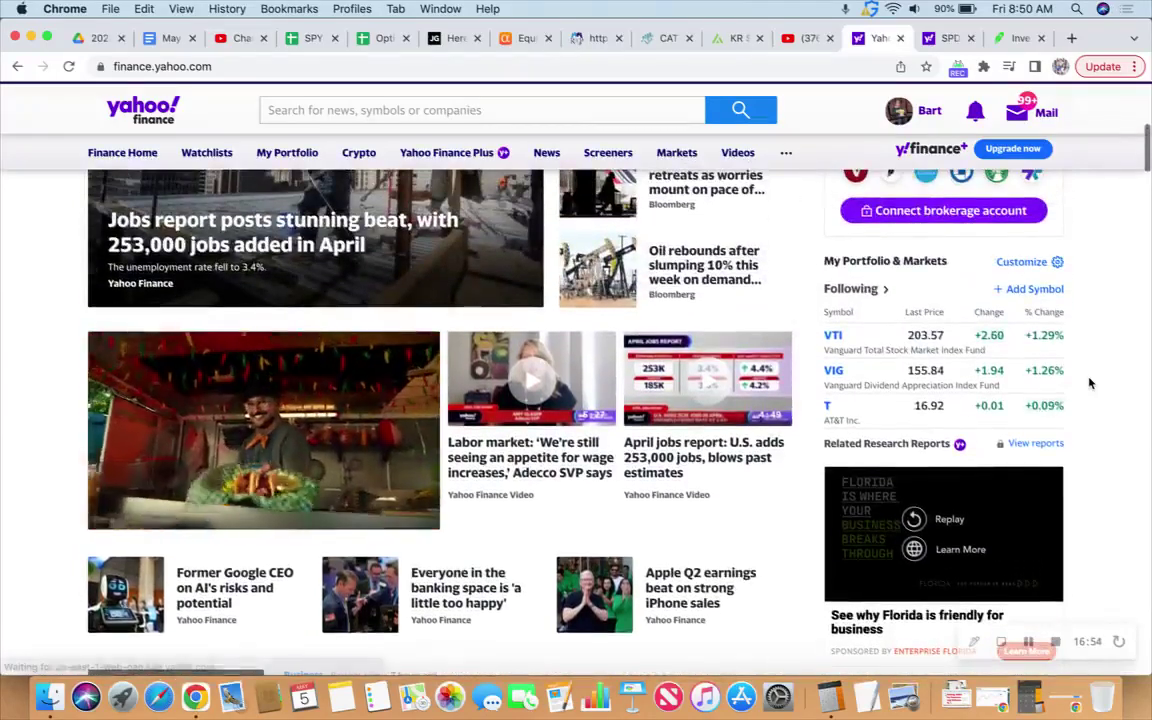